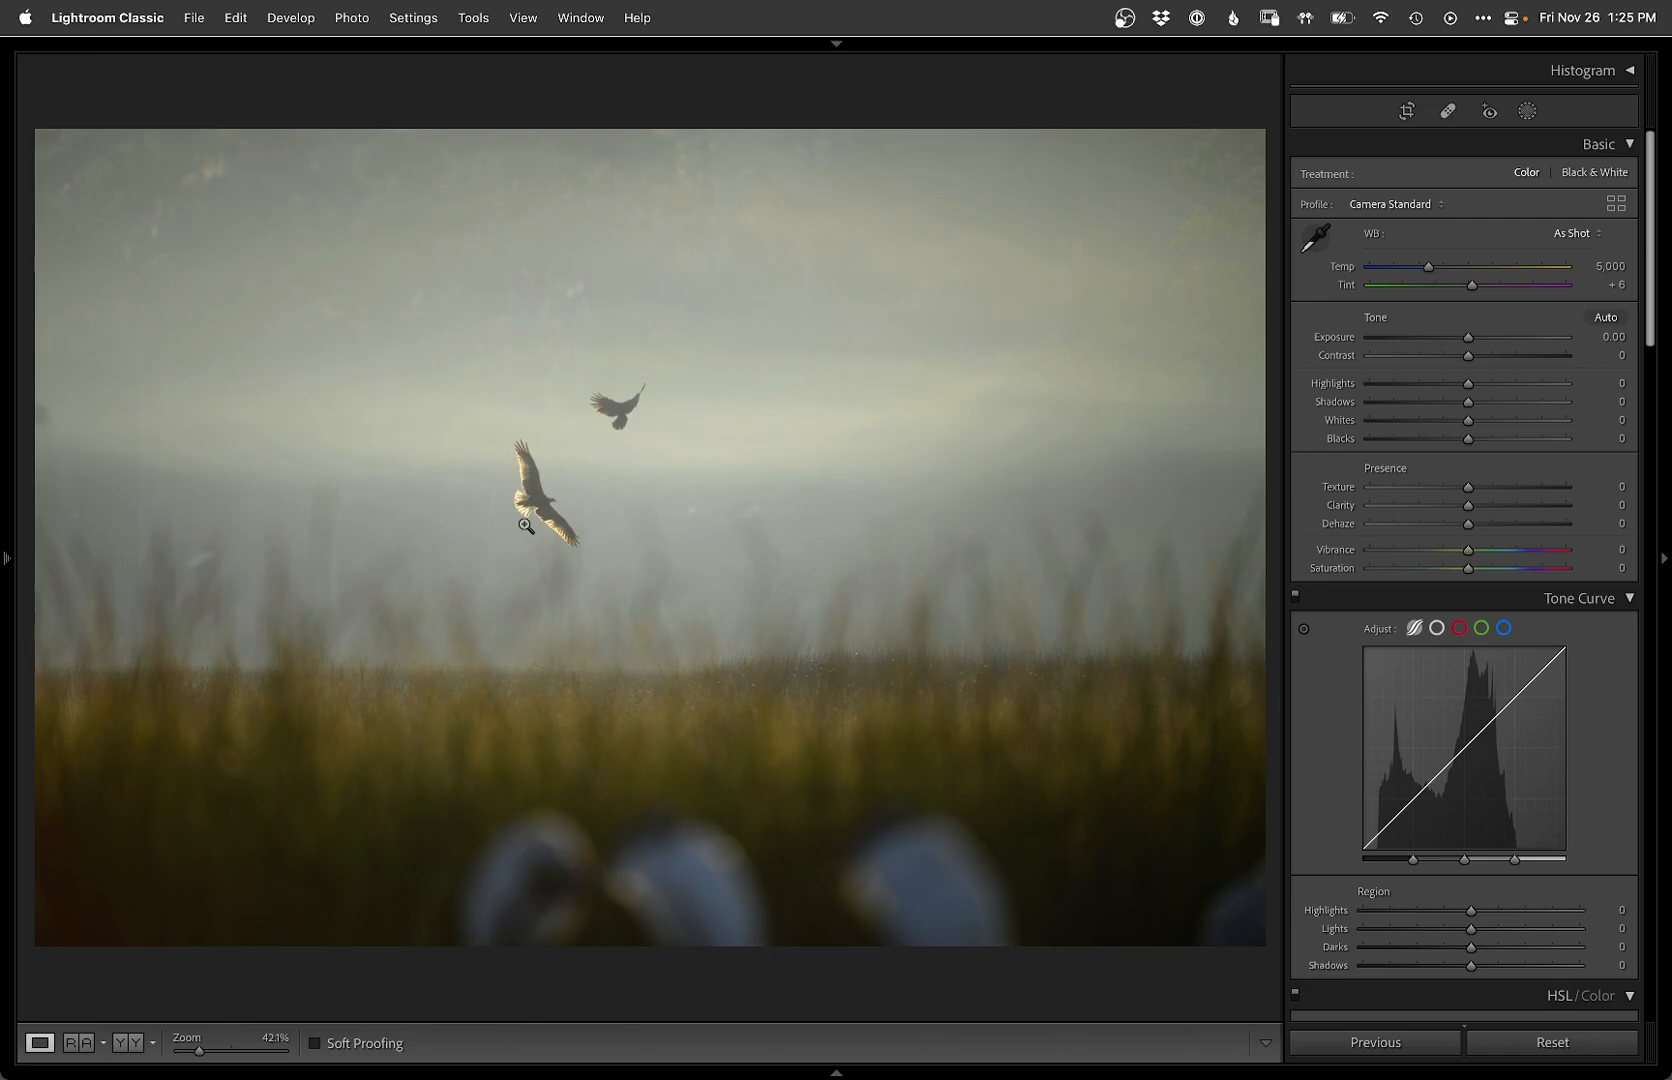
pyautogui.moveTo(632, 684)
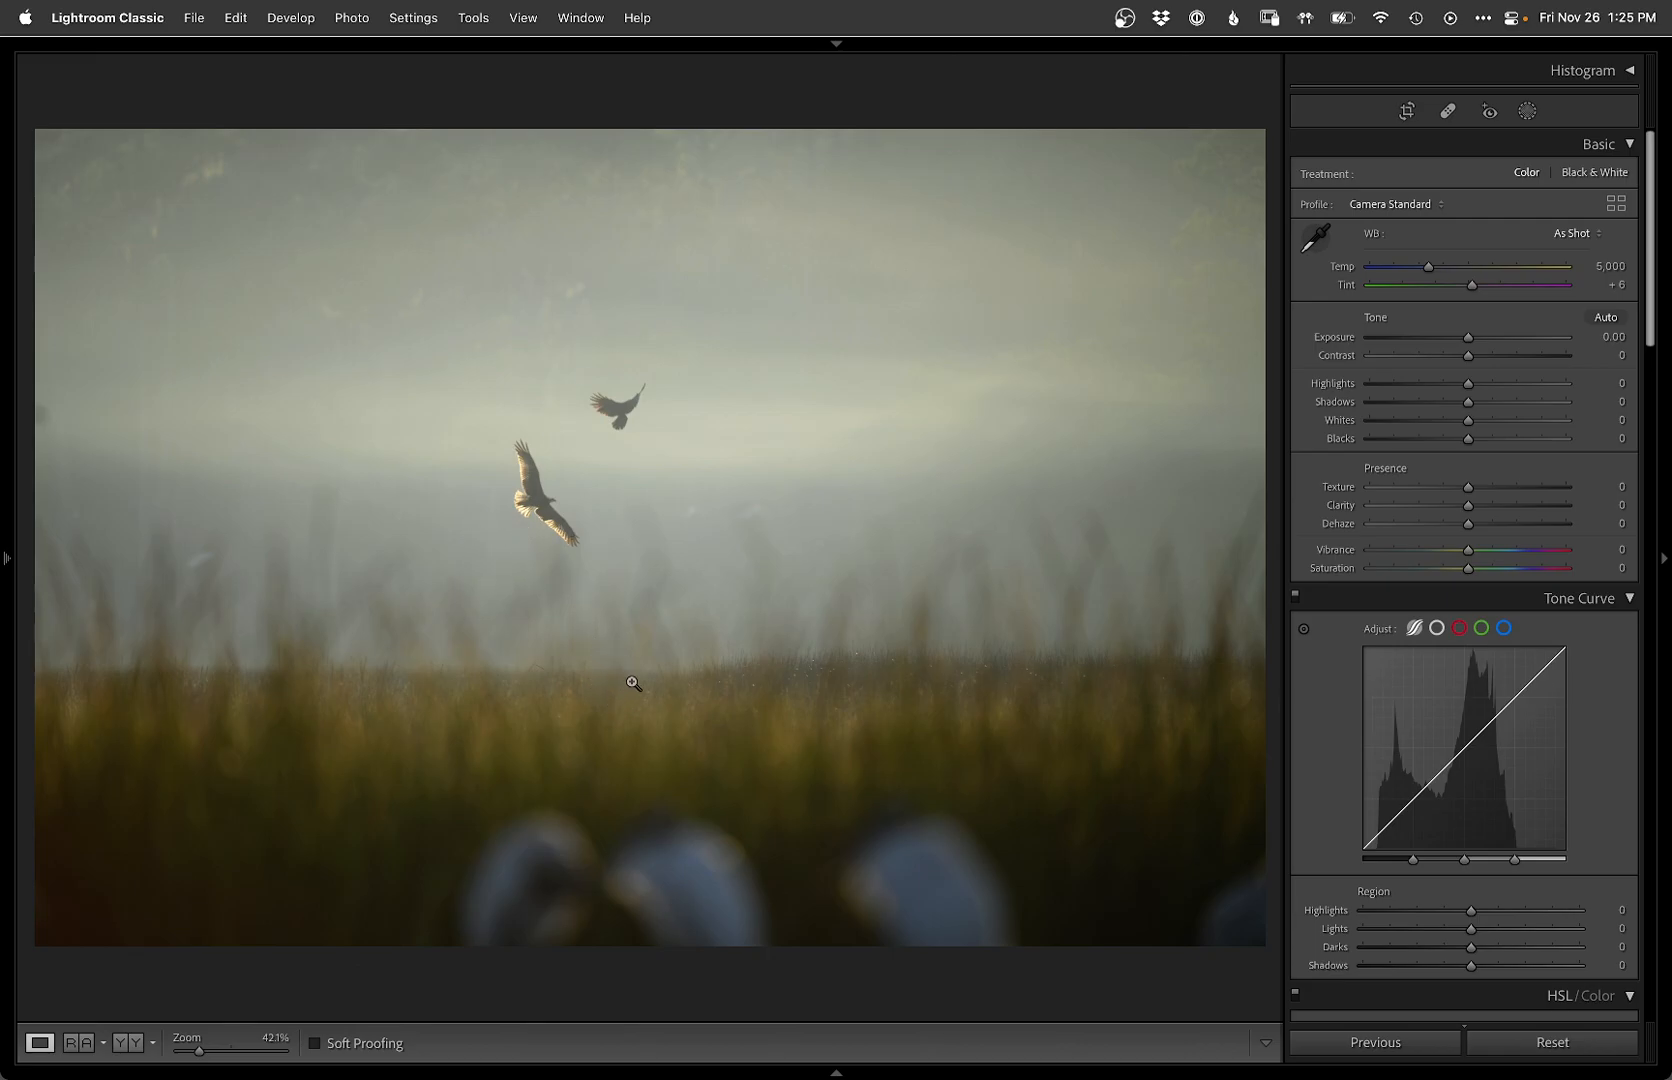
pyautogui.moveTo(634, 646)
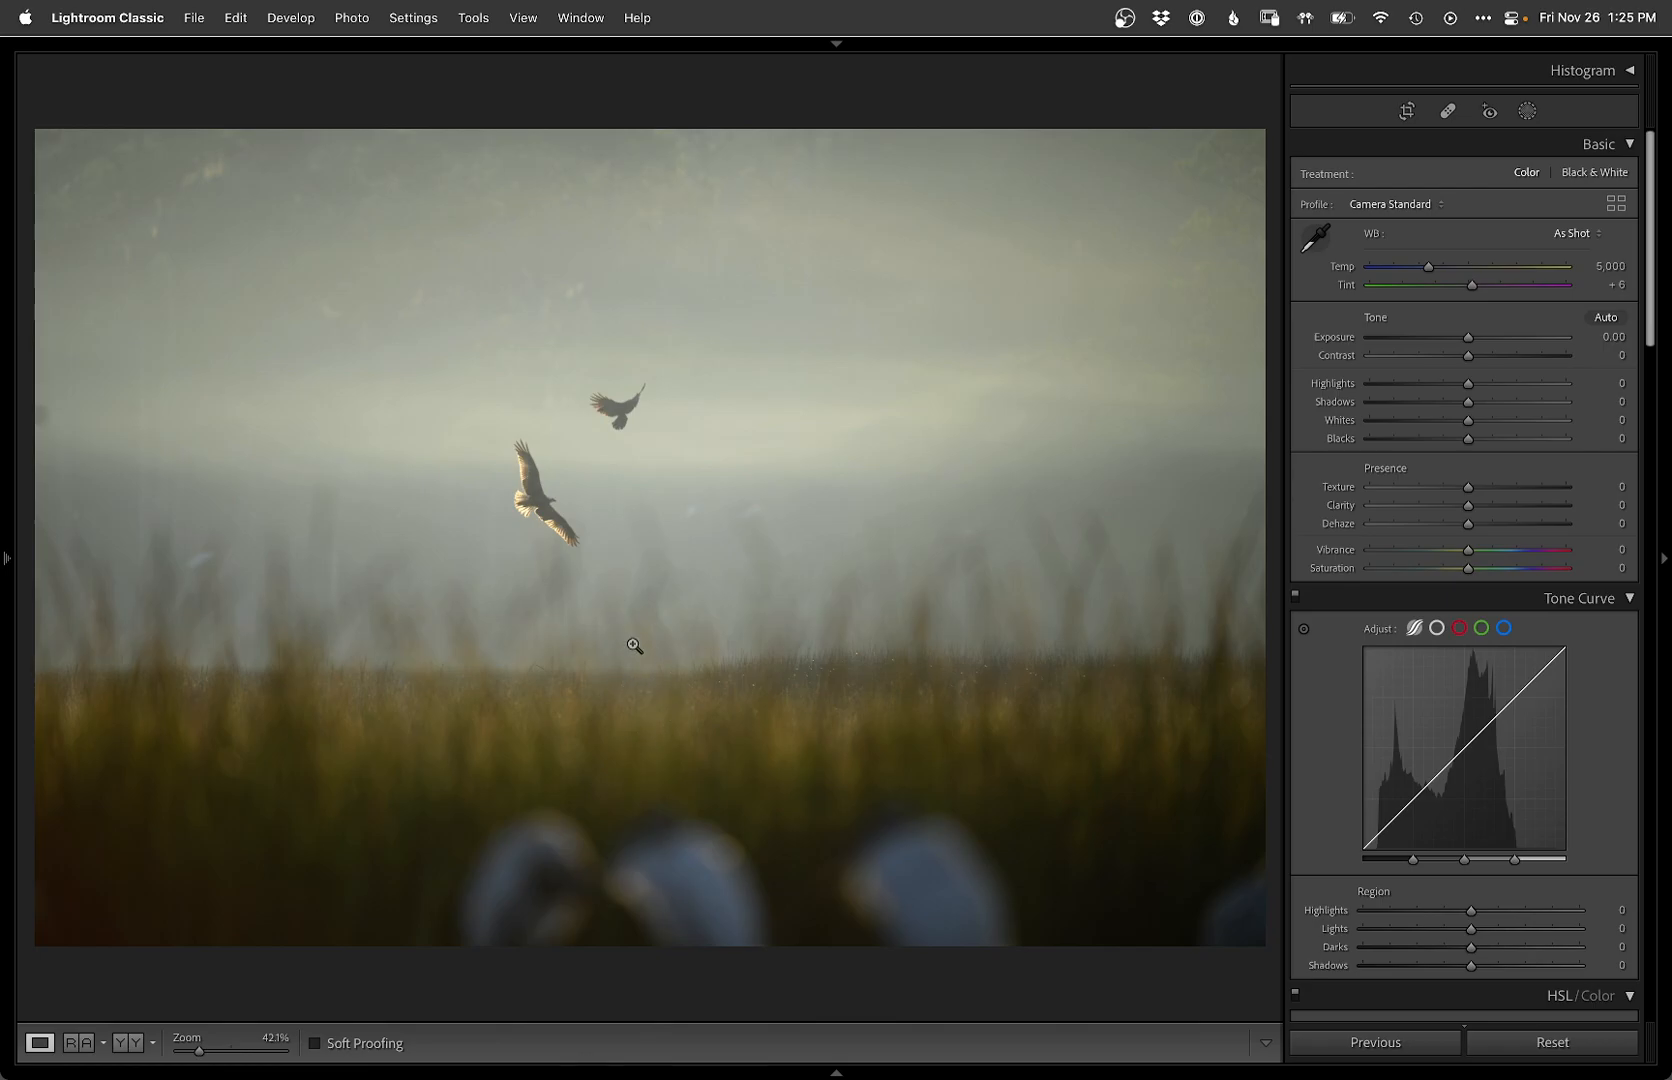
pyautogui.moveTo(468, 454)
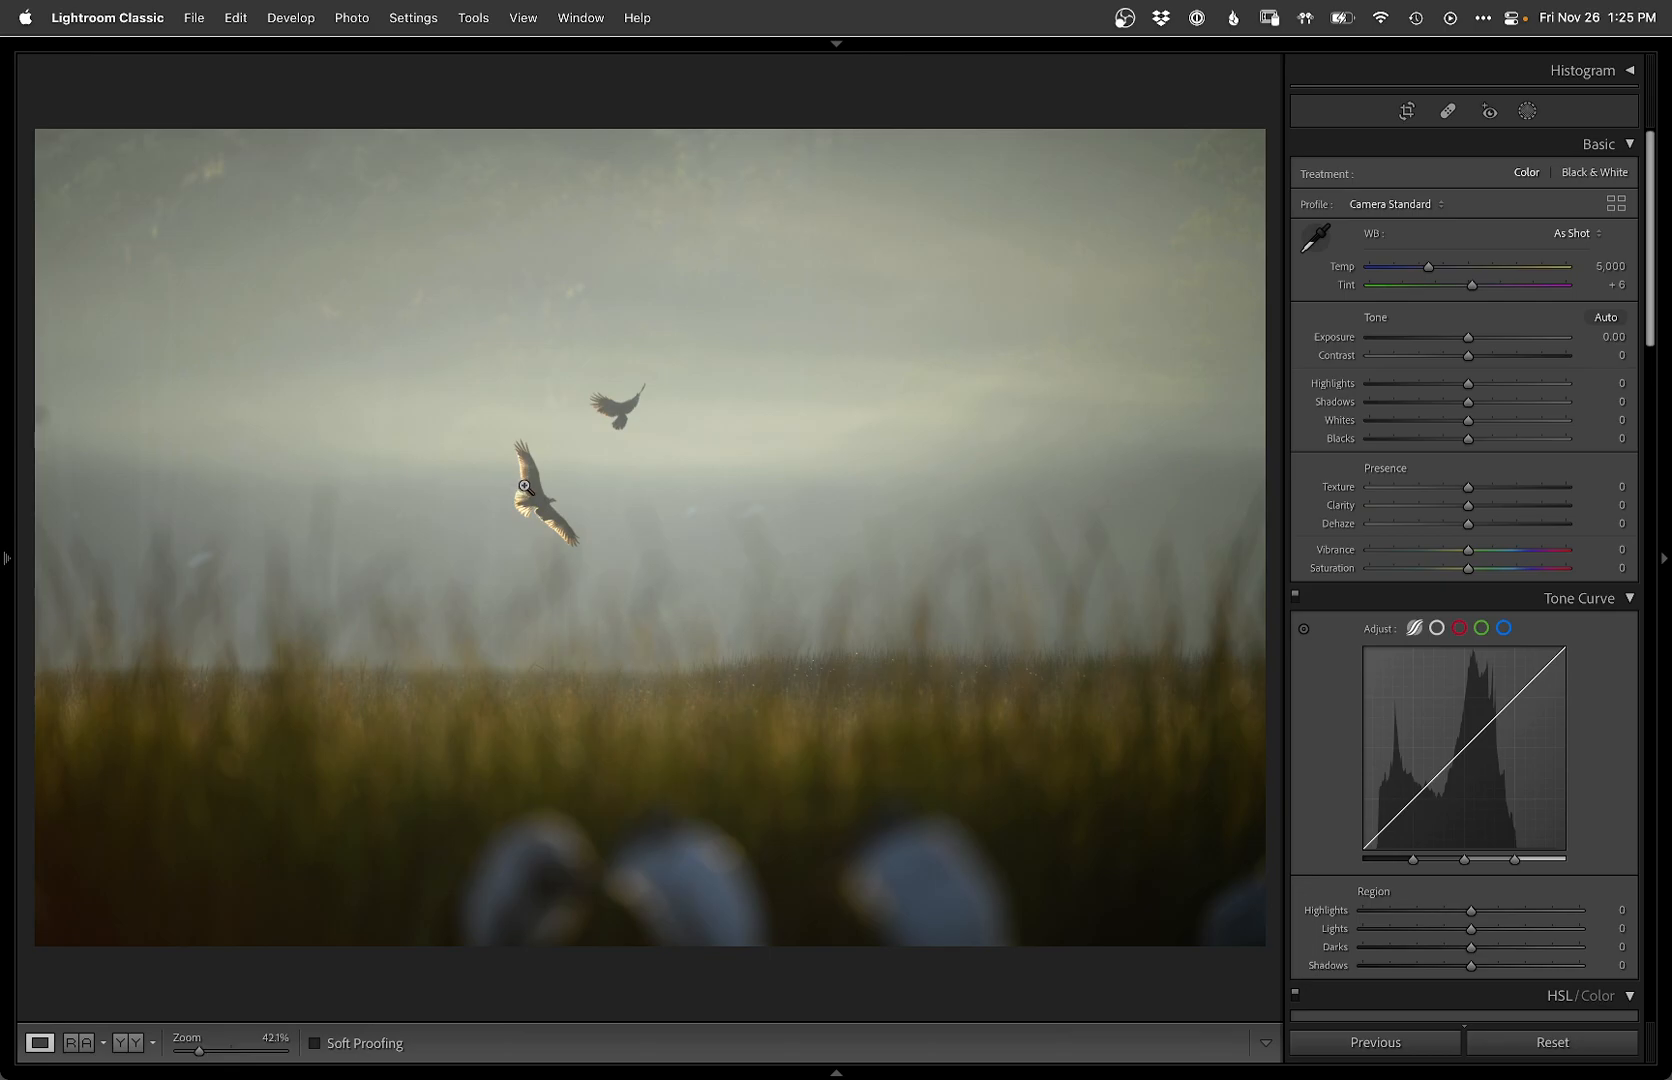
pyautogui.moveTo(524, 882)
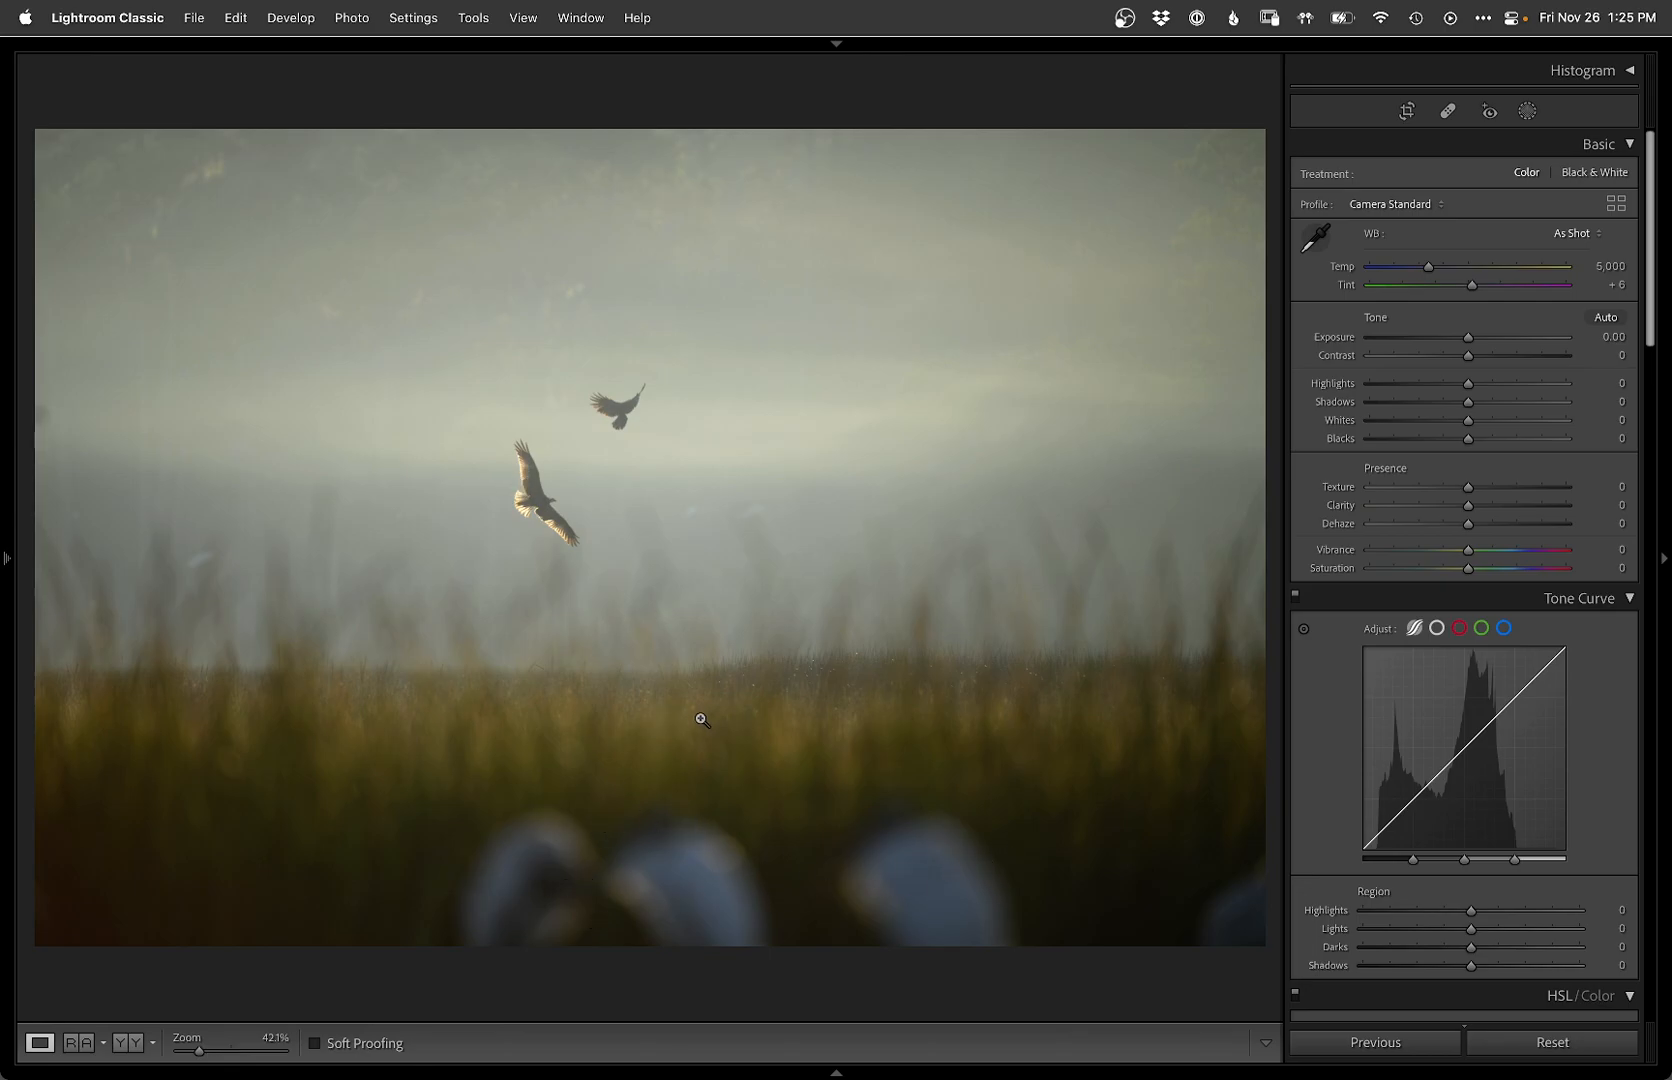
pyautogui.moveTo(218, 520)
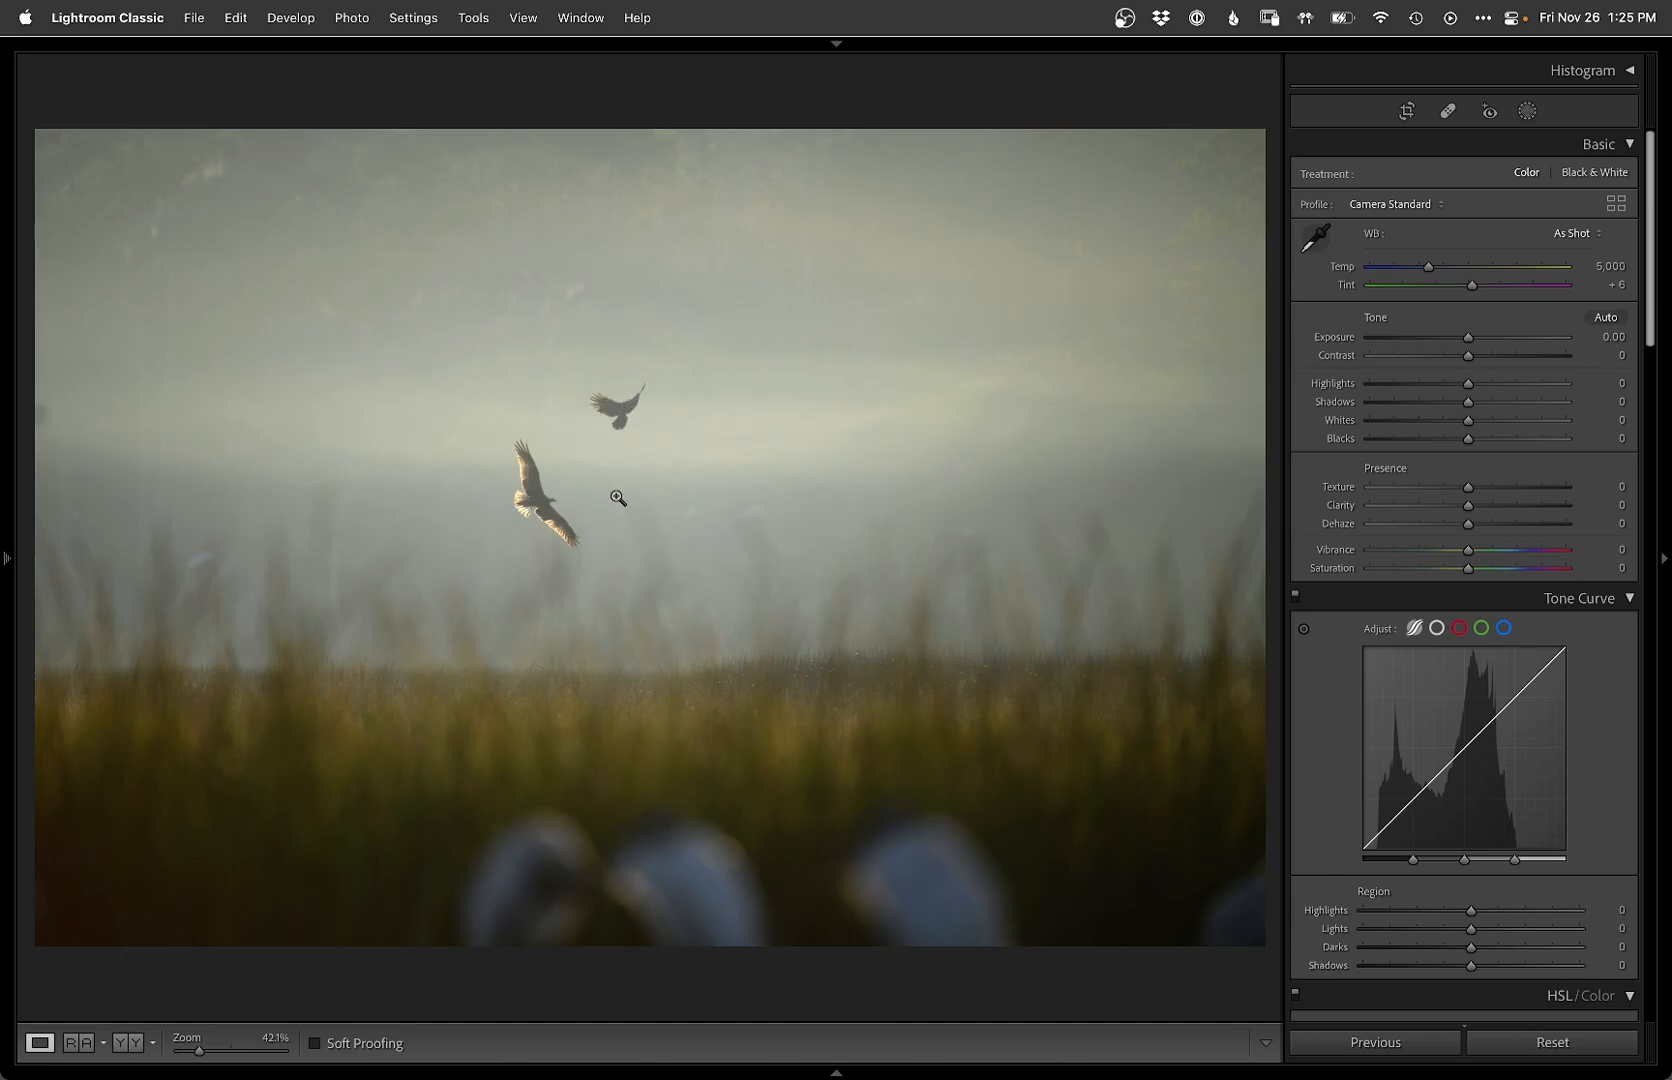
# Step: Crop tighter around the two birds, shifting the photo within the frame, and commit the crop
pyautogui.click(1406, 110)
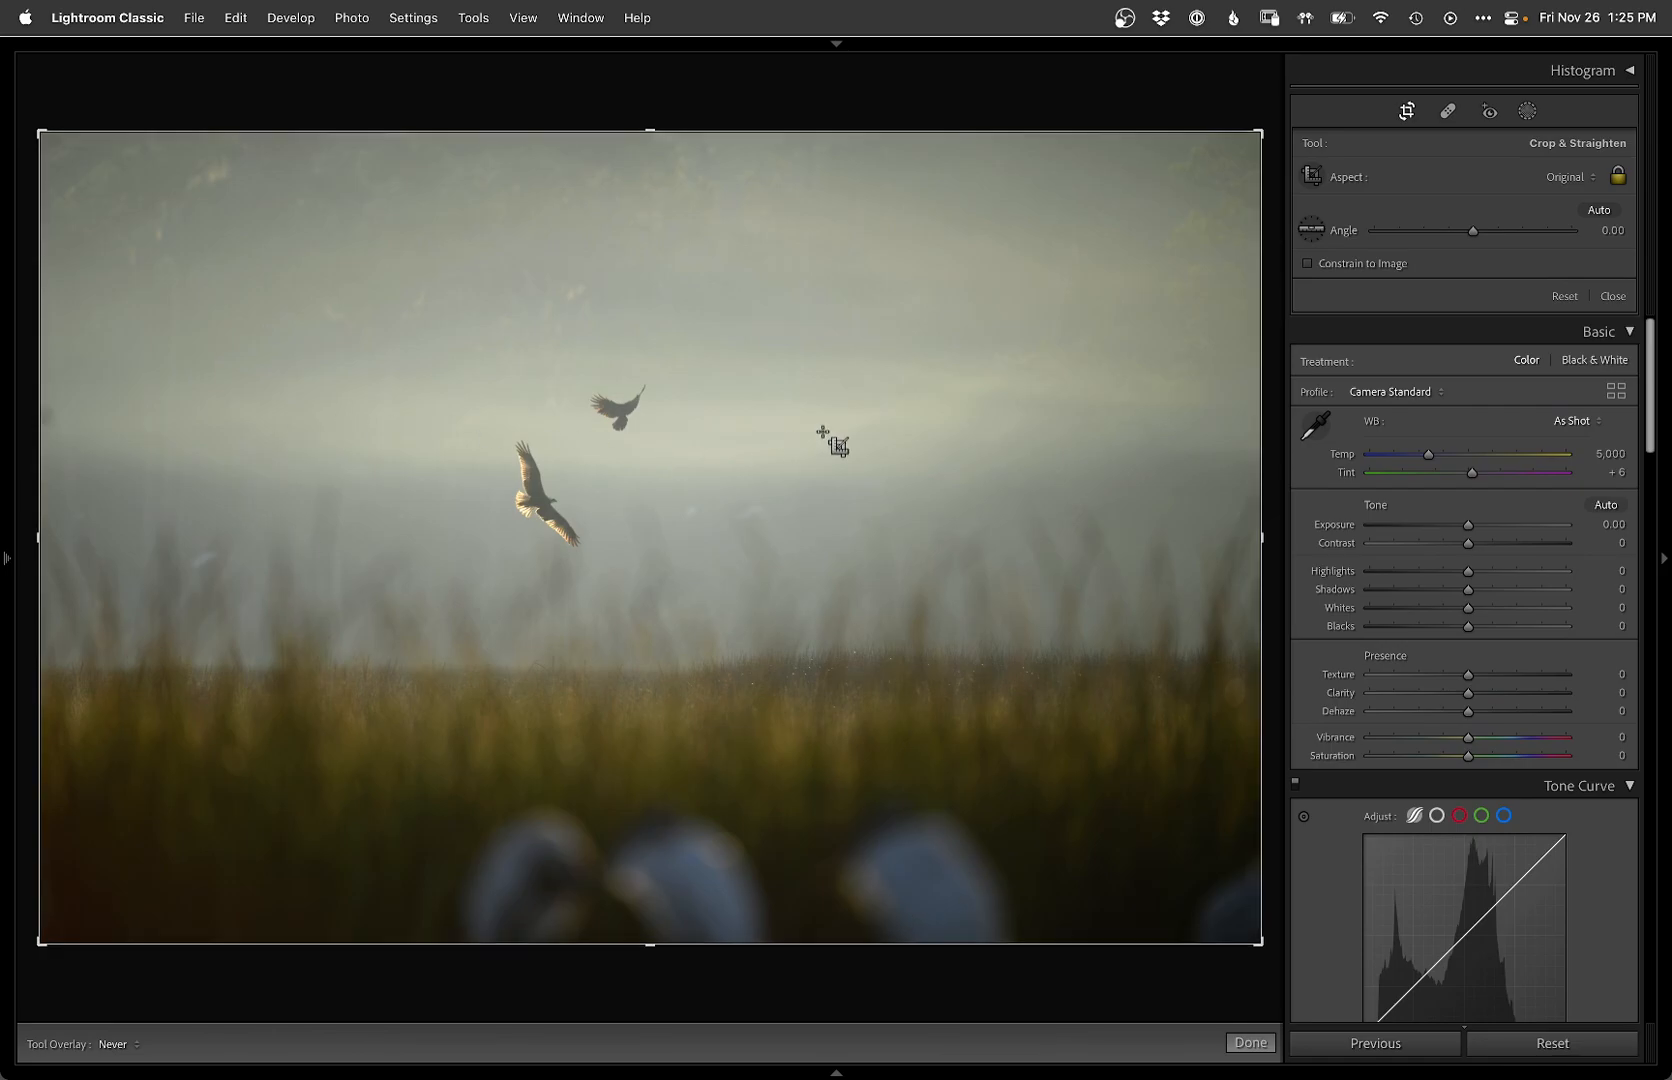
pyautogui.moveTo(1056, 366)
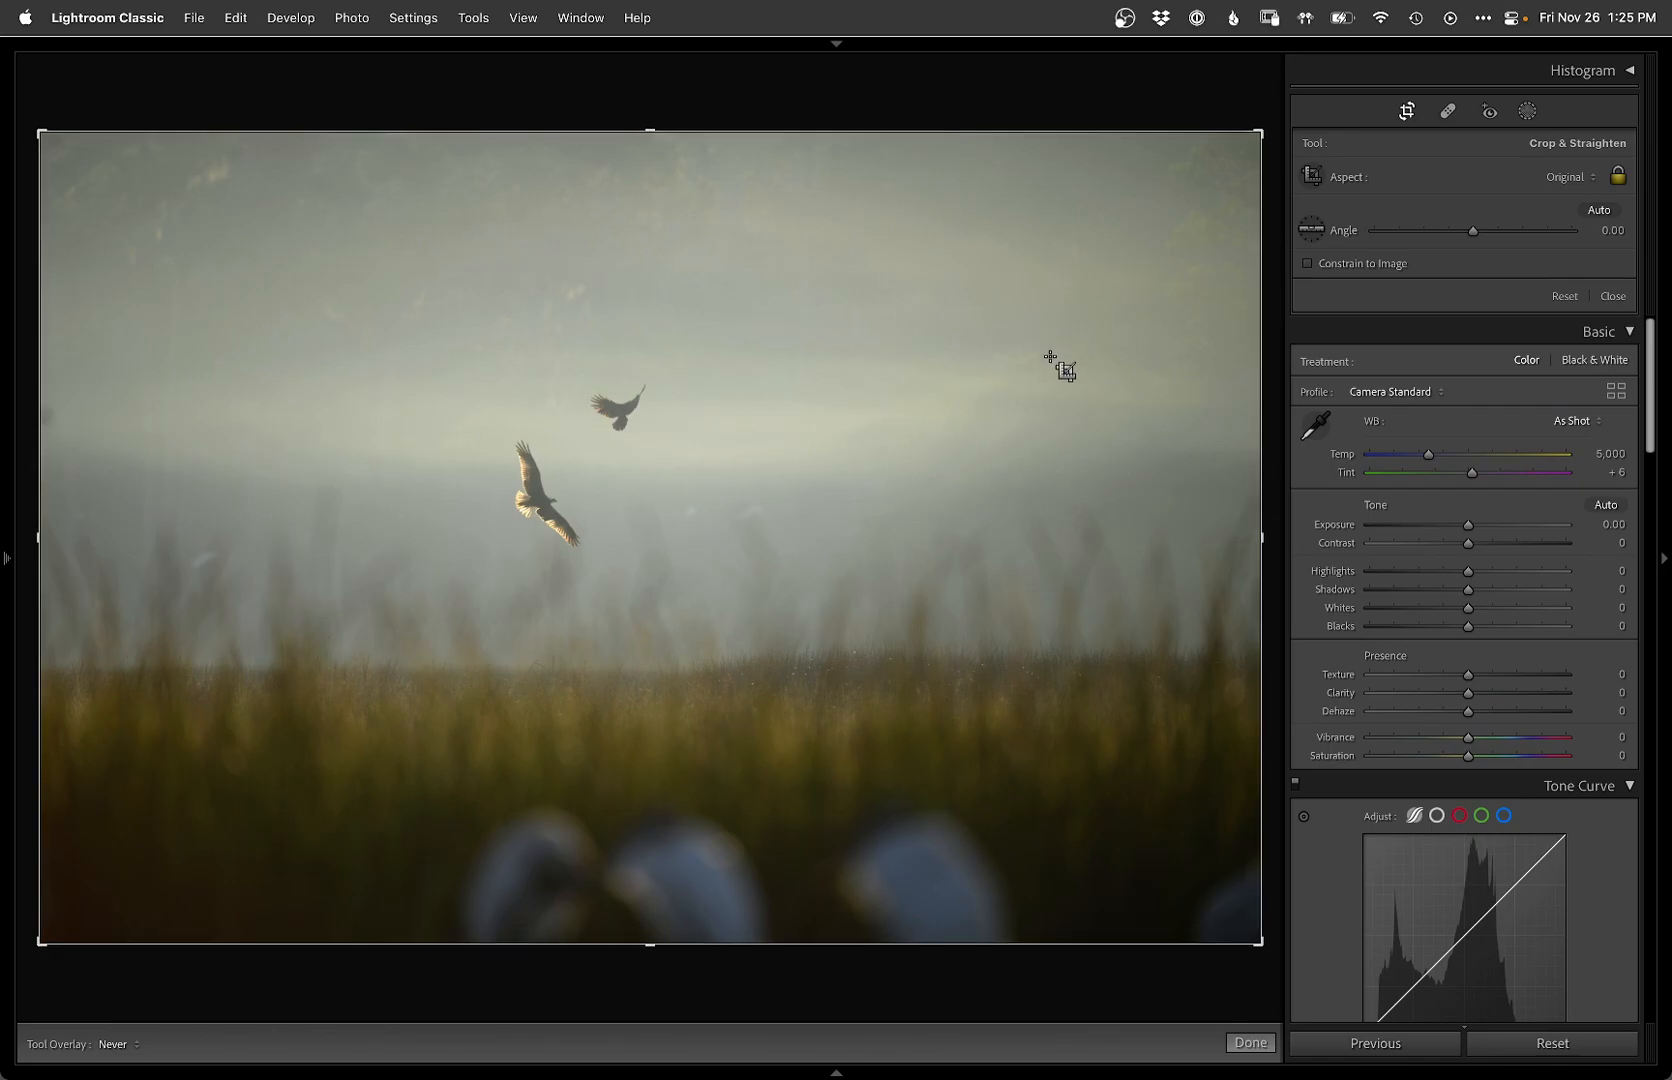
pyautogui.moveTo(928, 530)
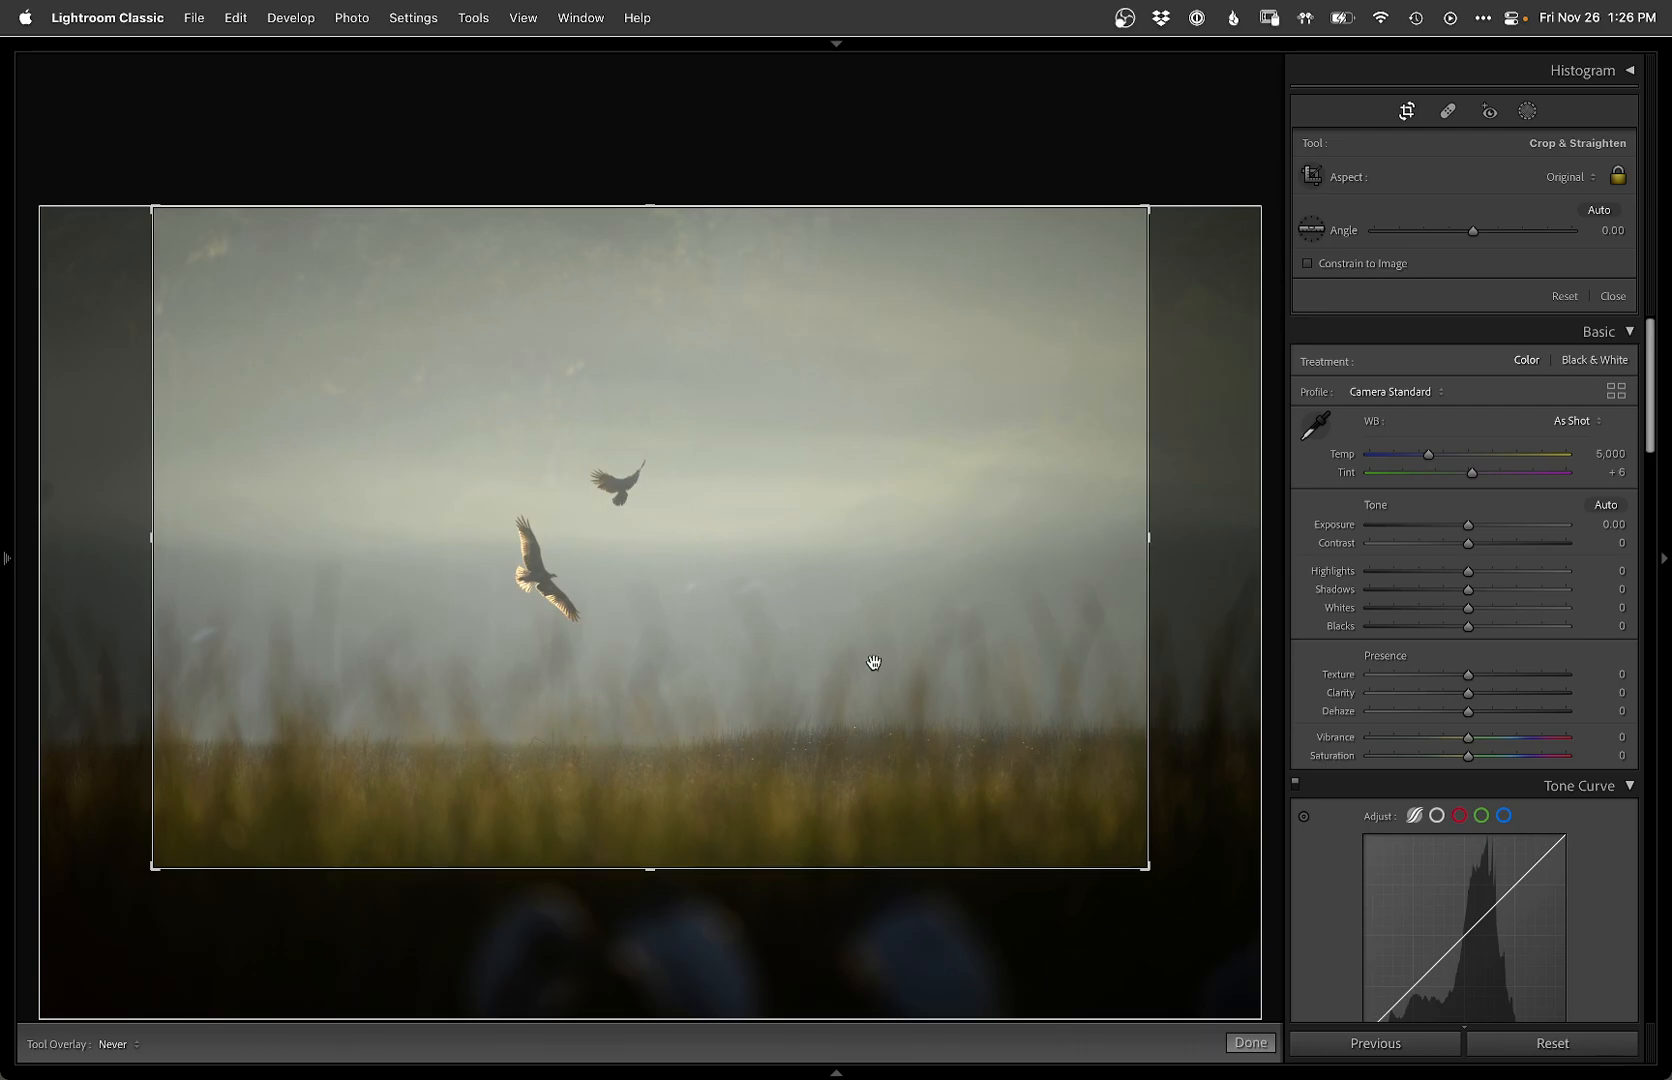
pyautogui.moveTo(872, 662); pyautogui.dragTo(816, 674)
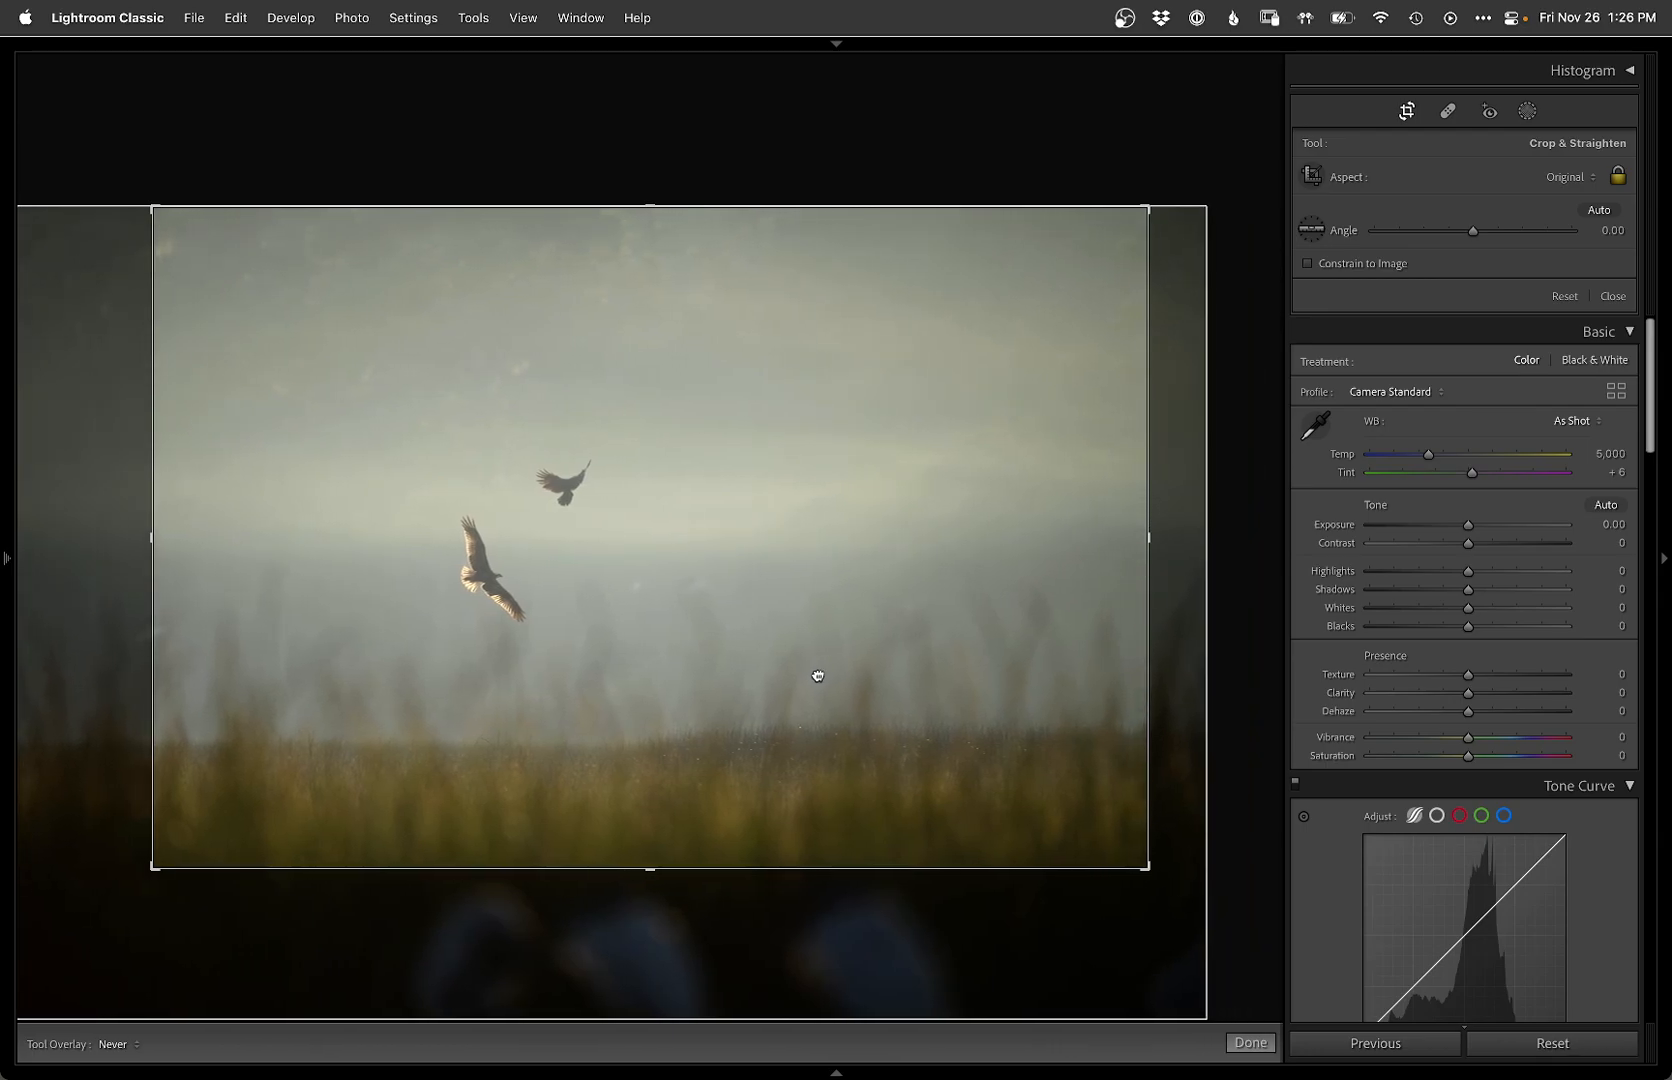
pyautogui.click(1612, 296)
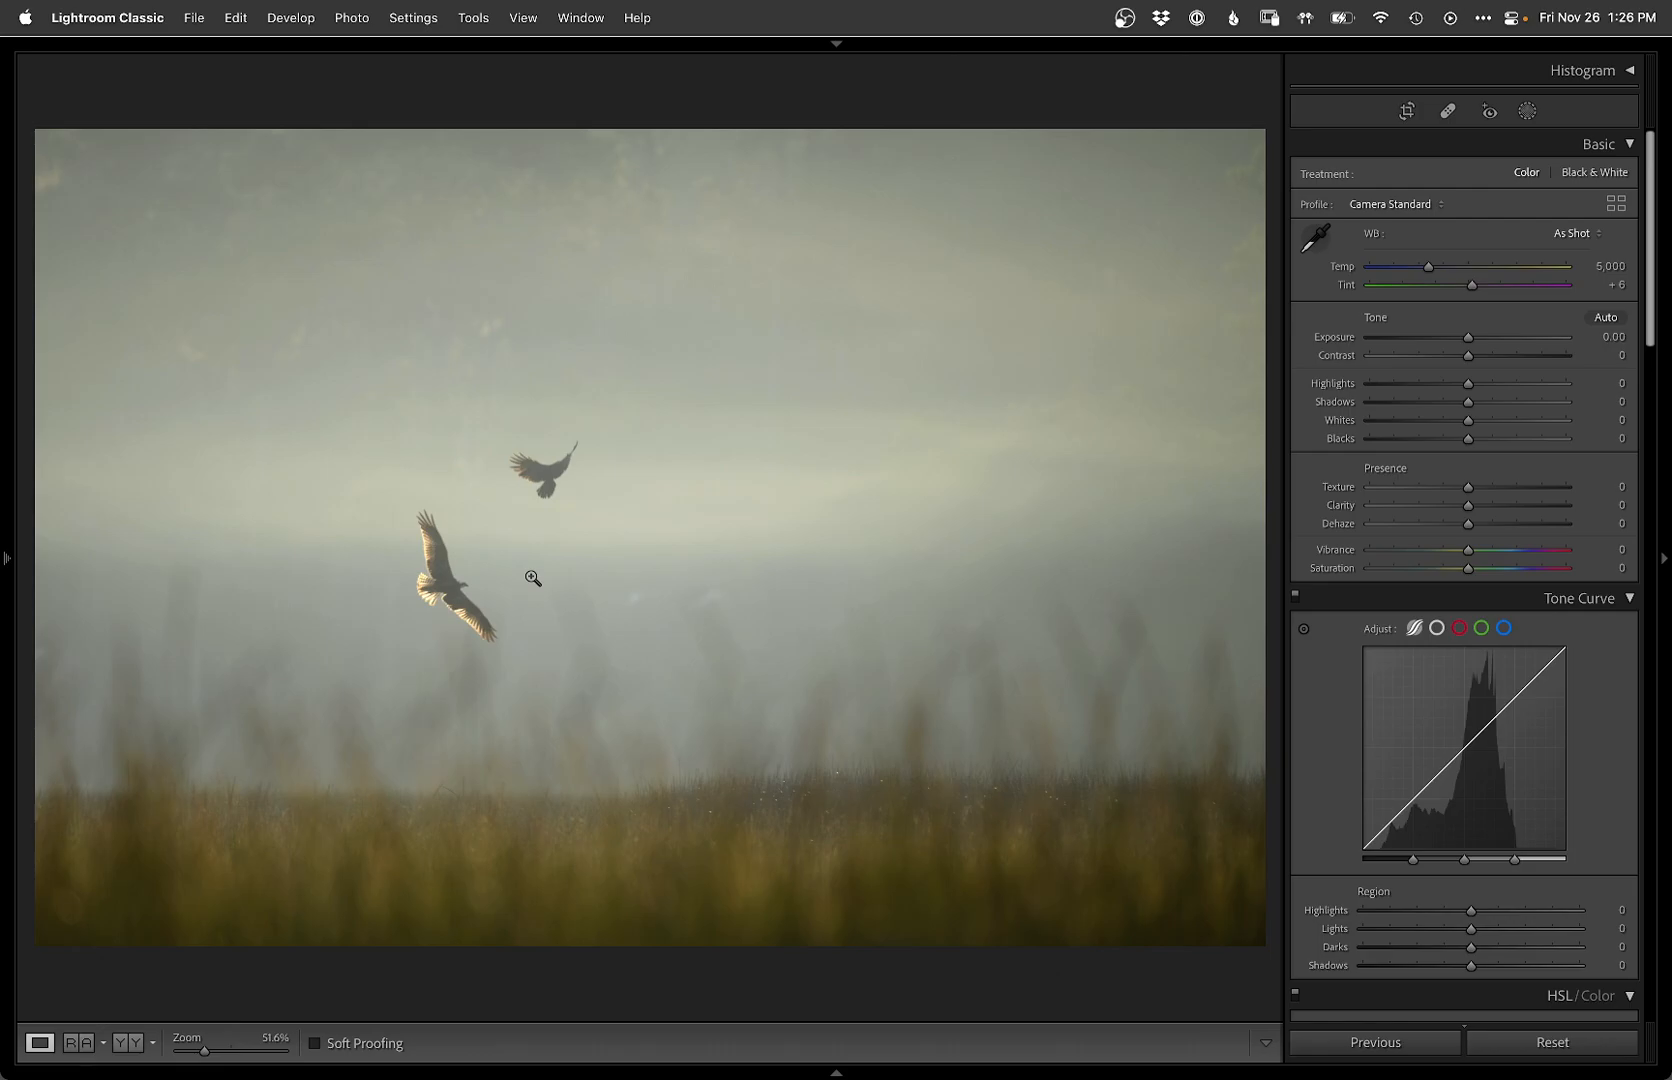
# Step: Lower Exposure to -1.05 and deepen Blacks to -39
pyautogui.click(532, 578)
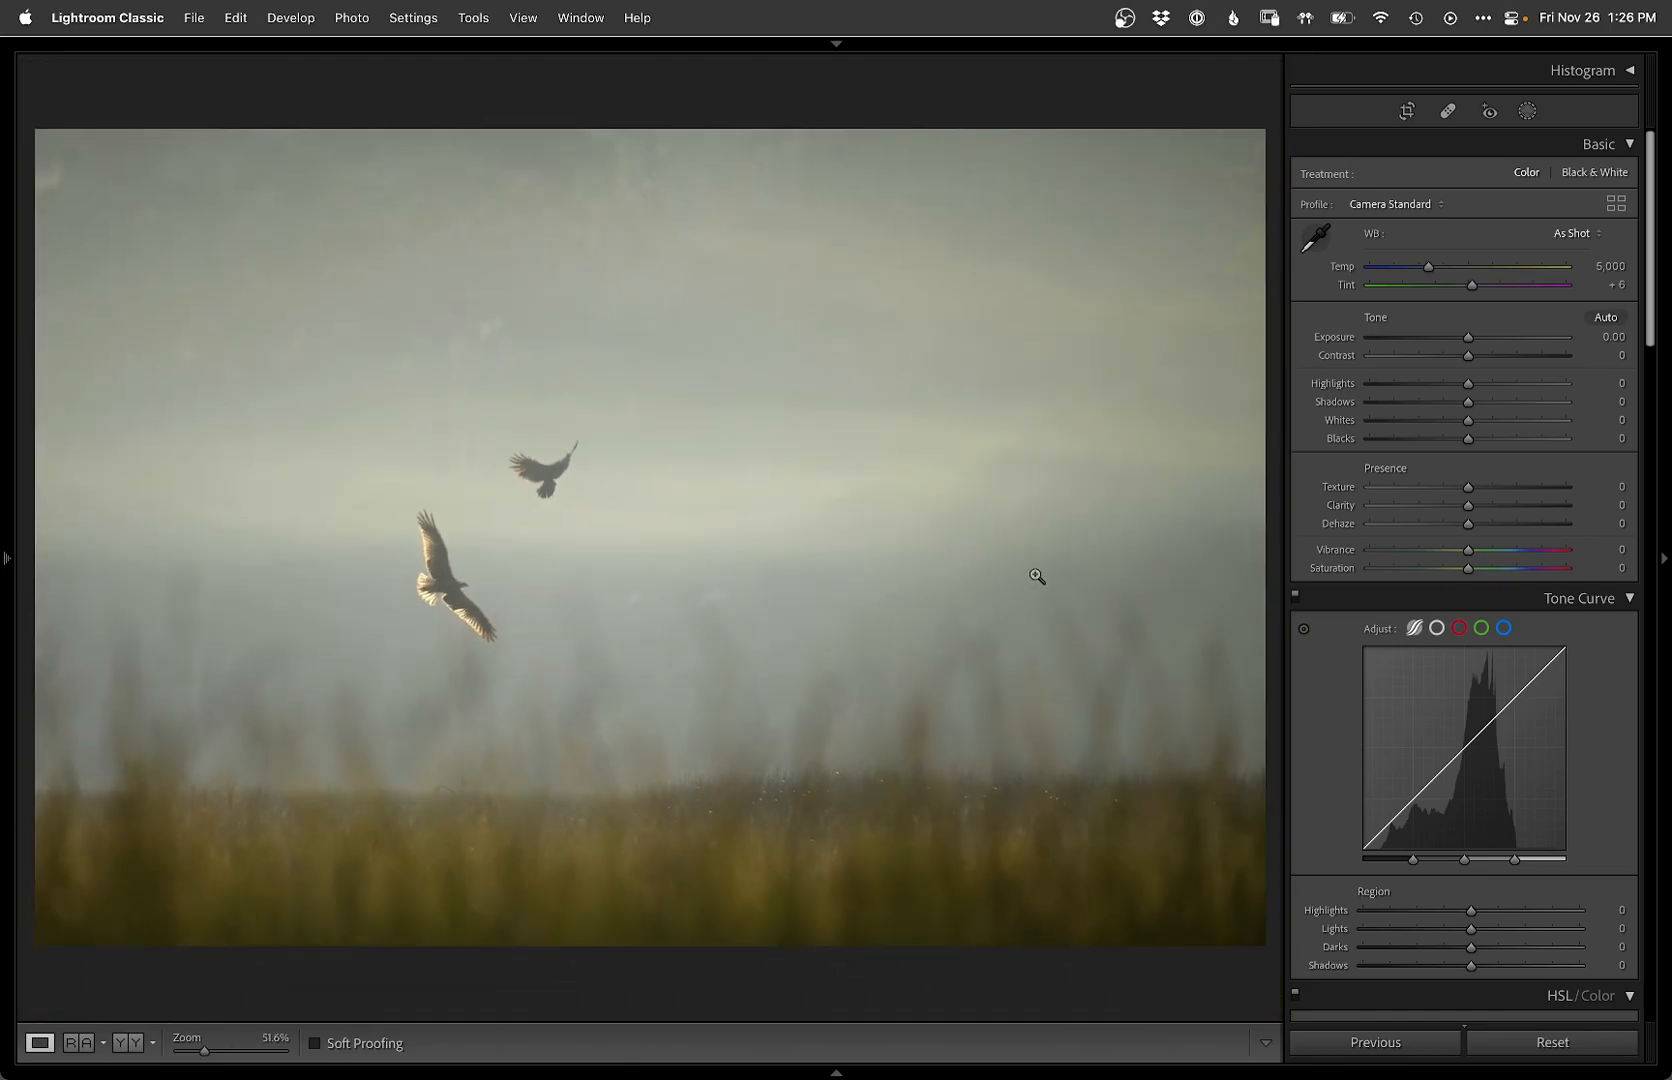
pyautogui.moveTo(1004, 626)
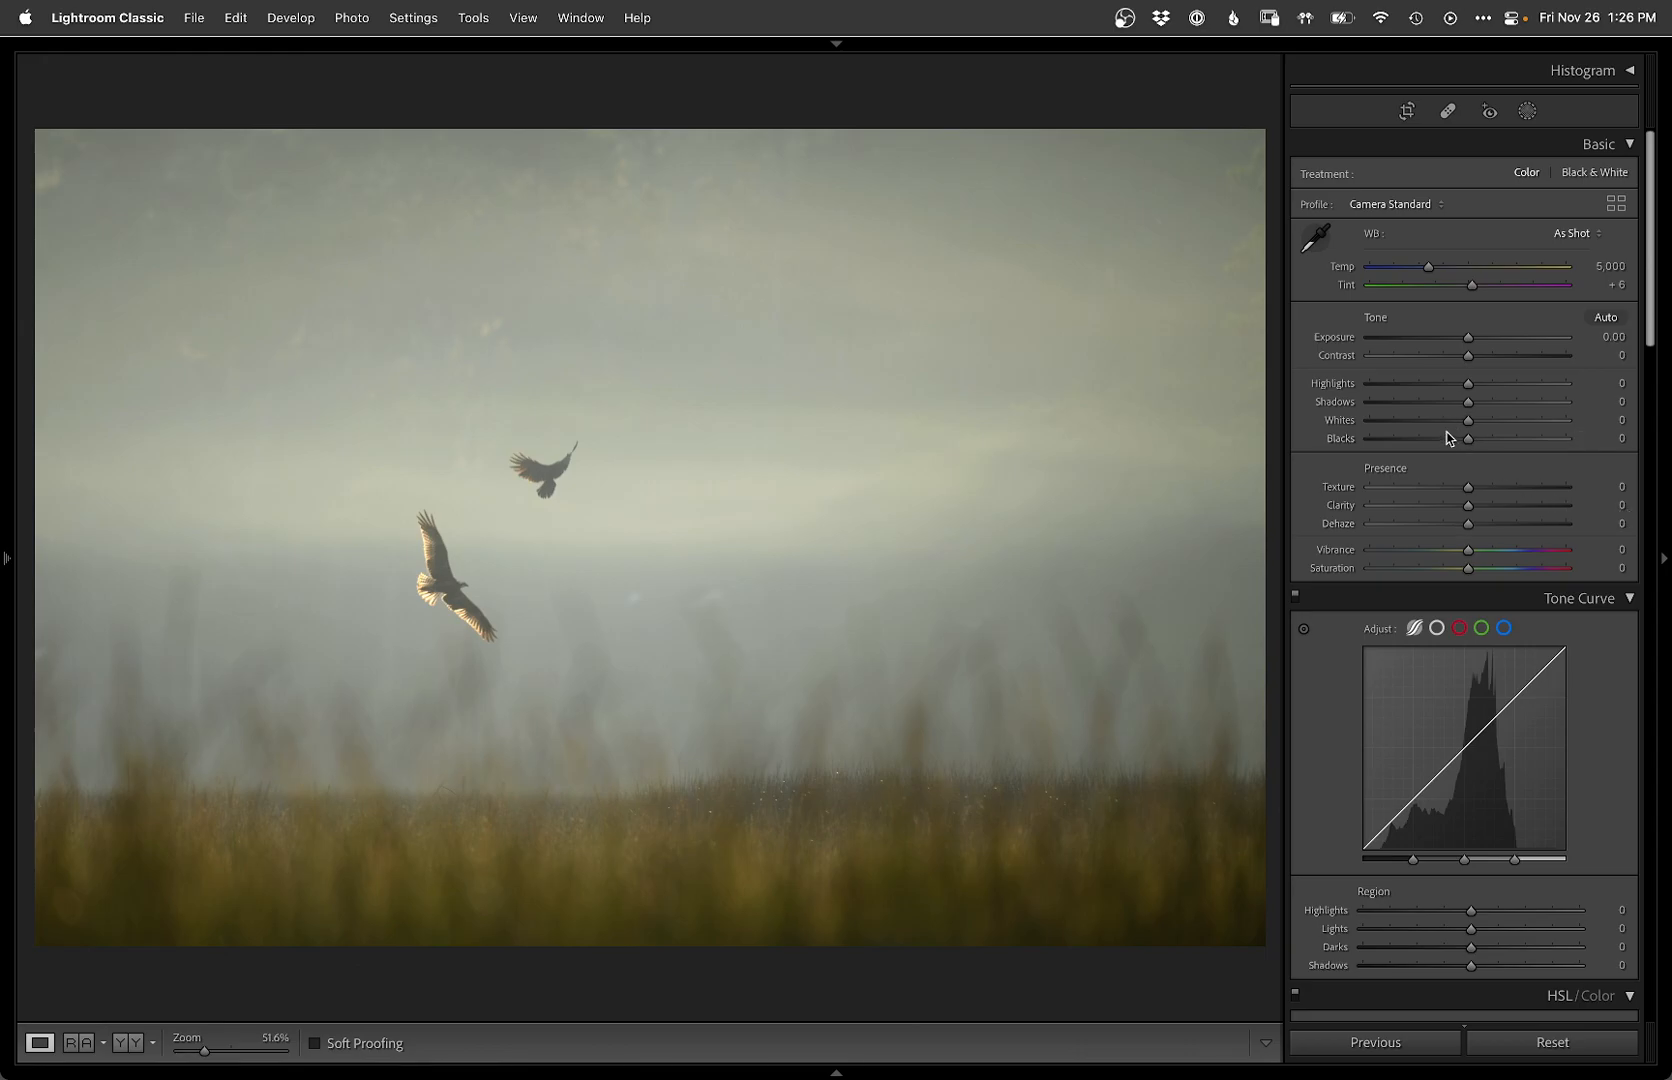
pyautogui.moveTo(1502, 336); pyautogui.dragTo(1428, 336)
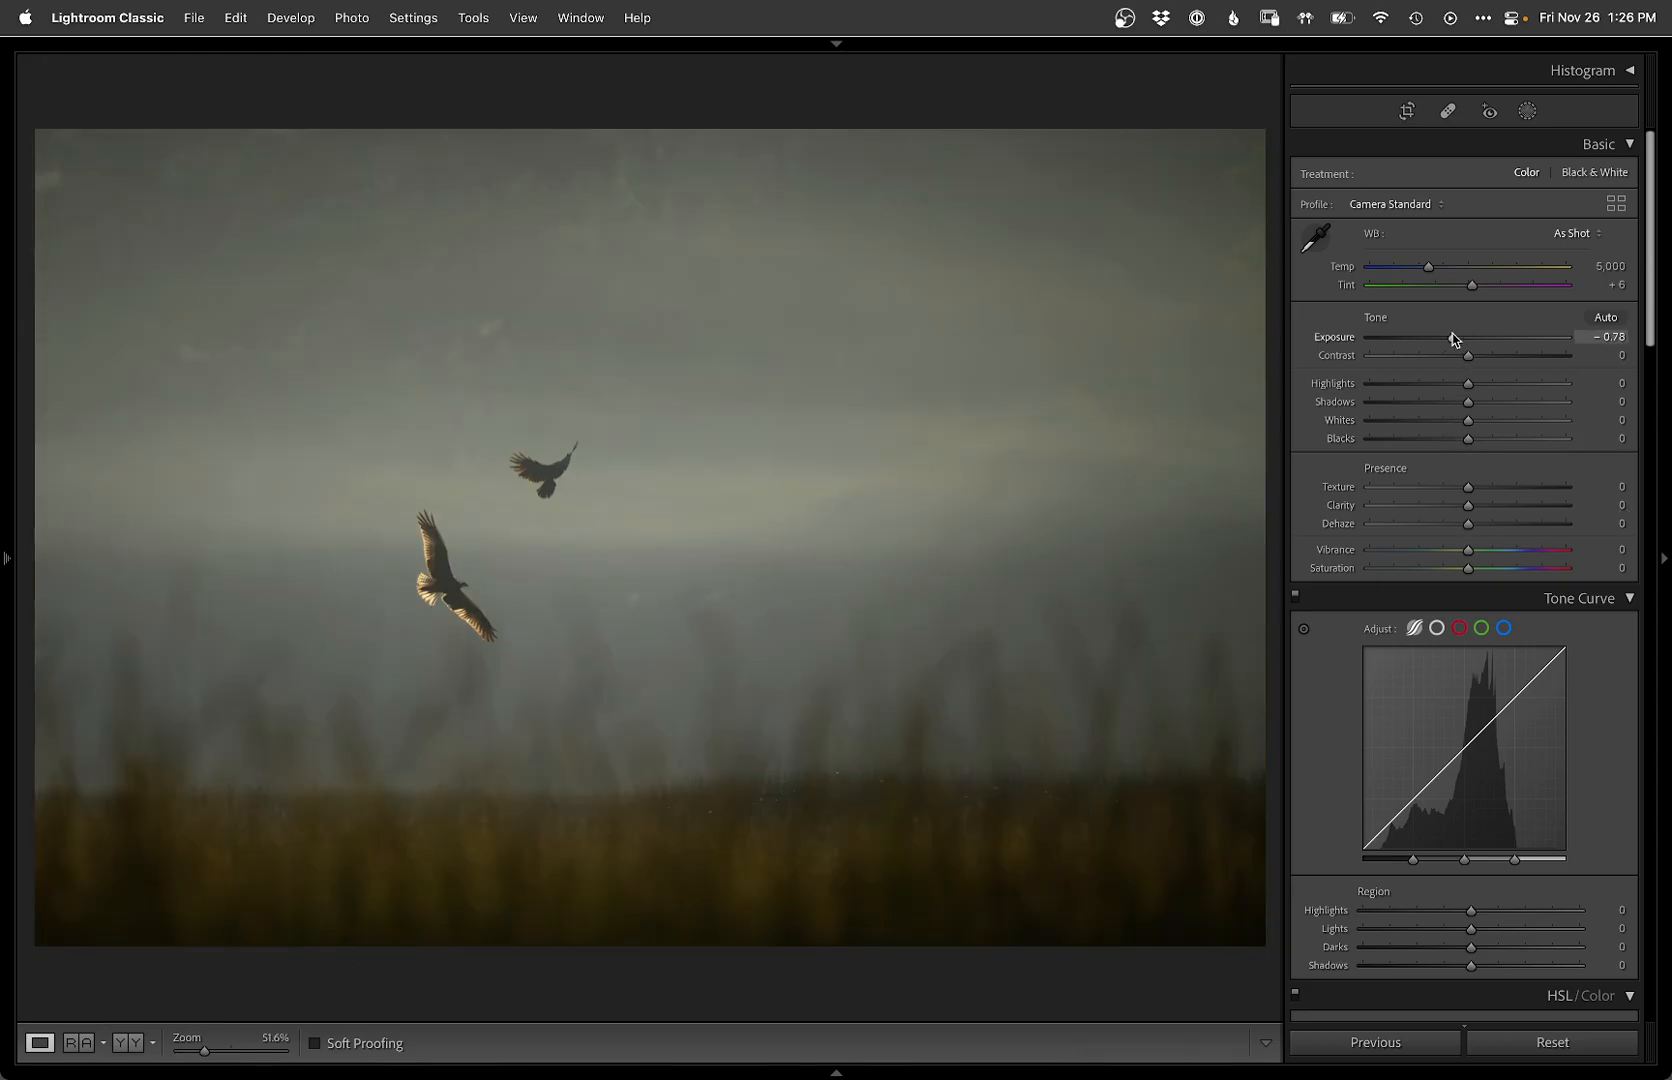
pyautogui.moveTo(1434, 336); pyautogui.dragTo(1428, 336)
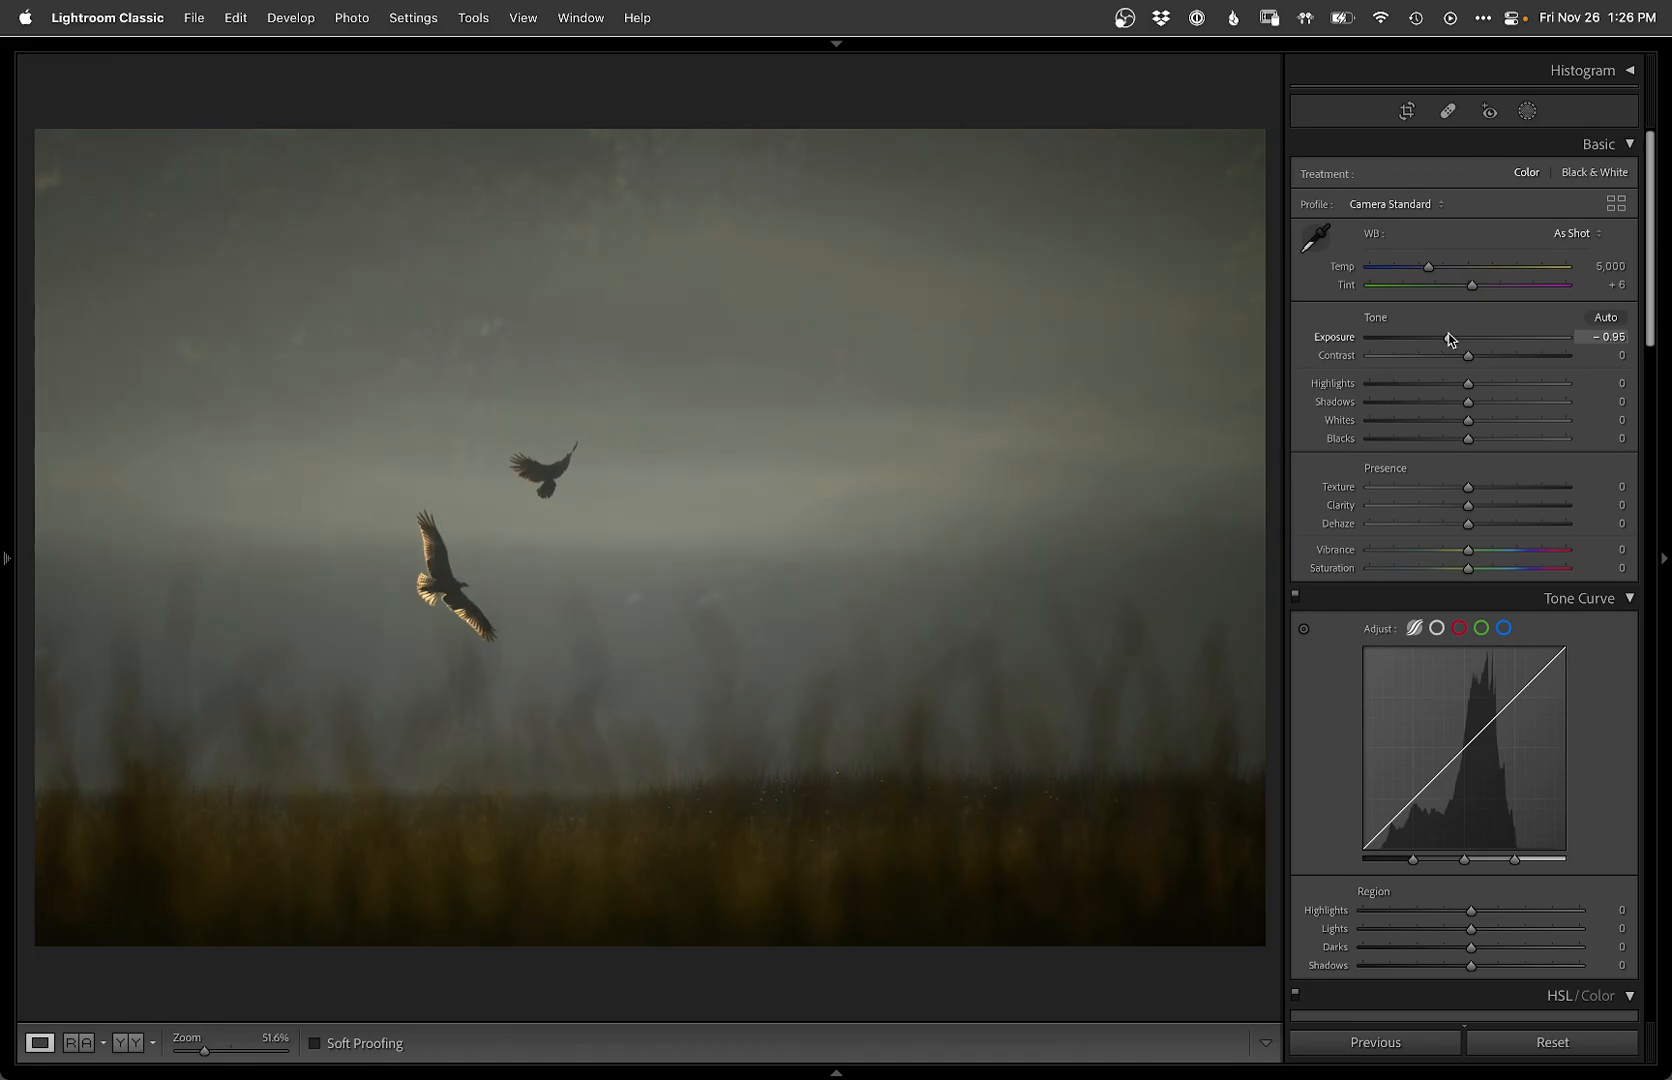
pyautogui.moveTo(1450, 336); pyautogui.dragTo(1448, 336)
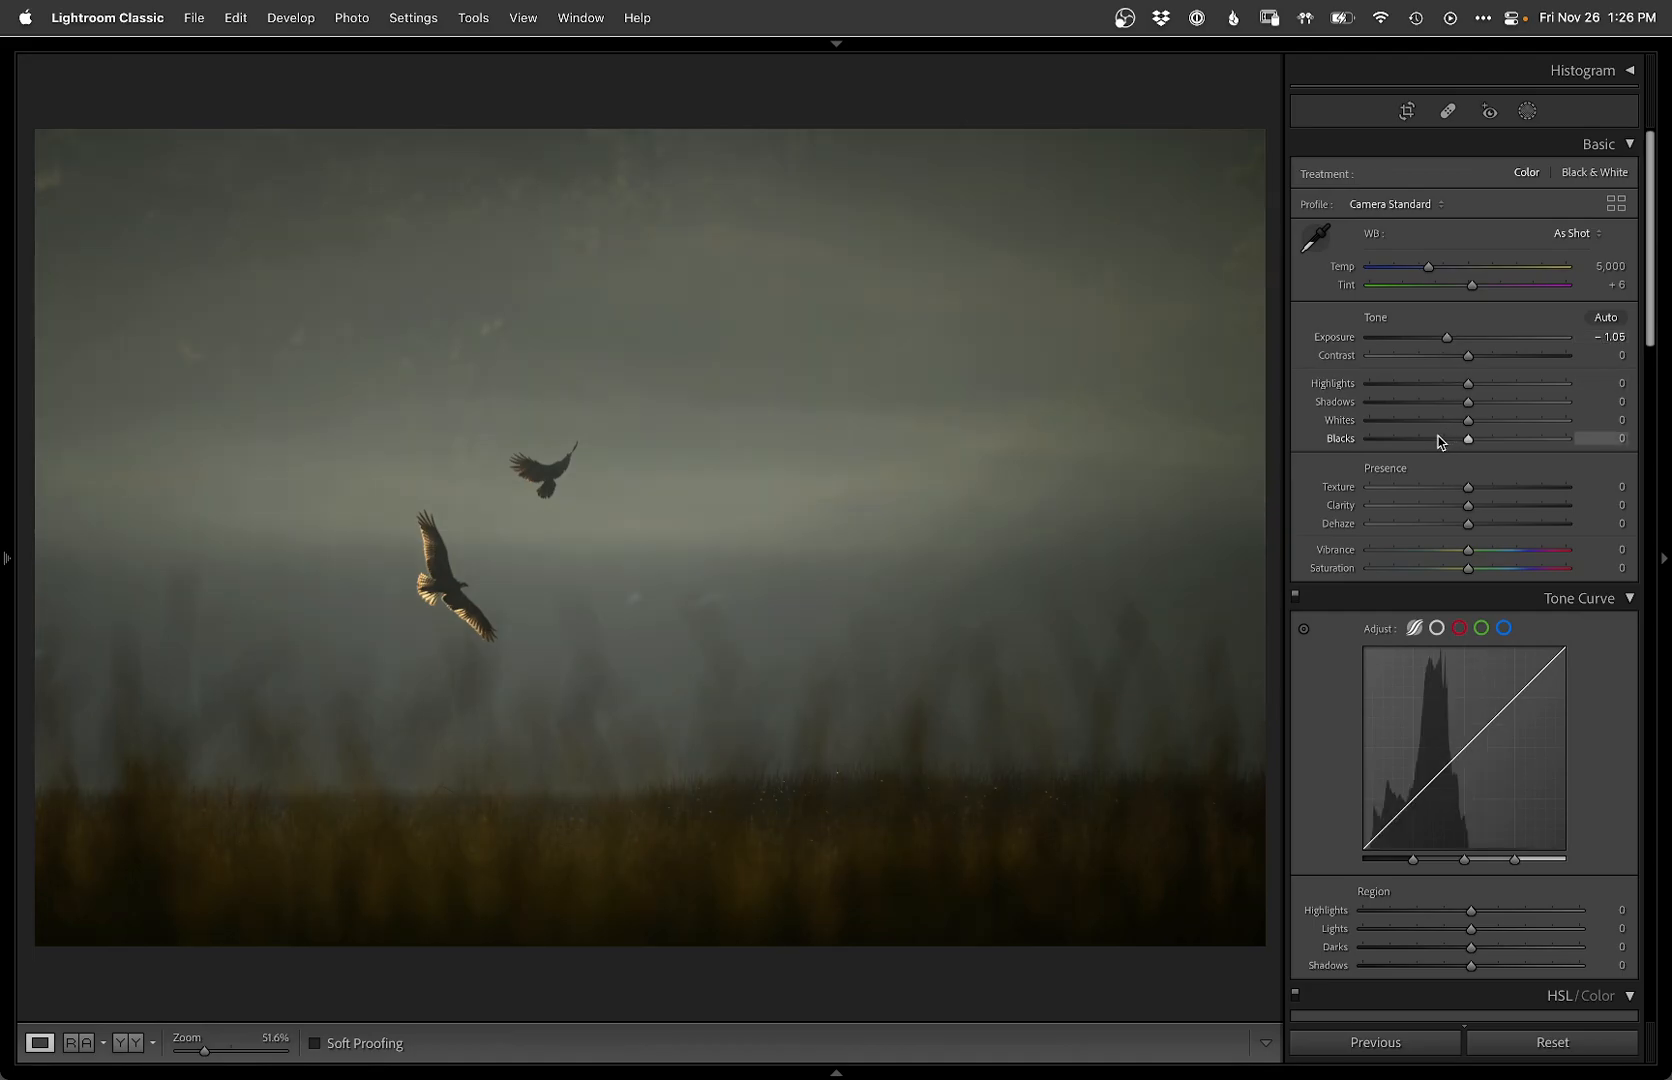
pyautogui.moveTo(1468, 438); pyautogui.dragTo(1428, 438)
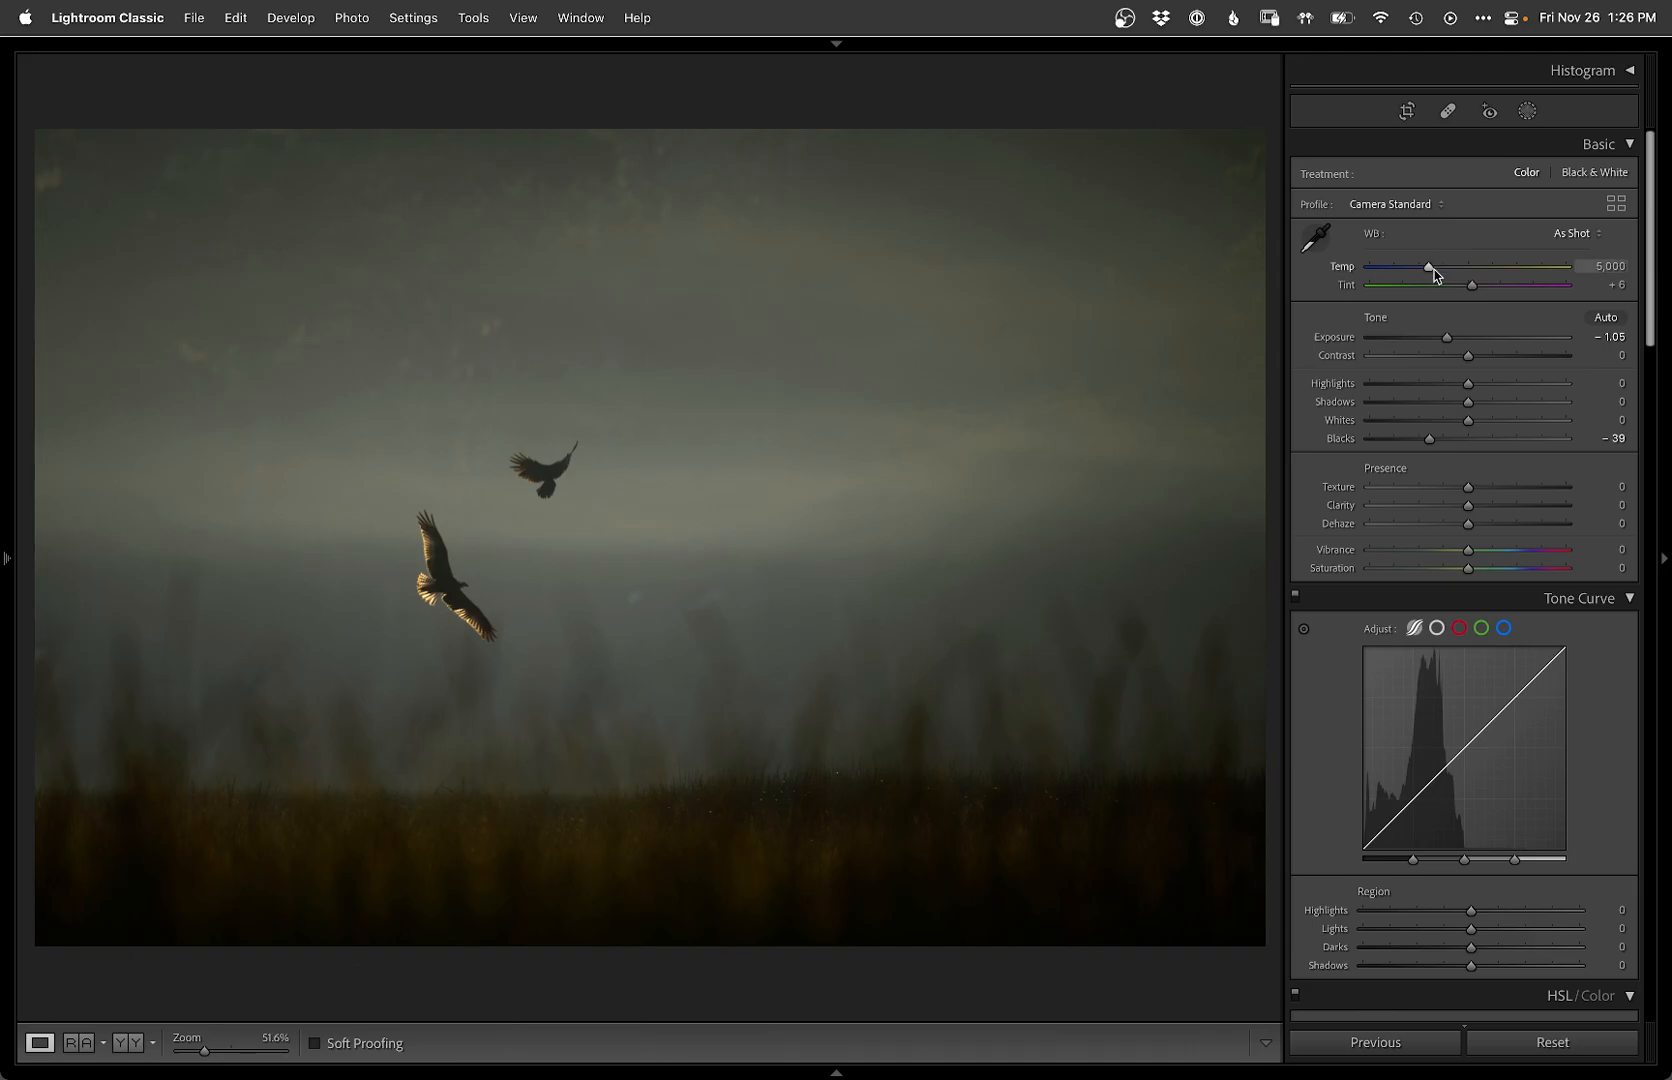
# Step: Warm the Temp to about 5,612, push Tint to +9 toward magenta, and brighten the highlights
pyautogui.moveTo(1432, 266); pyautogui.dragTo(1470, 266)
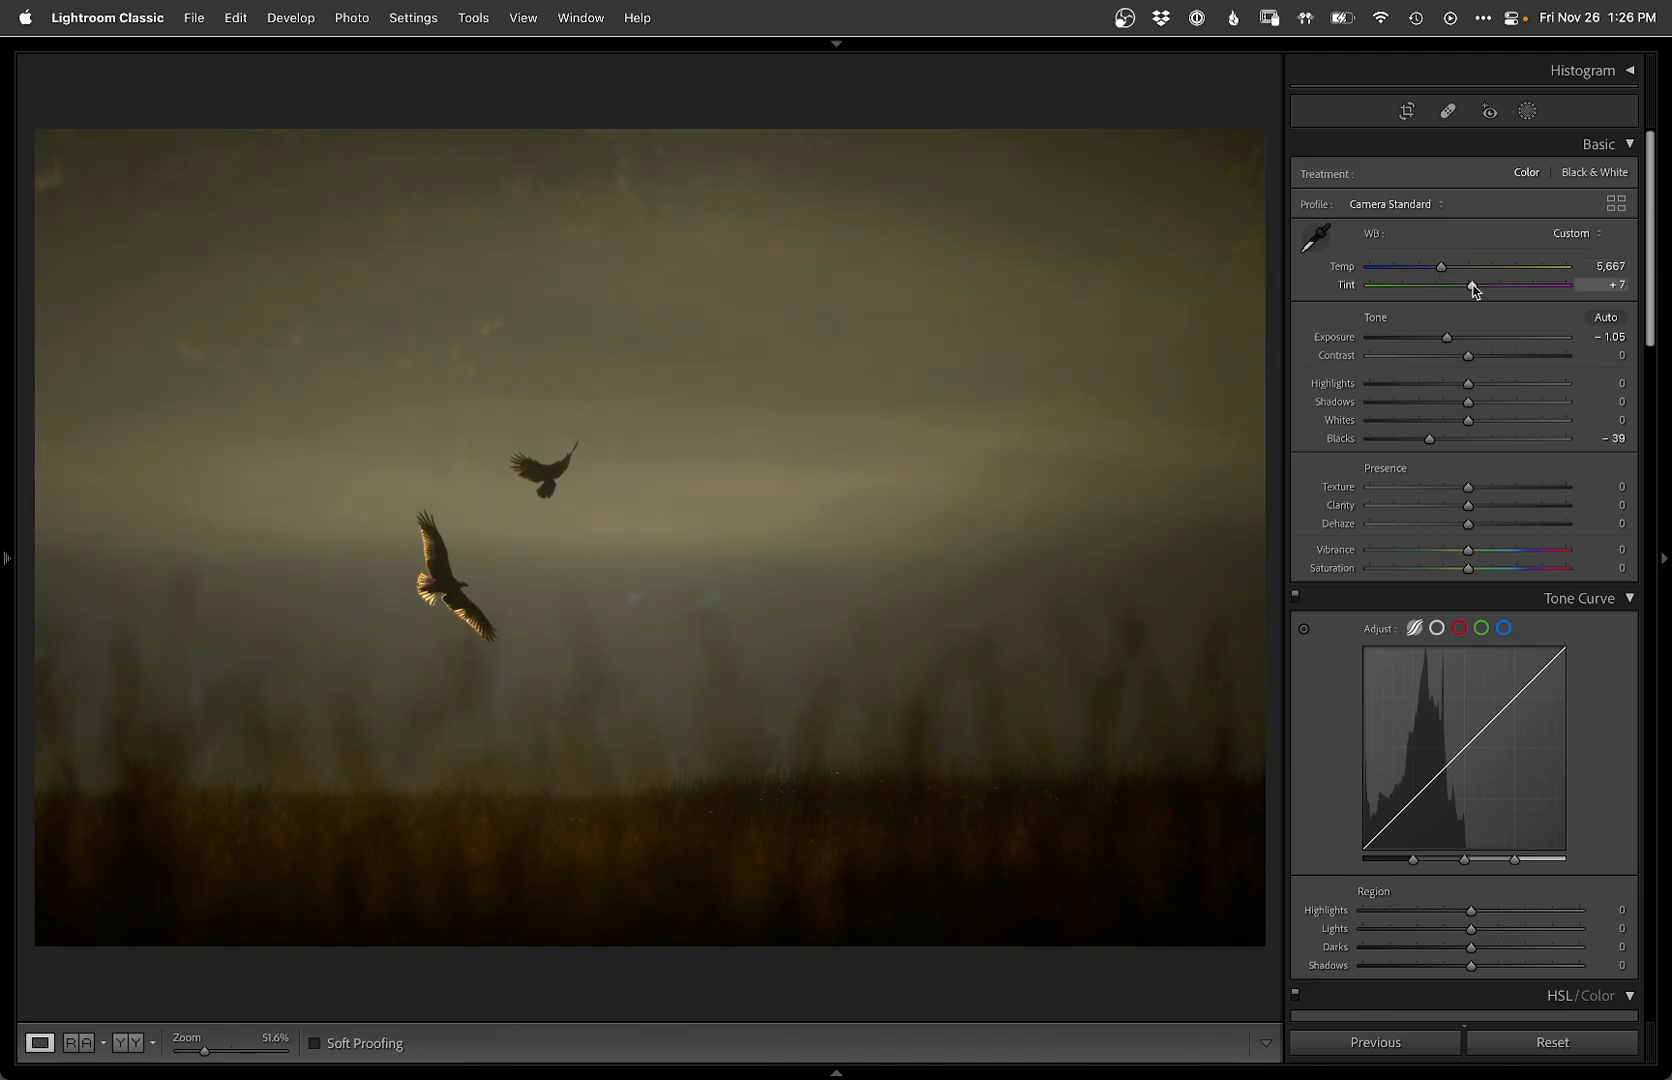
pyautogui.moveTo(1468, 284); pyautogui.dragTo(1474, 284)
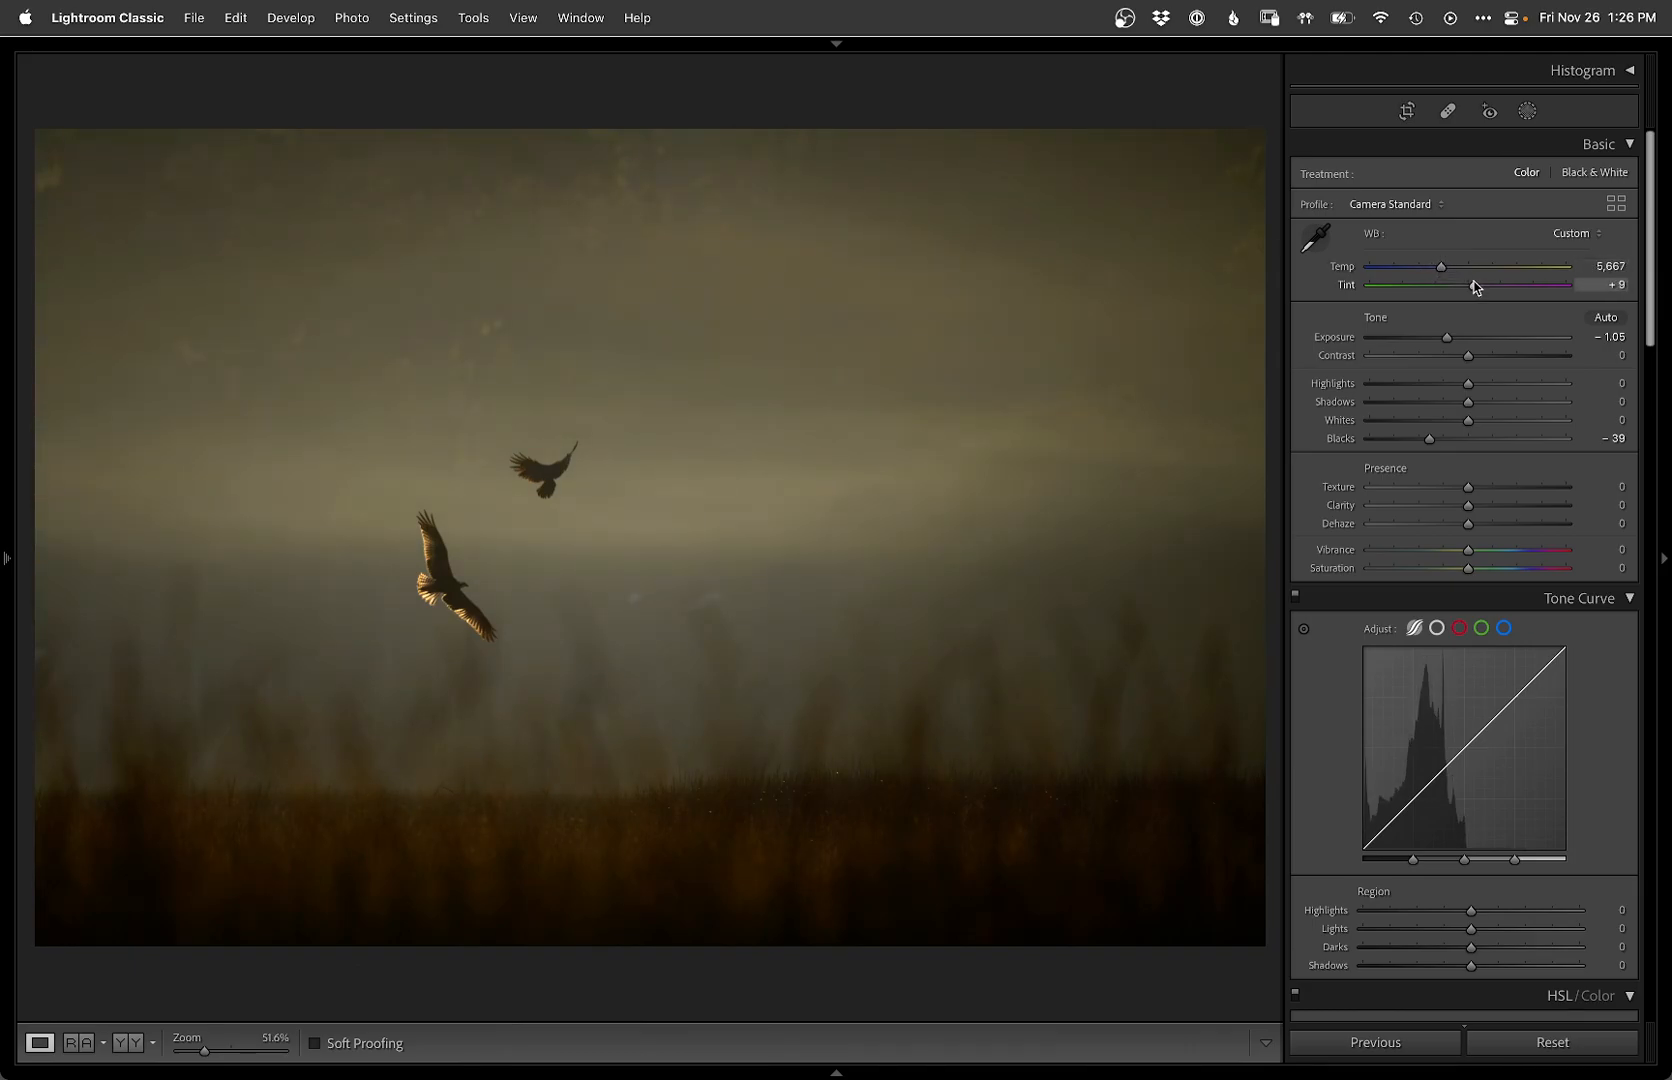
pyautogui.moveTo(1440, 266); pyautogui.dragTo(1474, 266)
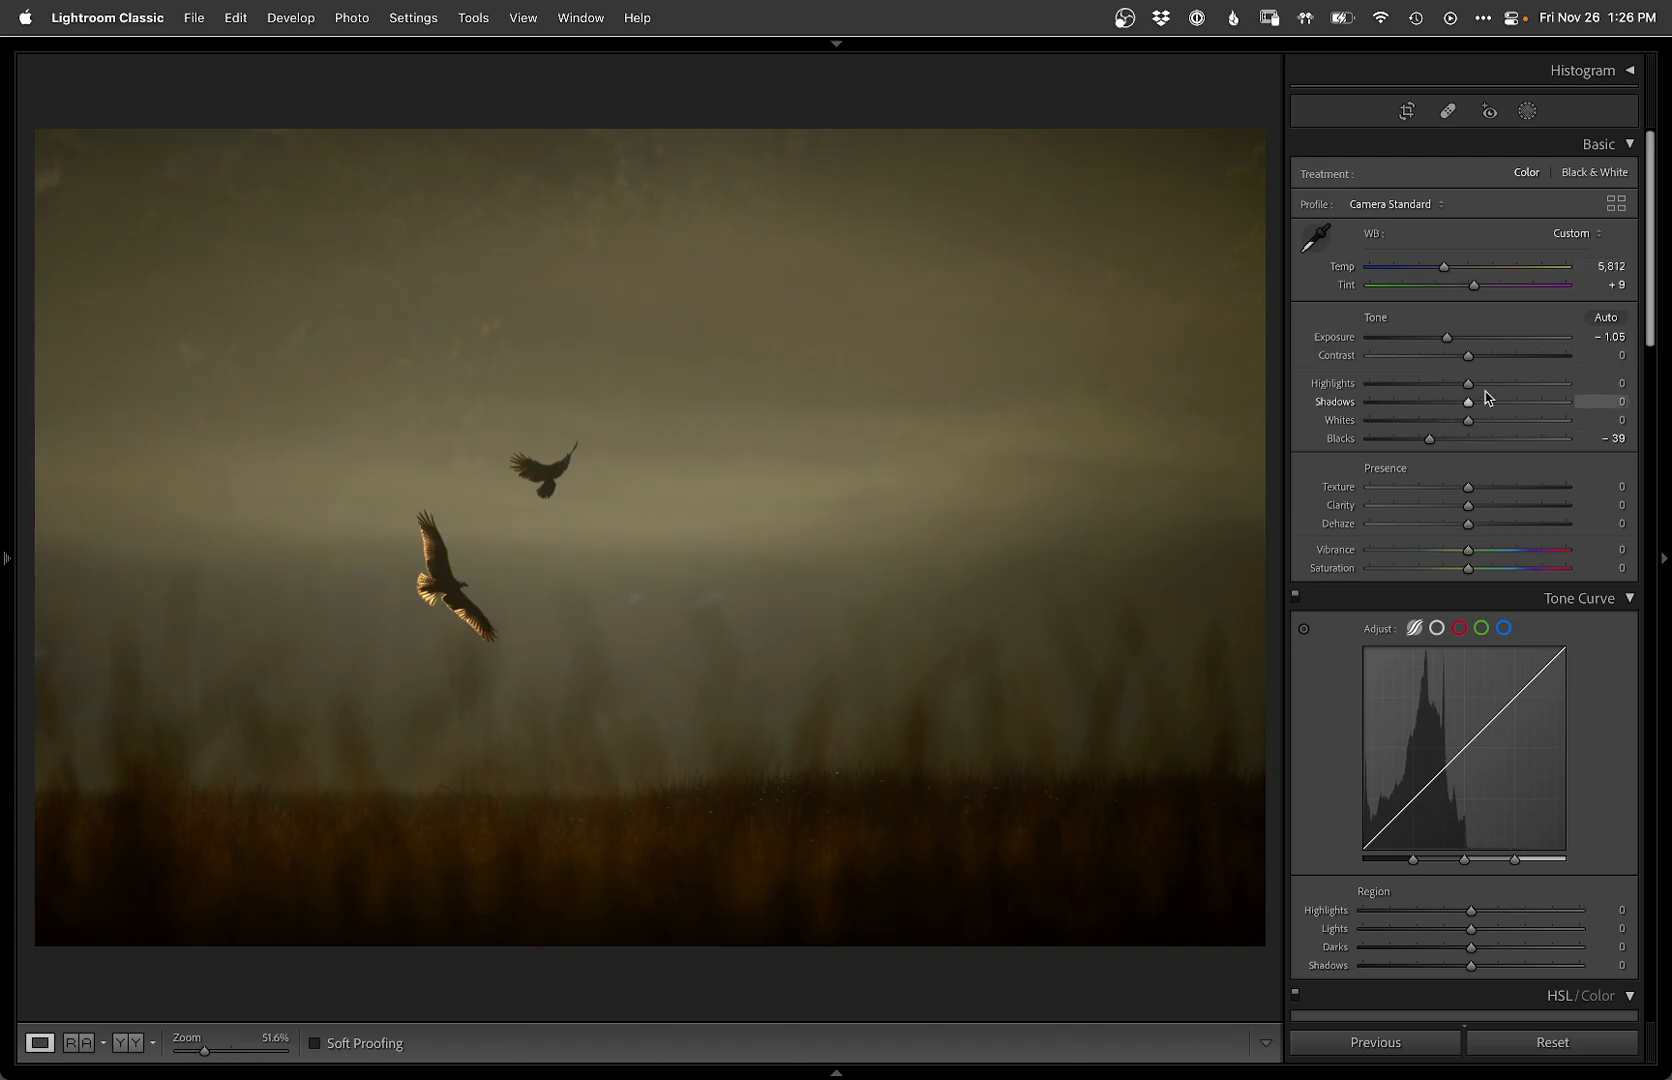
pyautogui.moveTo(1468, 382); pyautogui.dragTo(1510, 382)
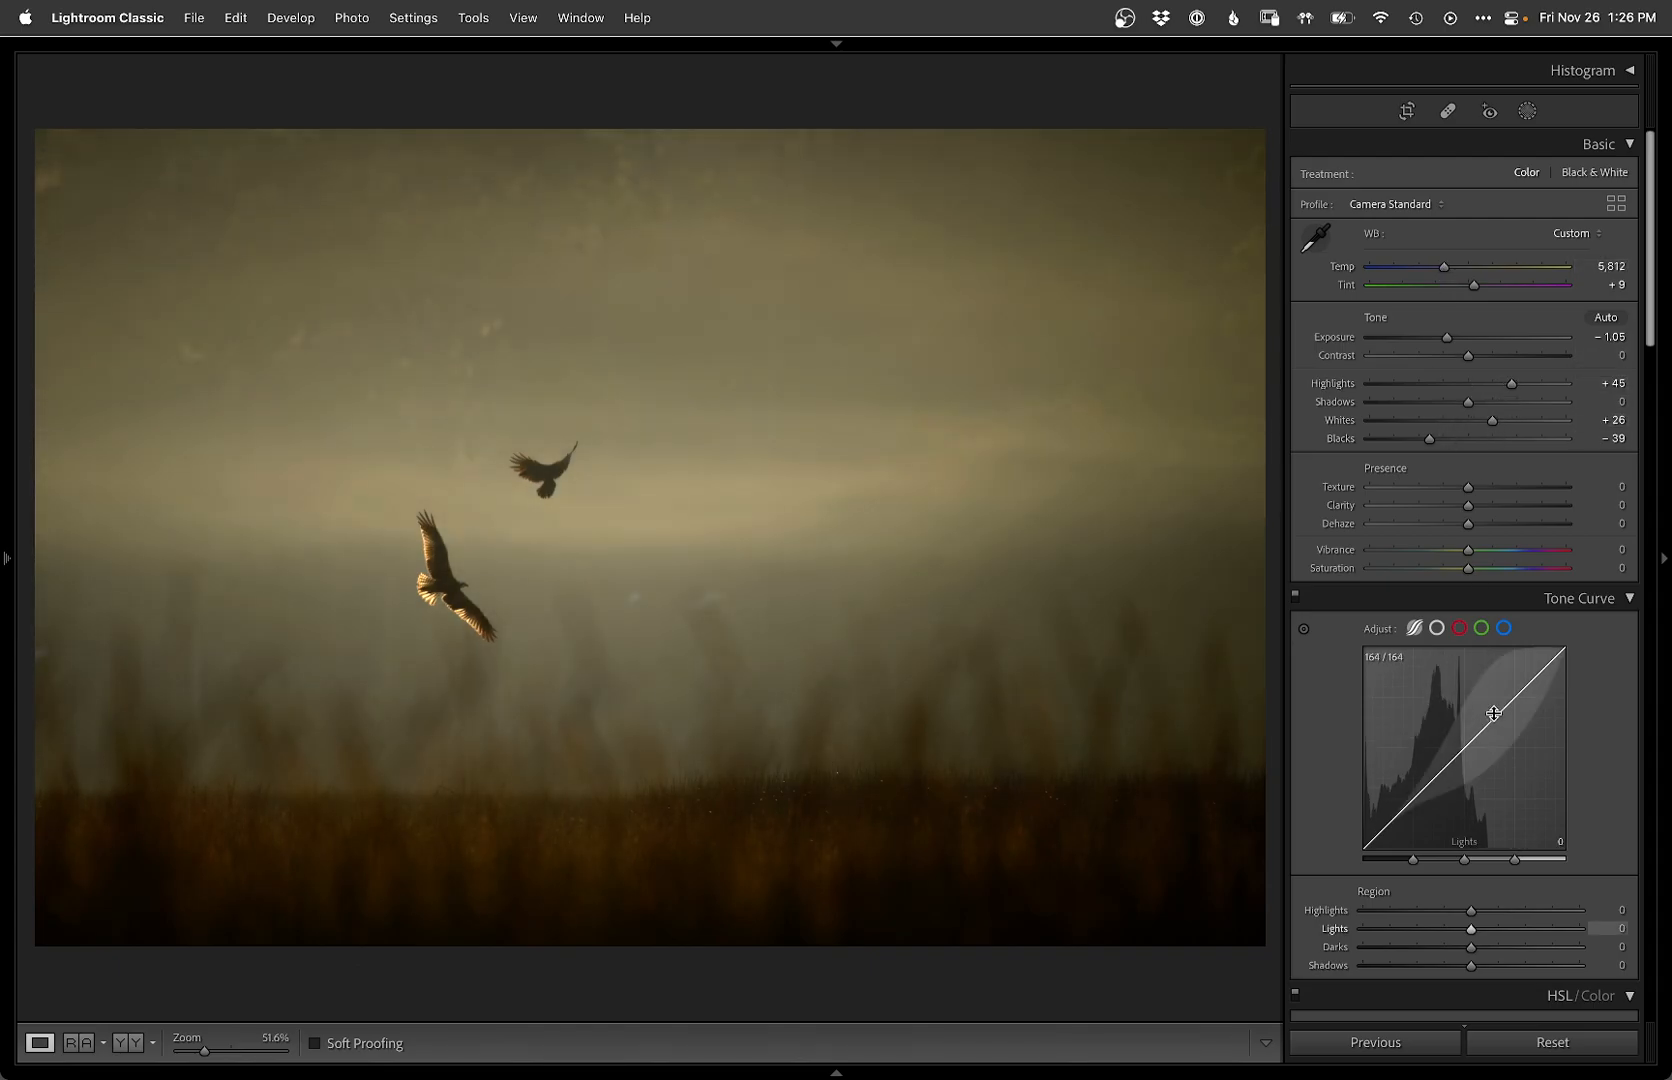
# Step: Lift Lights to +12 on the tone curve, then warm the Temp and push Tint further magenta
pyautogui.moveTo(1494, 712); pyautogui.dragTo(1494, 682)
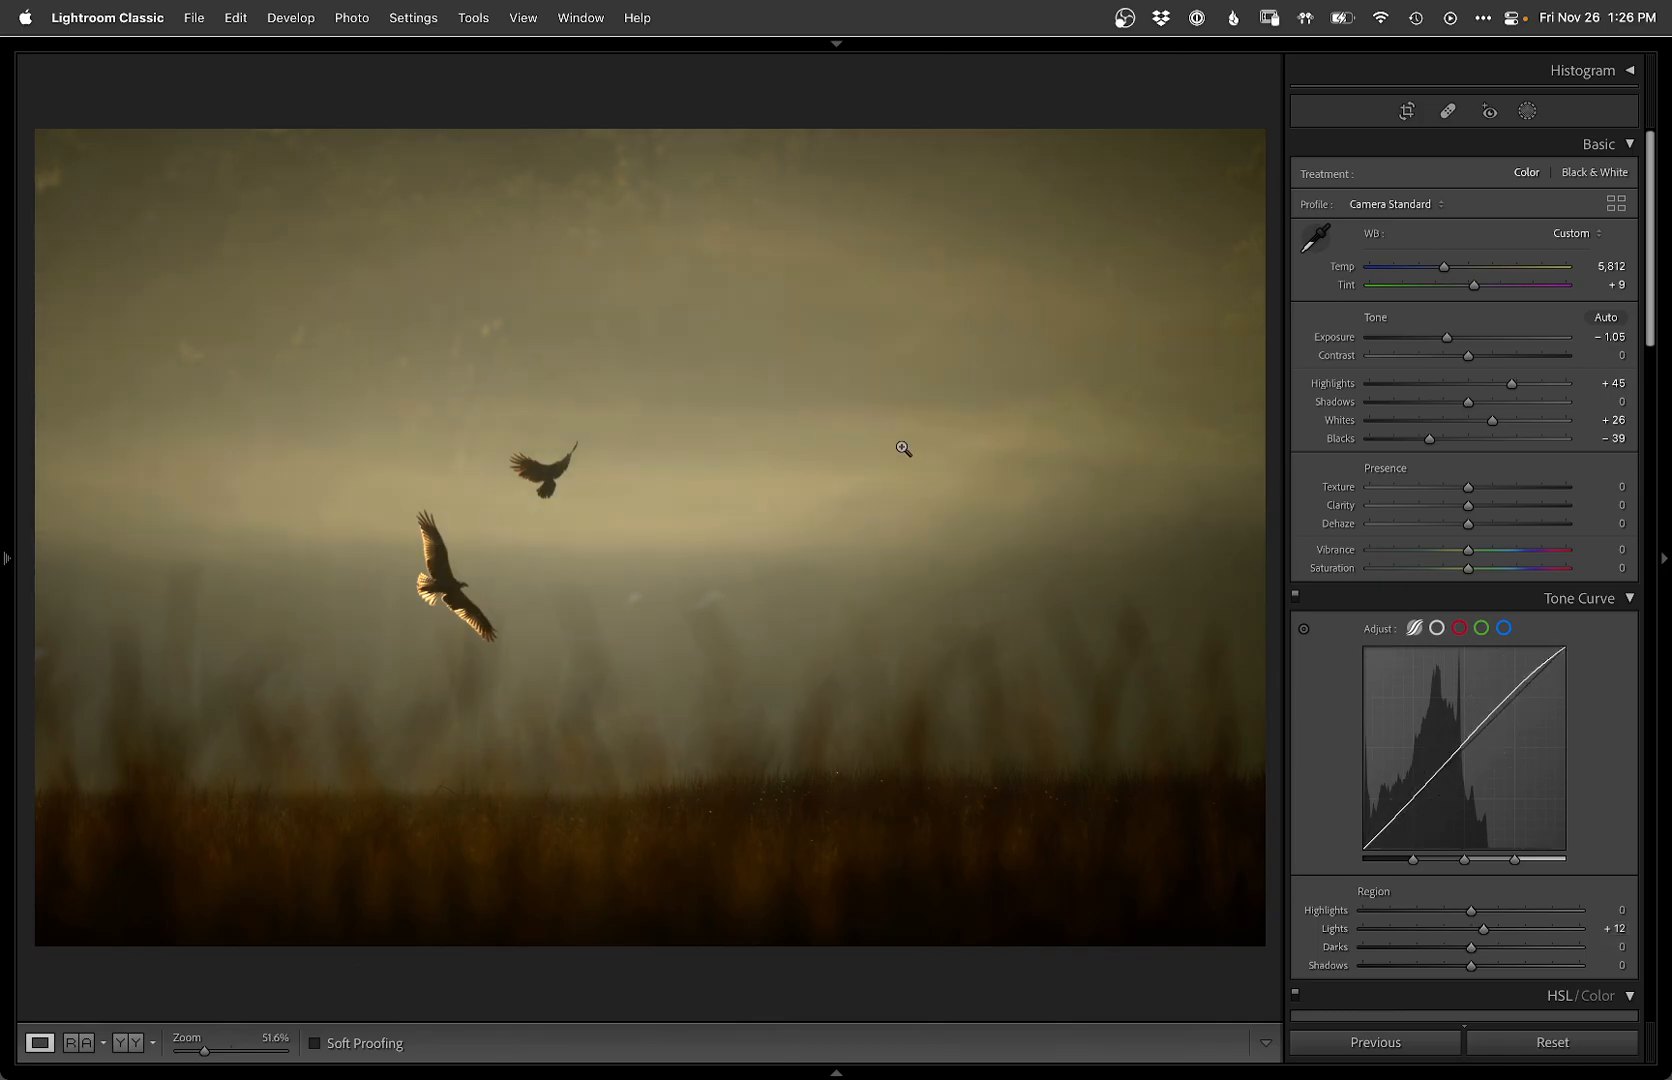
pyautogui.moveTo(1524, 348)
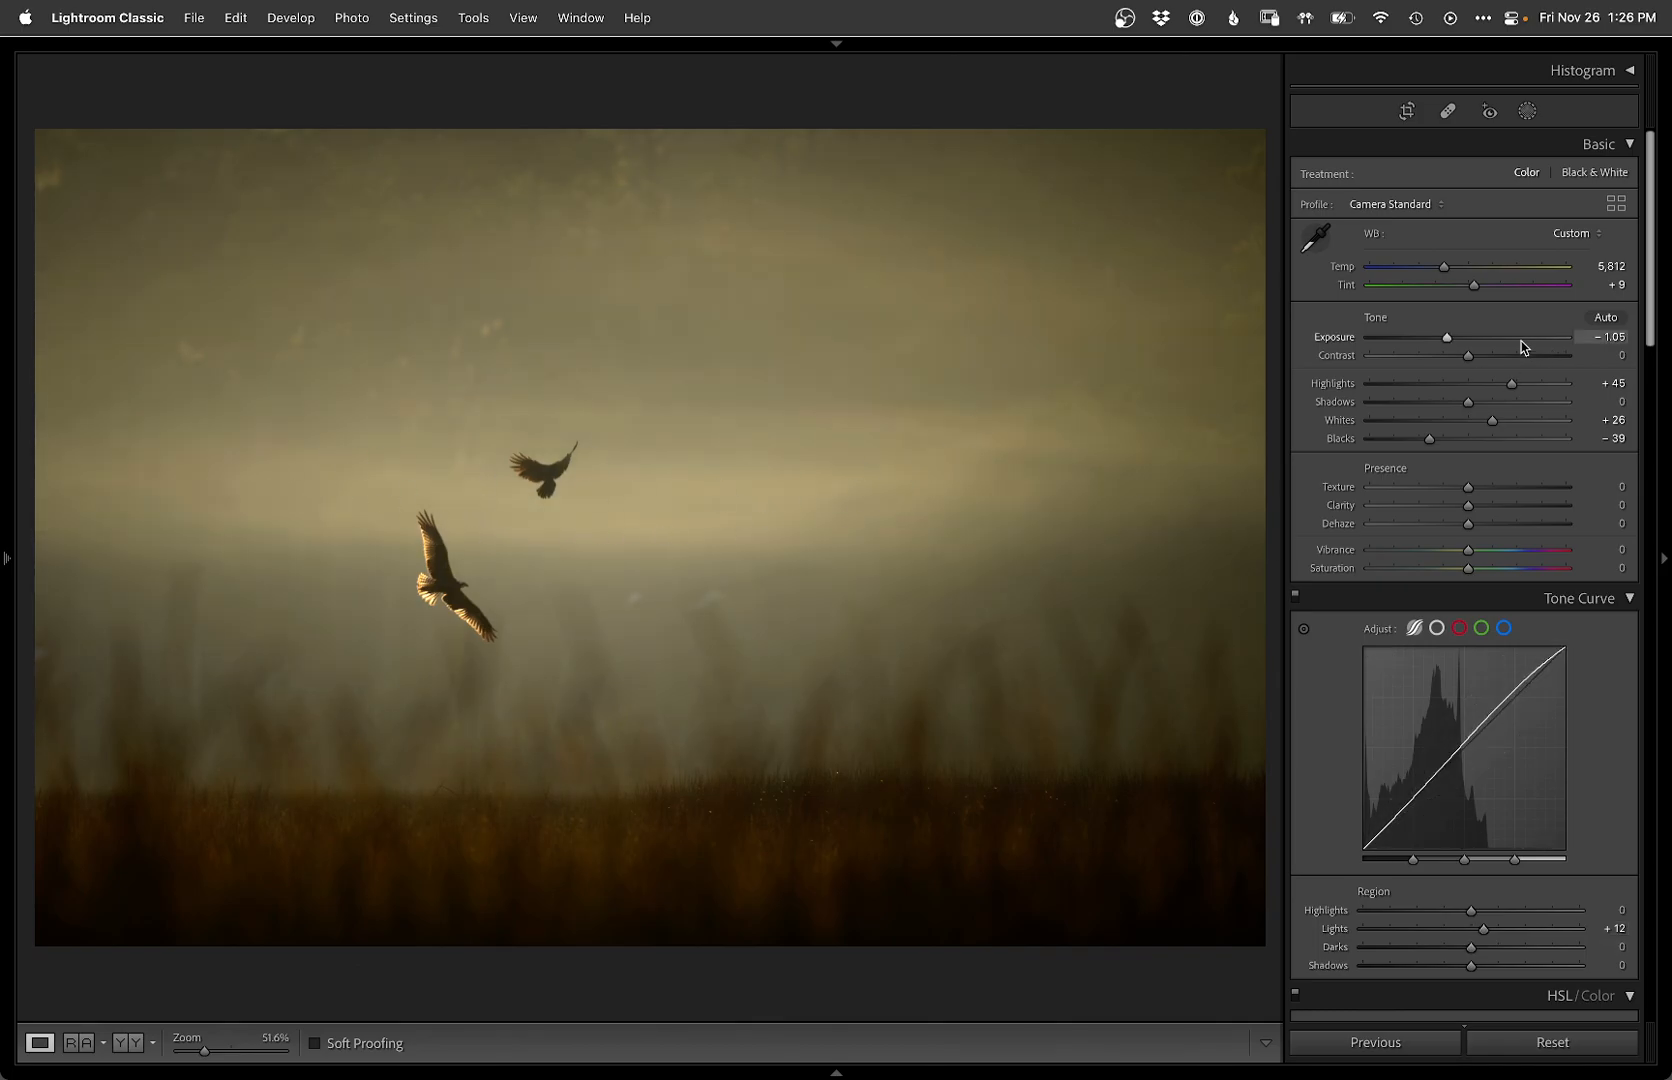
pyautogui.moveTo(1476, 266); pyautogui.dragTo(1440, 266)
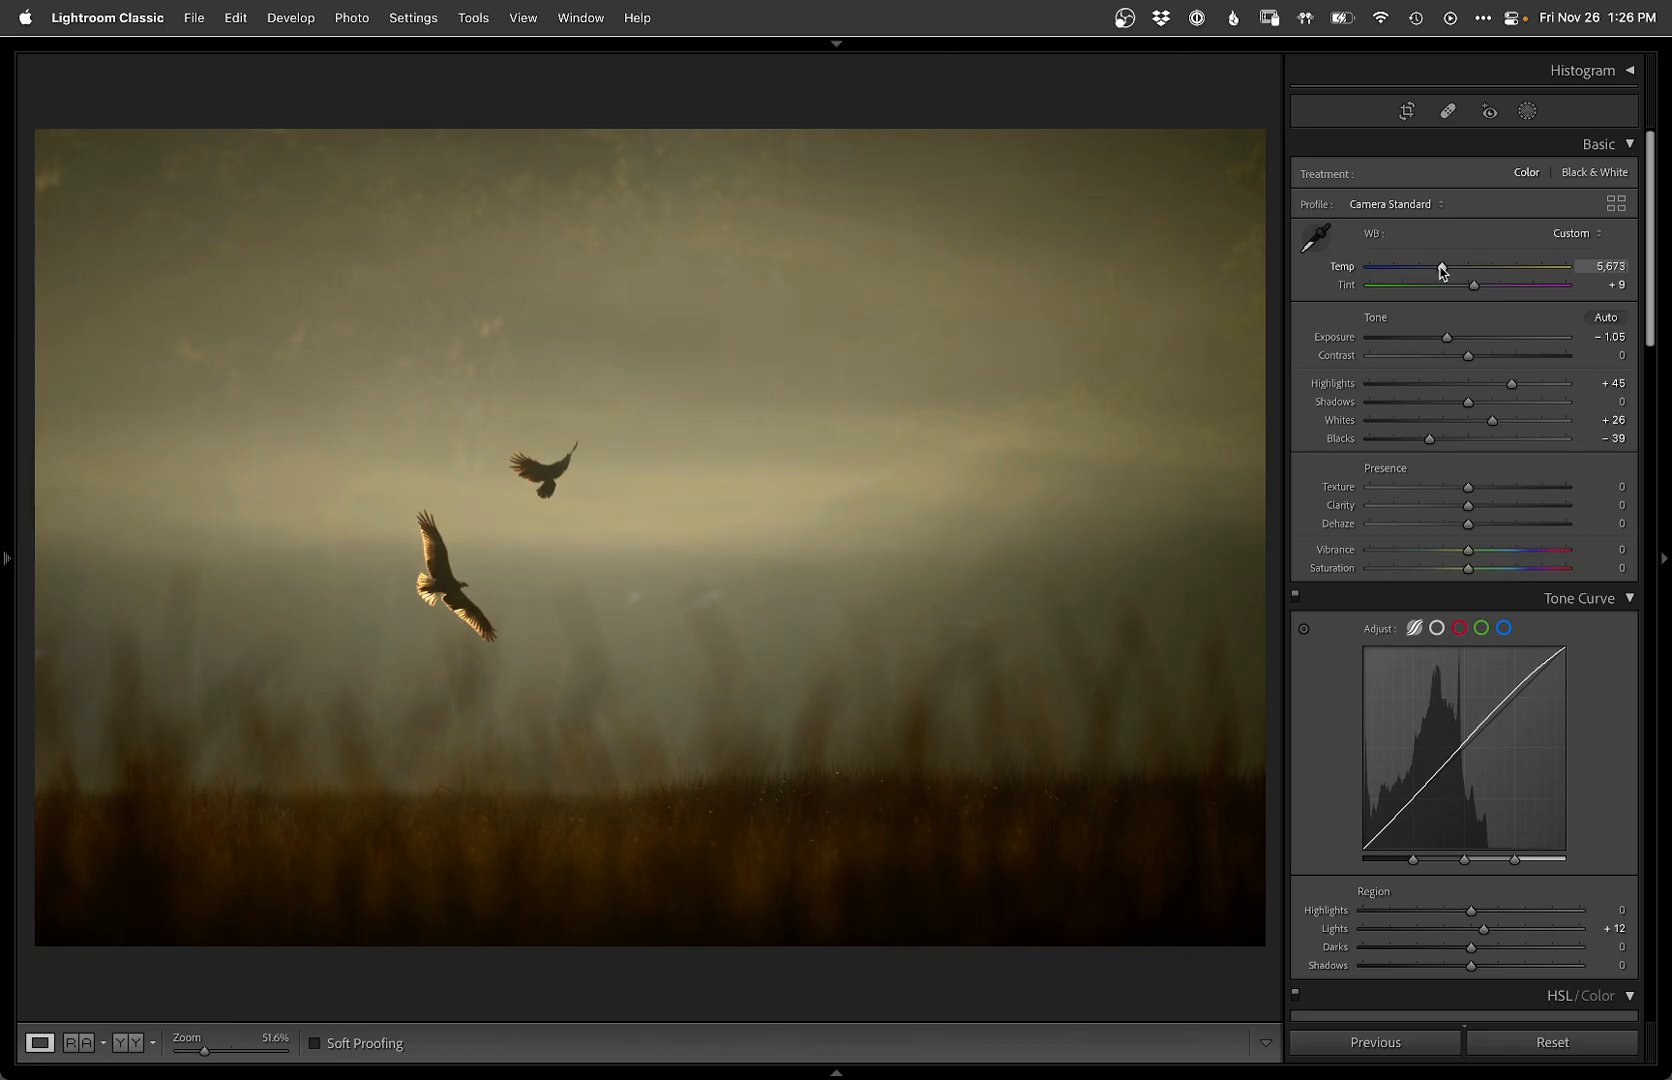
pyautogui.moveTo(1442, 266); pyautogui.dragTo(1438, 266)
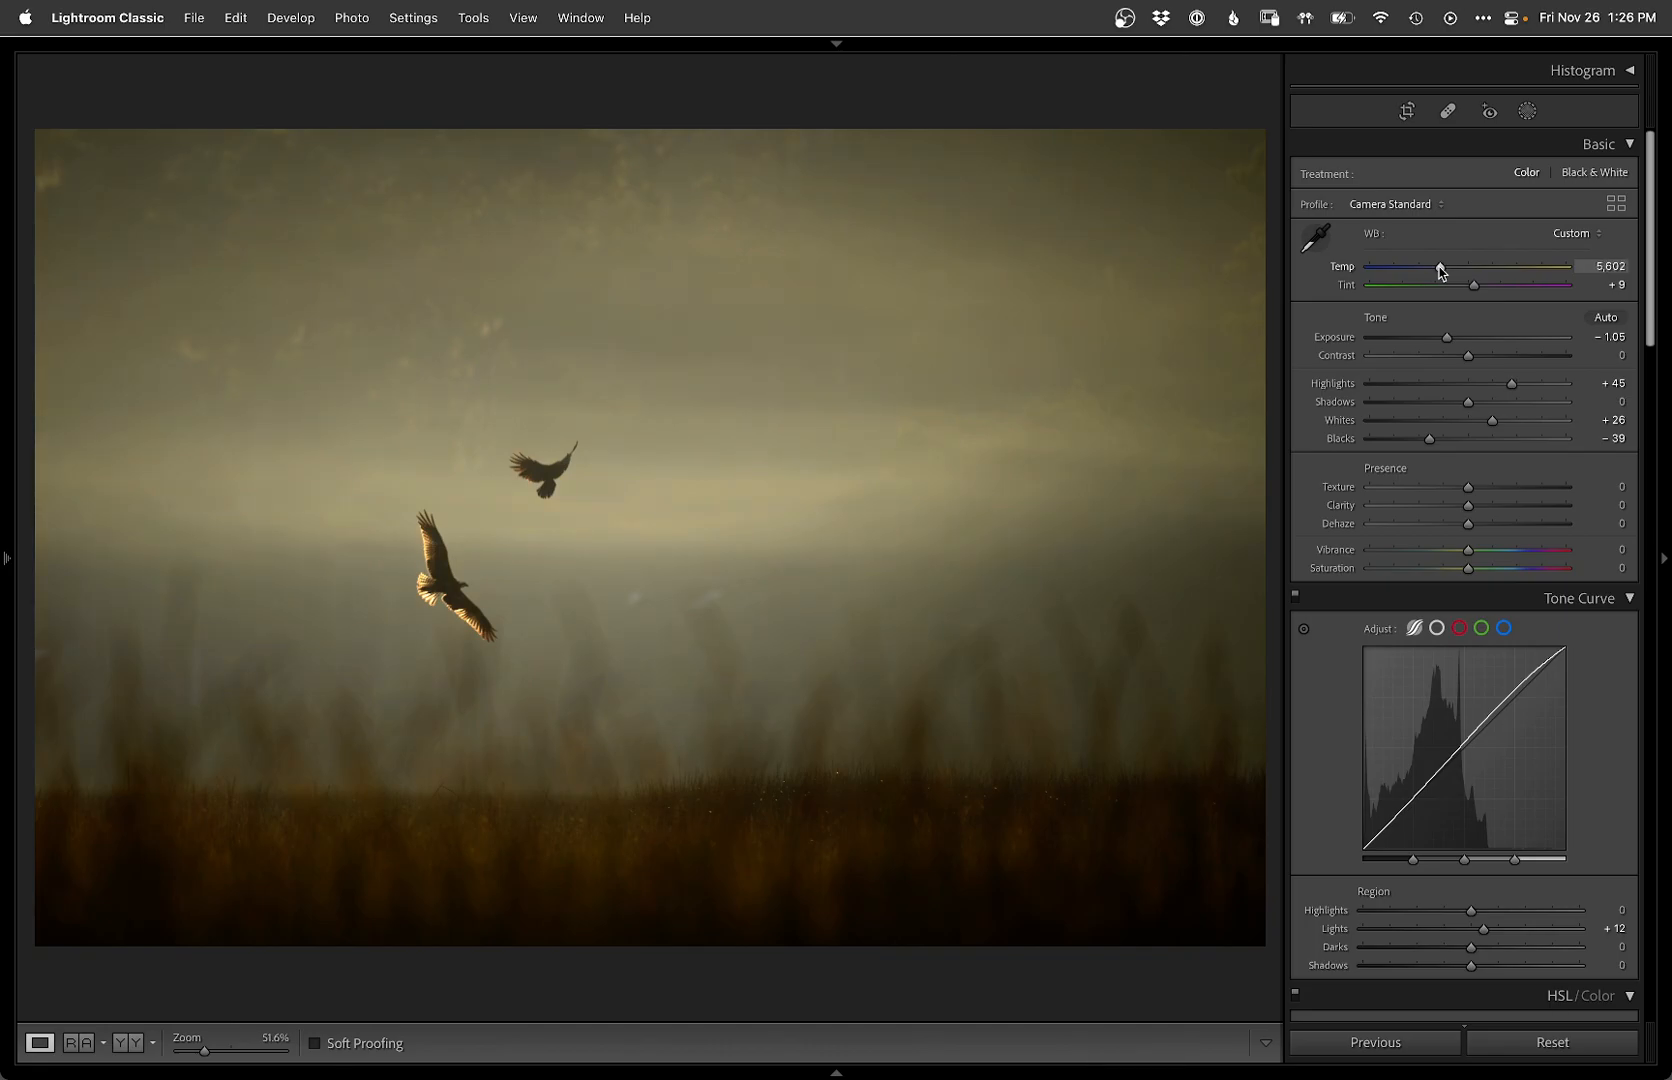
pyautogui.moveTo(1472, 284); pyautogui.dragTo(1476, 284)
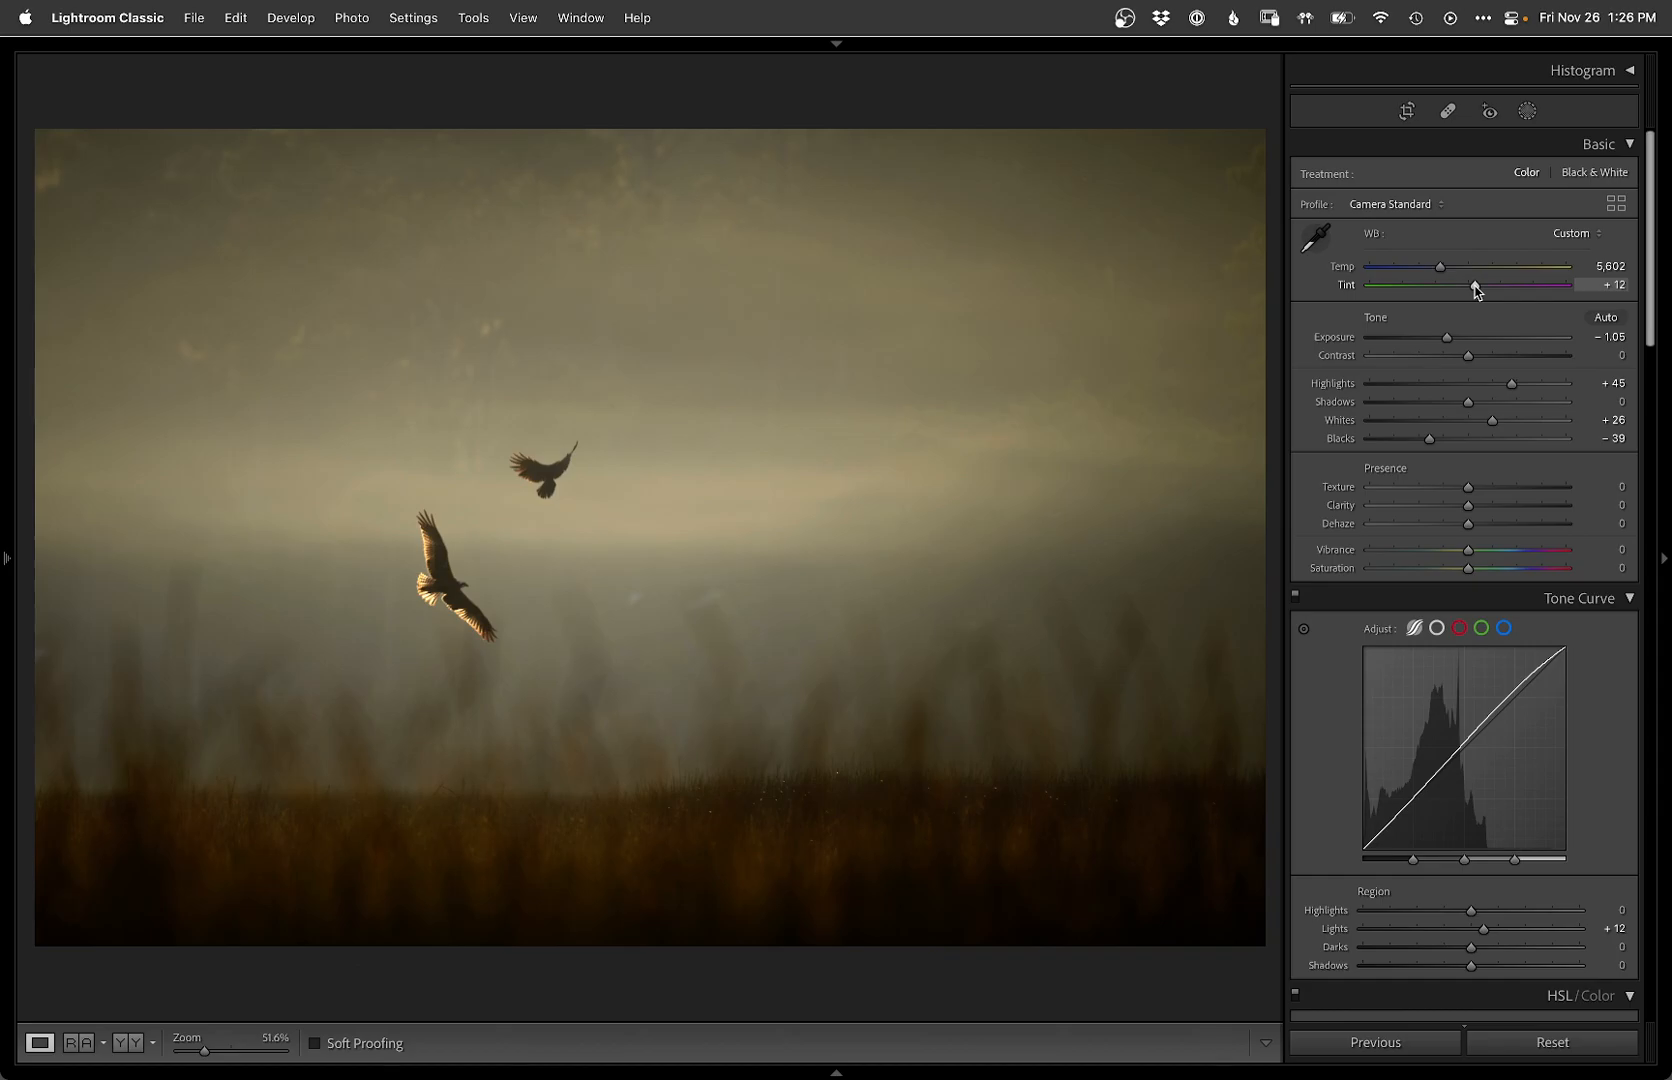
# Step: Settle the white balance around Temp 6,906 and Tint +12 after several back-and-forth nudges
pyautogui.moveTo(1466, 266); pyautogui.dragTo(1476, 266)
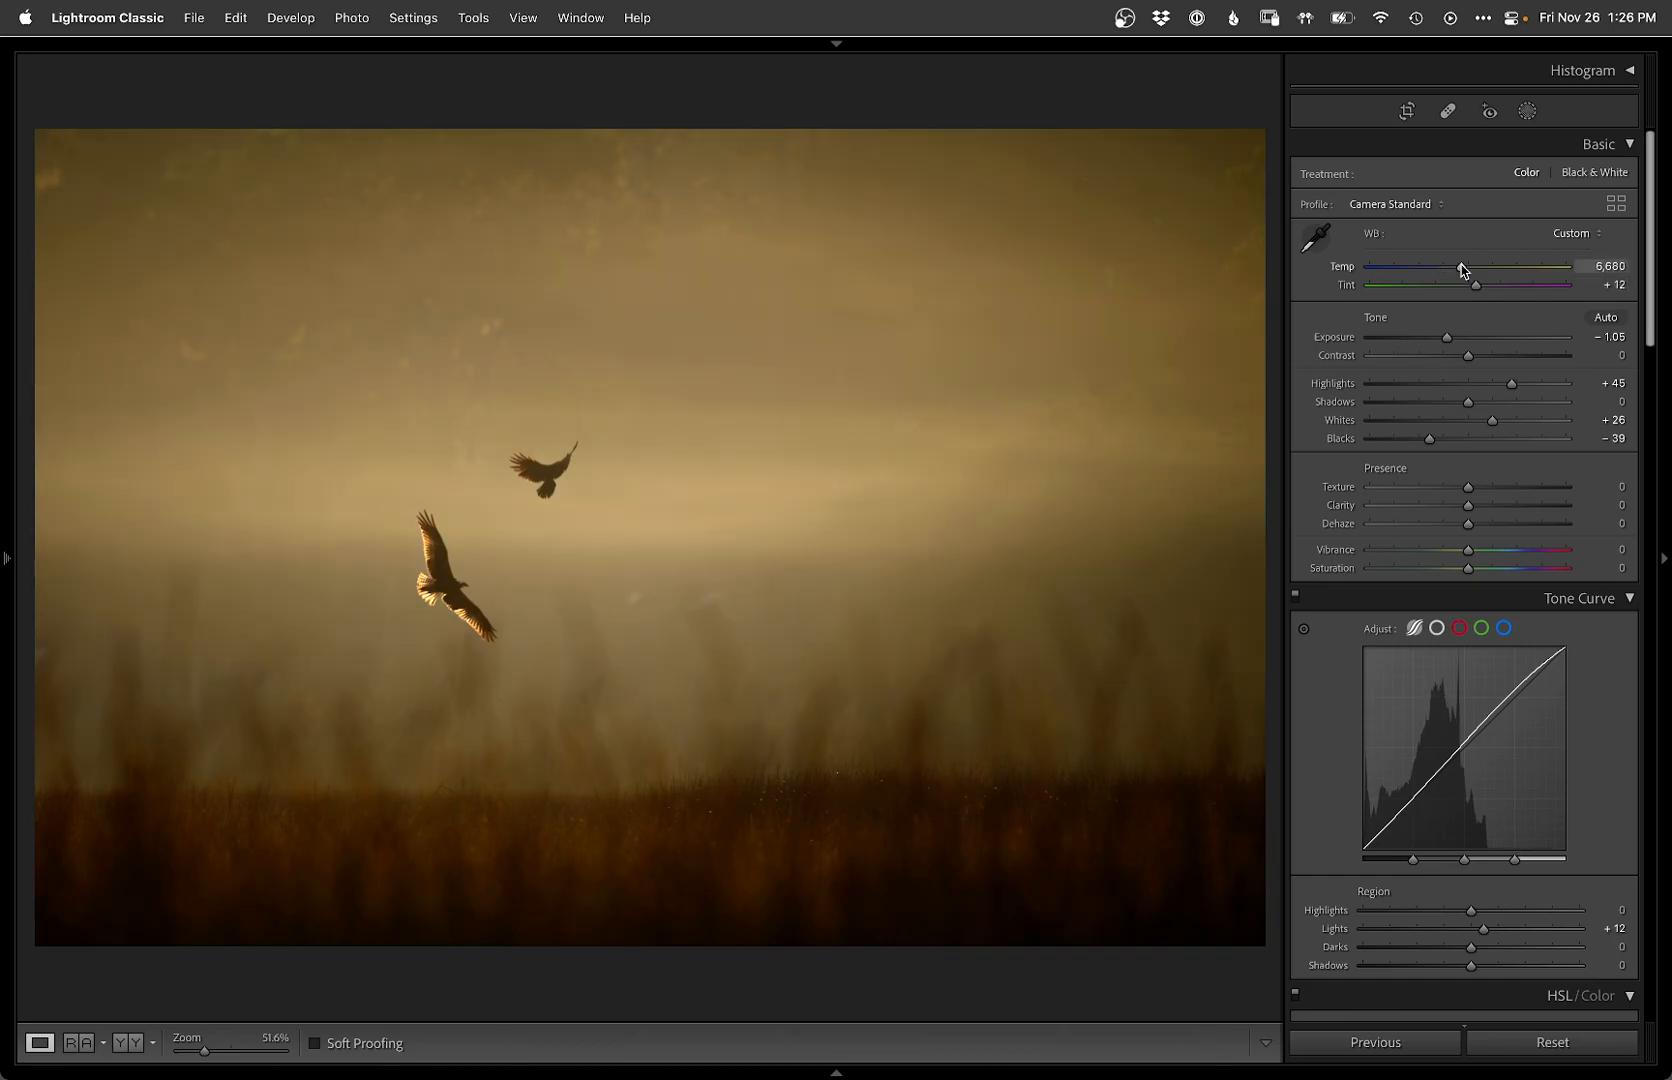
pyautogui.moveTo(1464, 266); pyautogui.dragTo(1452, 266)
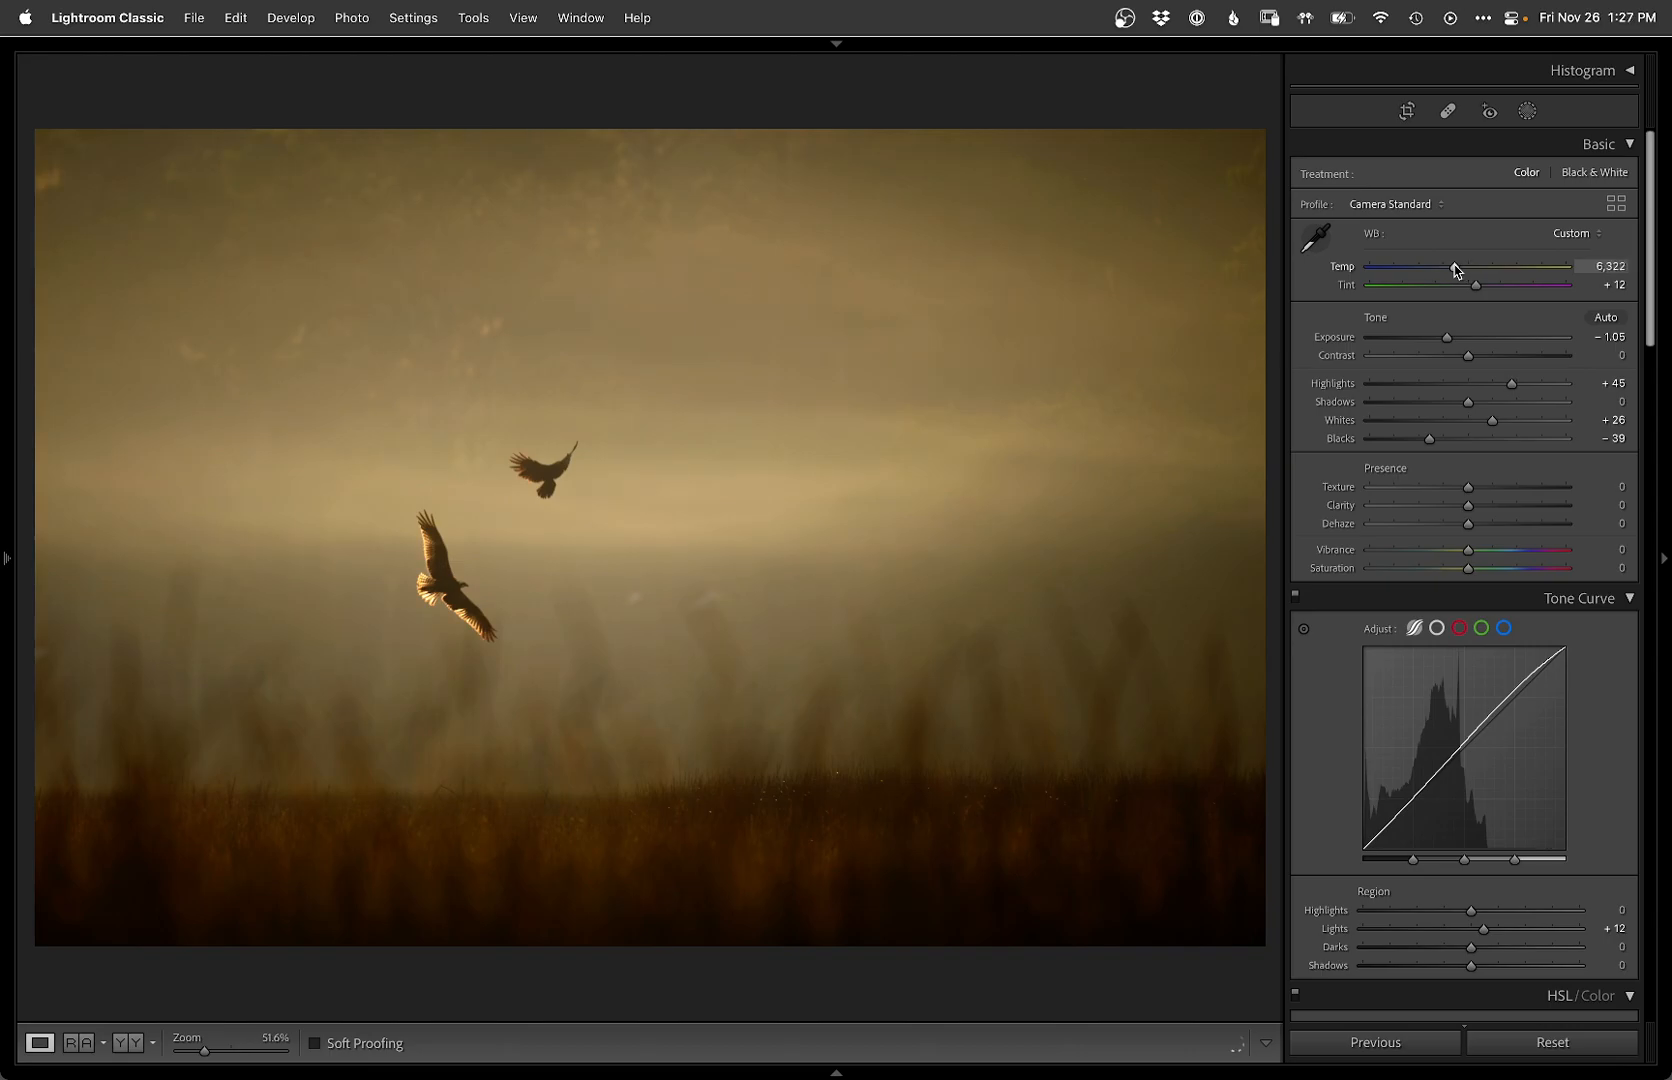
pyautogui.moveTo(1456, 268); pyautogui.dragTo(1448, 268)
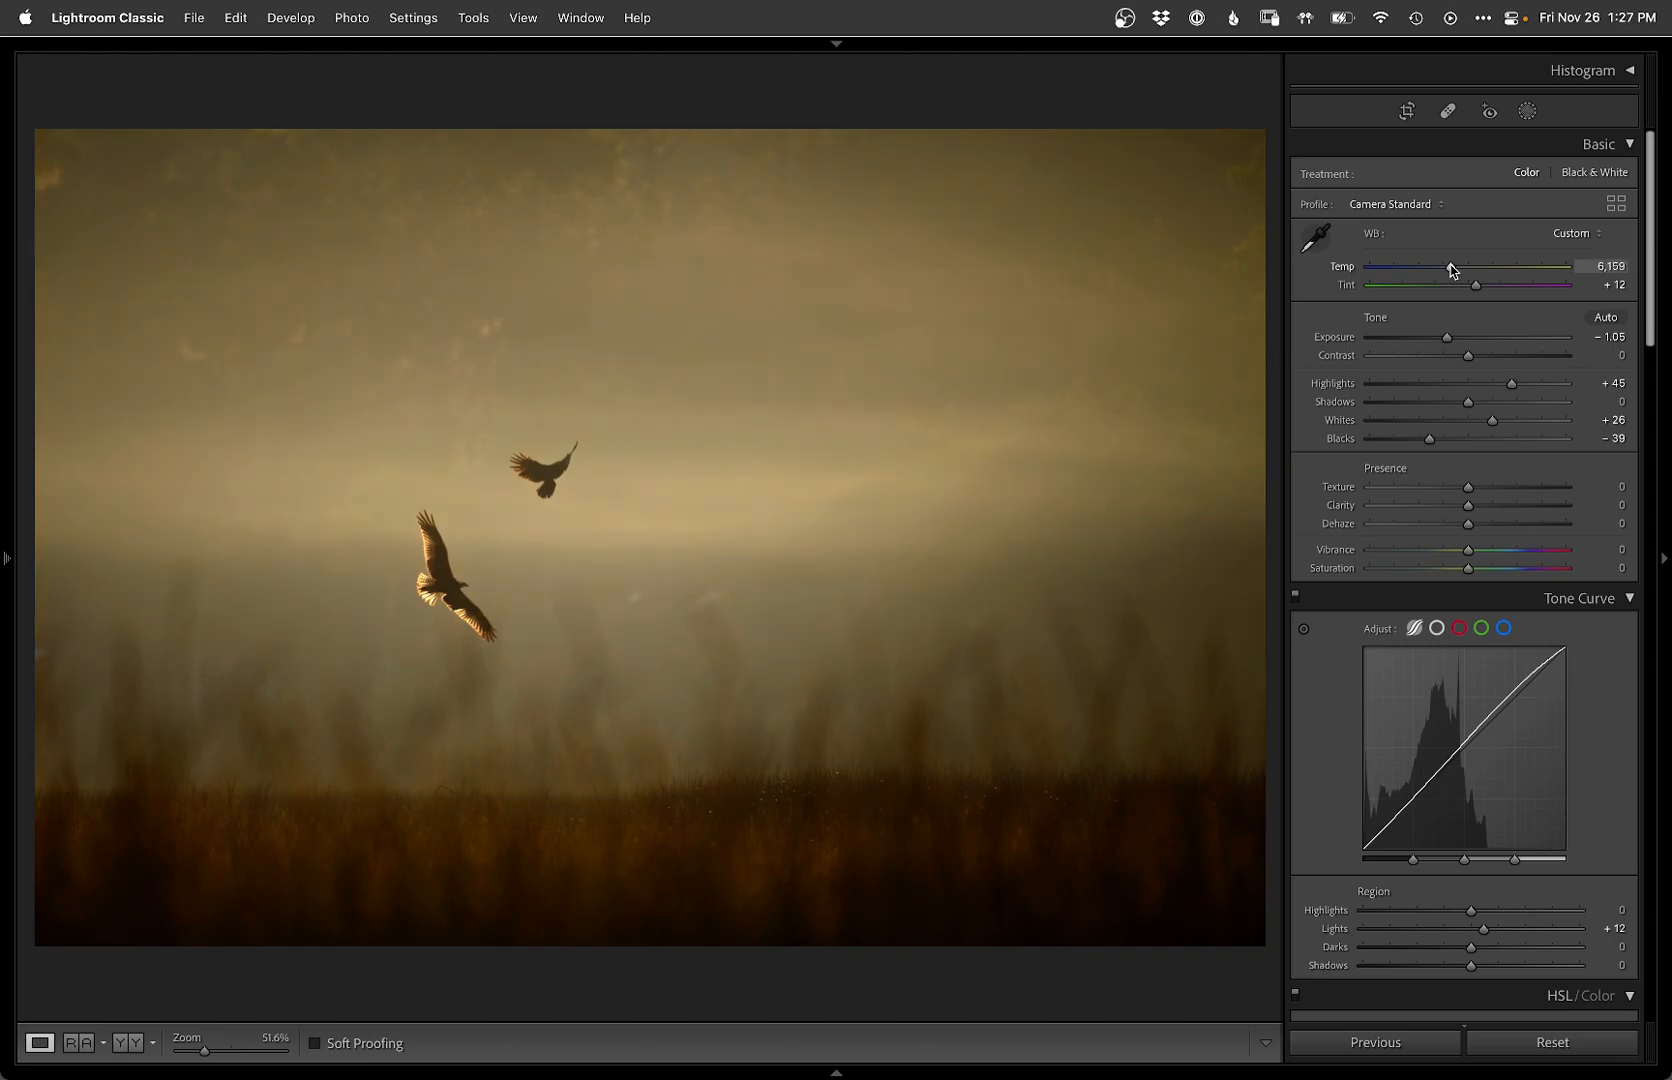
pyautogui.moveTo(1456, 276); pyautogui.dragTo(1450, 276)
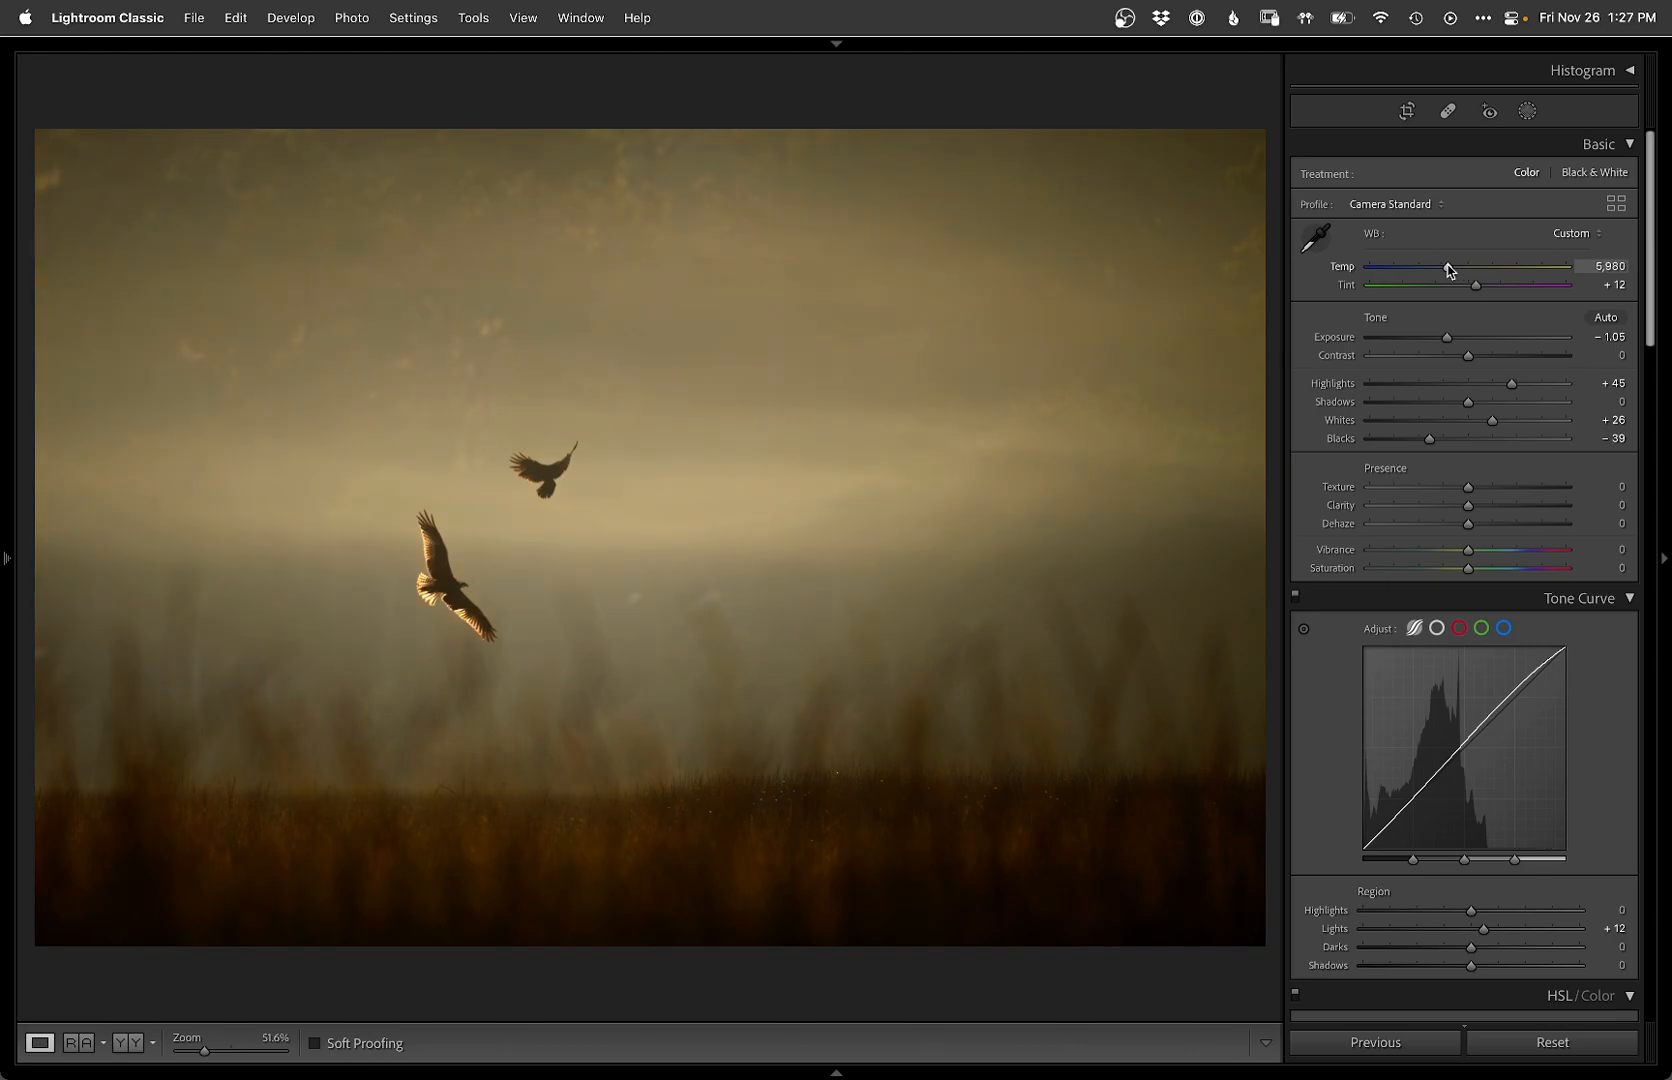
pyautogui.moveTo(1448, 270); pyautogui.dragTo(1442, 270)
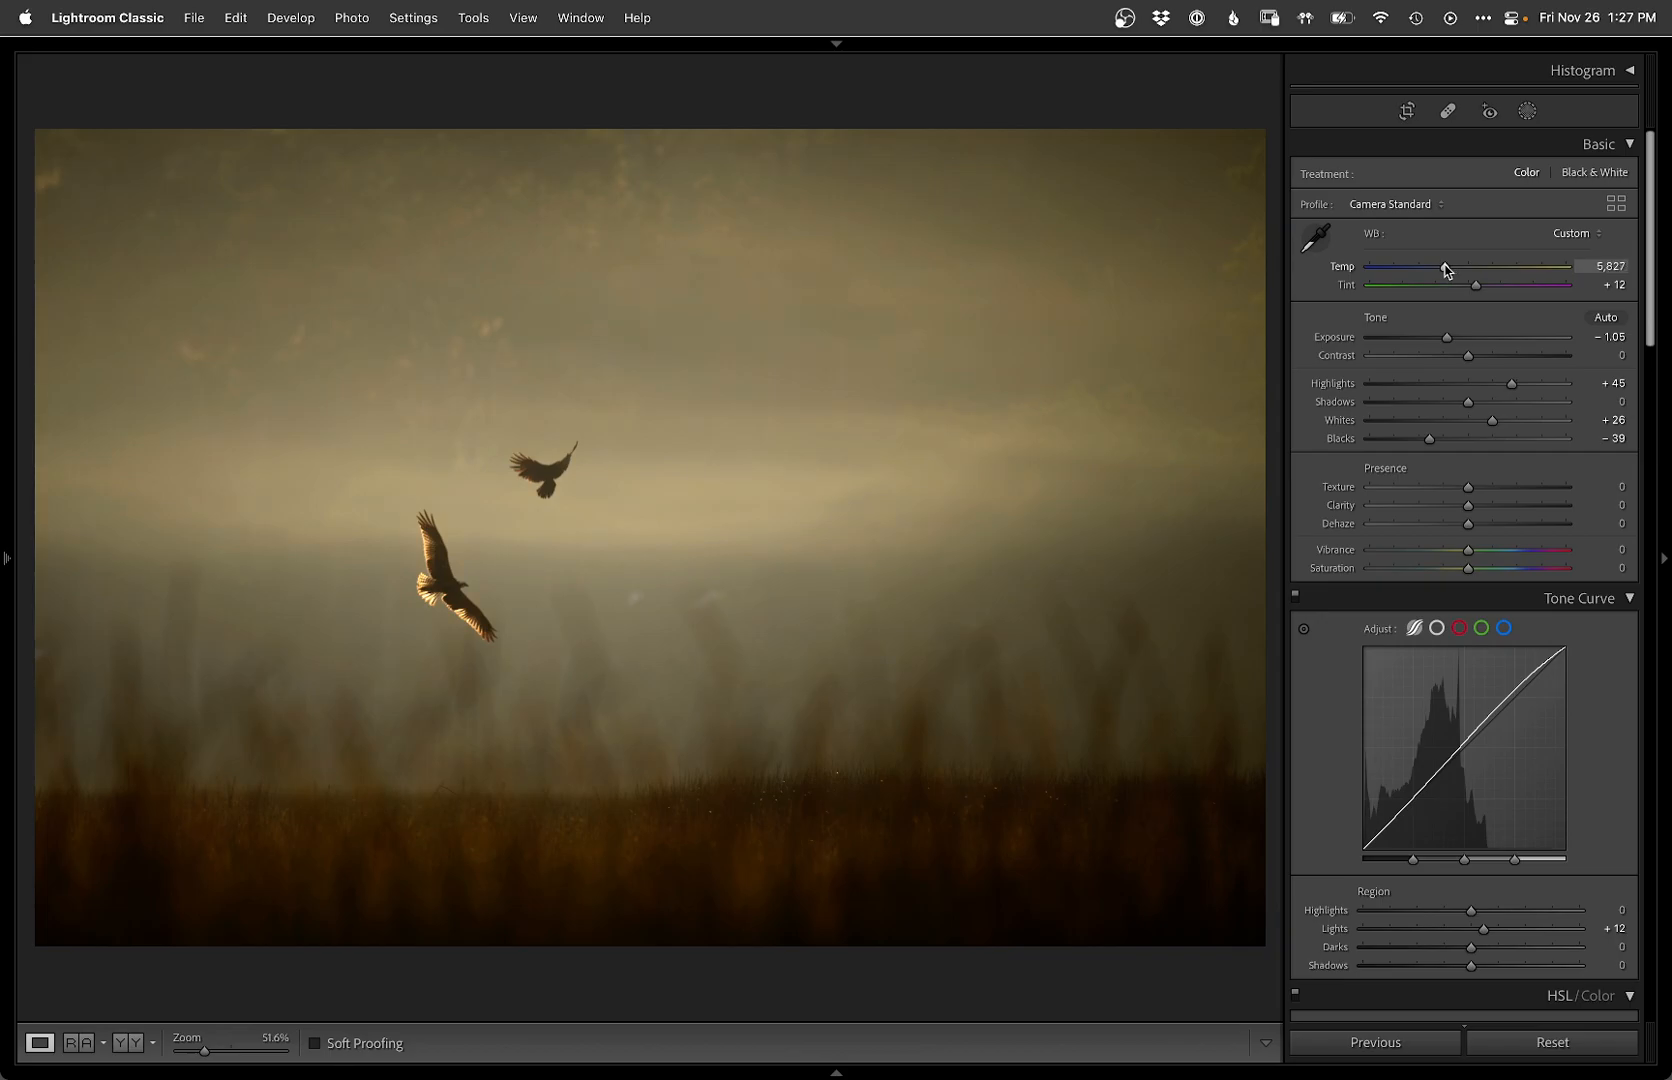
pyautogui.moveTo(1442, 266); pyautogui.dragTo(1450, 266)
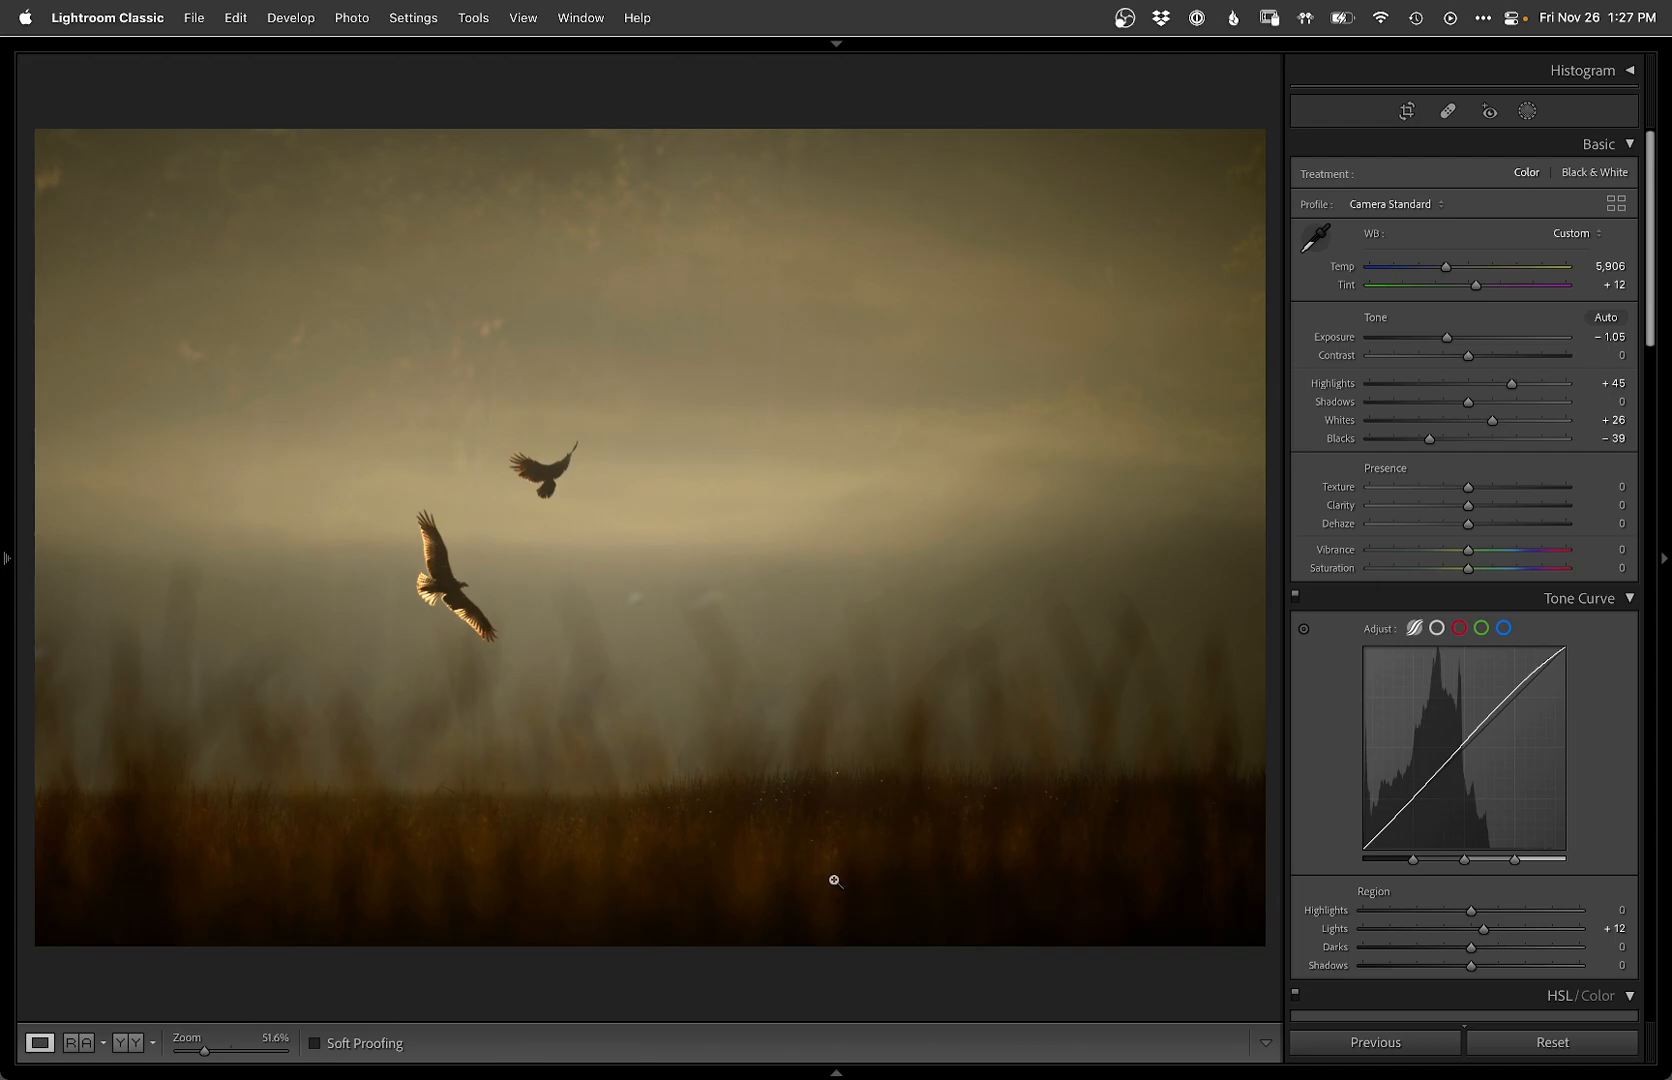
pyautogui.moveTo(1506, 284); pyautogui.dragTo(1512, 284)
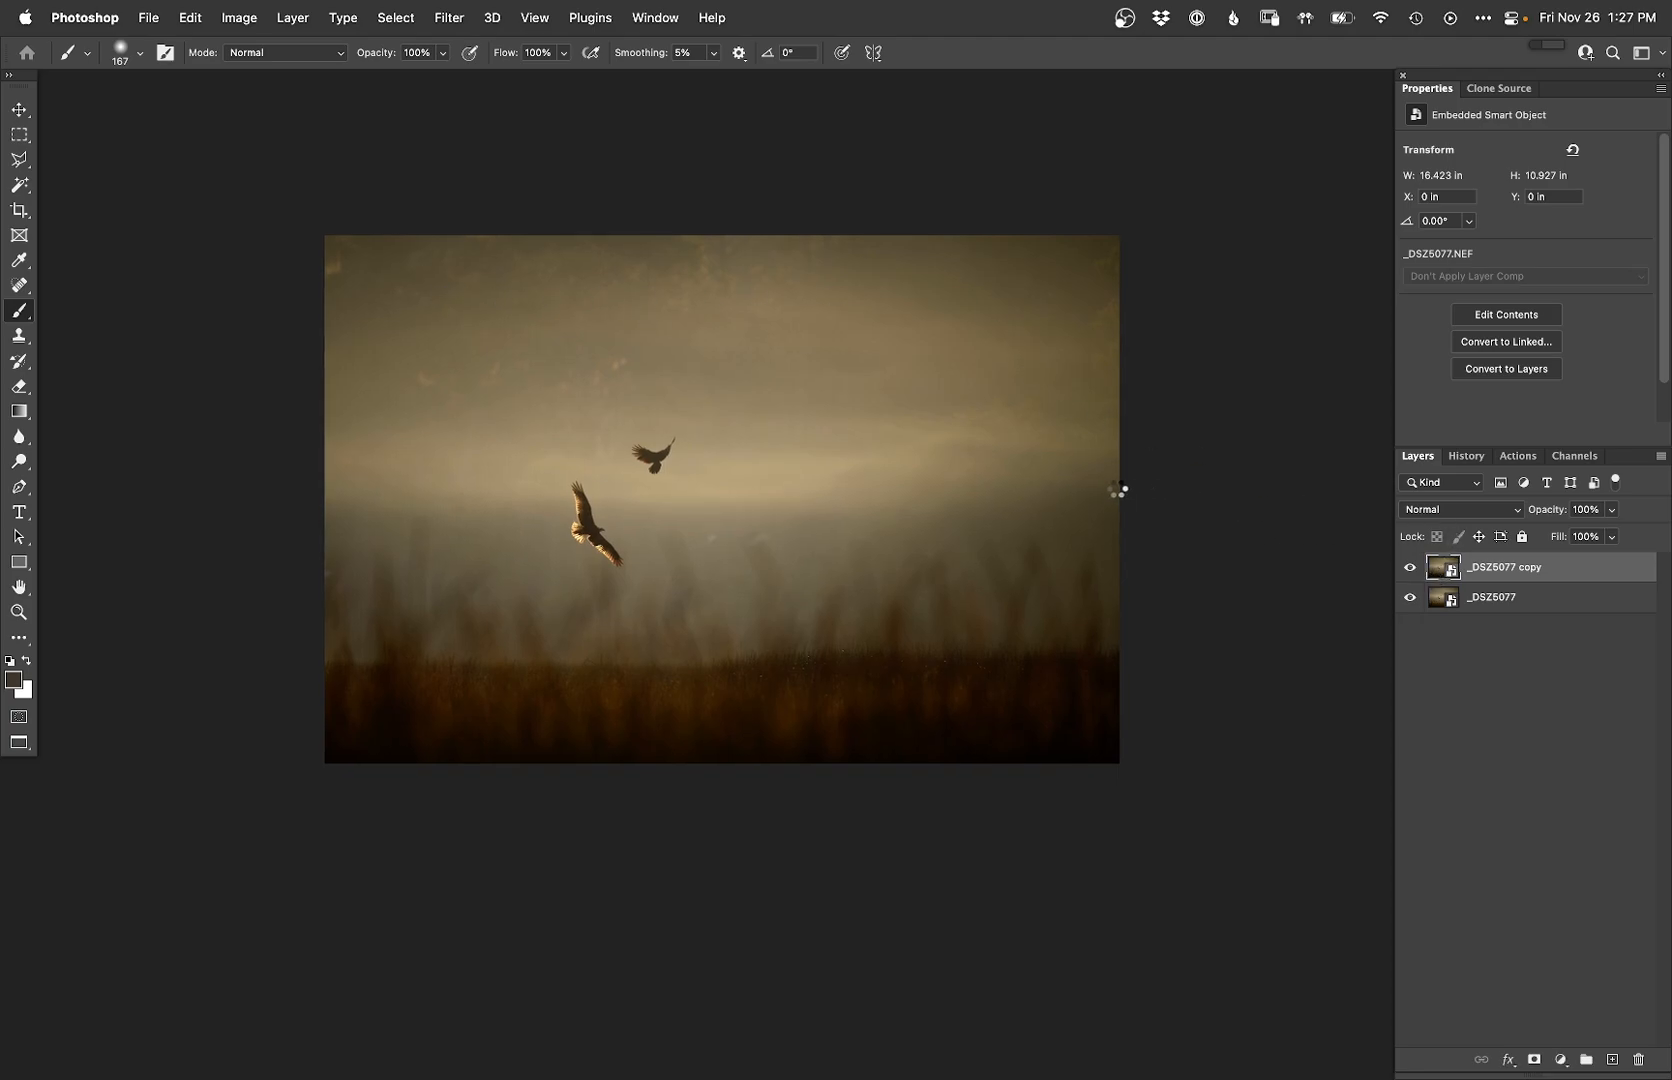
# Step: In the copy's Camera Raw settings, raise Dehaze to +41 and apply it
pyautogui.click(1504, 314)
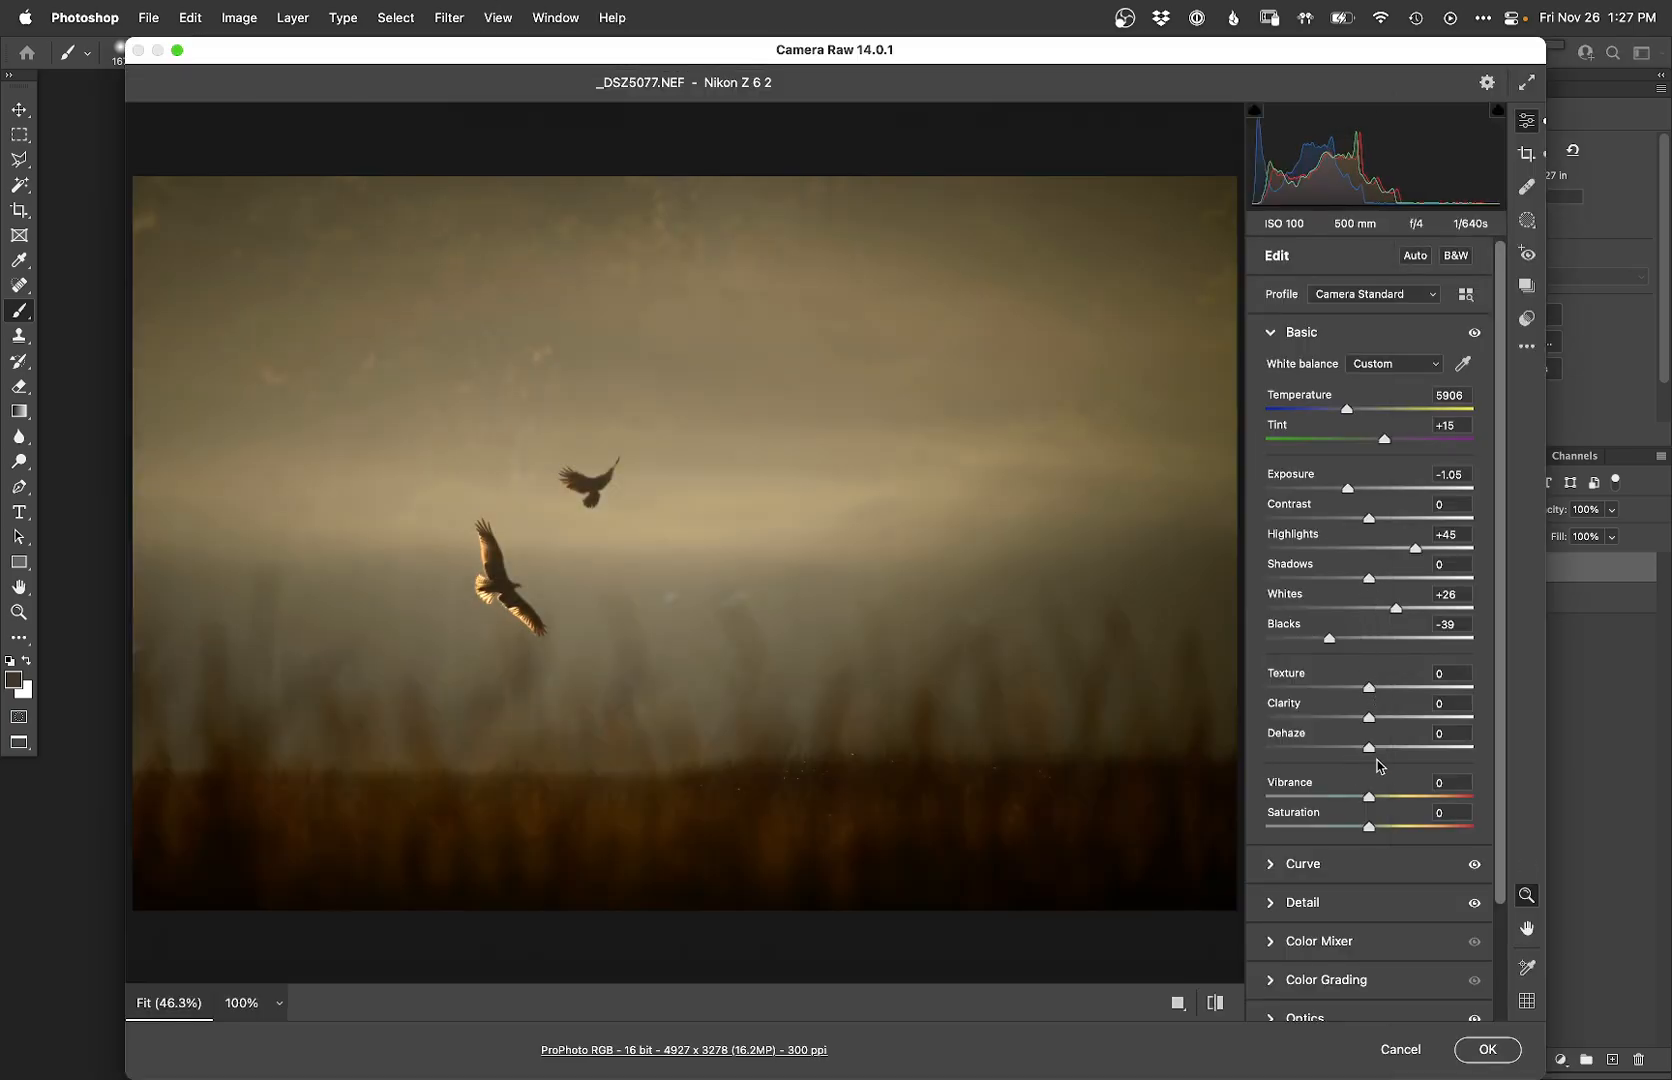
pyautogui.moveTo(1370, 748); pyautogui.dragTo(1406, 748)
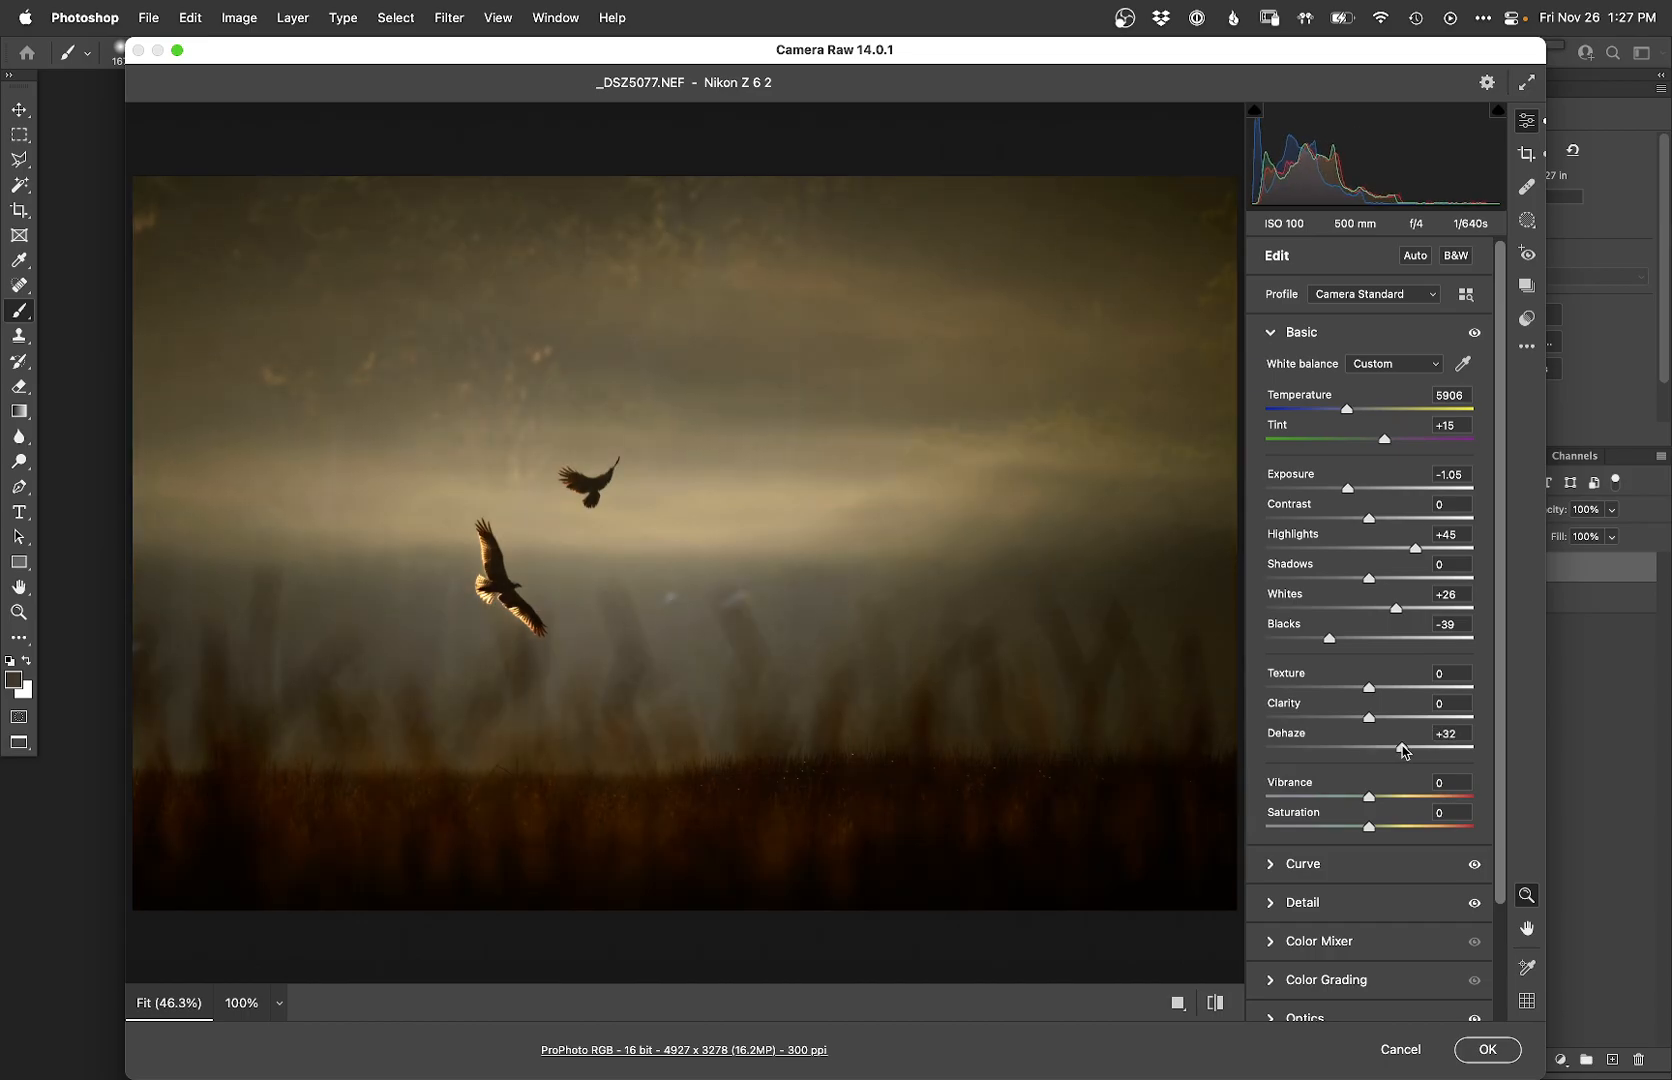
pyautogui.moveTo(1400, 748); pyautogui.dragTo(1412, 748)
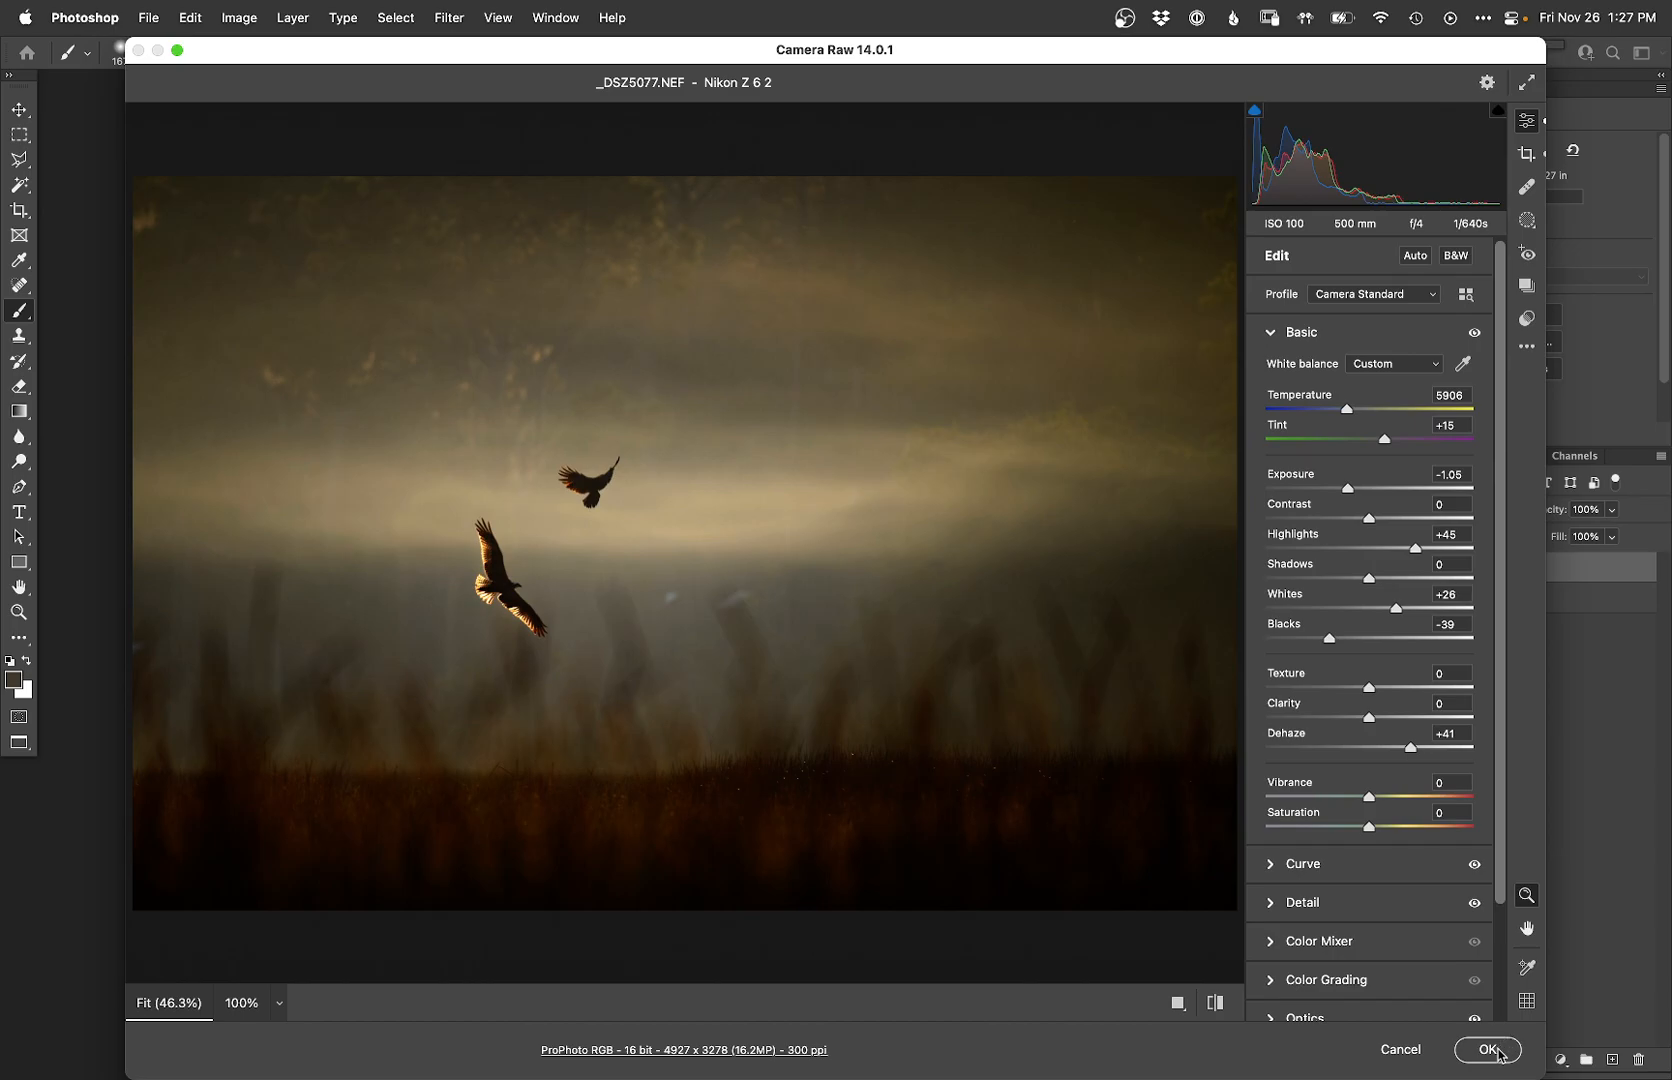
pyautogui.click(1488, 1050)
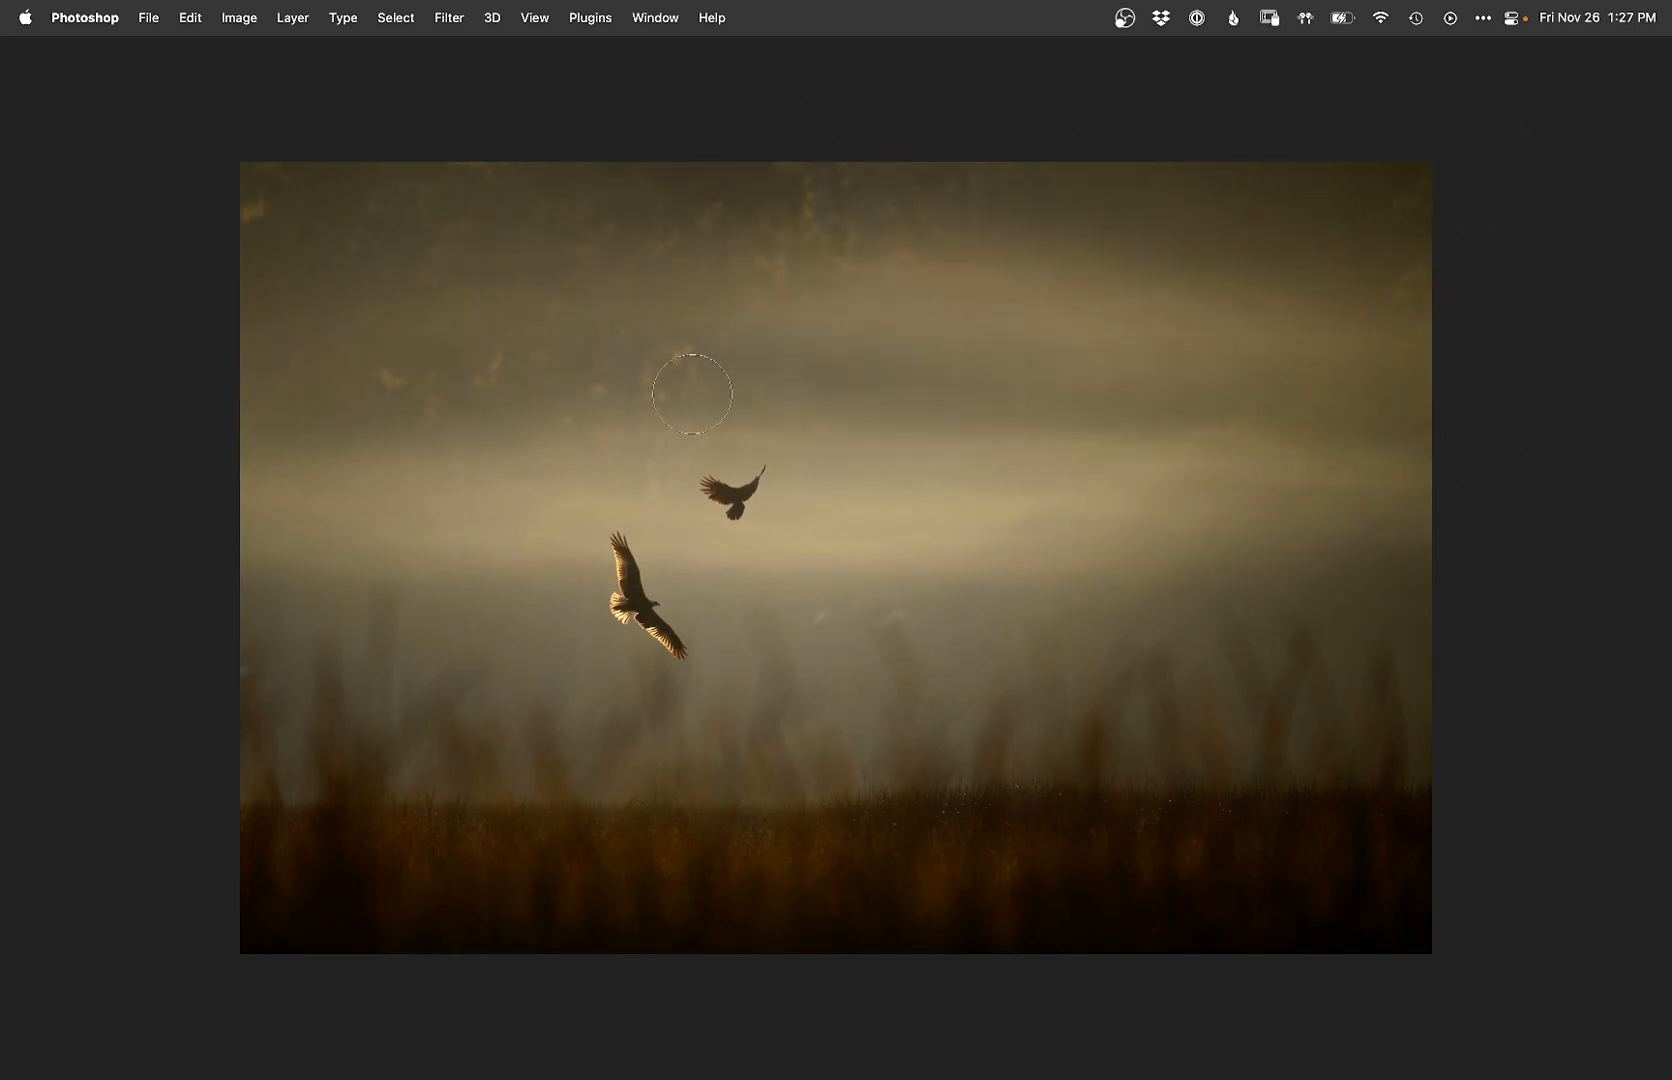
pyautogui.moveTo(1256, 334)
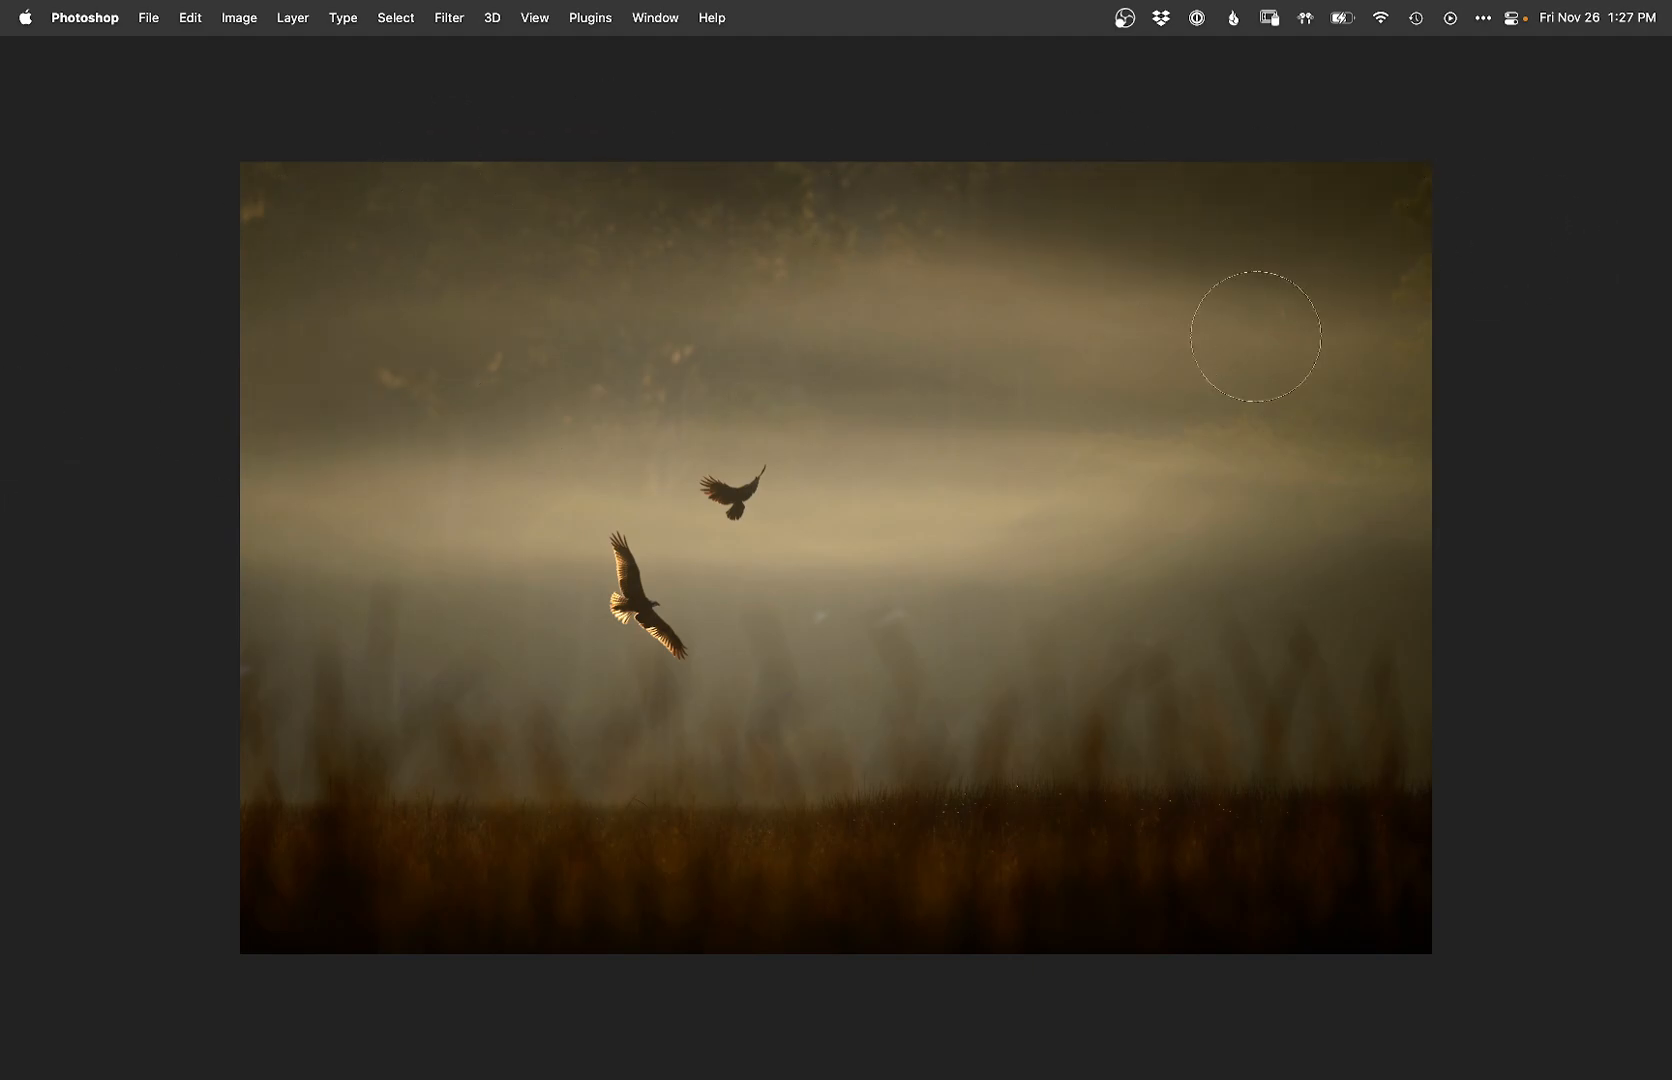
pyautogui.moveTo(1130, 646)
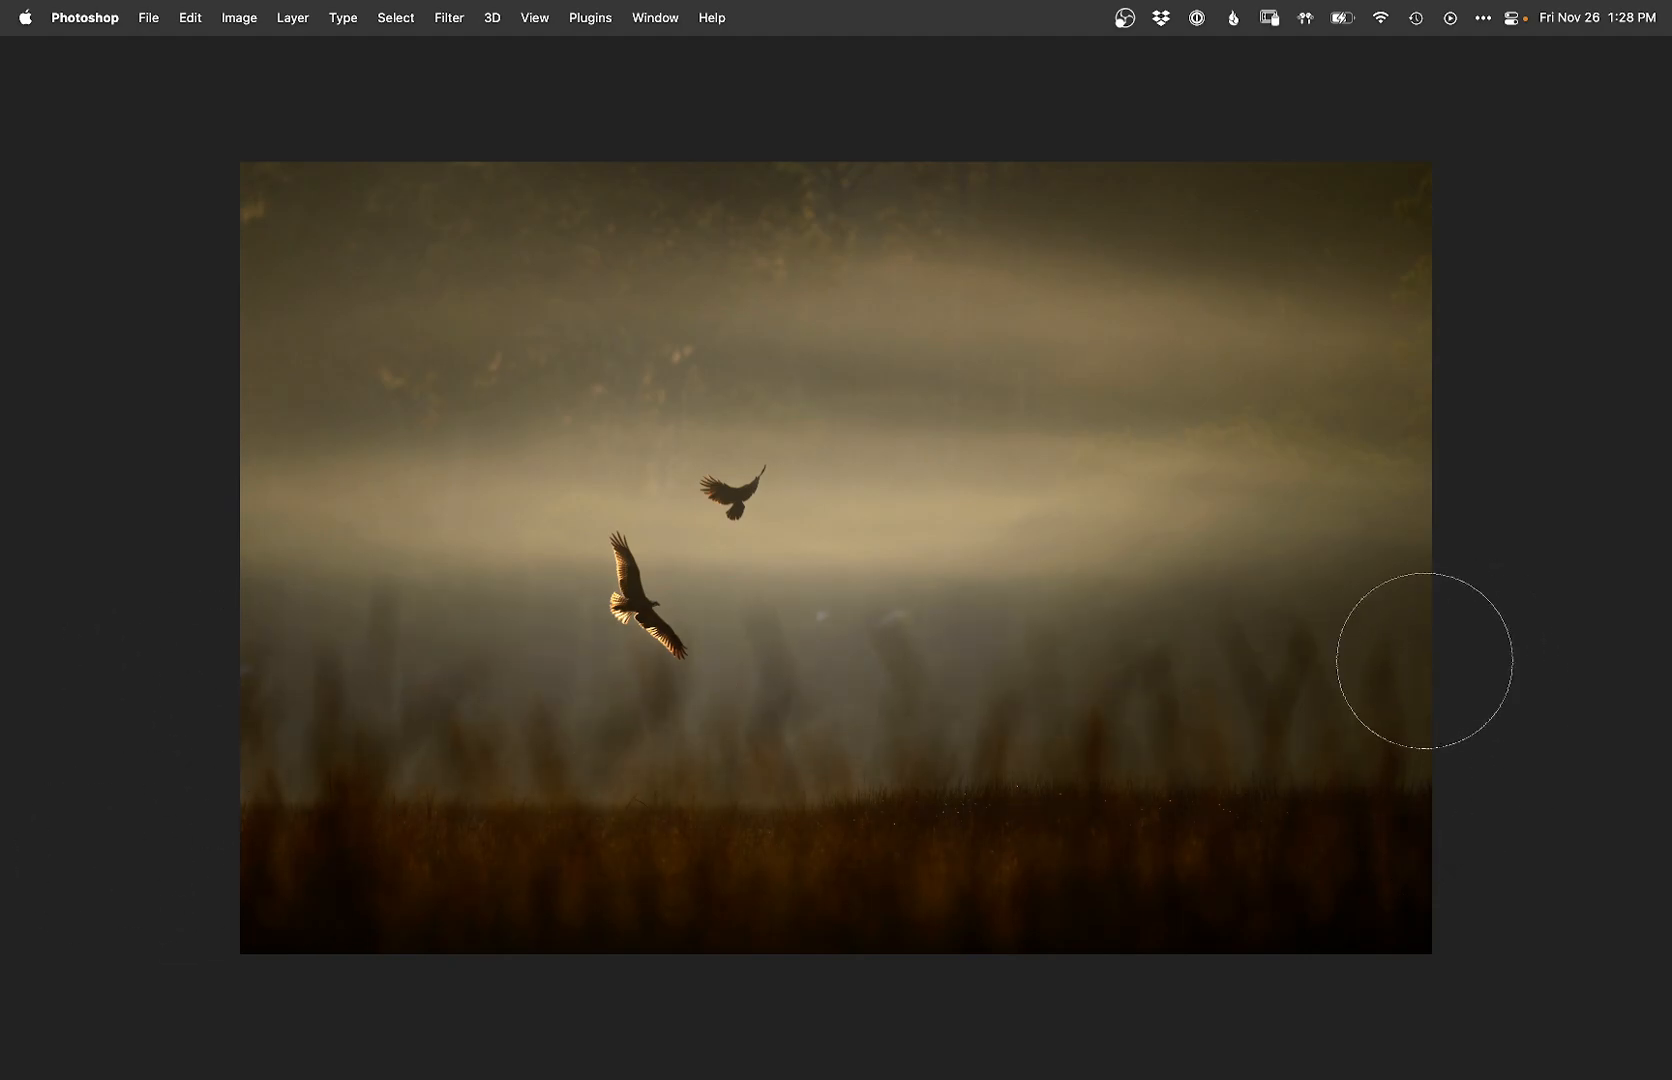
pyautogui.moveTo(1364, 430)
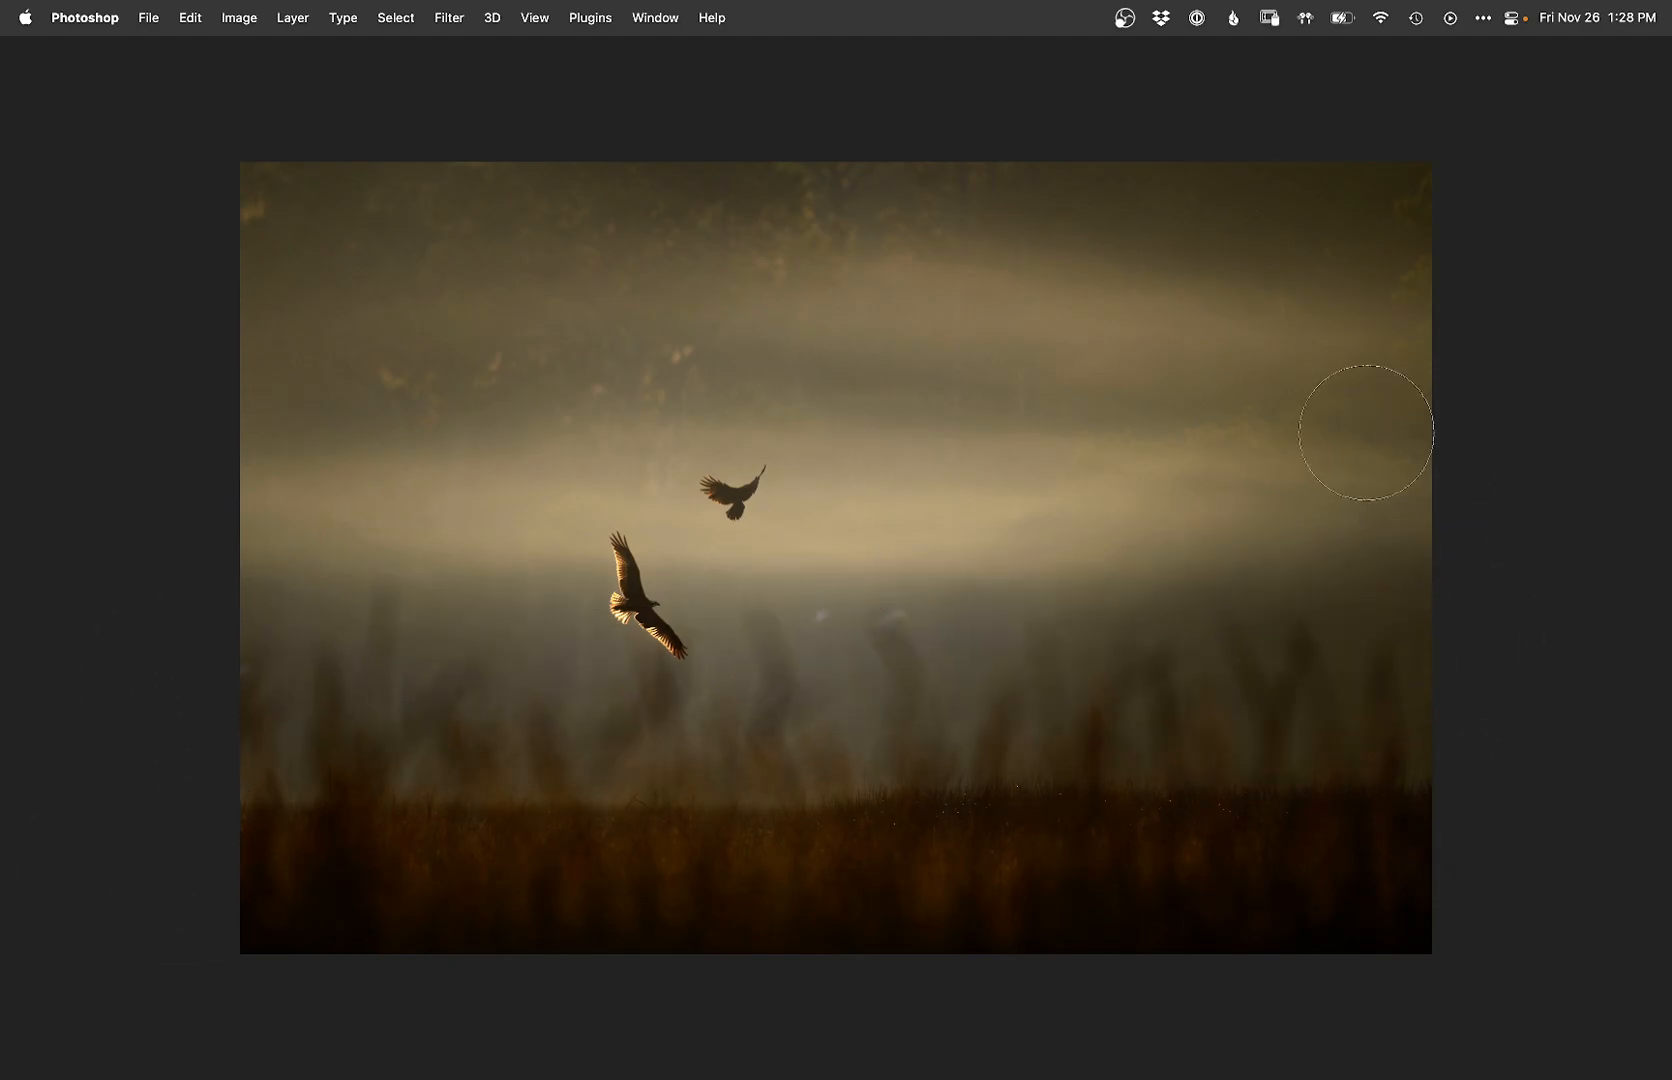
pyautogui.moveTo(944, 640)
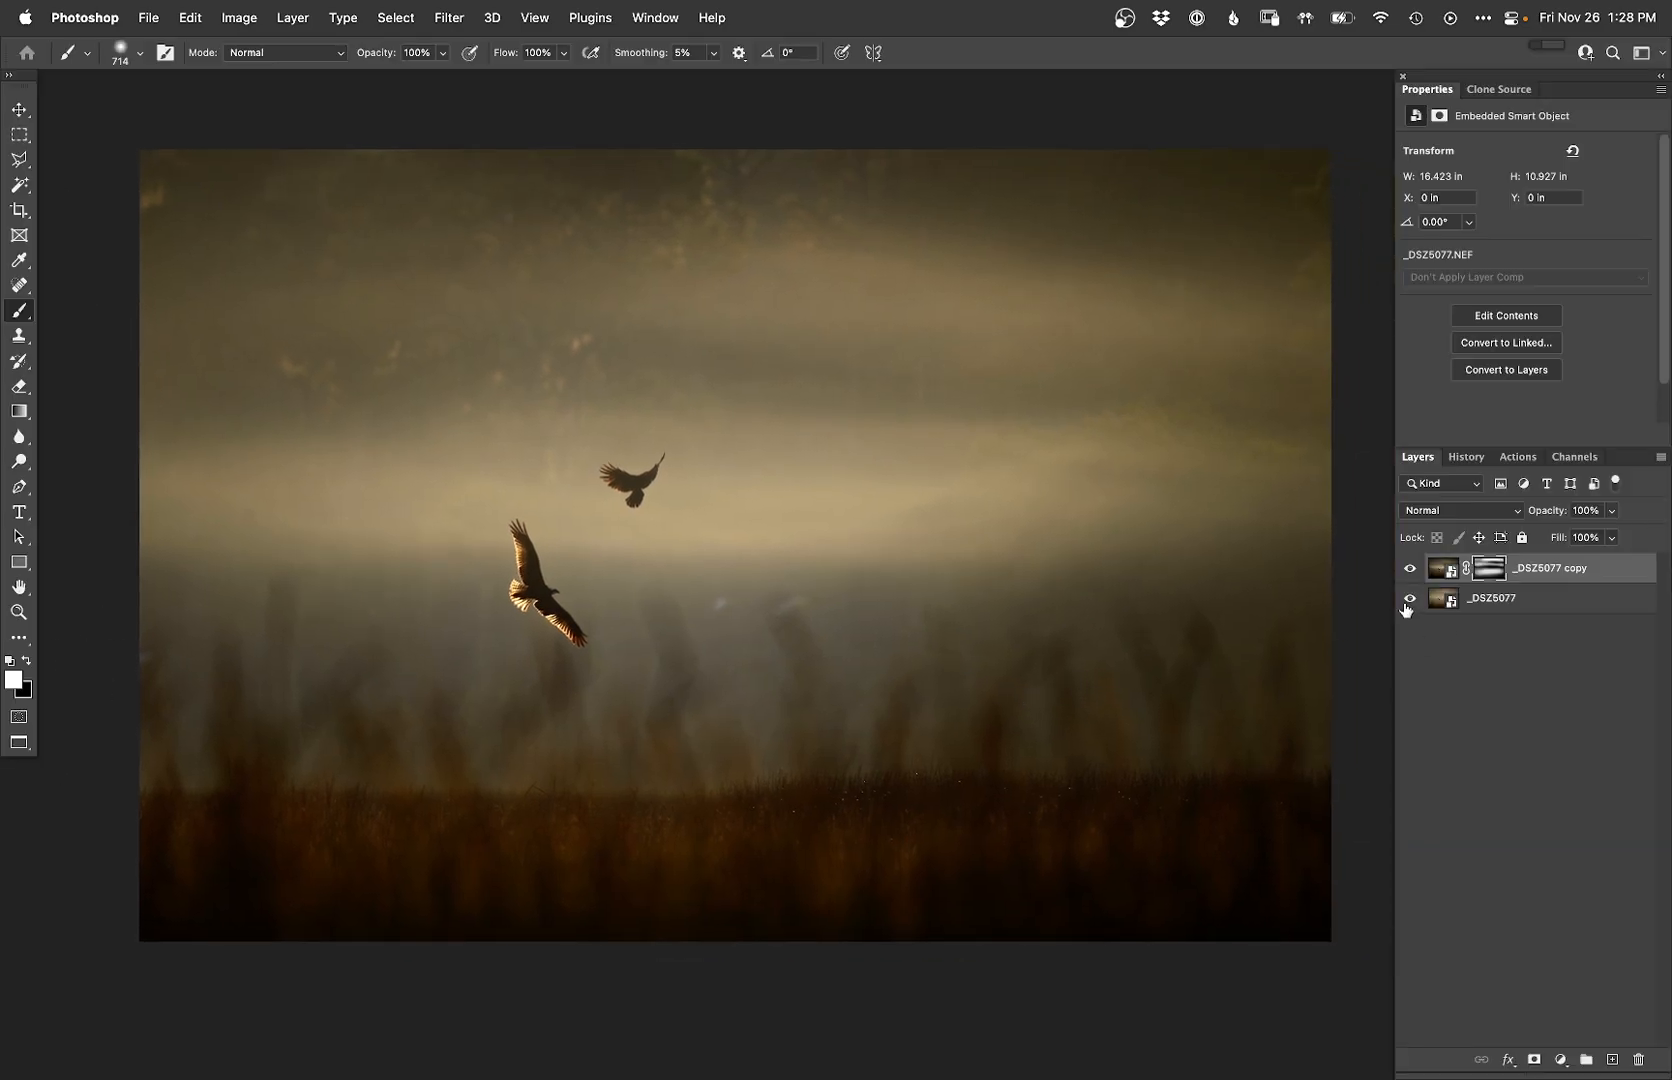
# Step: Toggle the dehazed copy layer's visibility to compare before and after the masked dehaze
pyautogui.click(1410, 568)
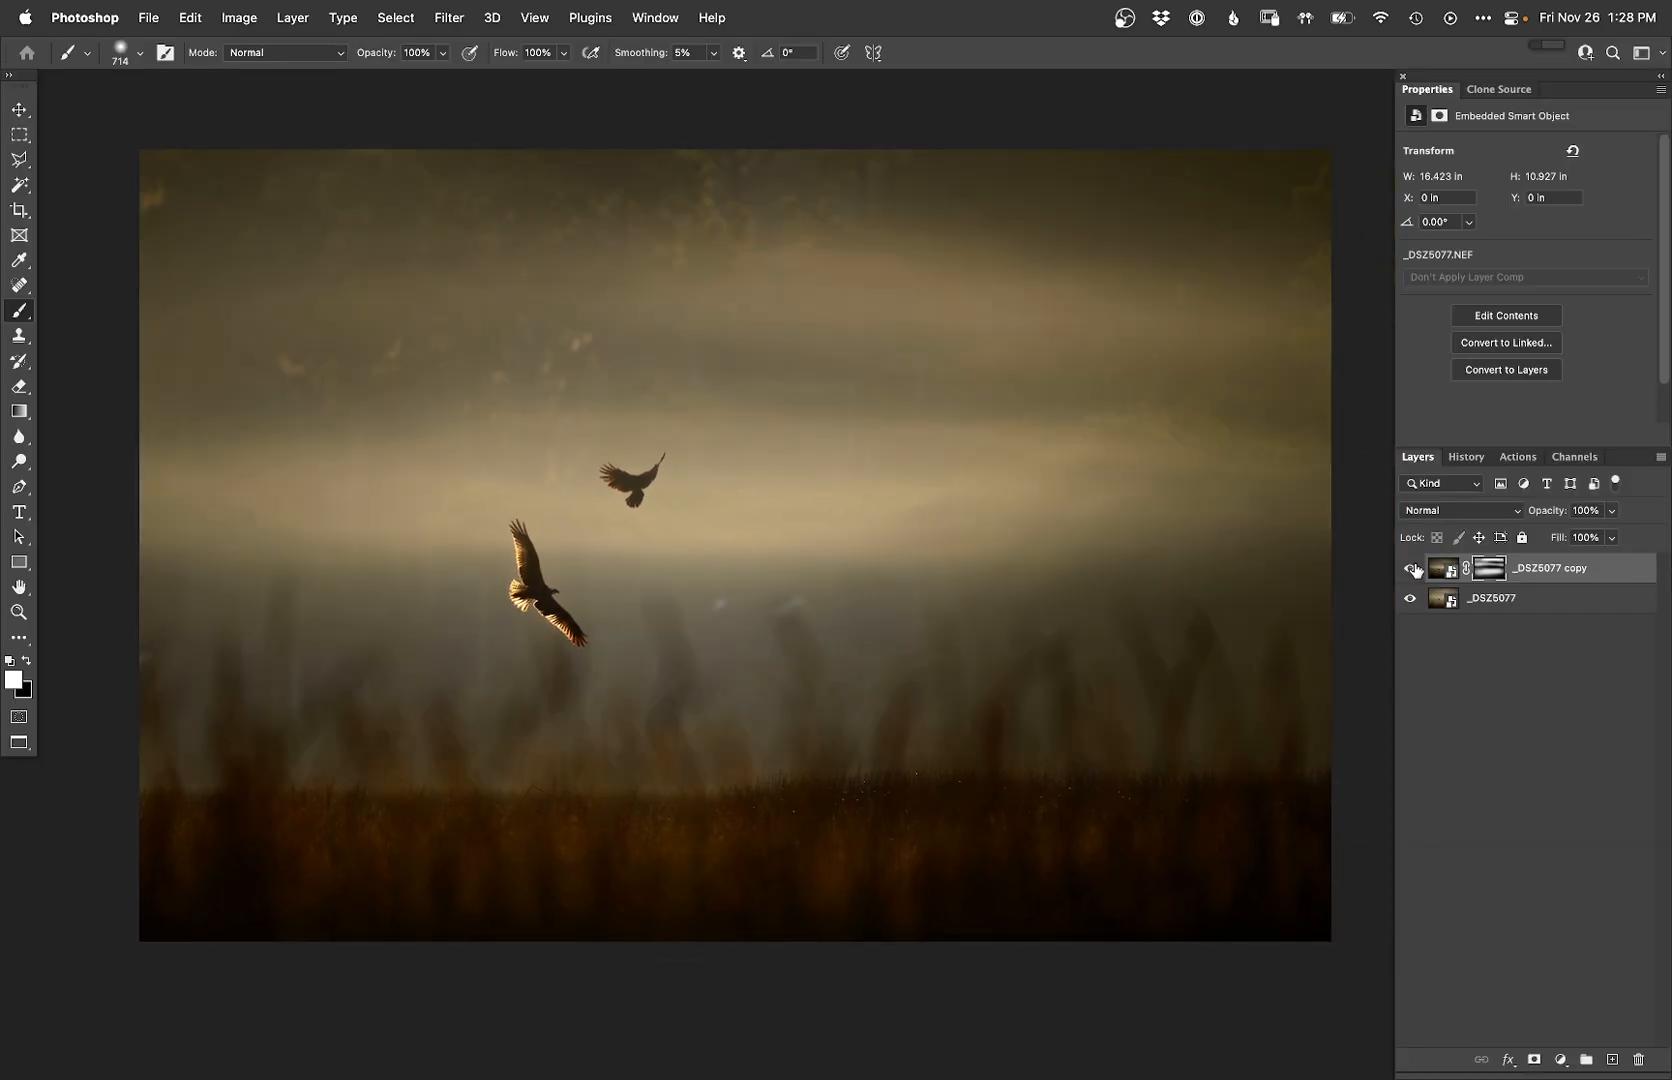
pyautogui.click(1410, 568)
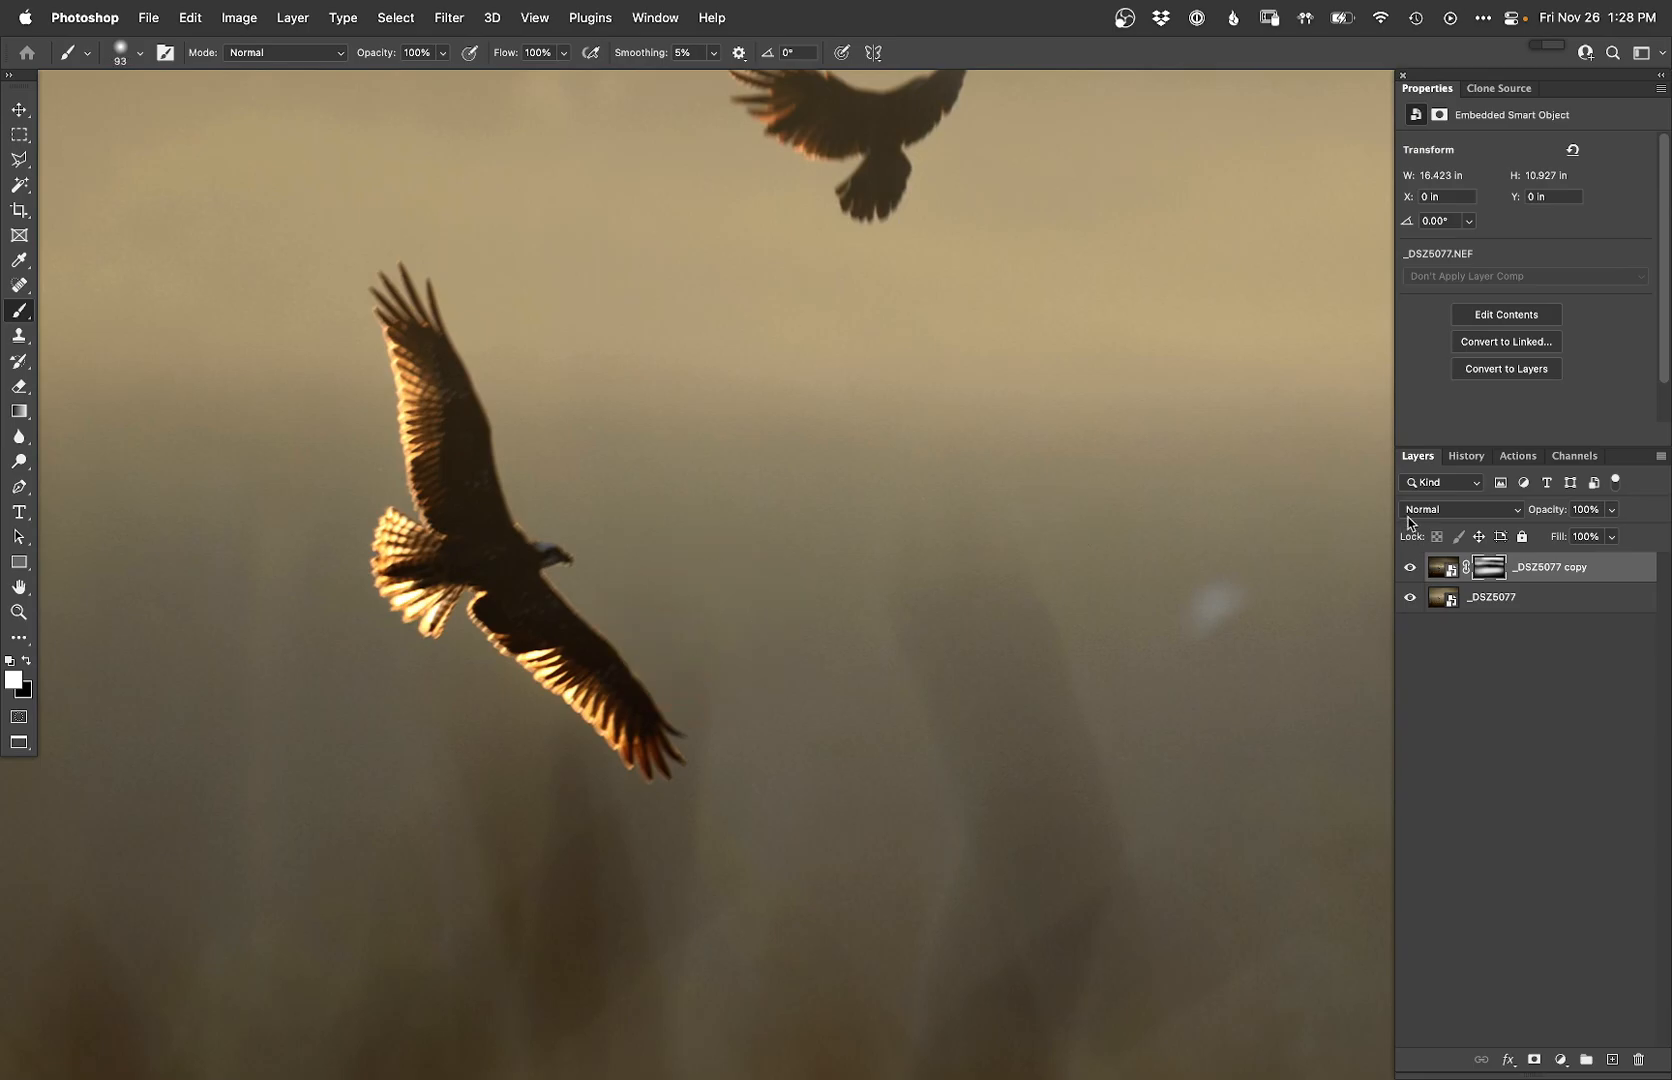
# Step: Paint the copy layer's mask along the osprey's wing and the crow's wing tip
pyautogui.click(1486, 566)
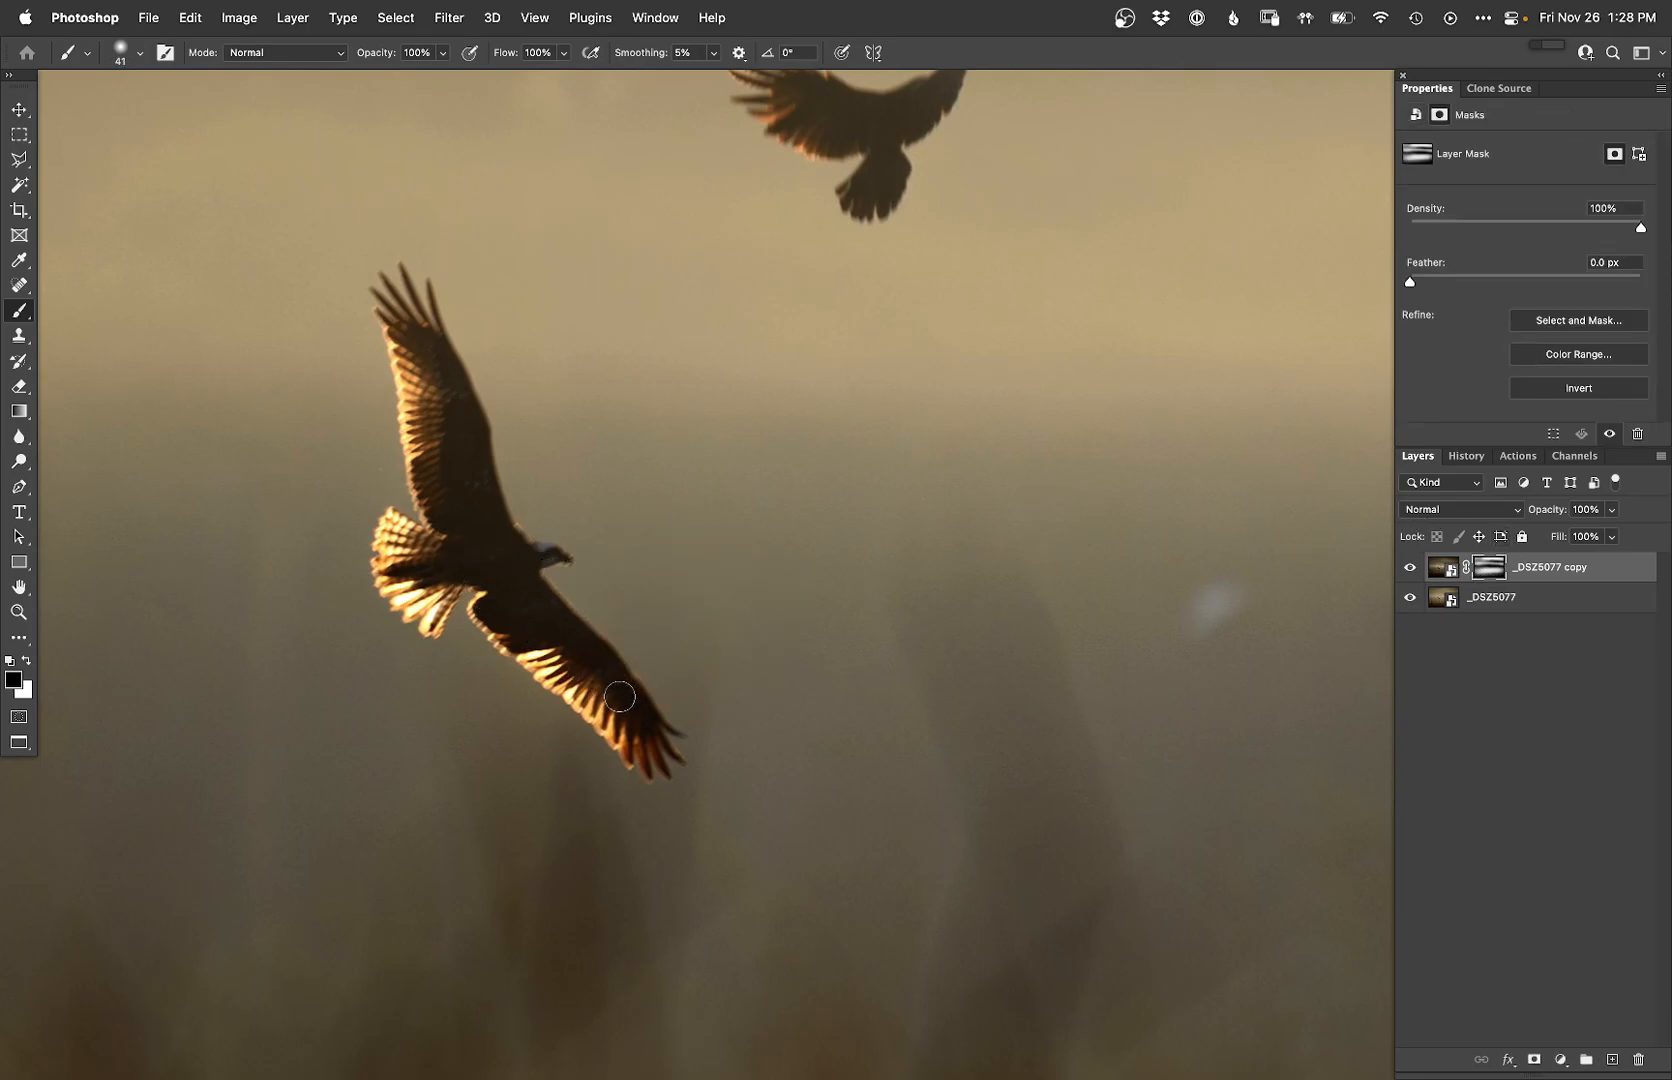
pyautogui.moveTo(618, 696); pyautogui.dragTo(484, 582)
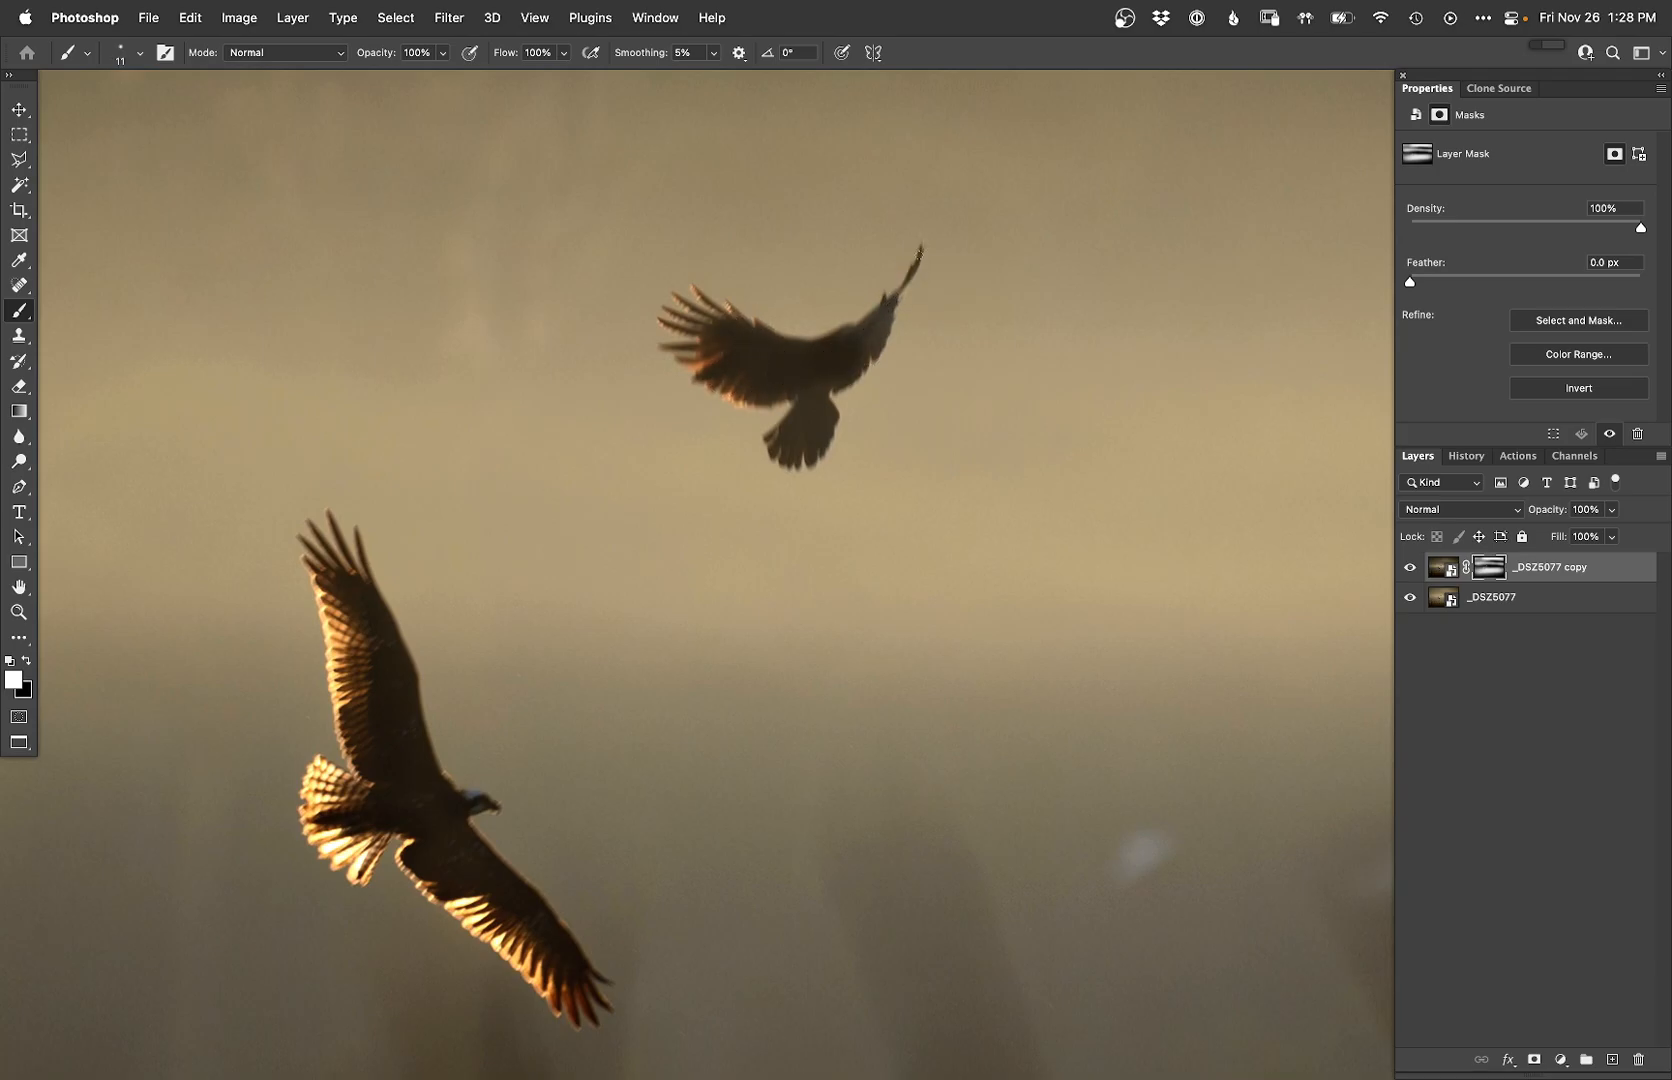
pyautogui.click(874, 346)
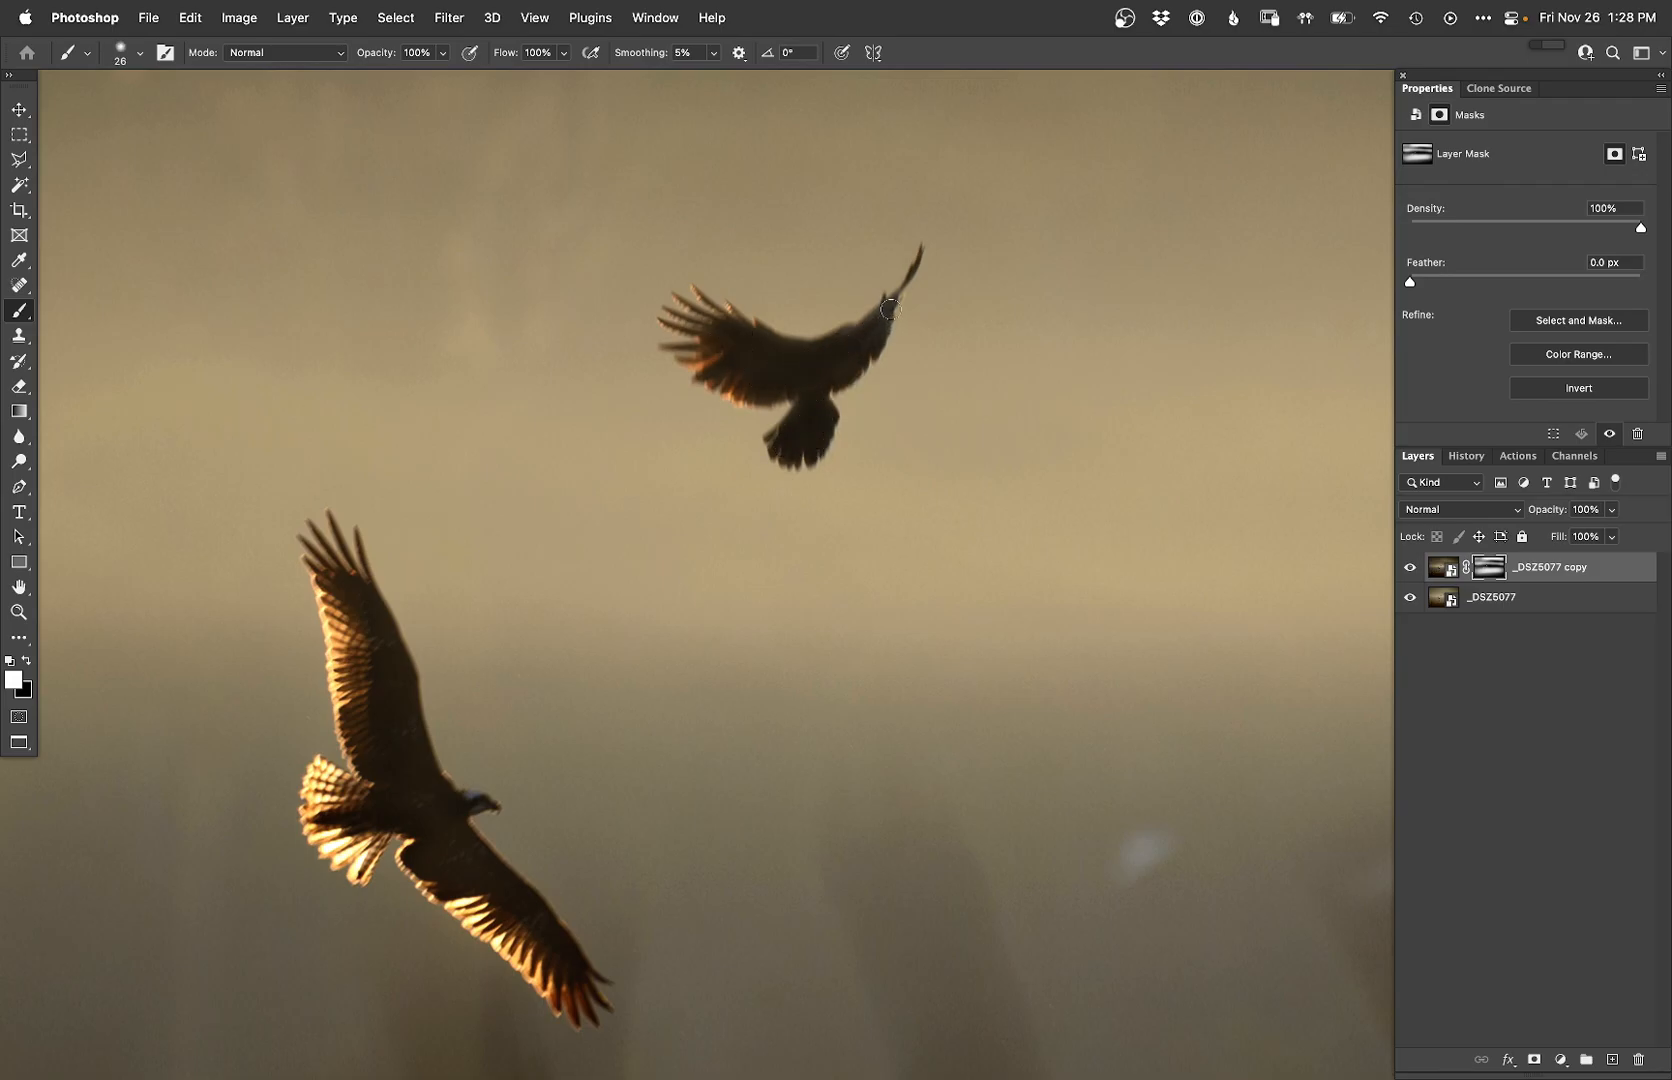
pyautogui.moveTo(890, 310); pyautogui.dragTo(802, 416)
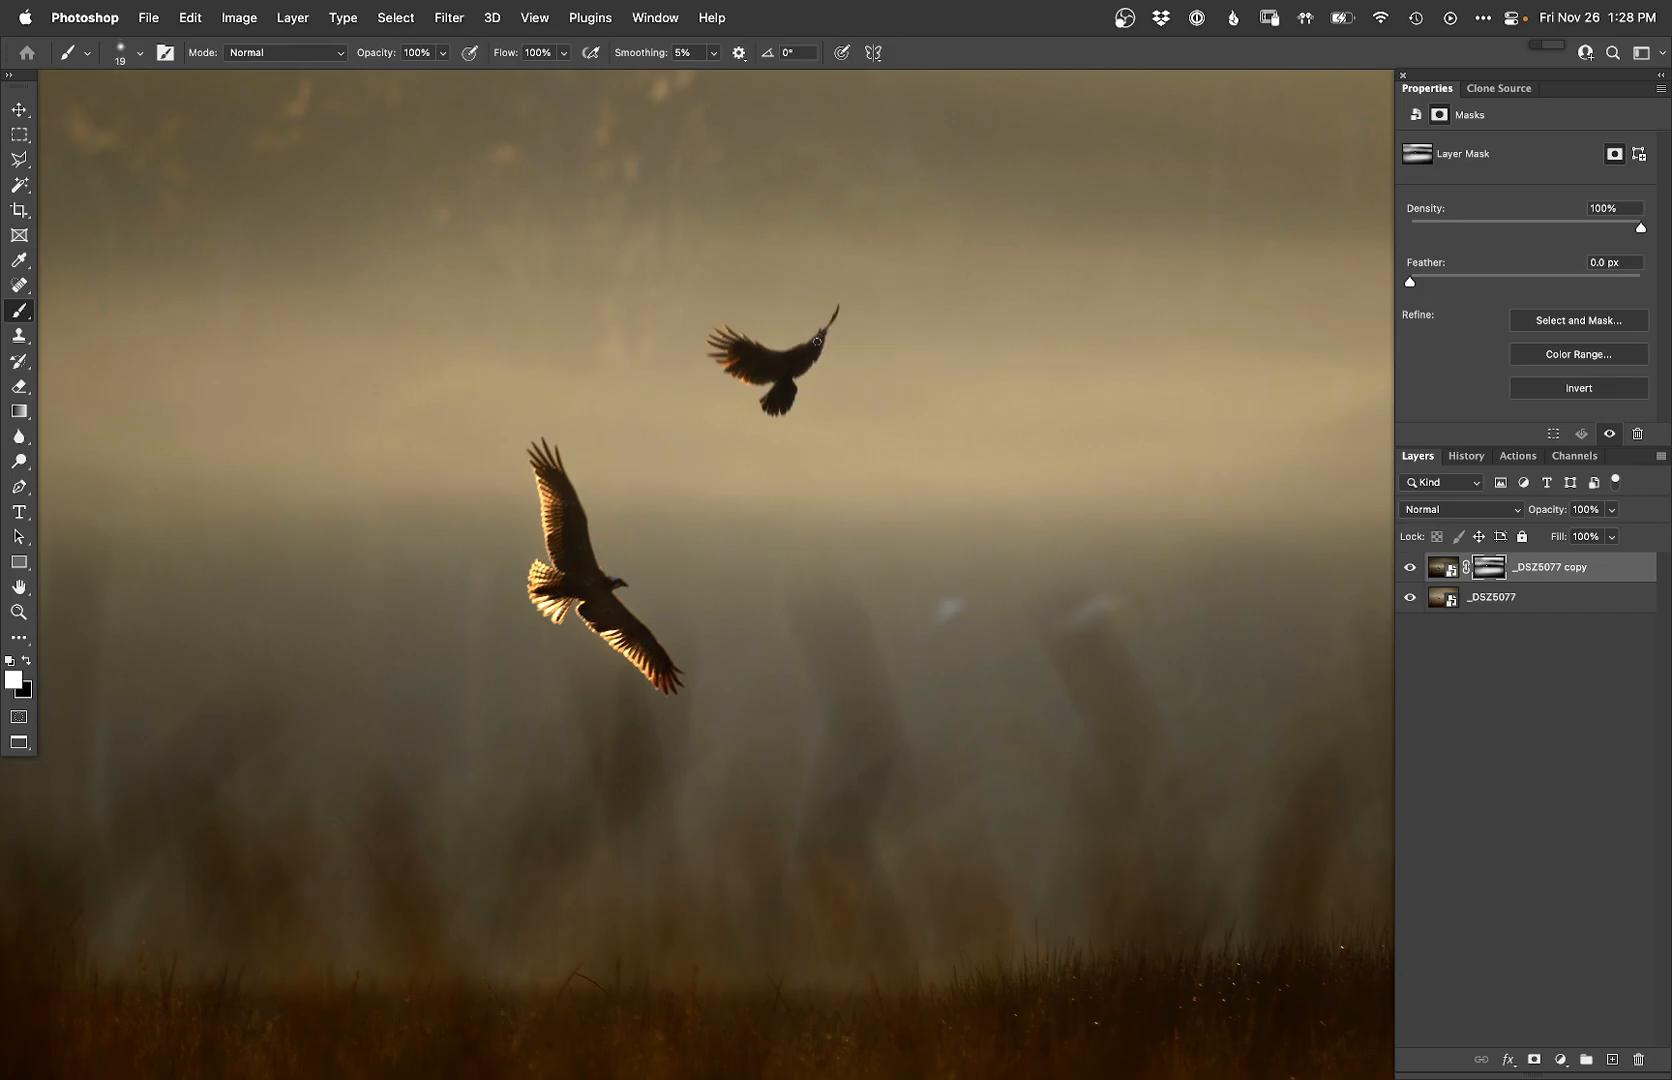
pyautogui.moveTo(758, 388)
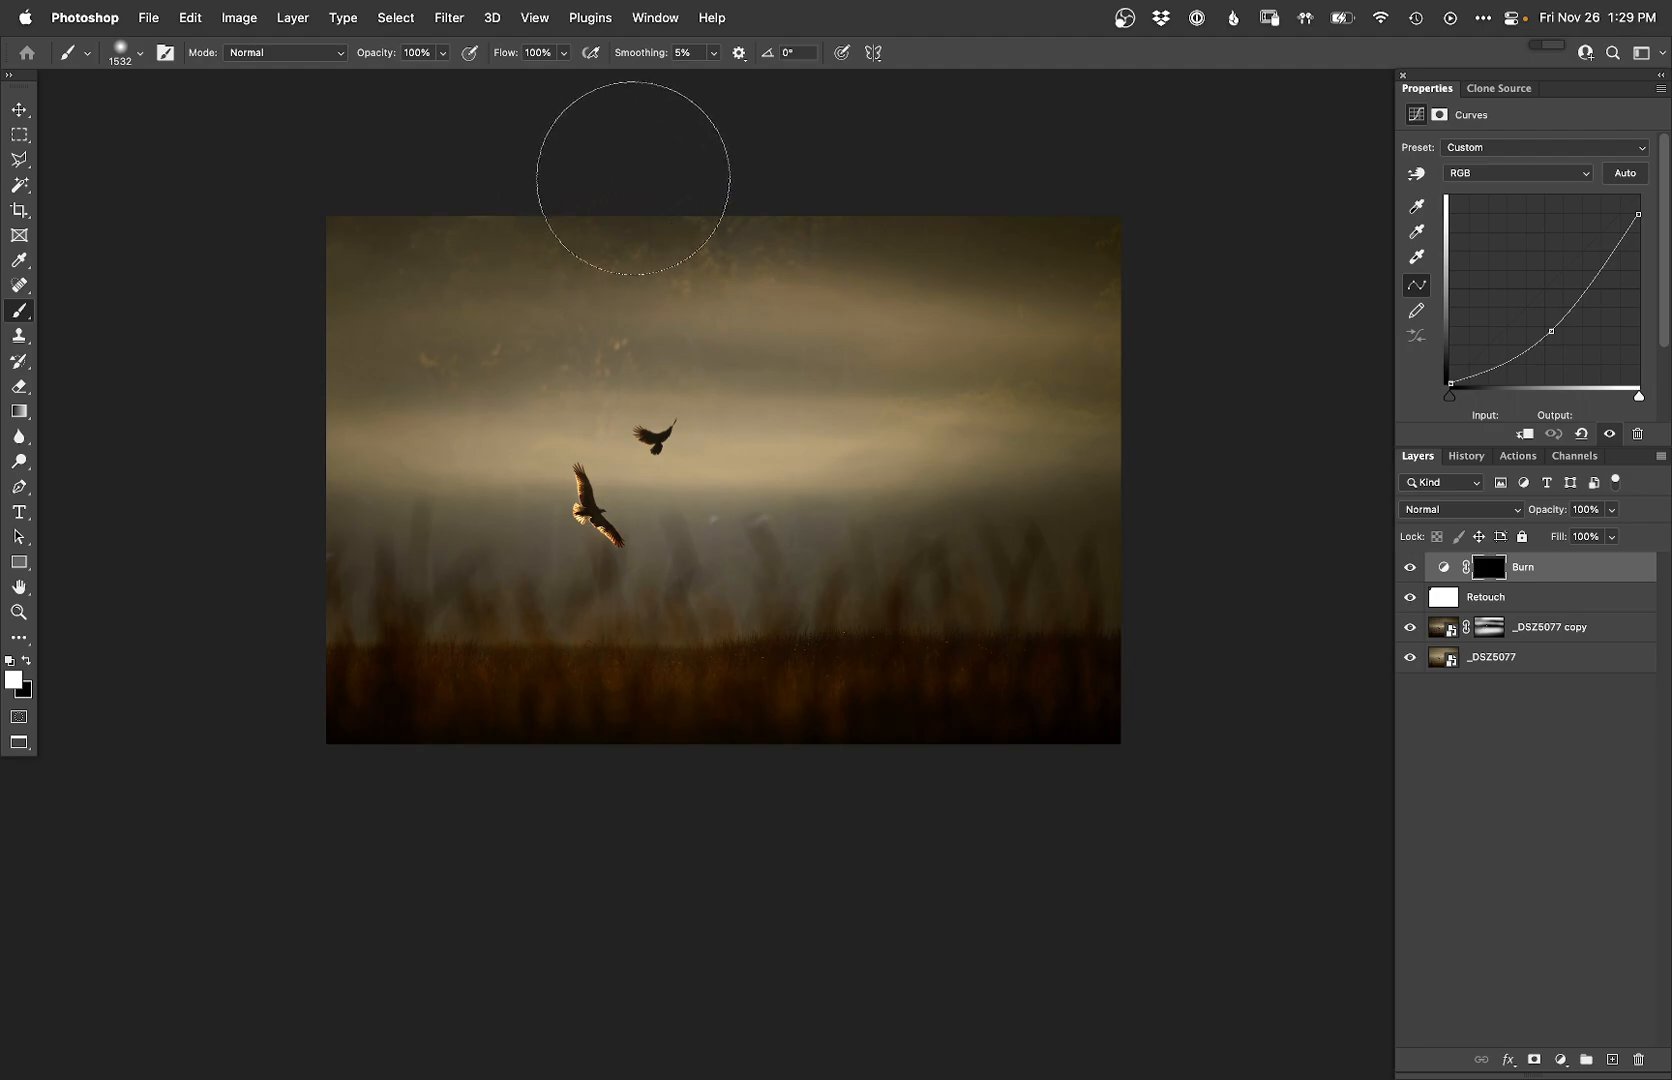
pyautogui.moveTo(904, 196)
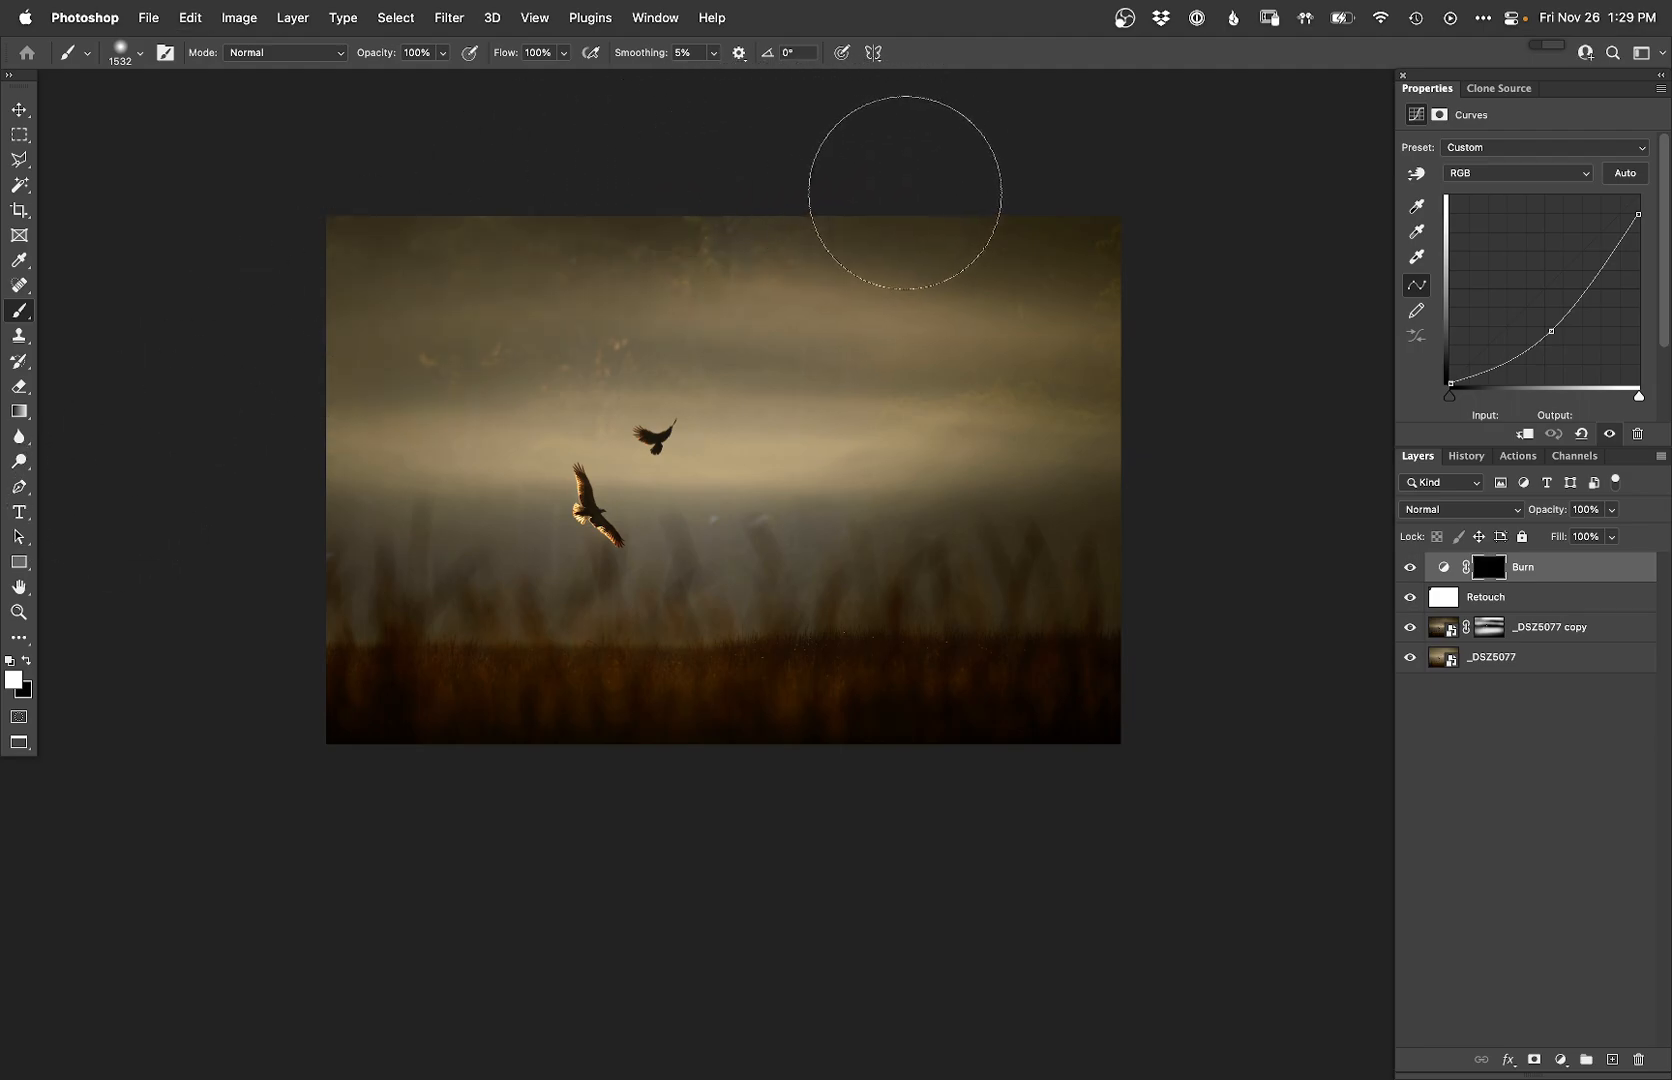
pyautogui.moveTo(580, 370)
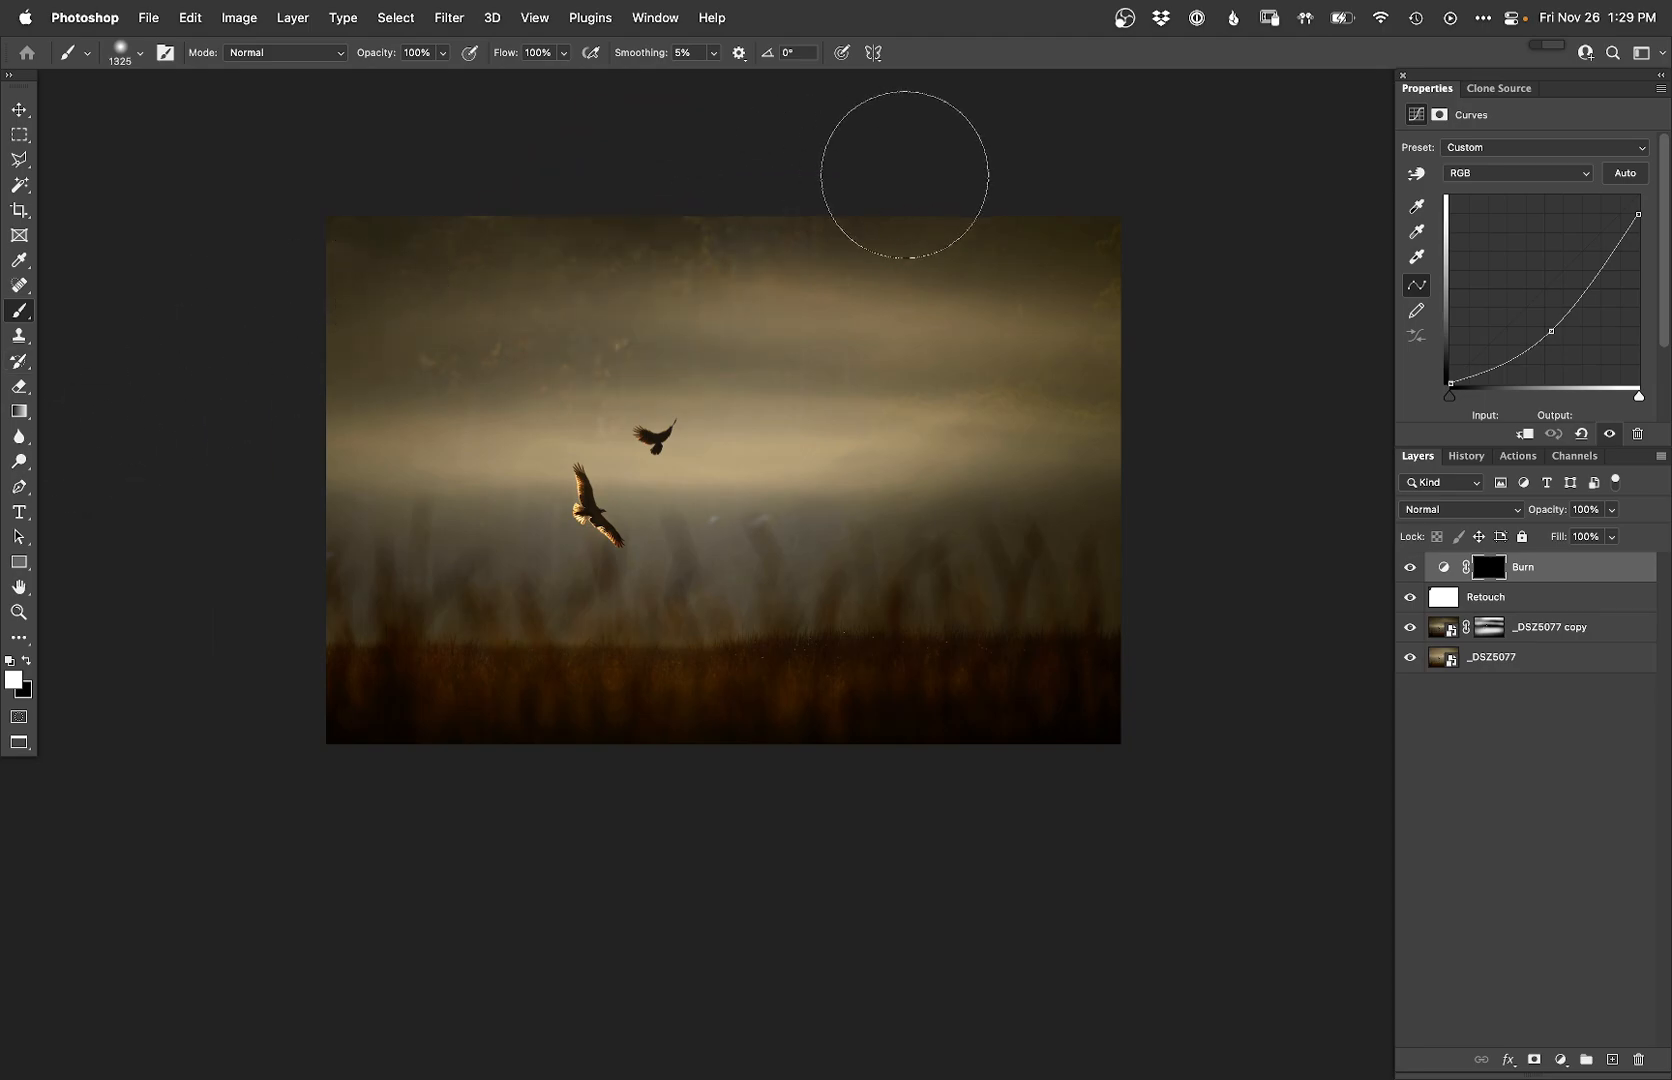
pyautogui.moveTo(588, 196)
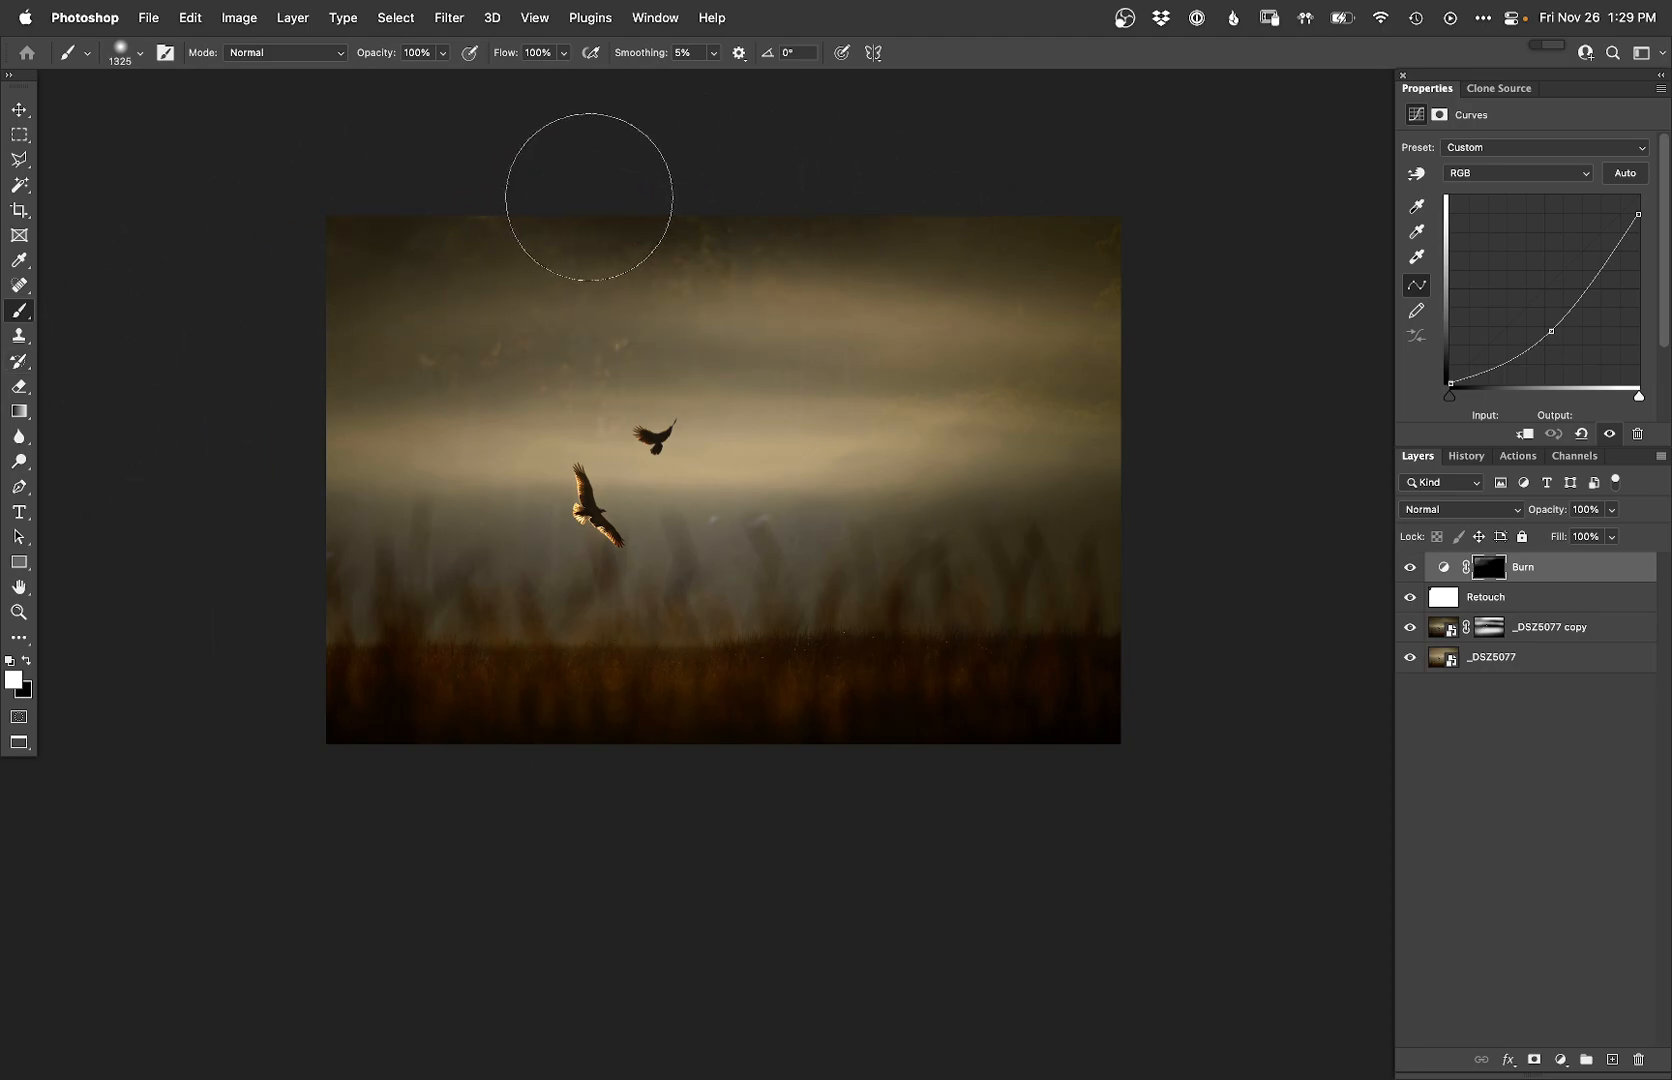
pyautogui.moveTo(1152, 620)
pyautogui.write('Dodge')
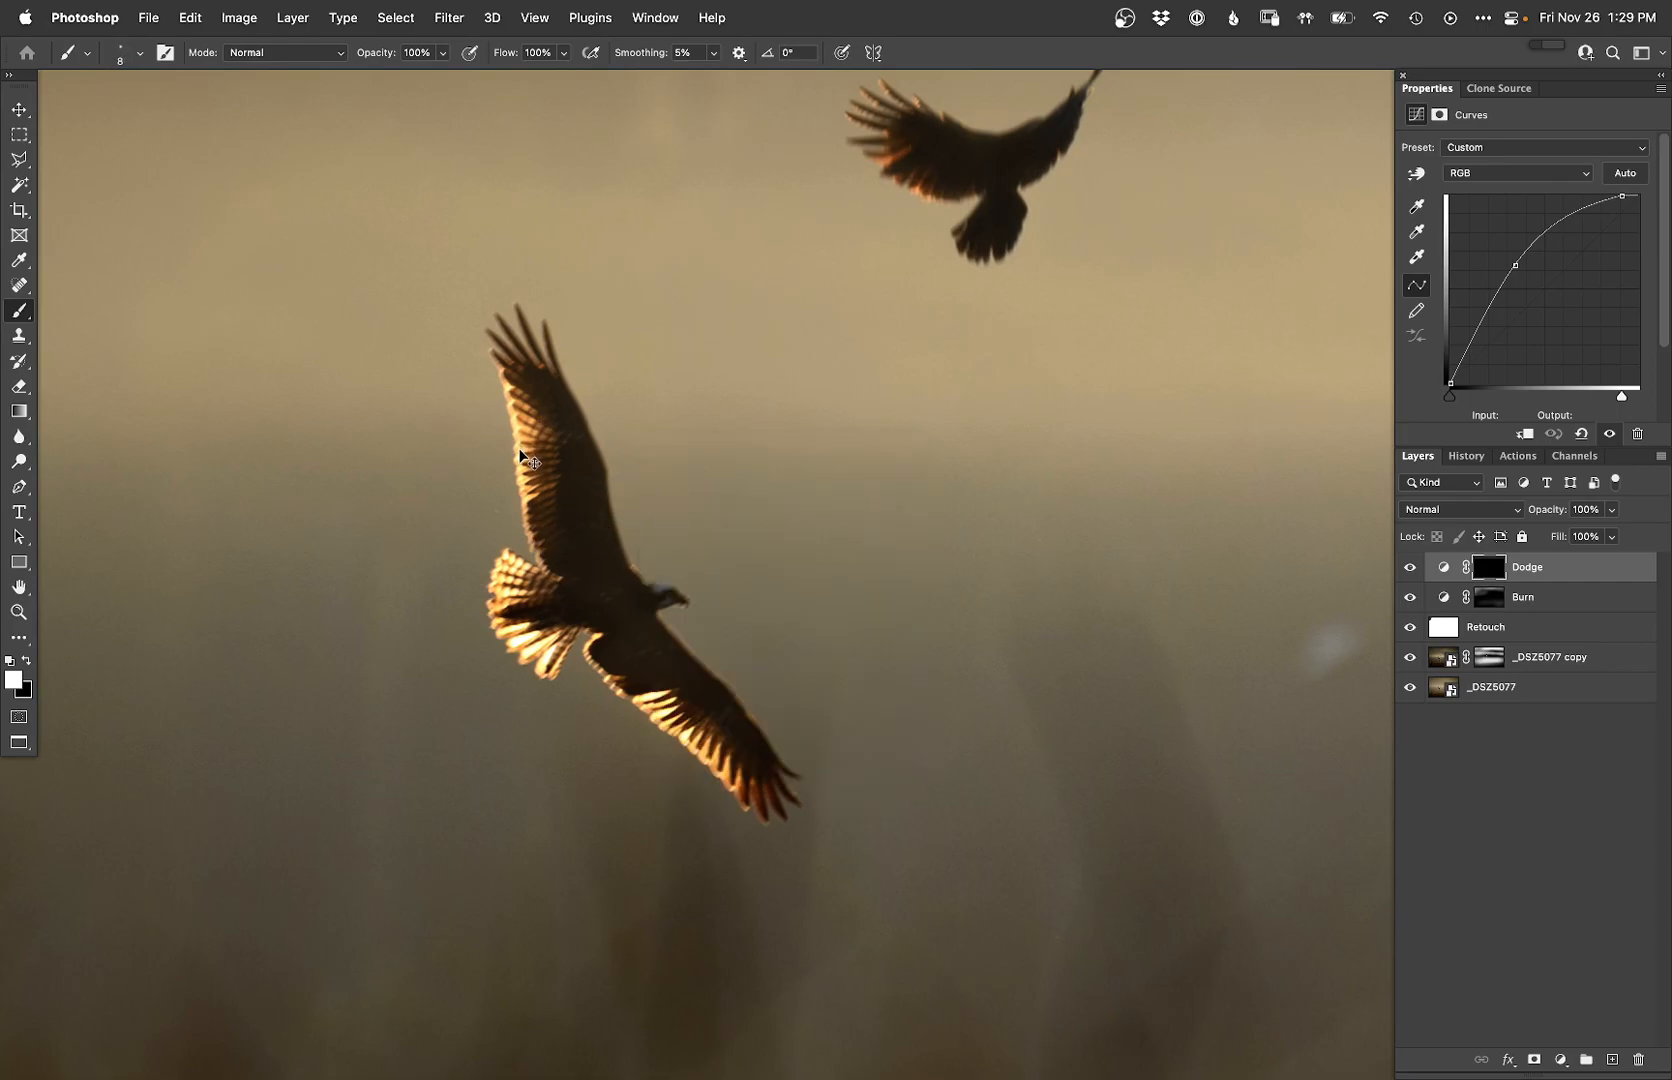
# Step: In Color Range, sample the glowing wing feathers, set Fuzziness to 70 and confirm the selection
pyautogui.click(394, 18)
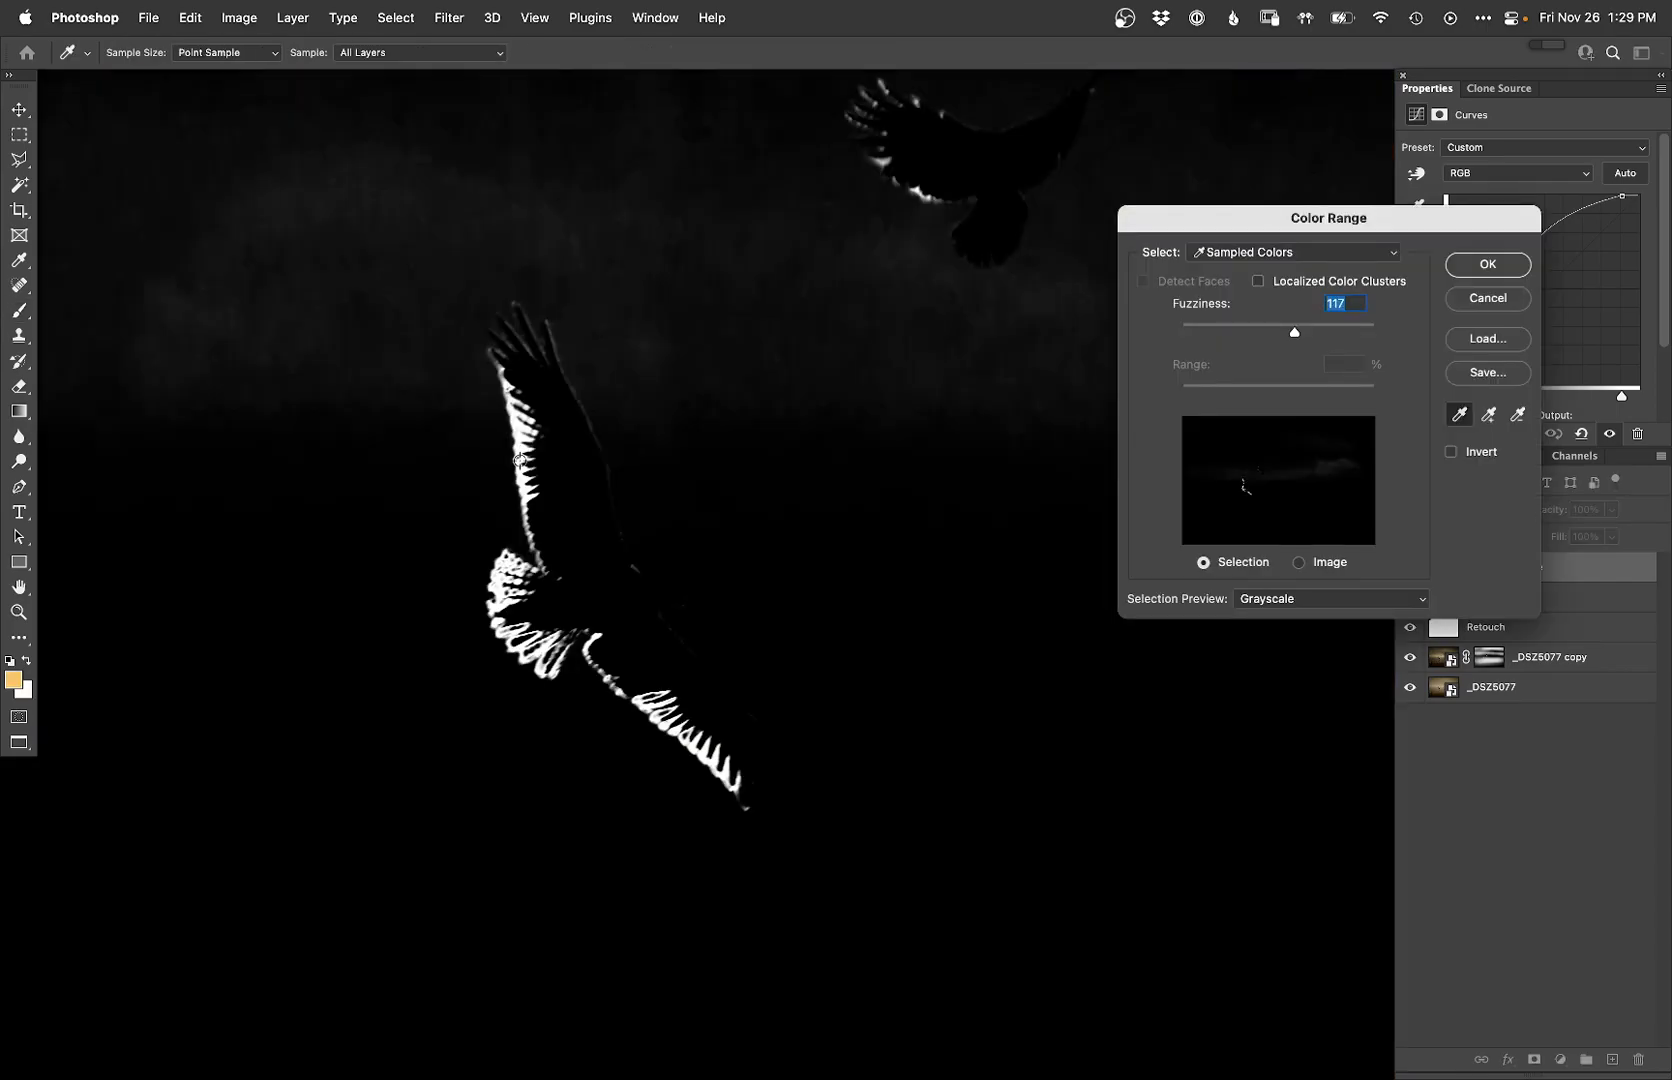
pyautogui.moveTo(1294, 332); pyautogui.dragTo(1268, 332)
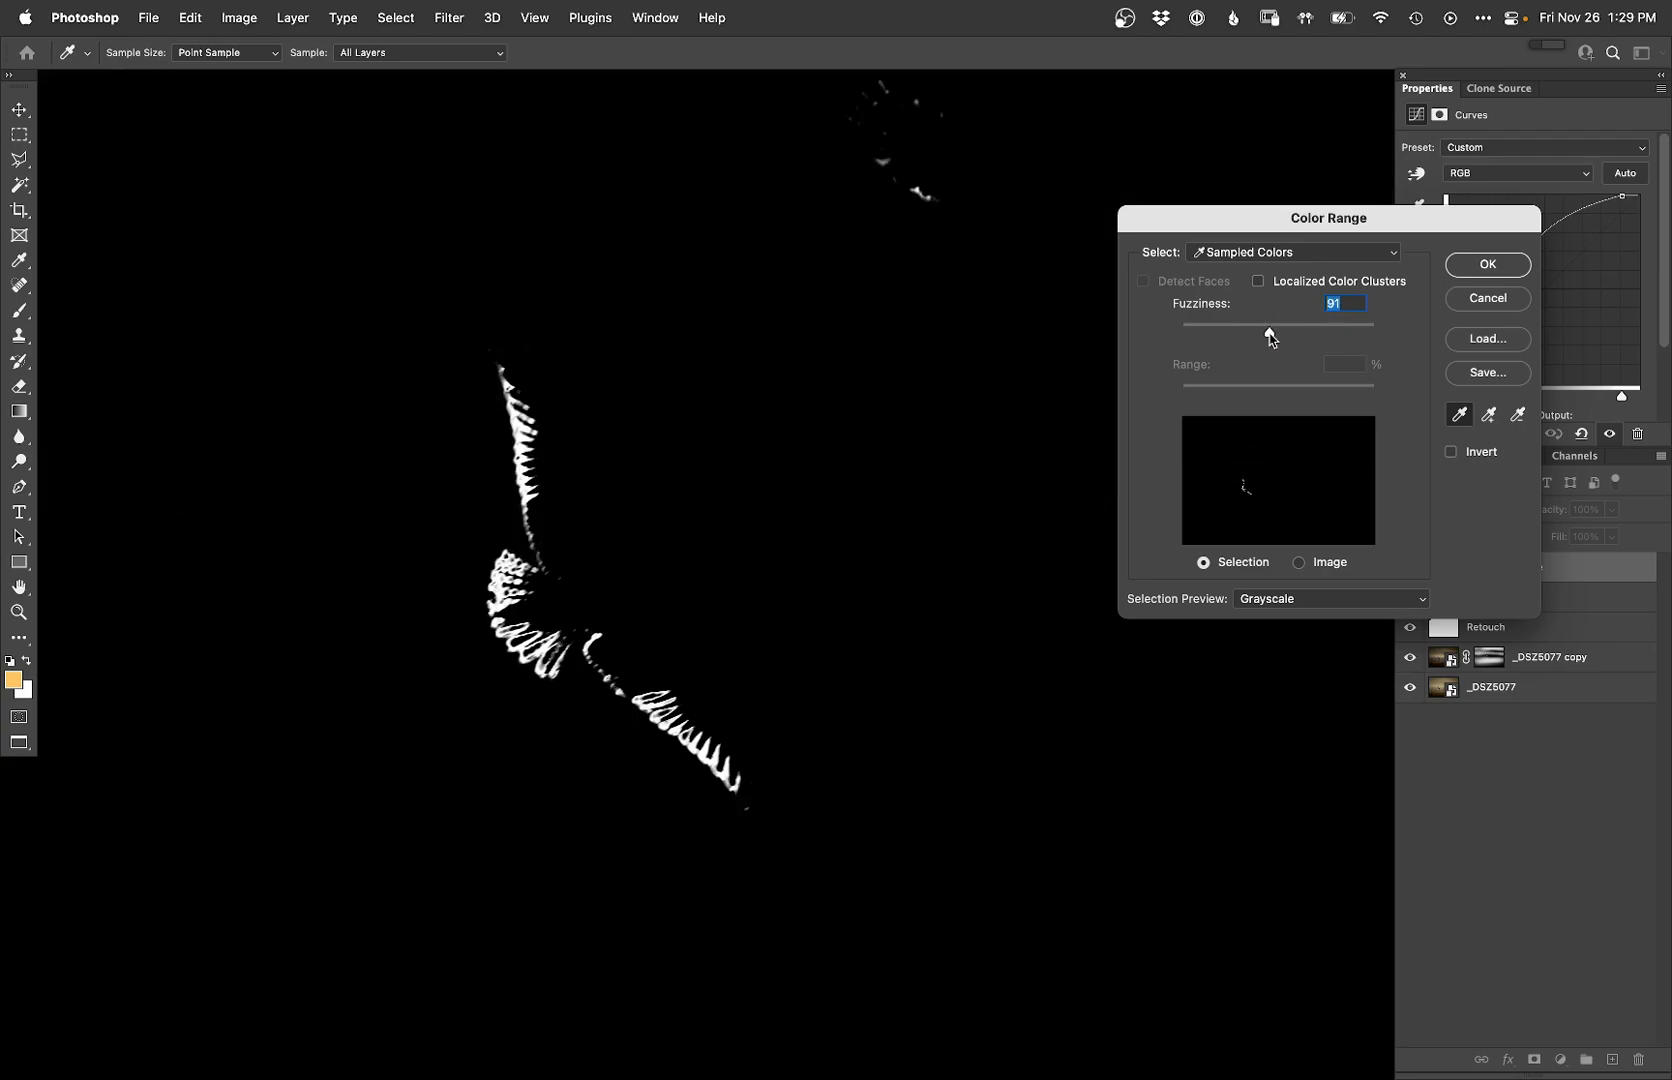
pyautogui.moveTo(1264, 332); pyautogui.dragTo(1278, 332)
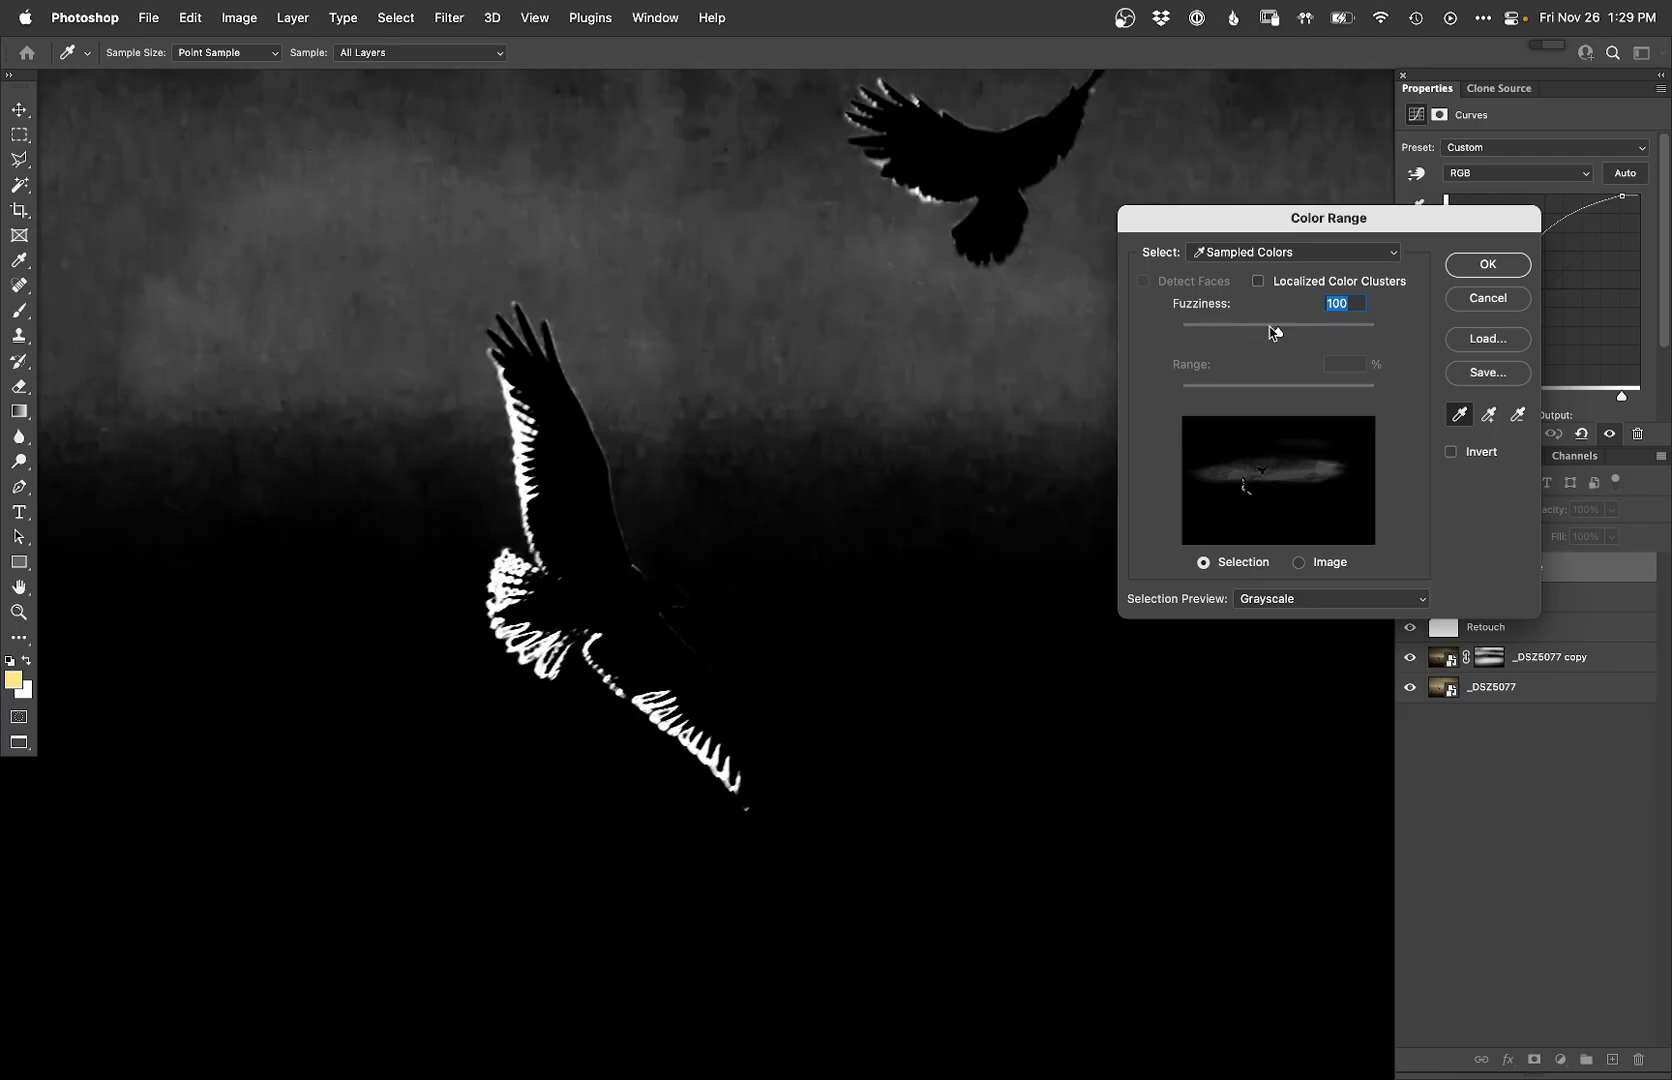
pyautogui.moveTo(1342, 334); pyautogui.dragTo(1258, 334)
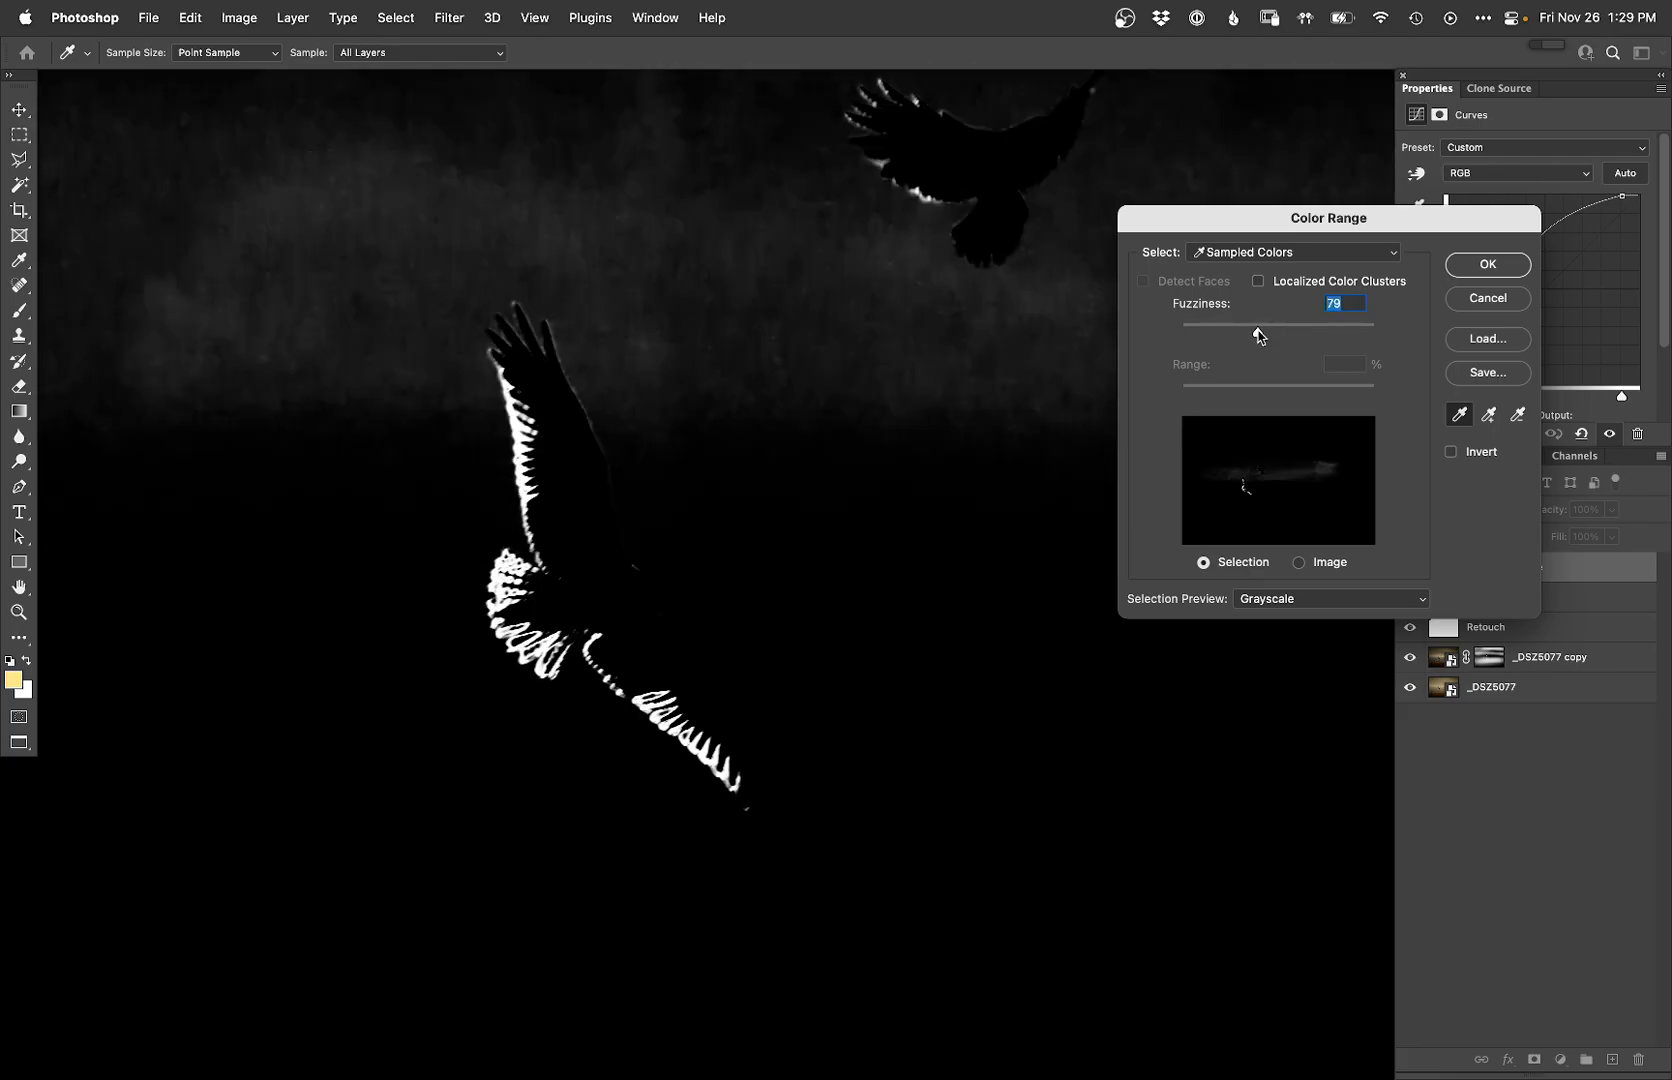
pyautogui.moveTo(1264, 336); pyautogui.dragTo(1252, 336)
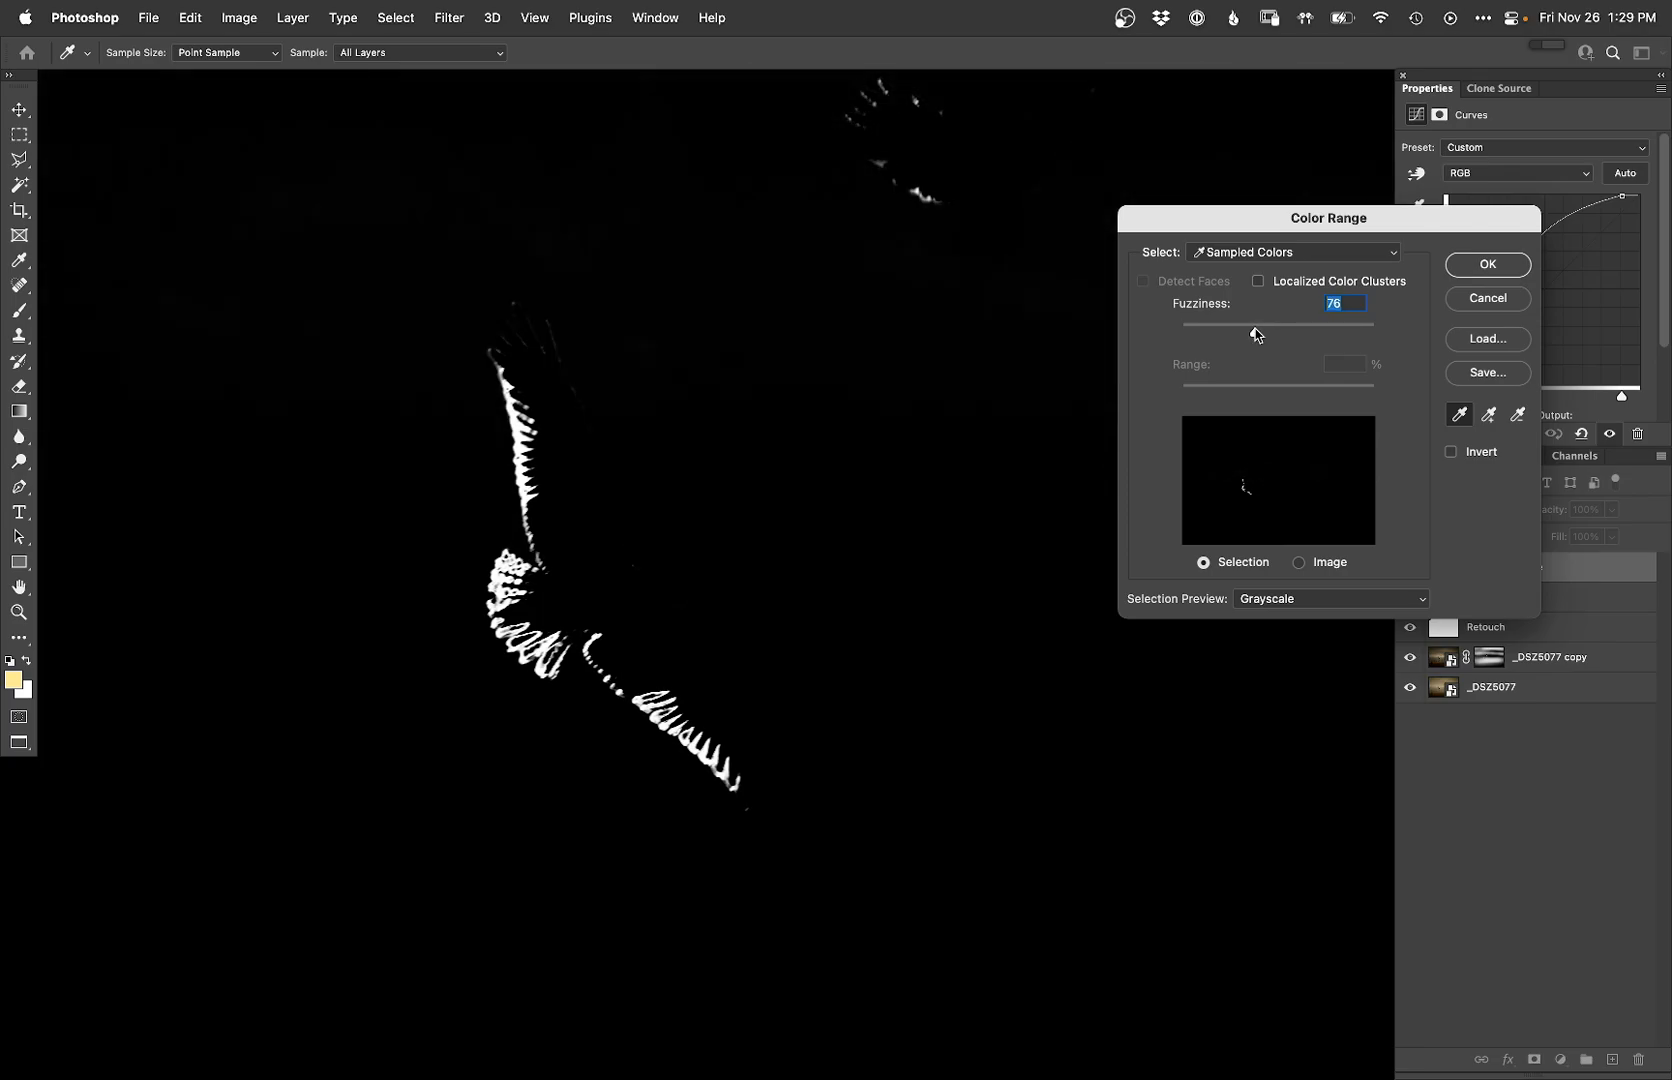
pyautogui.moveTo(1262, 328); pyautogui.dragTo(1250, 336)
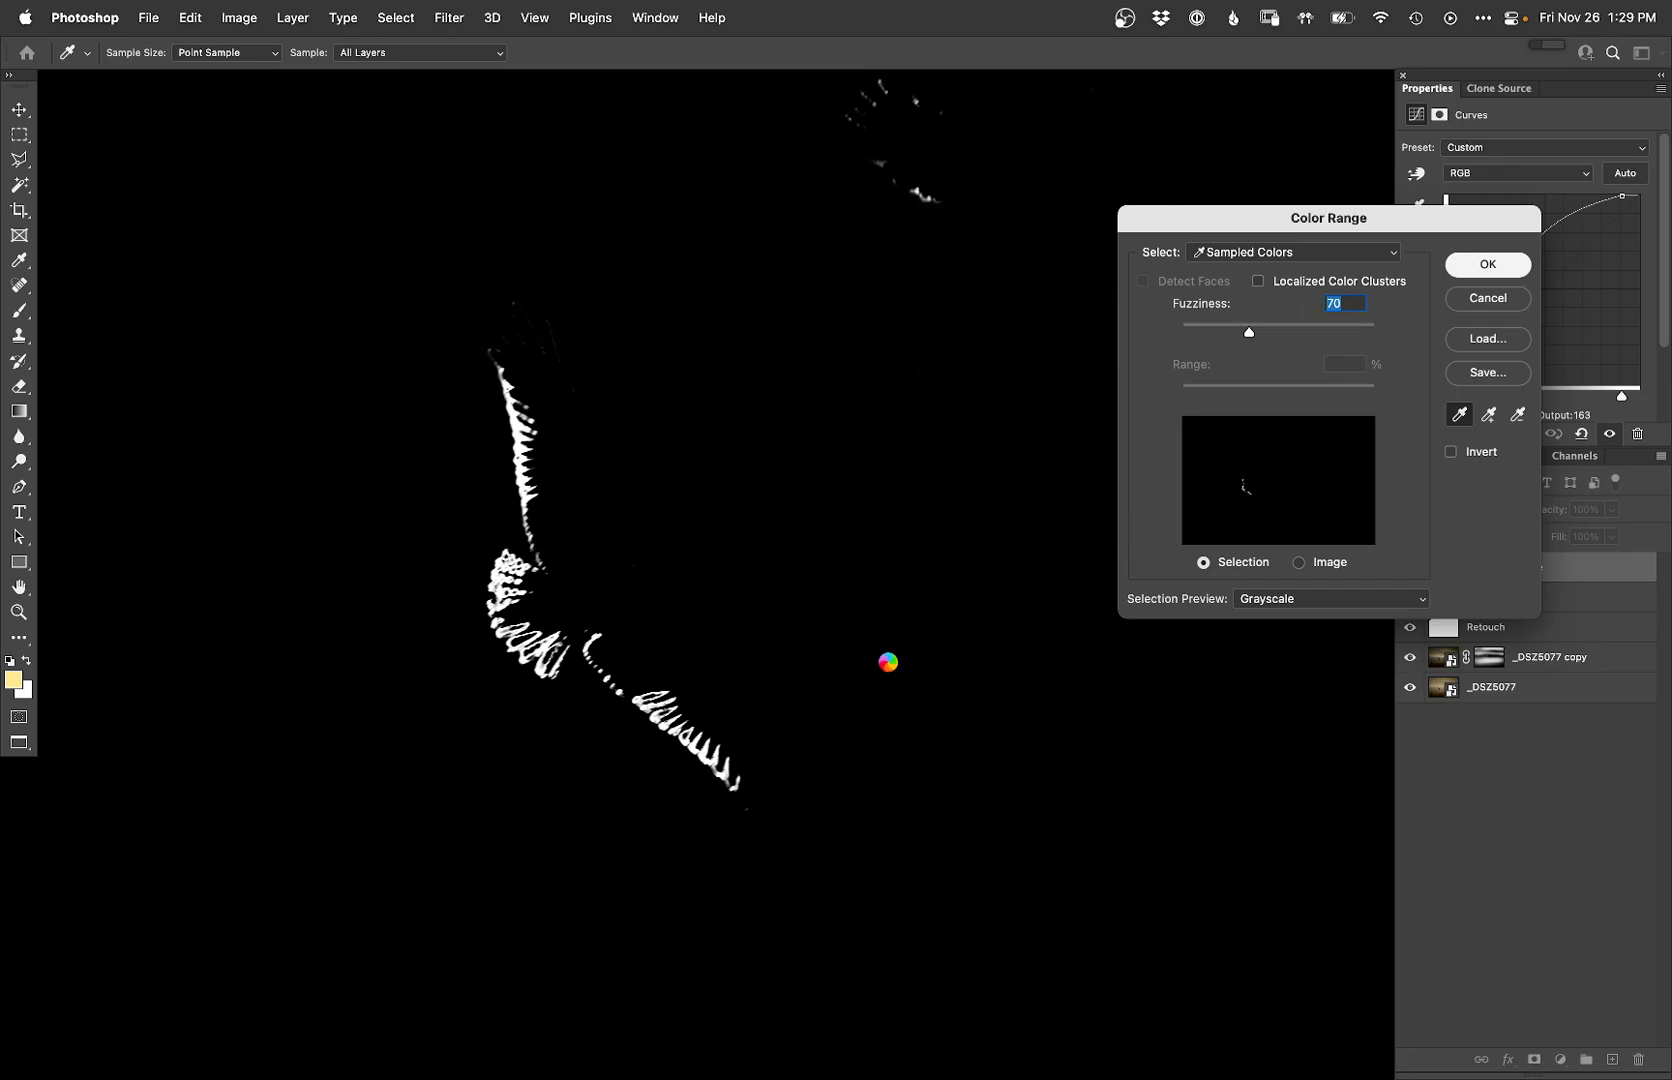
pyautogui.moveTo(896, 644)
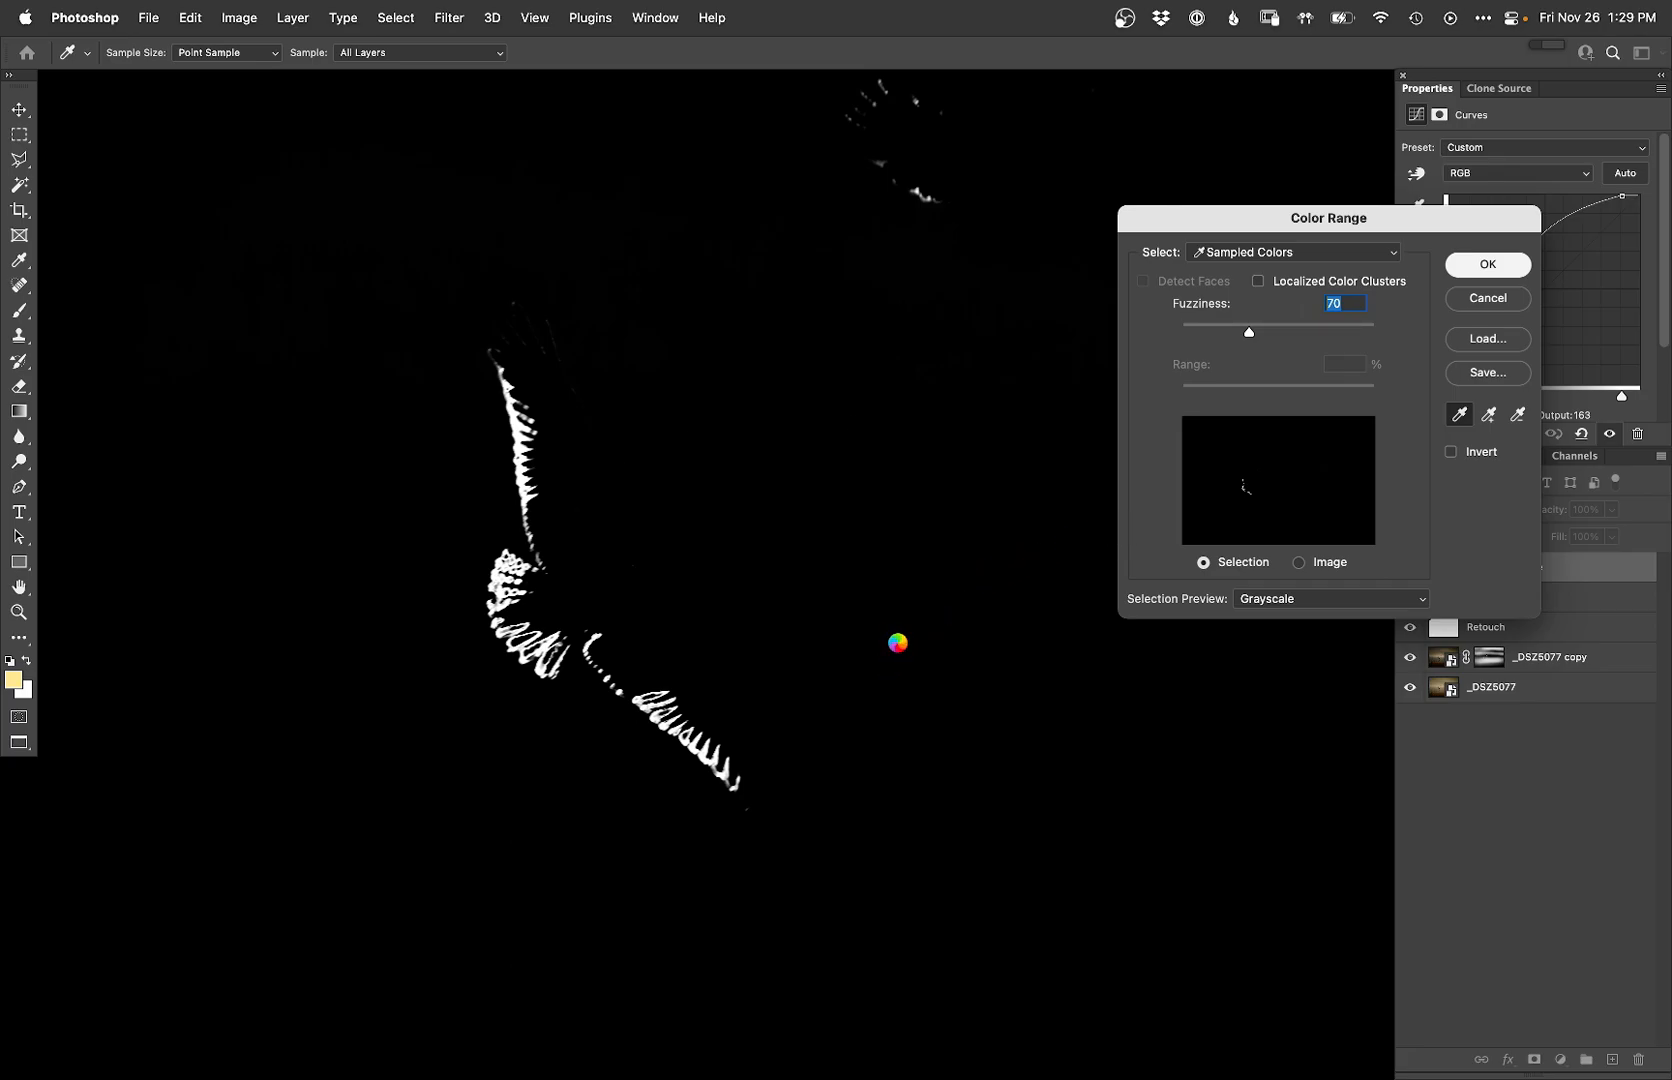
pyautogui.click(1486, 264)
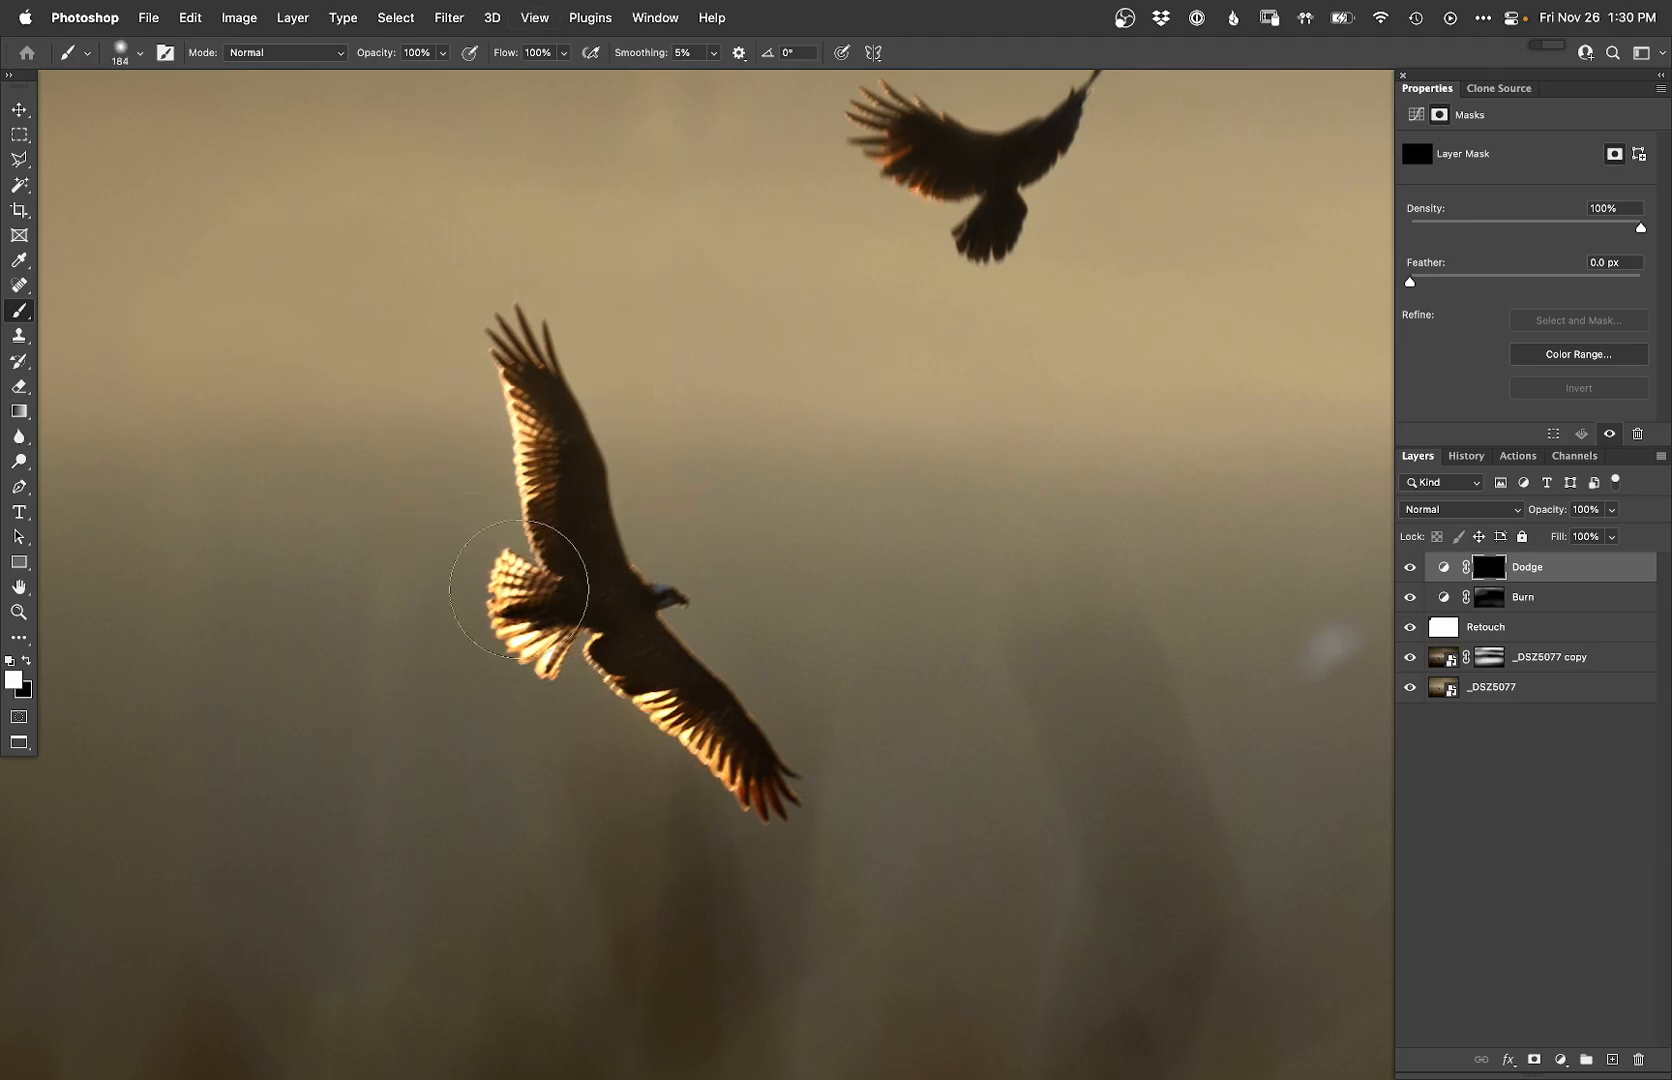
# Step: Paint white on the Dodge mask over the osprey's tail and wing highlights; cancel the stray Print Settings dialog
pyautogui.moveTo(520, 592); pyautogui.dragTo(678, 778)
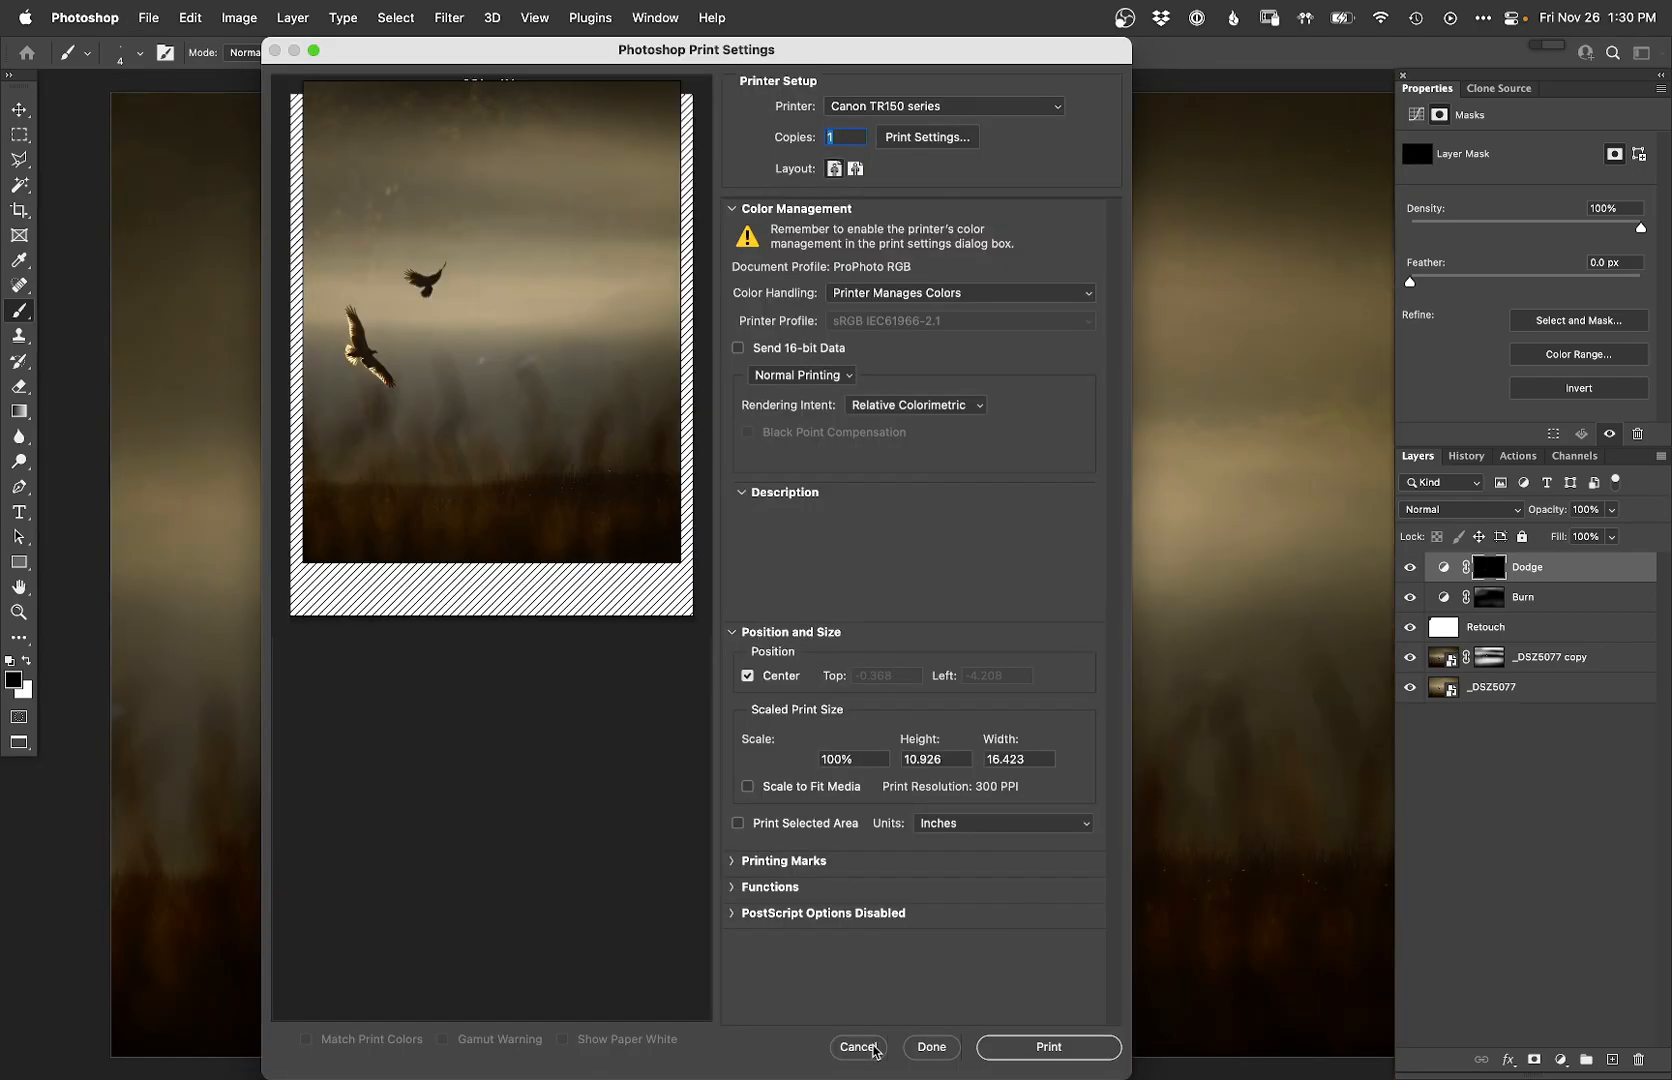
pyautogui.click(858, 1046)
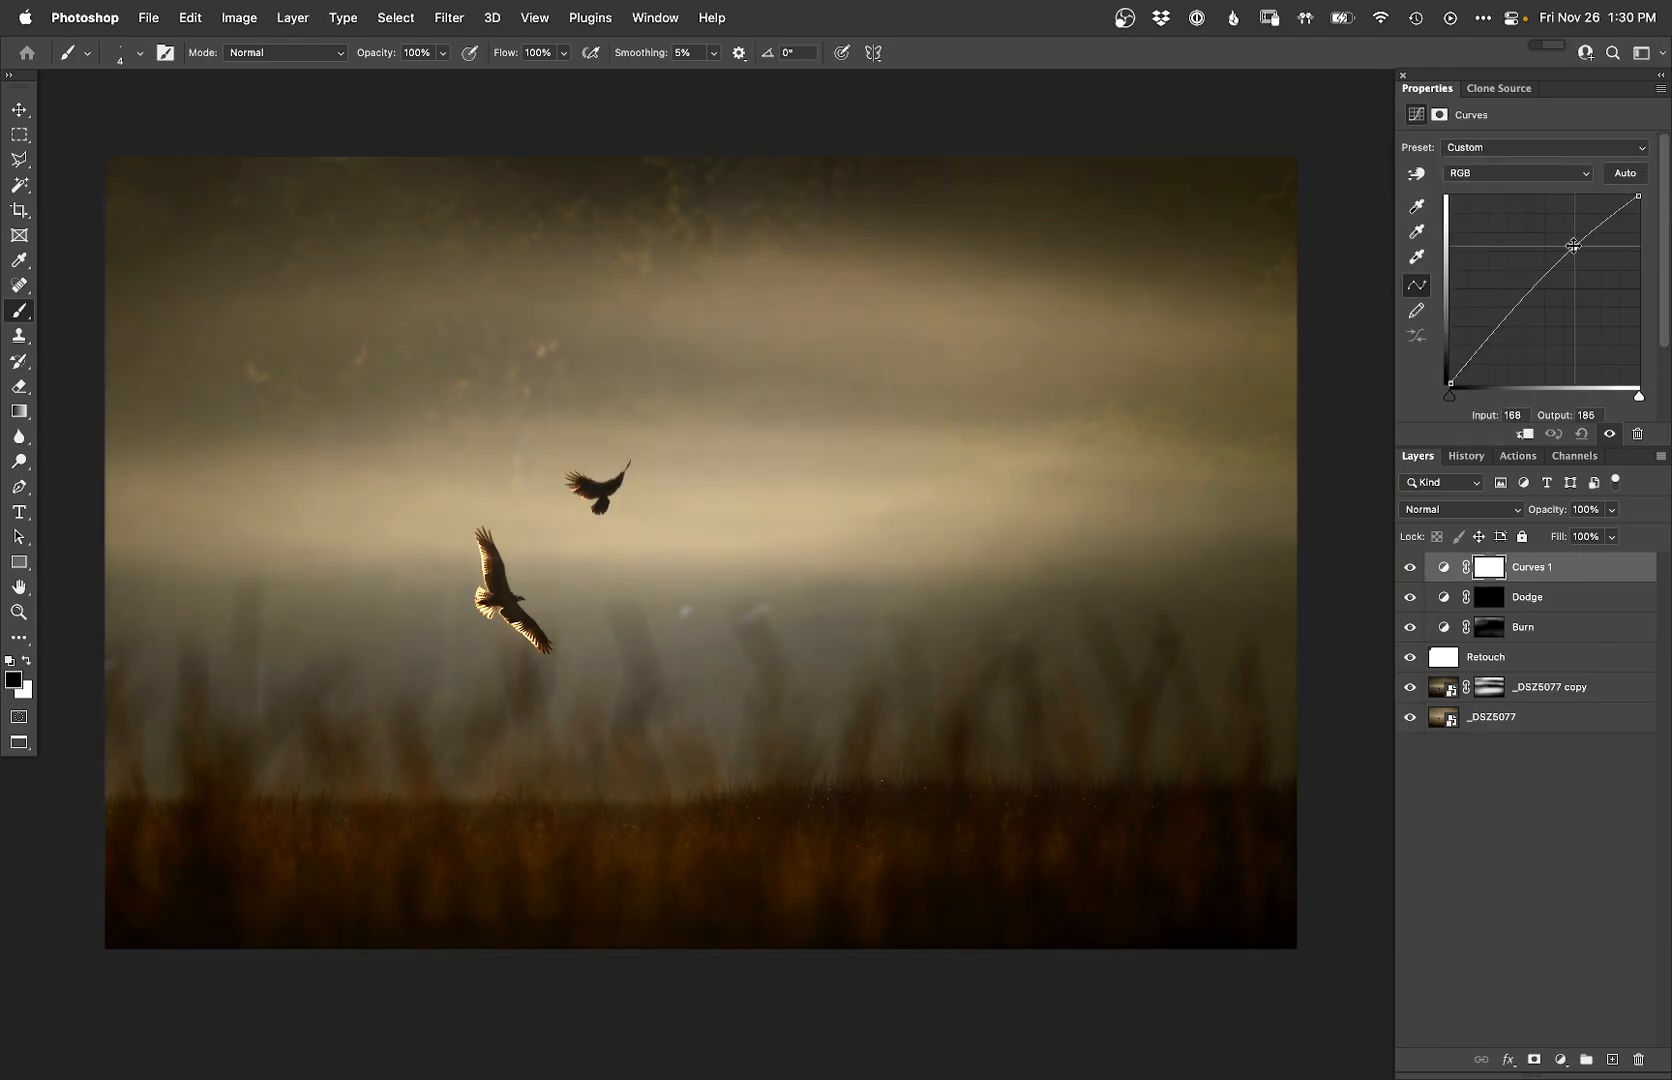
# Step: Add contrast points to the Curves 1 RGB curve and create a Curves 2 adjustment layer
pyautogui.moveTo(1572, 246); pyautogui.dragTo(1570, 240)
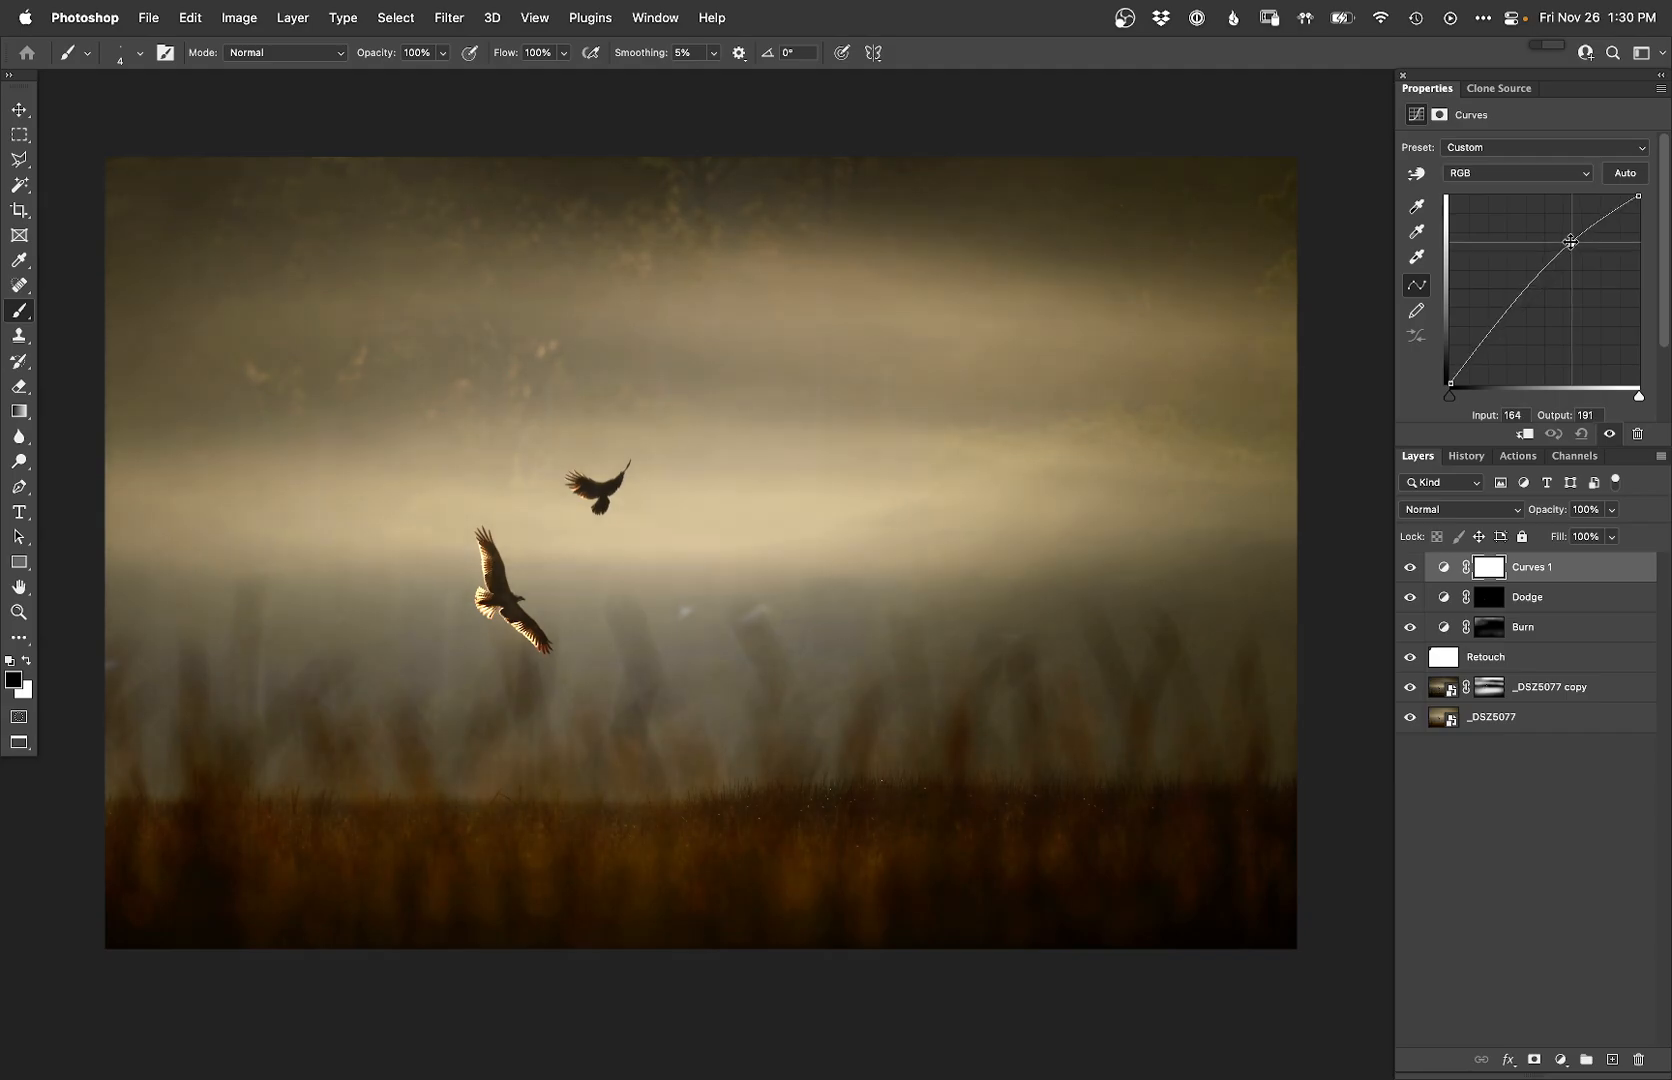
pyautogui.moveTo(1570, 242); pyautogui.dragTo(1496, 330)
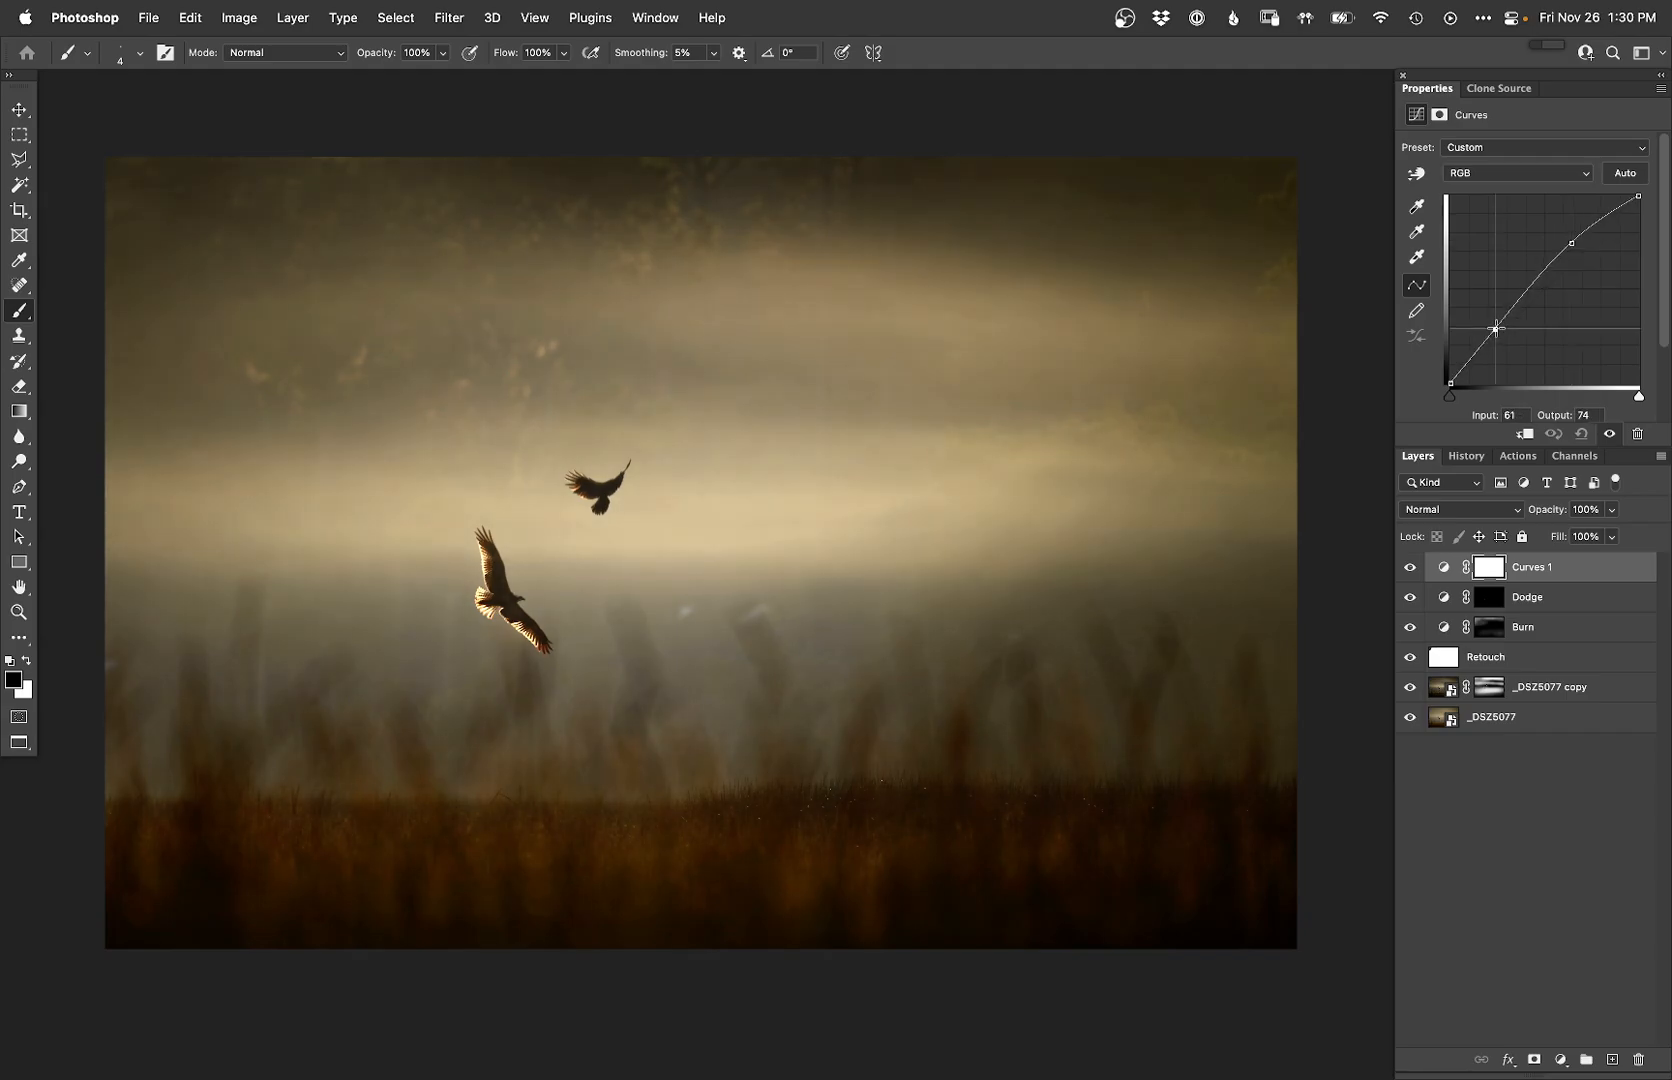
pyautogui.click(292, 18)
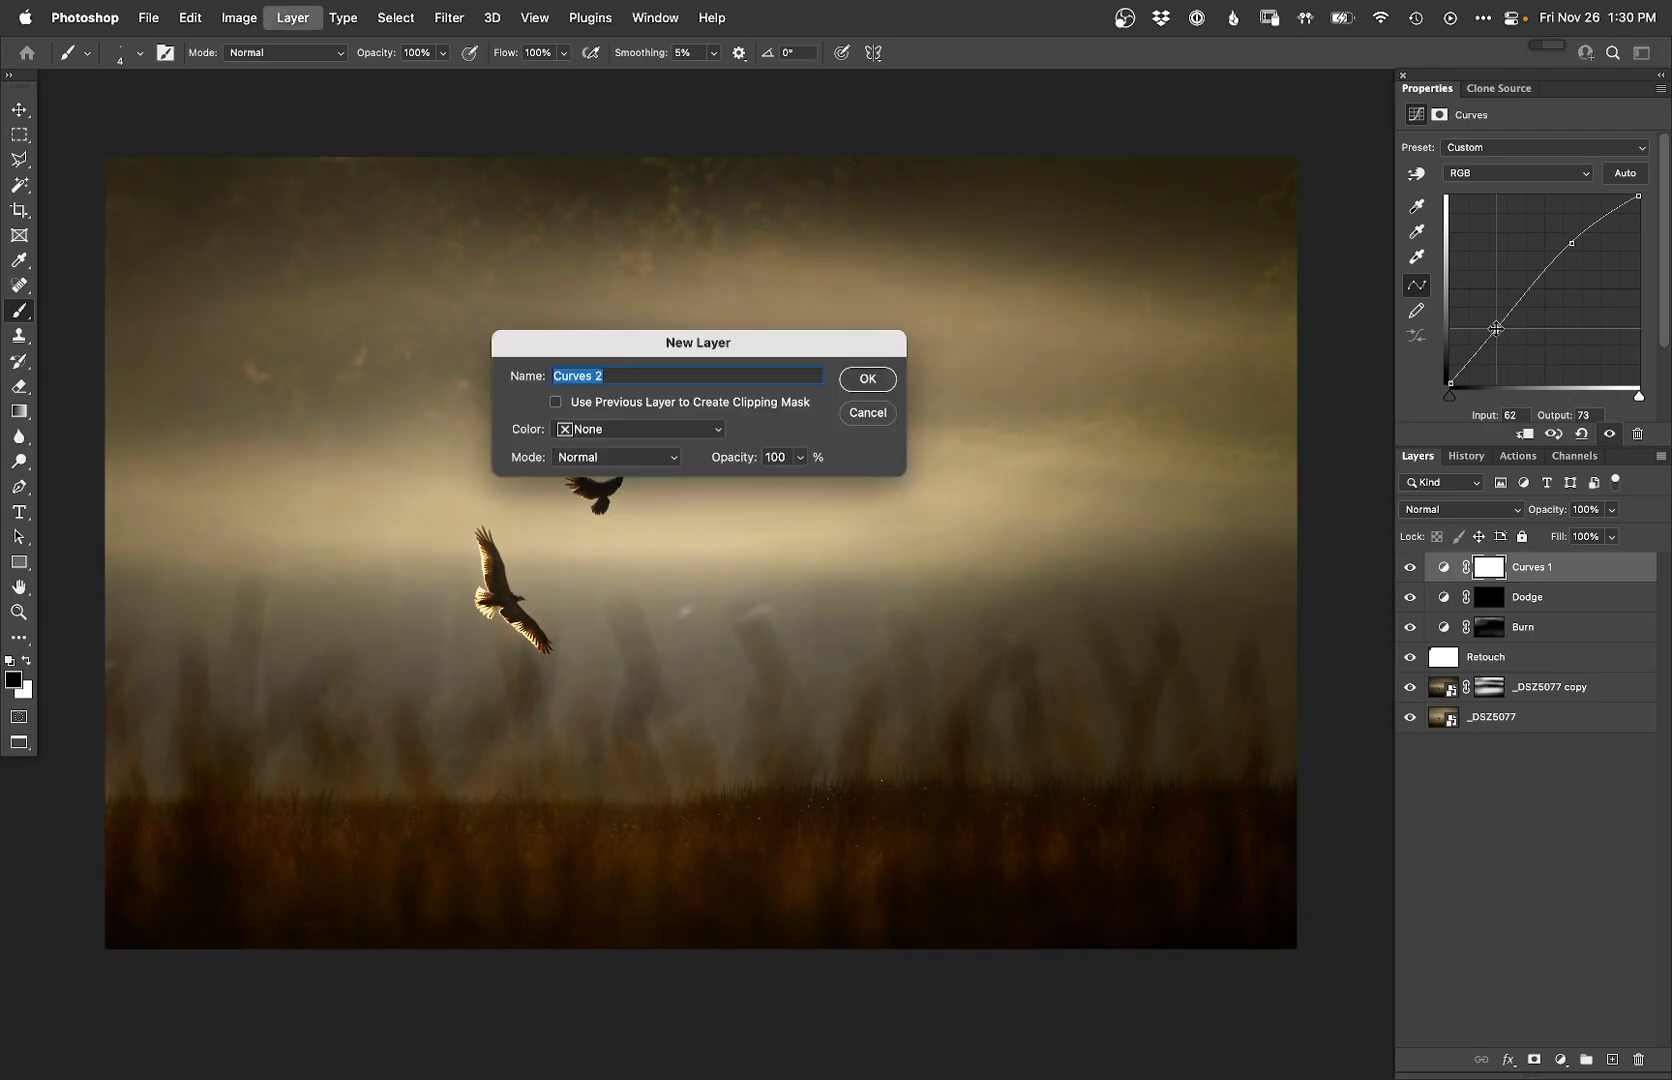
pyautogui.click(866, 378)
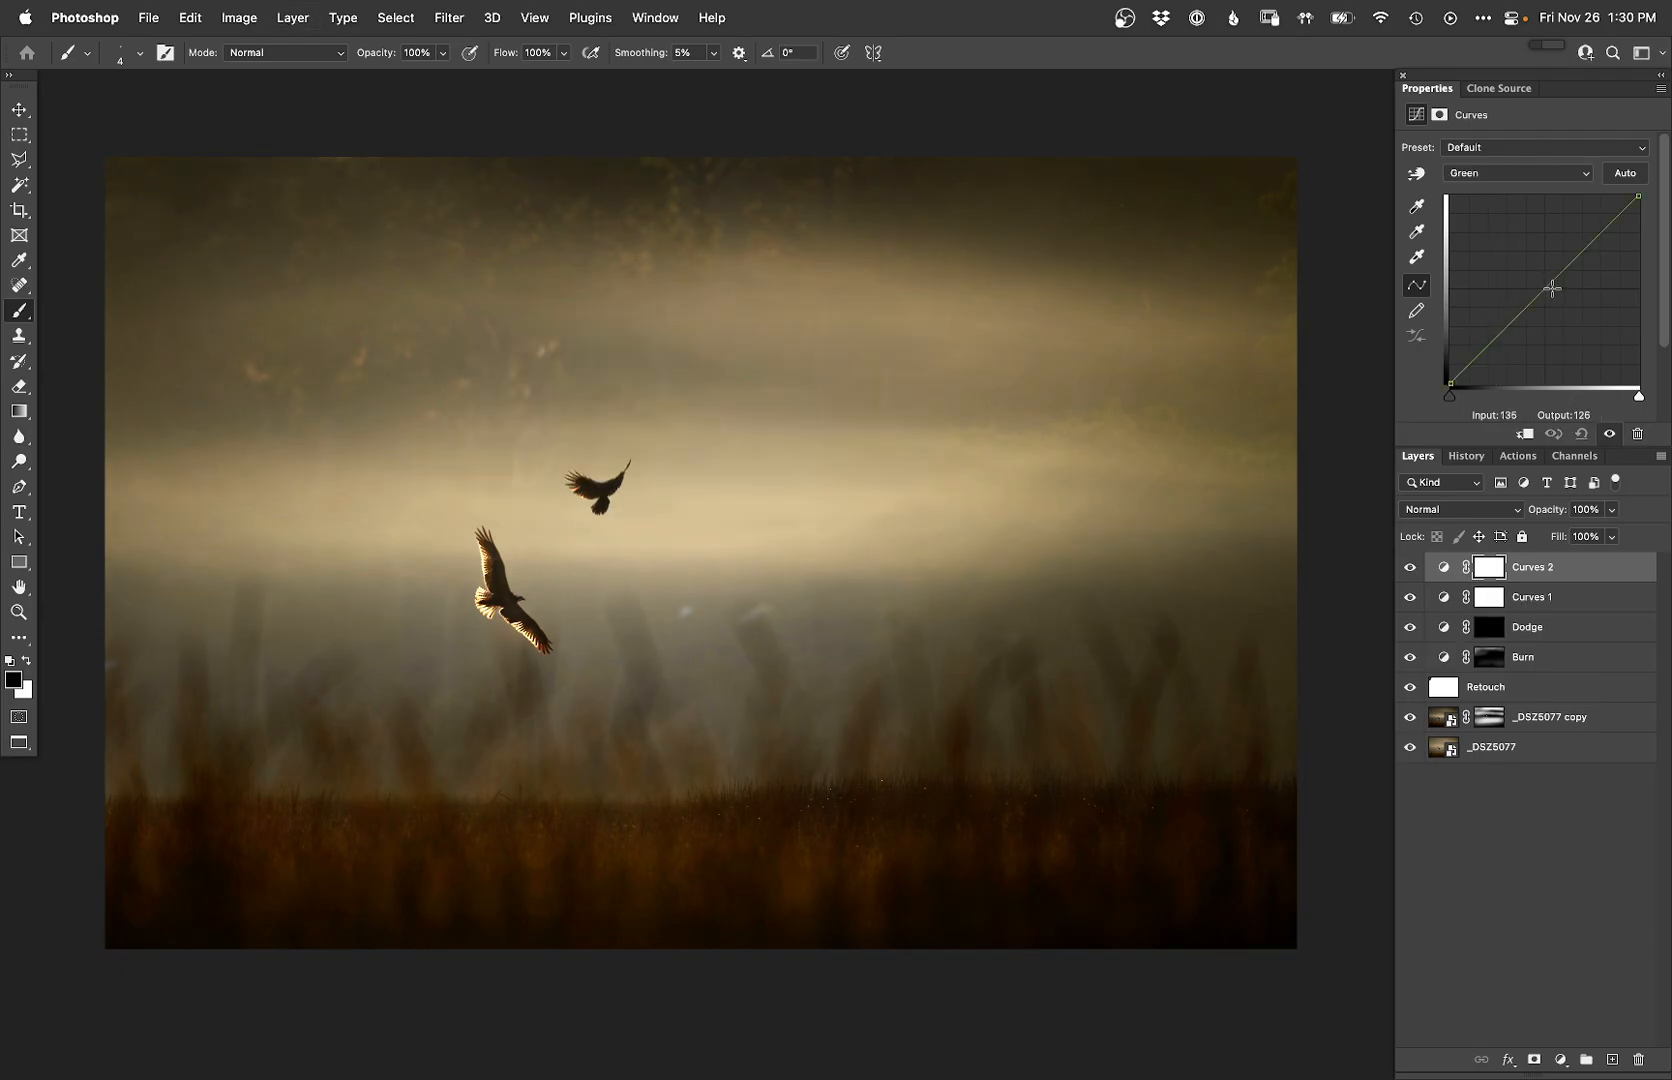
# Step: Raise the green highlights and set a shadow point on Curves 2, toggling it to compare
pyautogui.moveTo(1552, 290); pyautogui.dragTo(1552, 284)
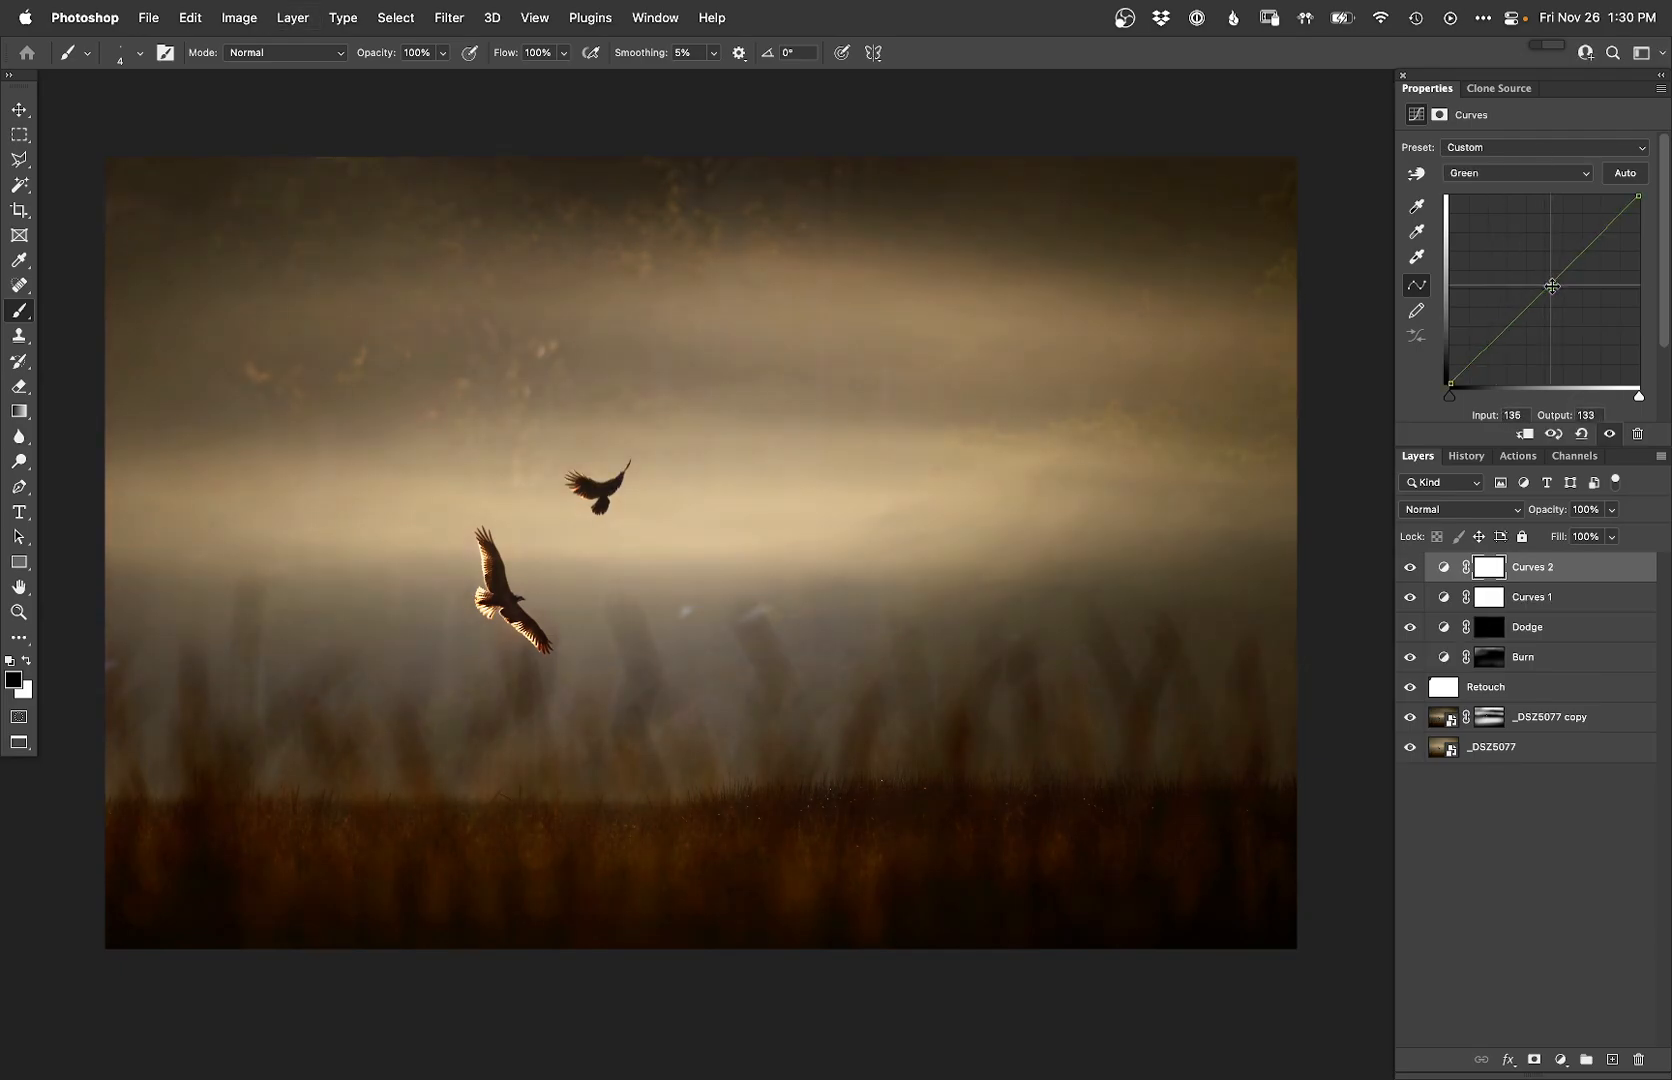
pyautogui.moveTo(1552, 284); pyautogui.dragTo(1600, 224)
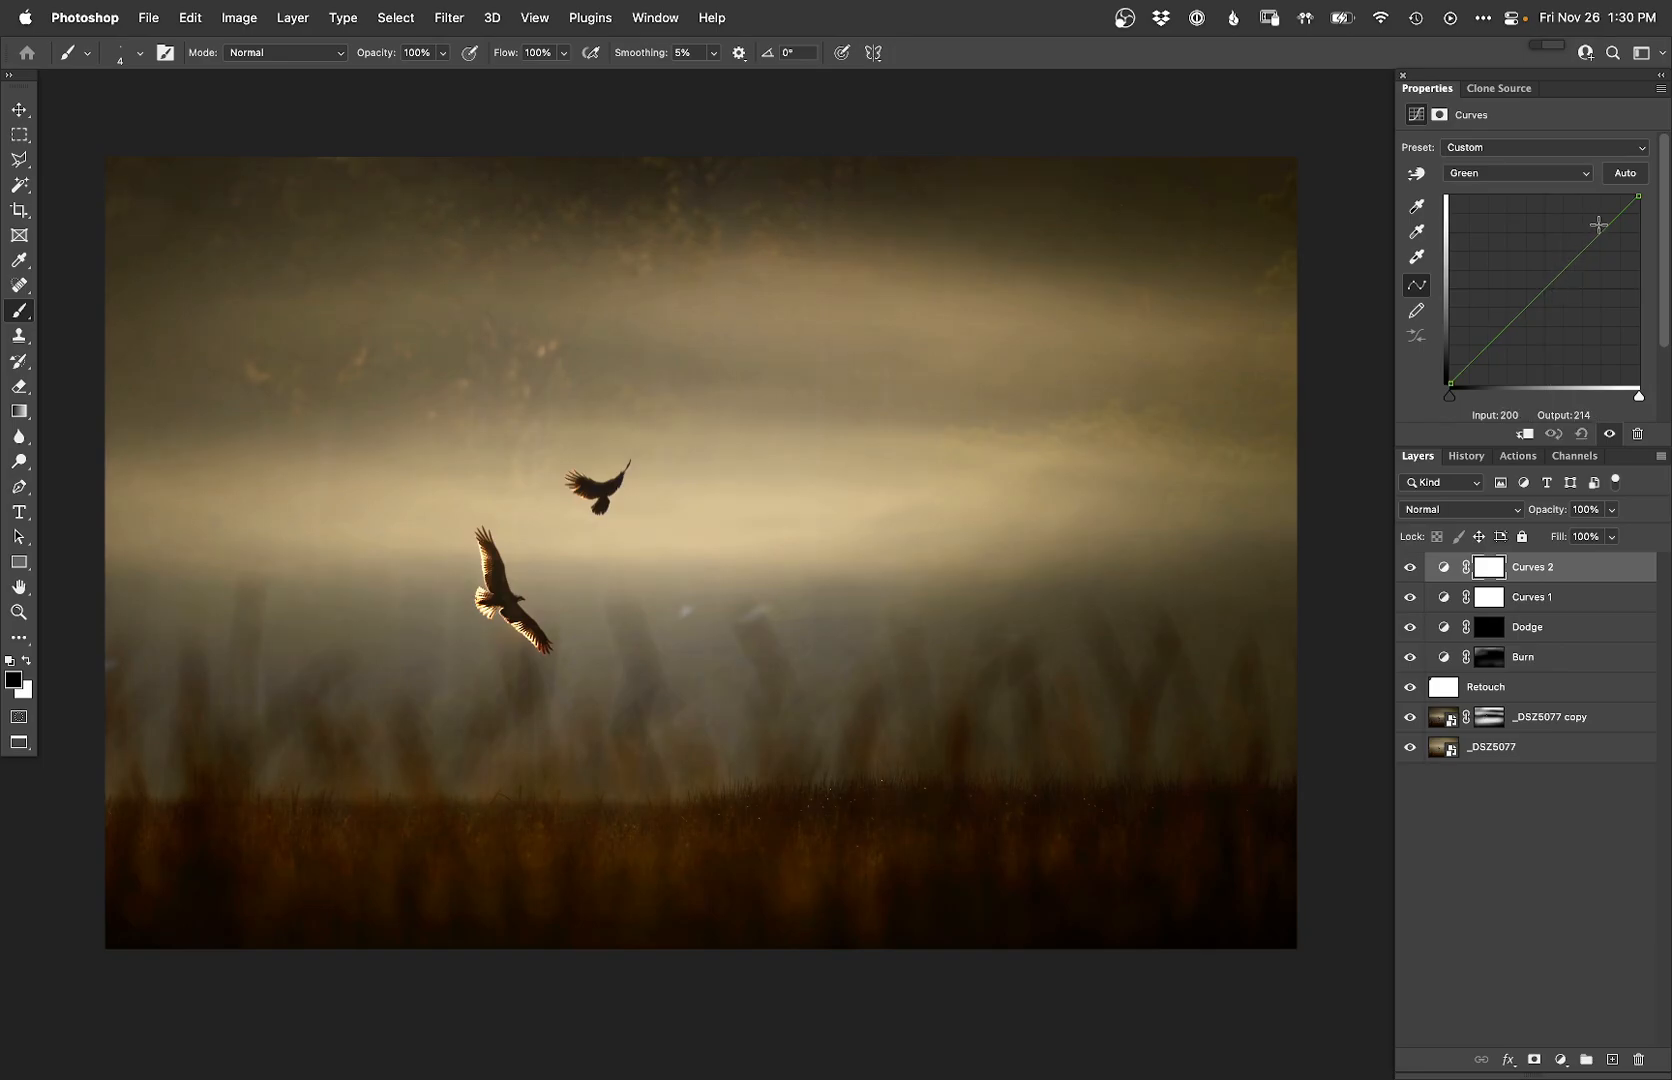
pyautogui.moveTo(1600, 224); pyautogui.dragTo(1596, 256)
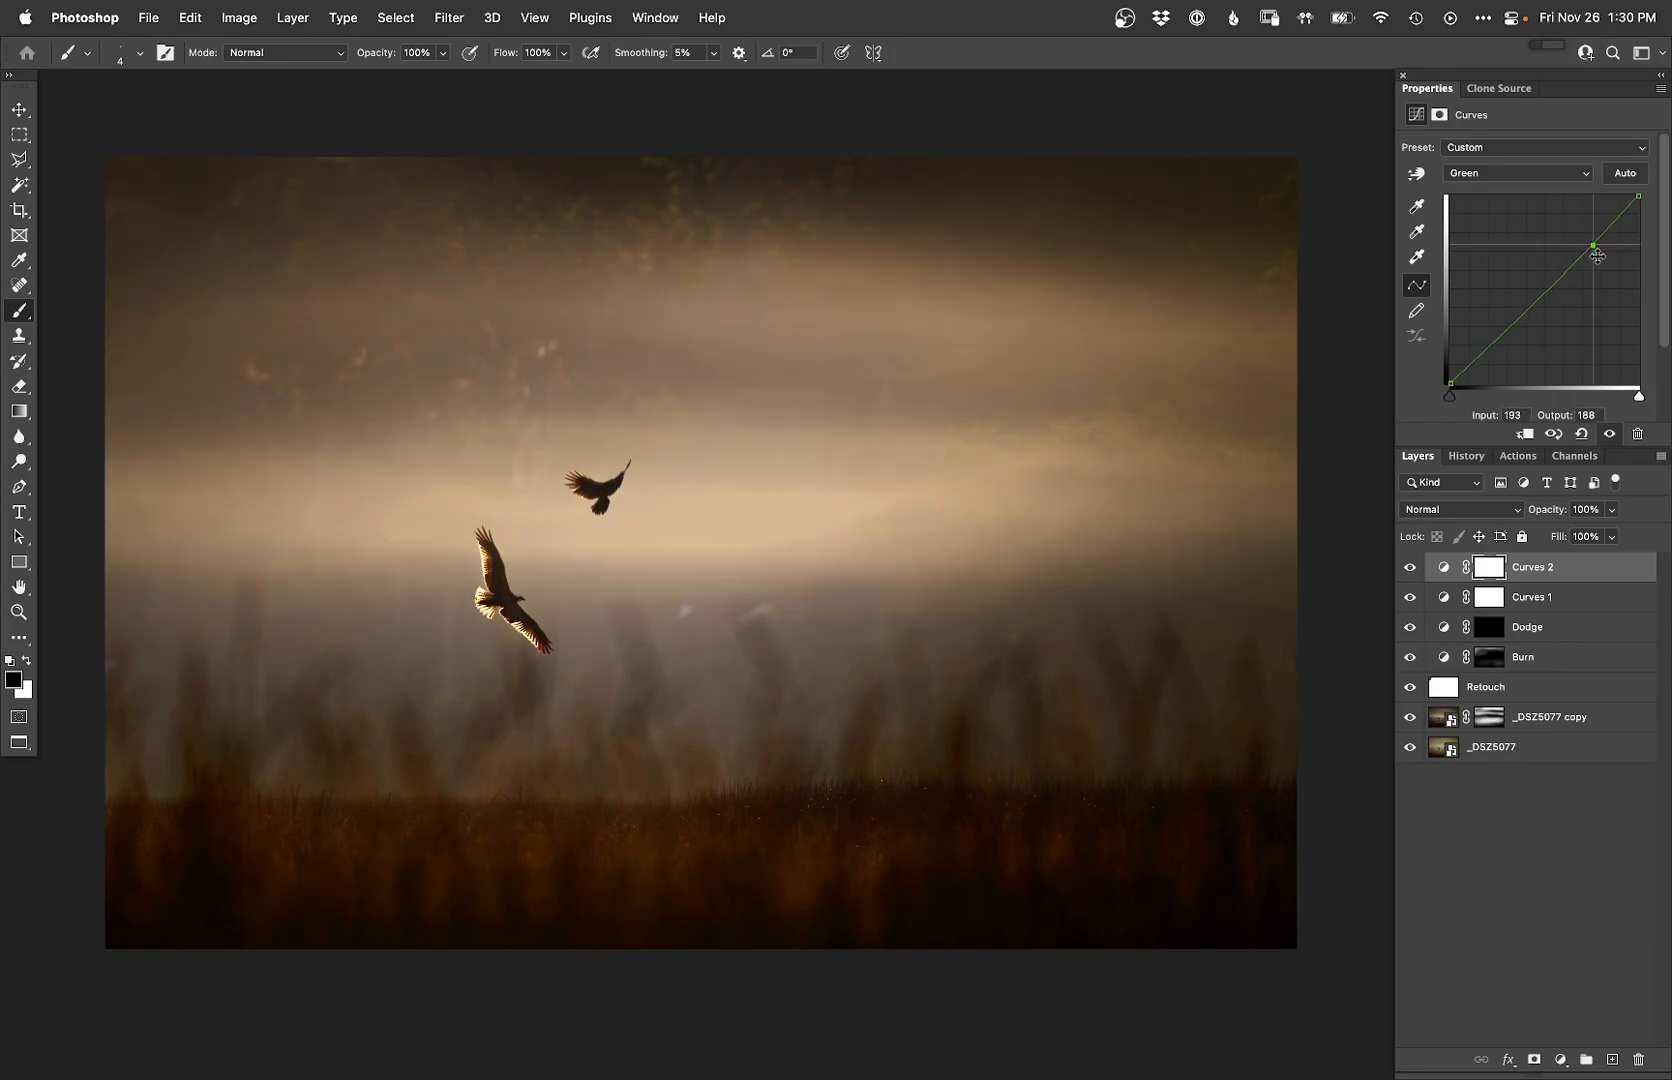
pyautogui.moveTo(1598, 252); pyautogui.dragTo(1502, 352)
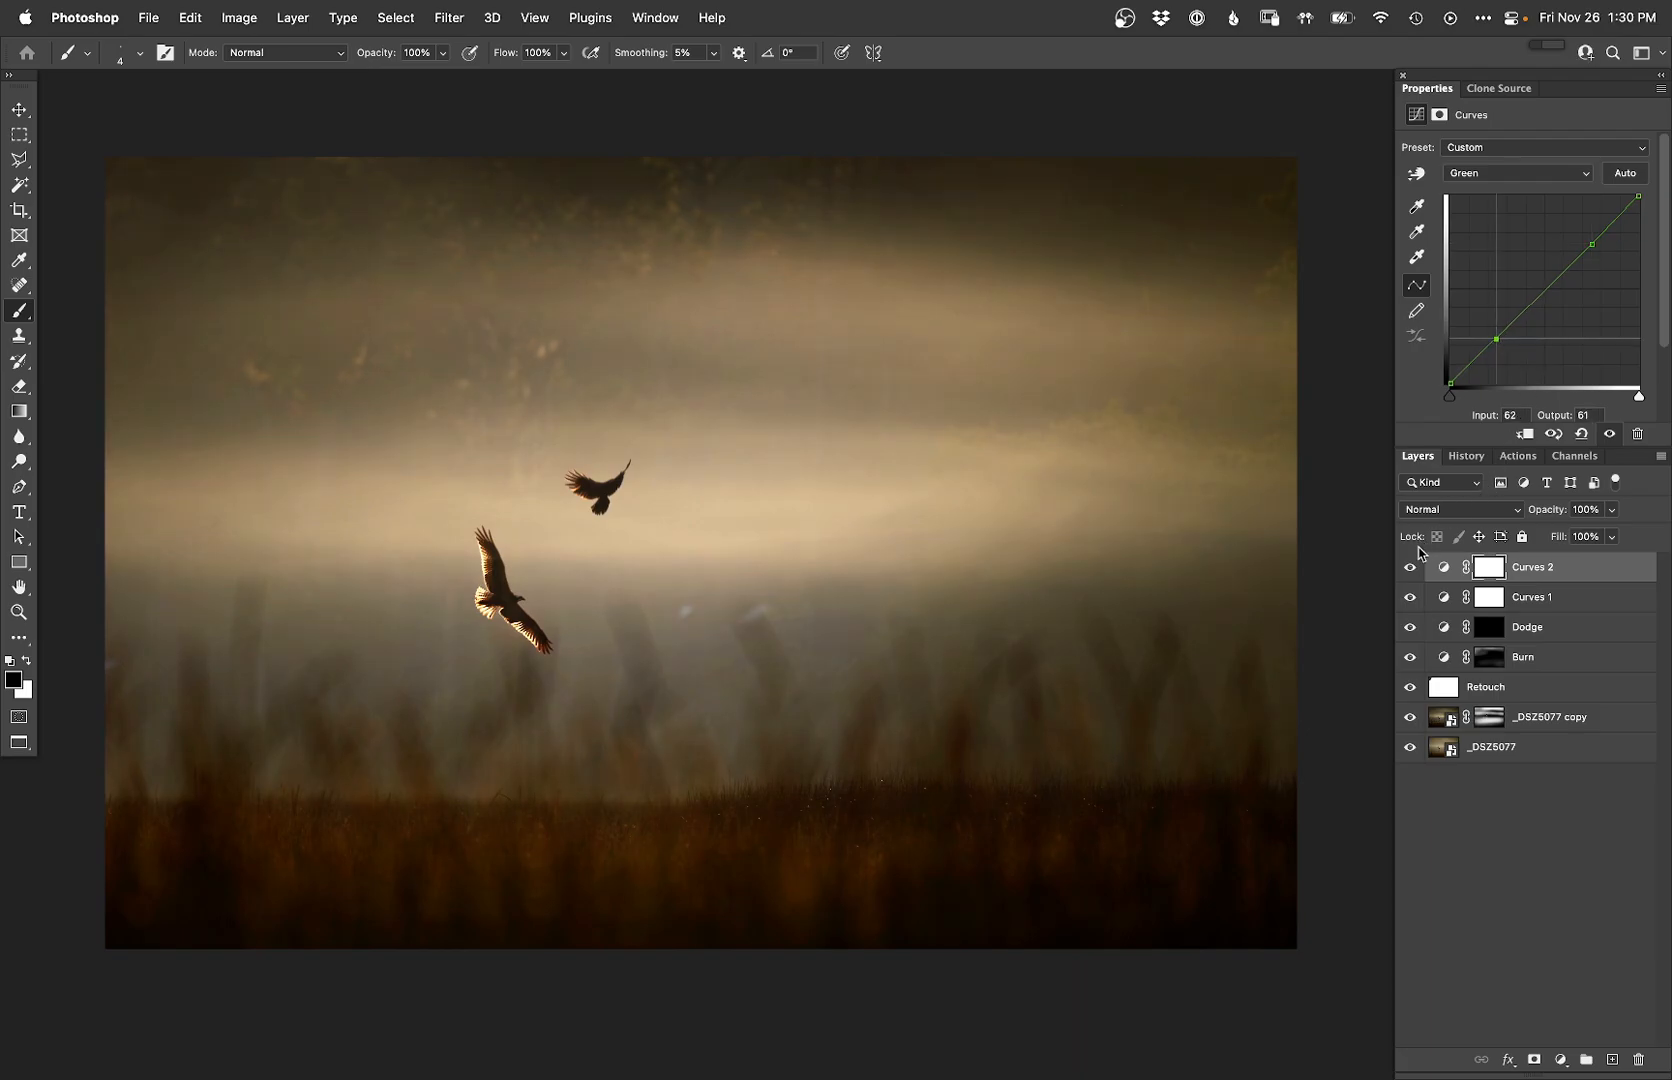
pyautogui.click(1410, 566)
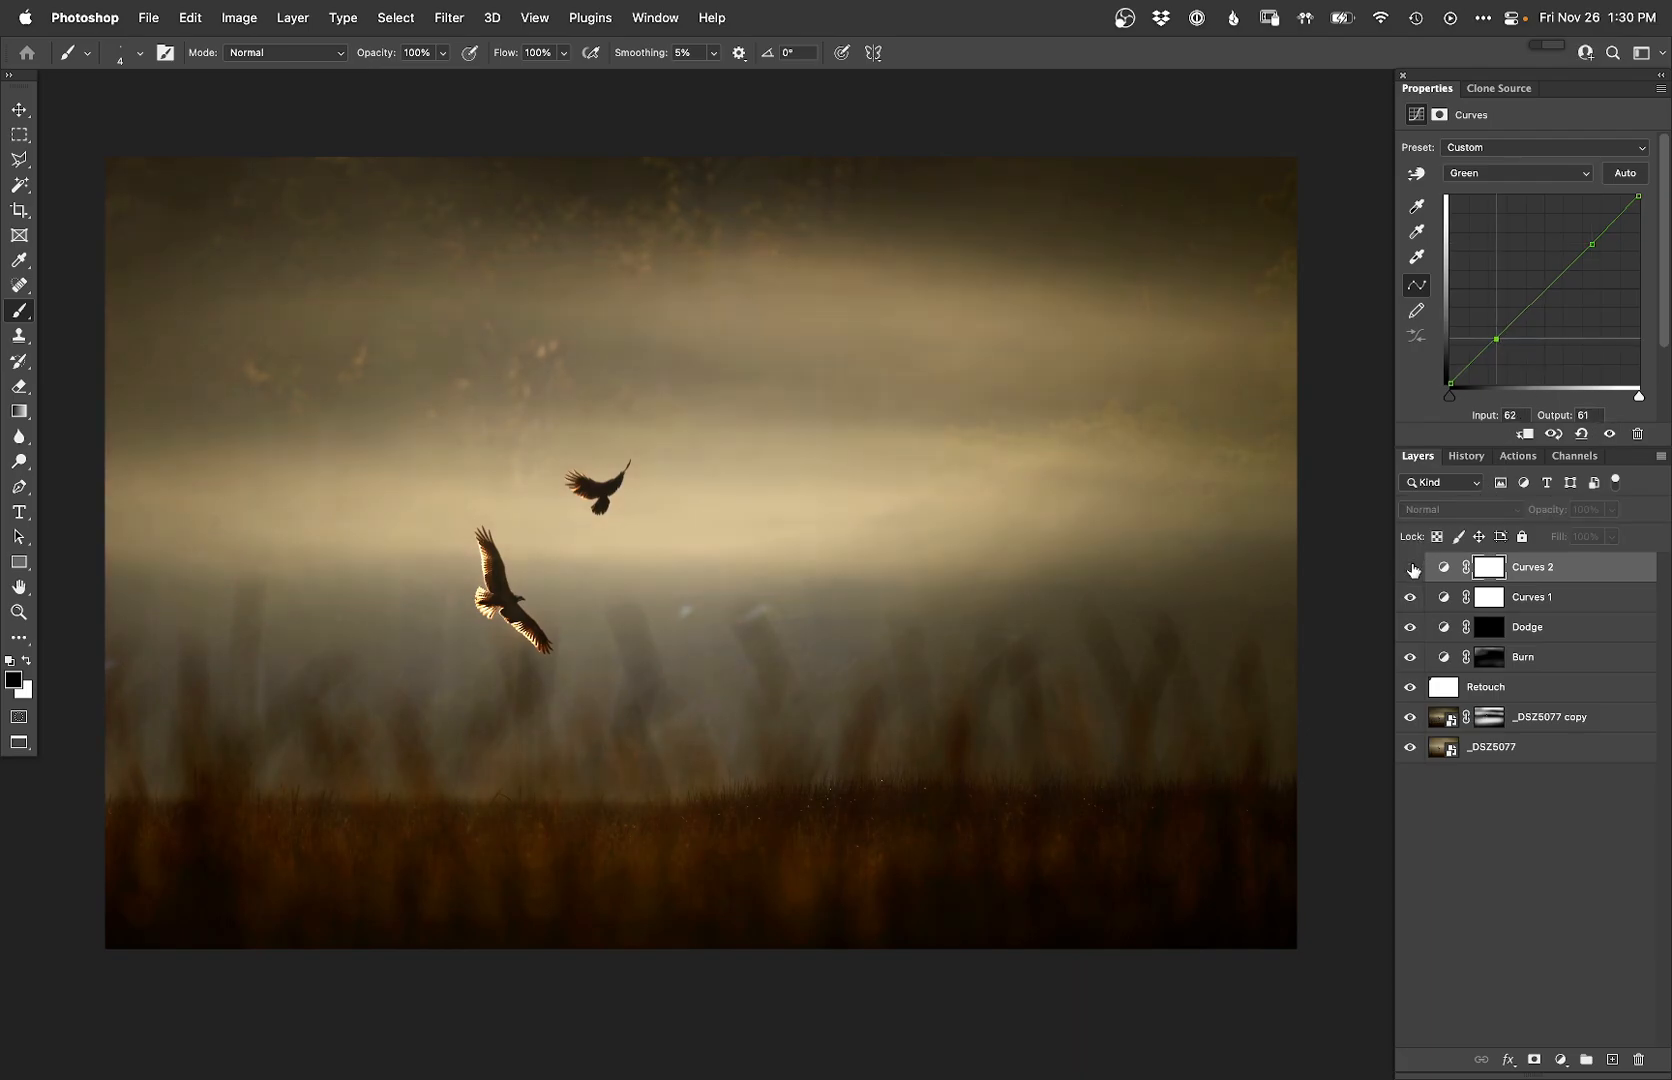
pyautogui.click(18, 108)
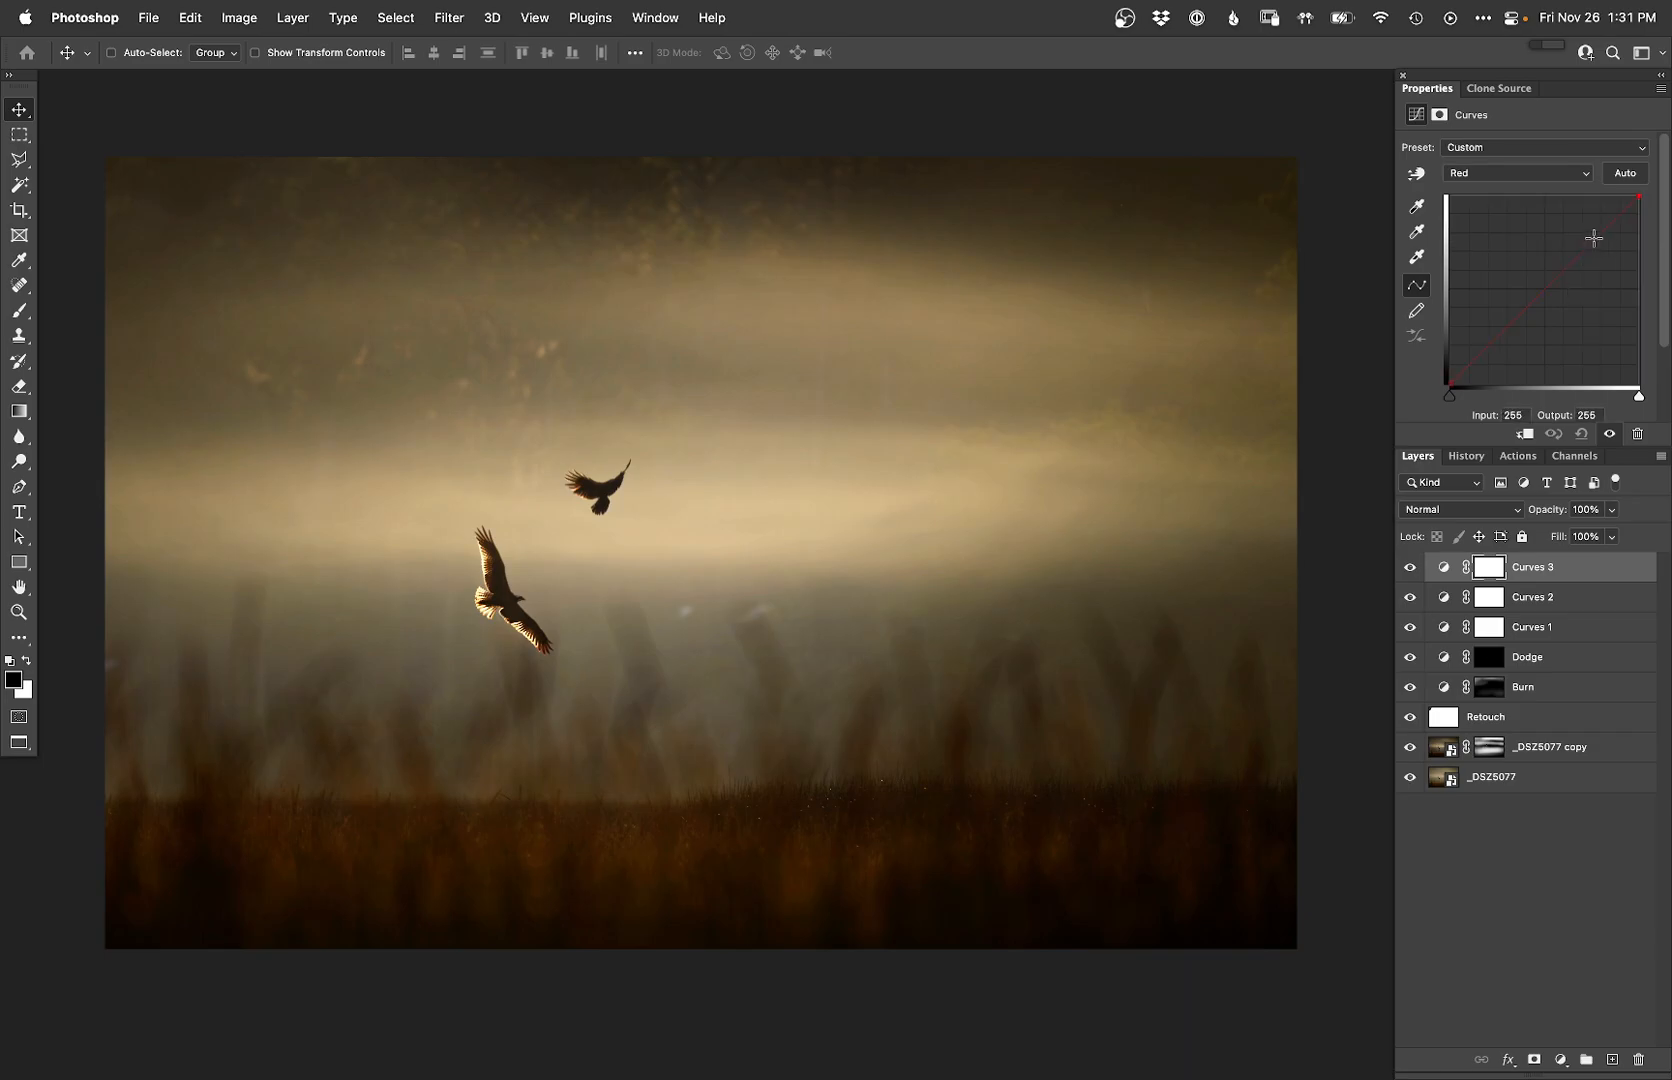
# Step: On Curves 3, shift the red curve and add a blue shadow point, toggling the layer to compare
pyautogui.moveTo(1638, 198); pyautogui.dragTo(1594, 242)
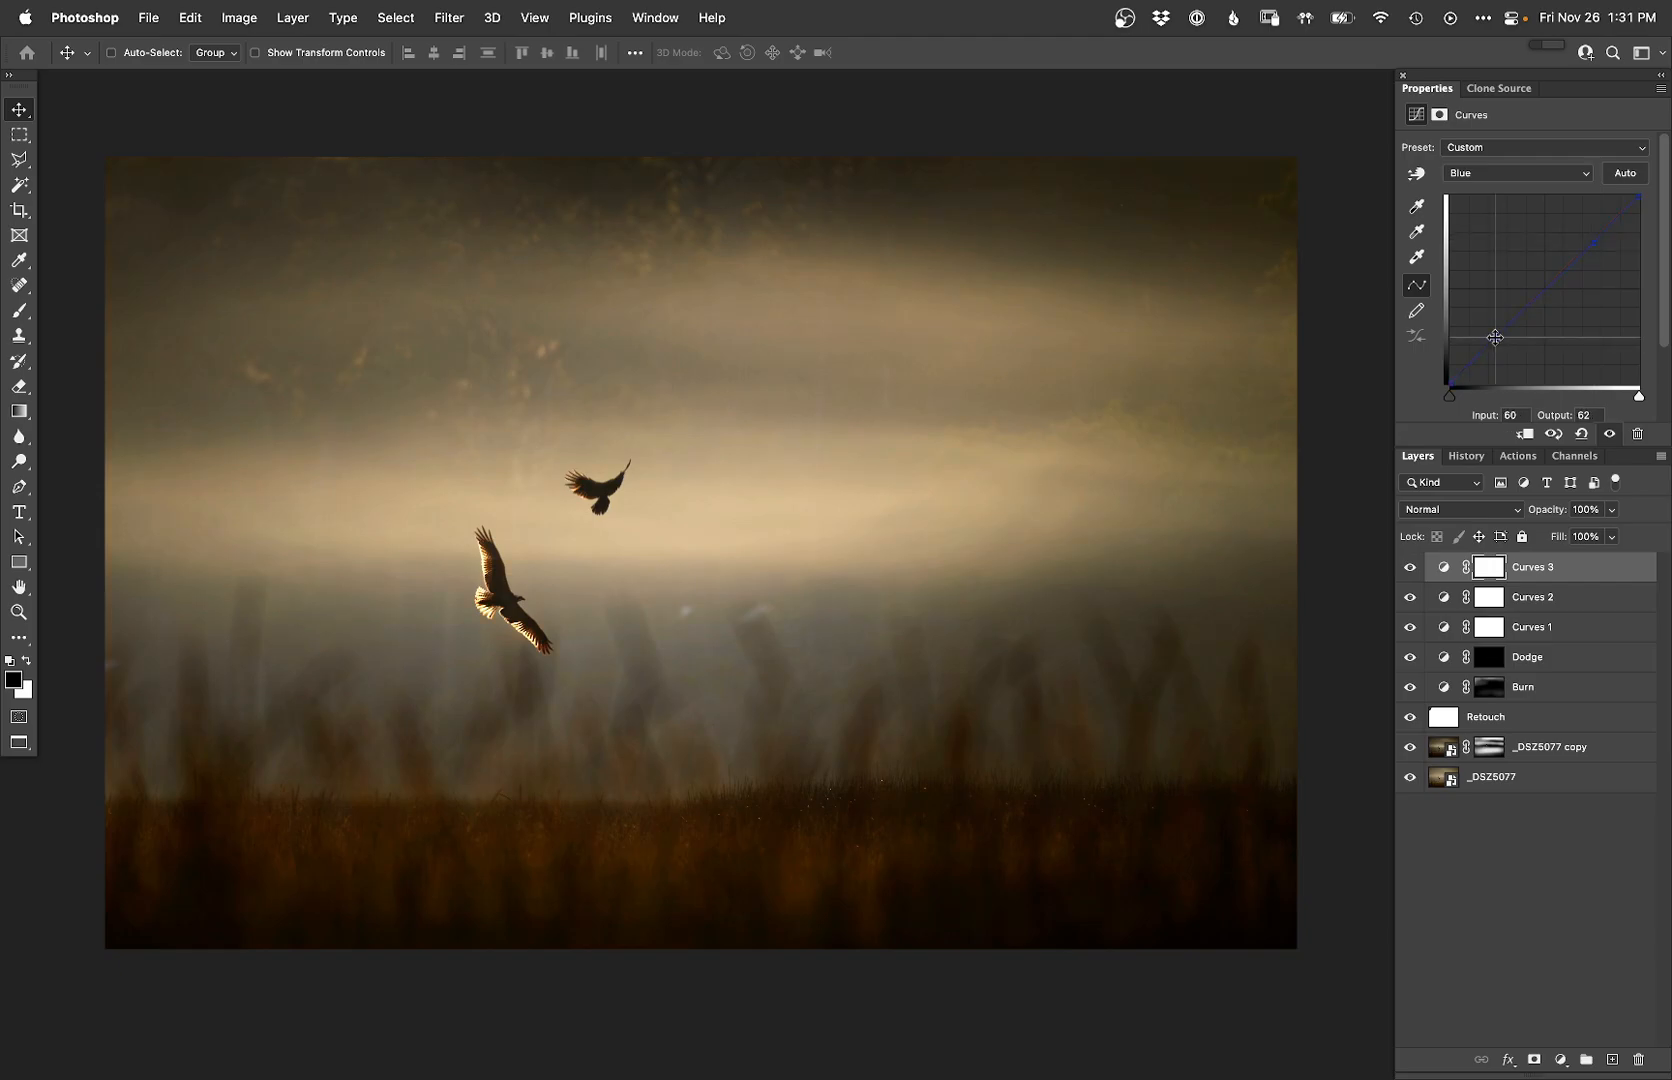
pyautogui.moveTo(1494, 338); pyautogui.dragTo(1494, 342)
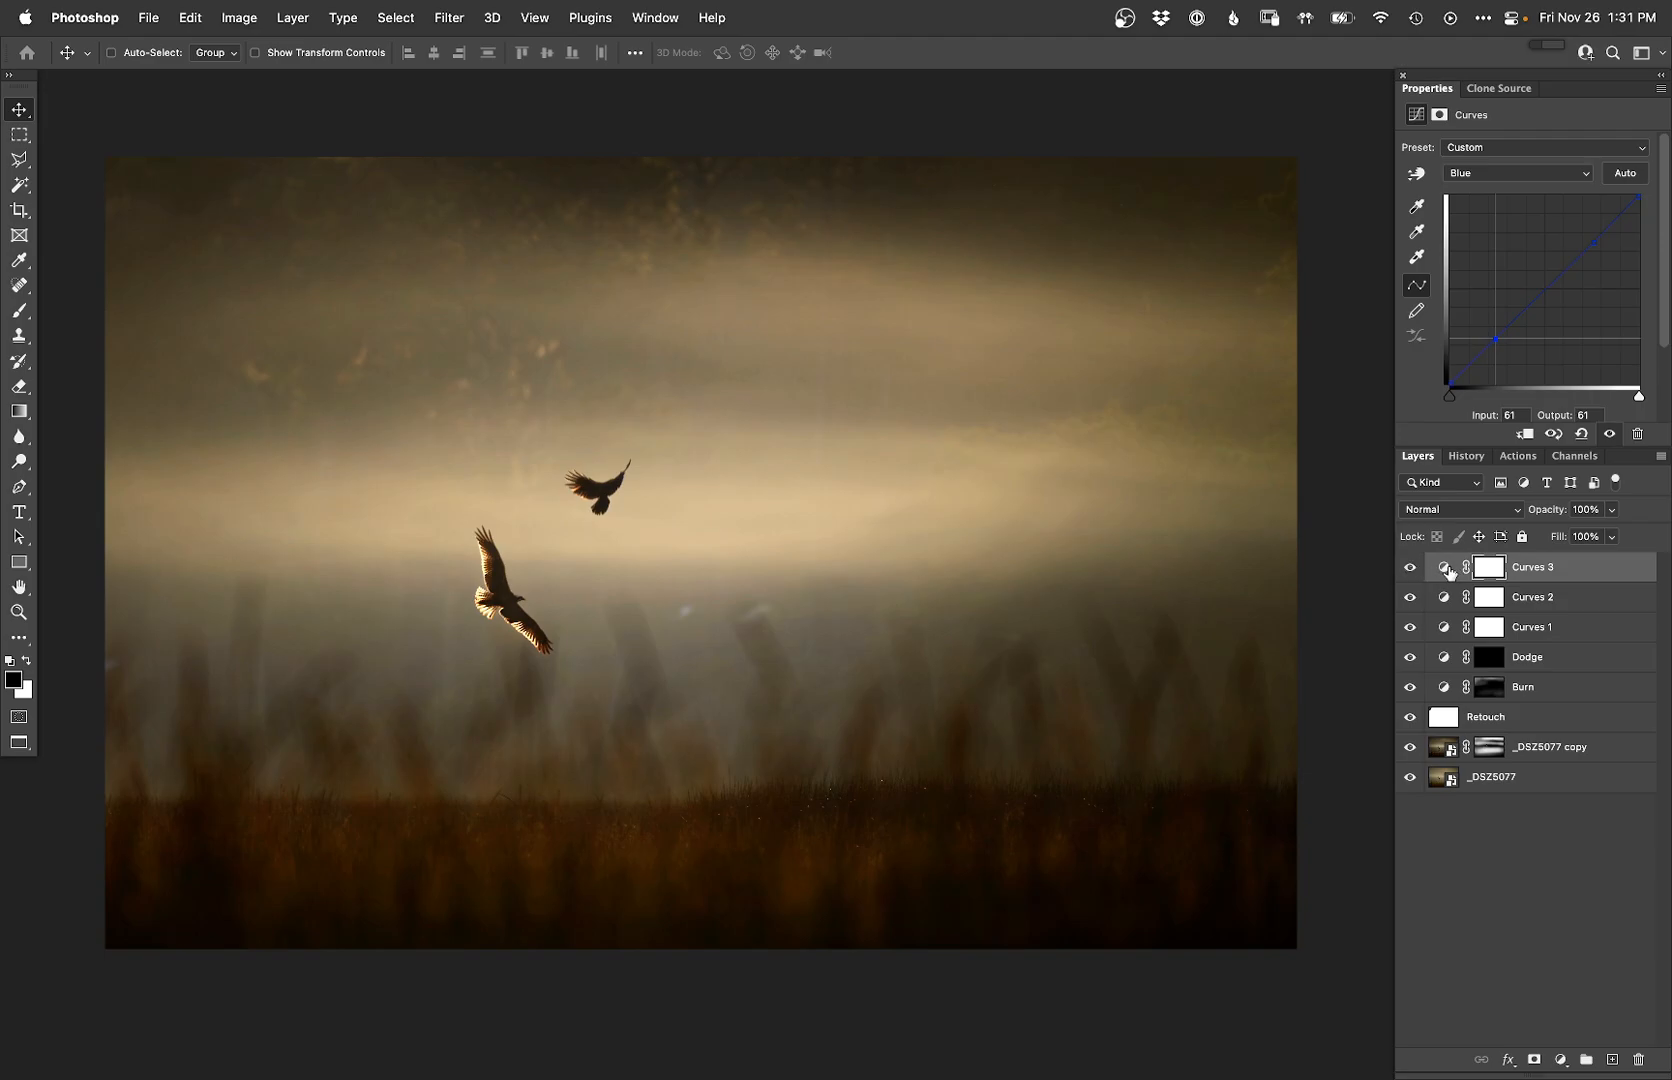
pyautogui.click(1516, 172)
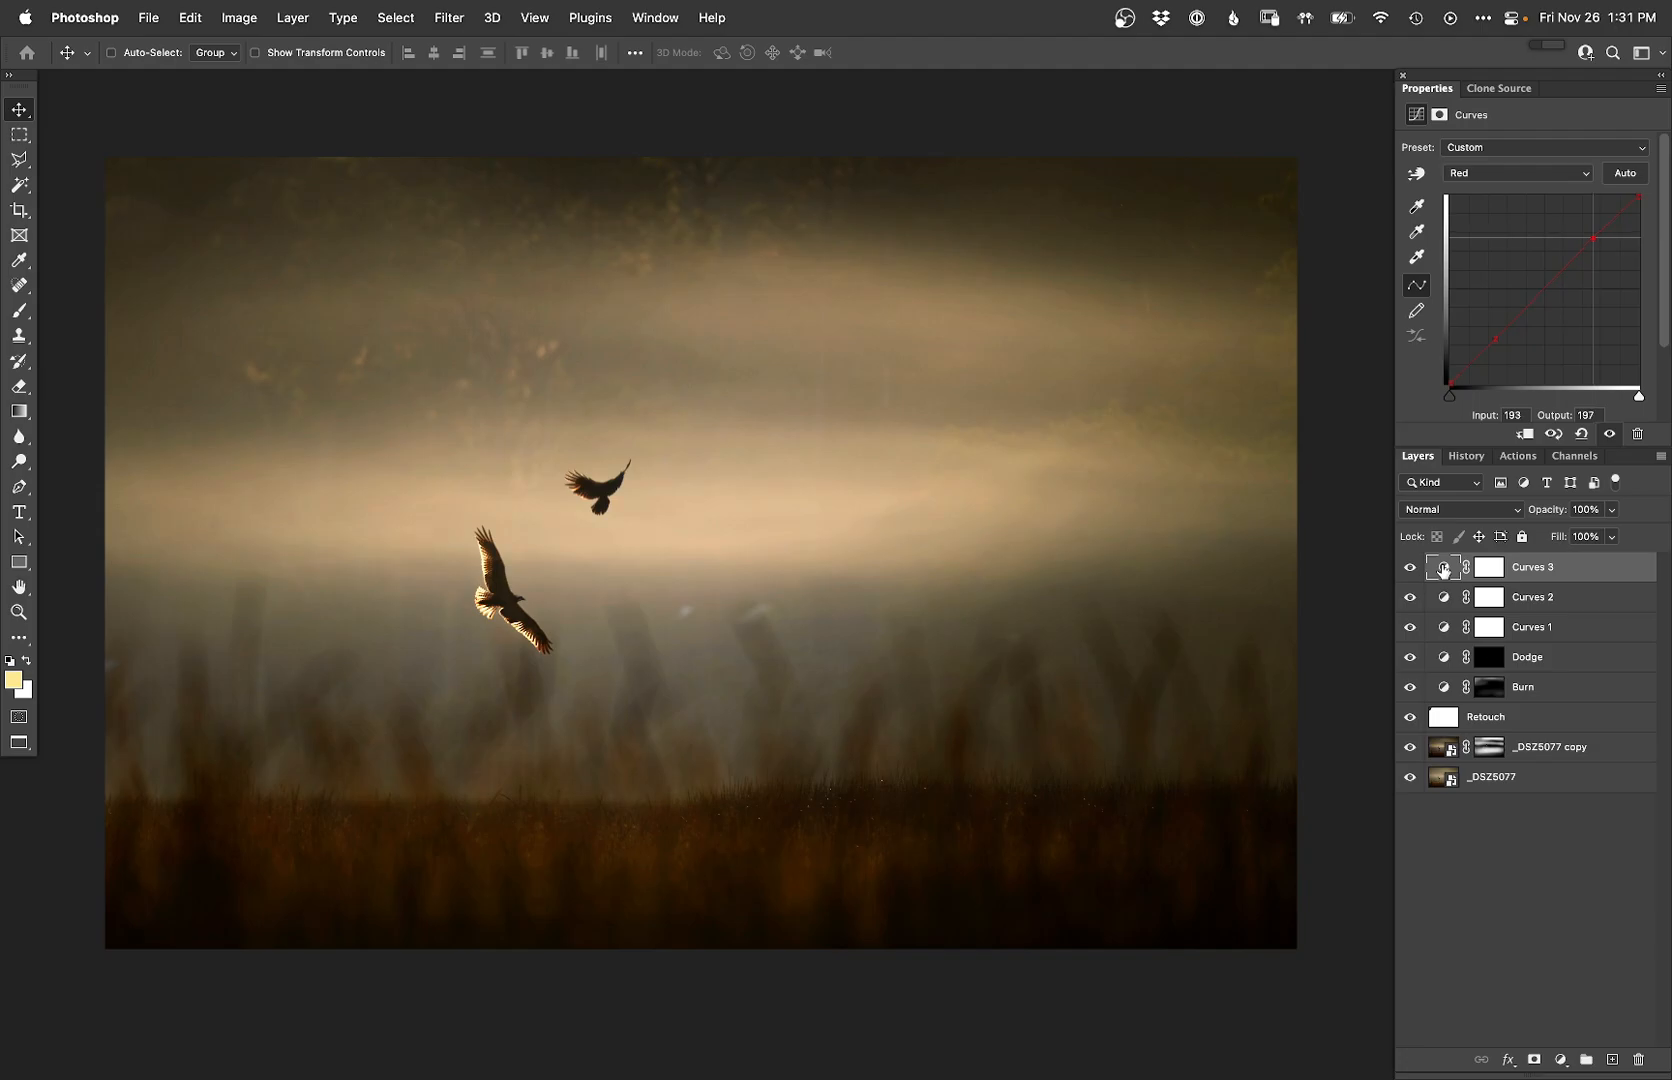
pyautogui.click(1410, 566)
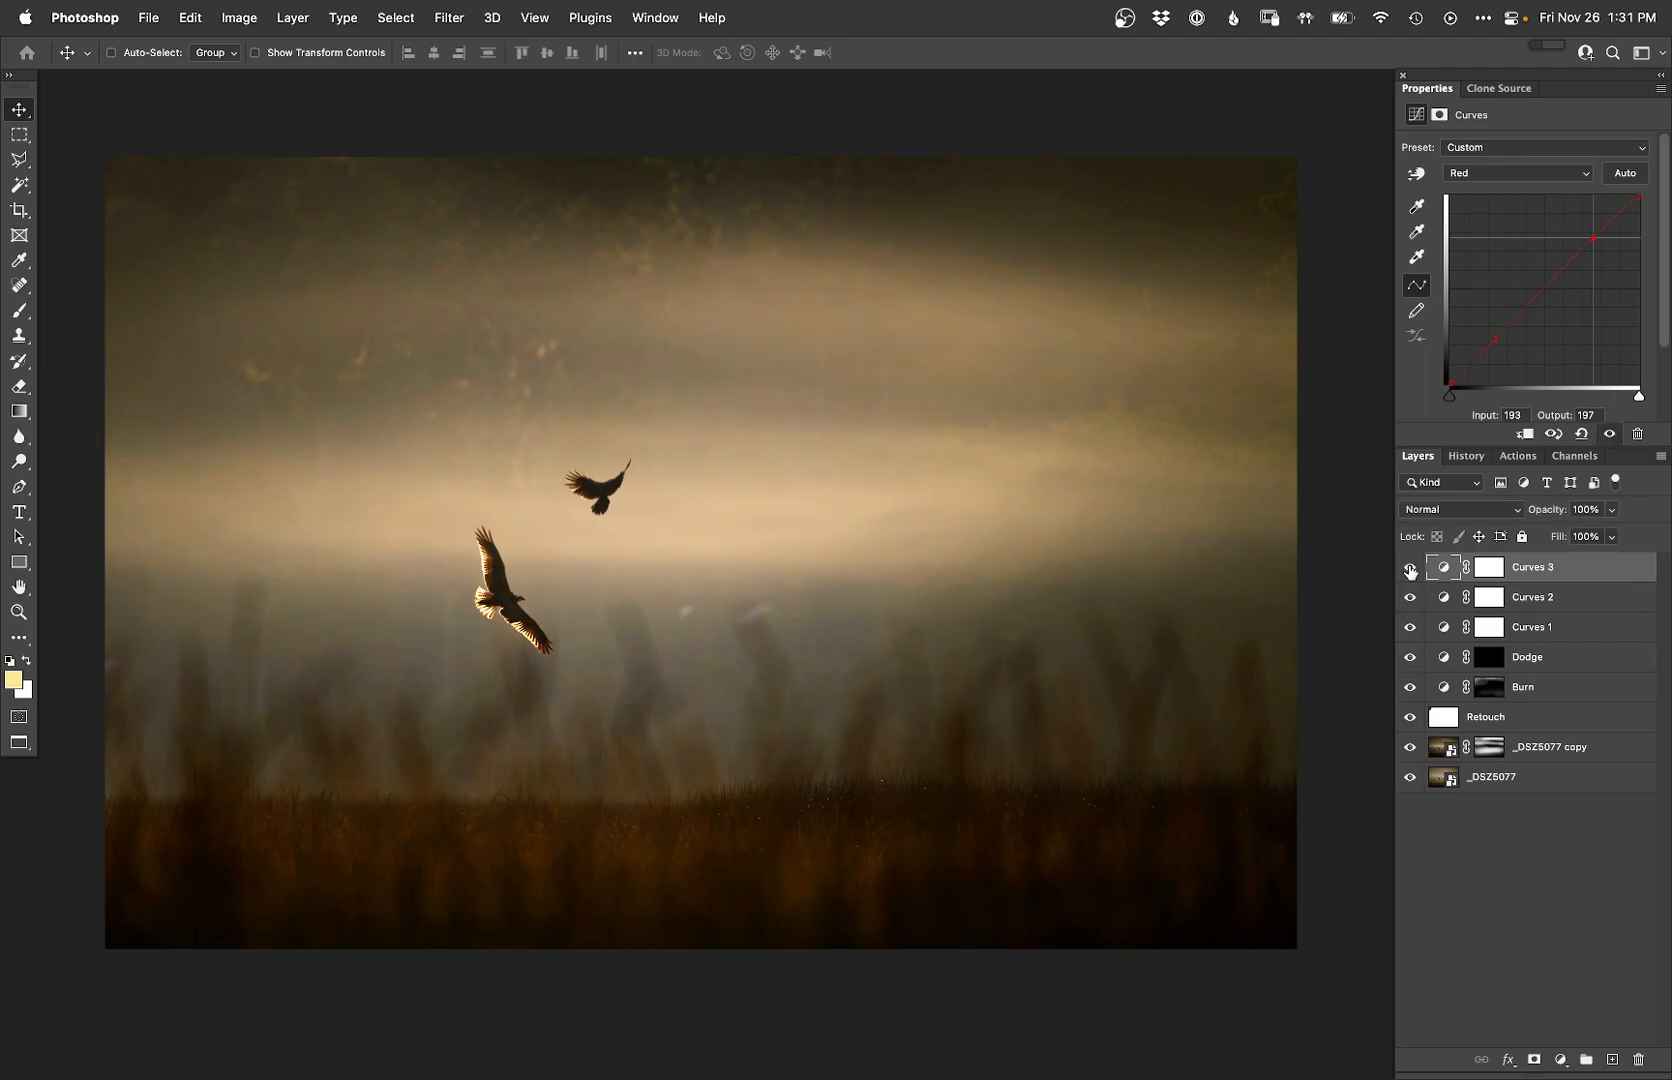
pyautogui.moveTo(1596, 236); pyautogui.dragTo(1596, 238)
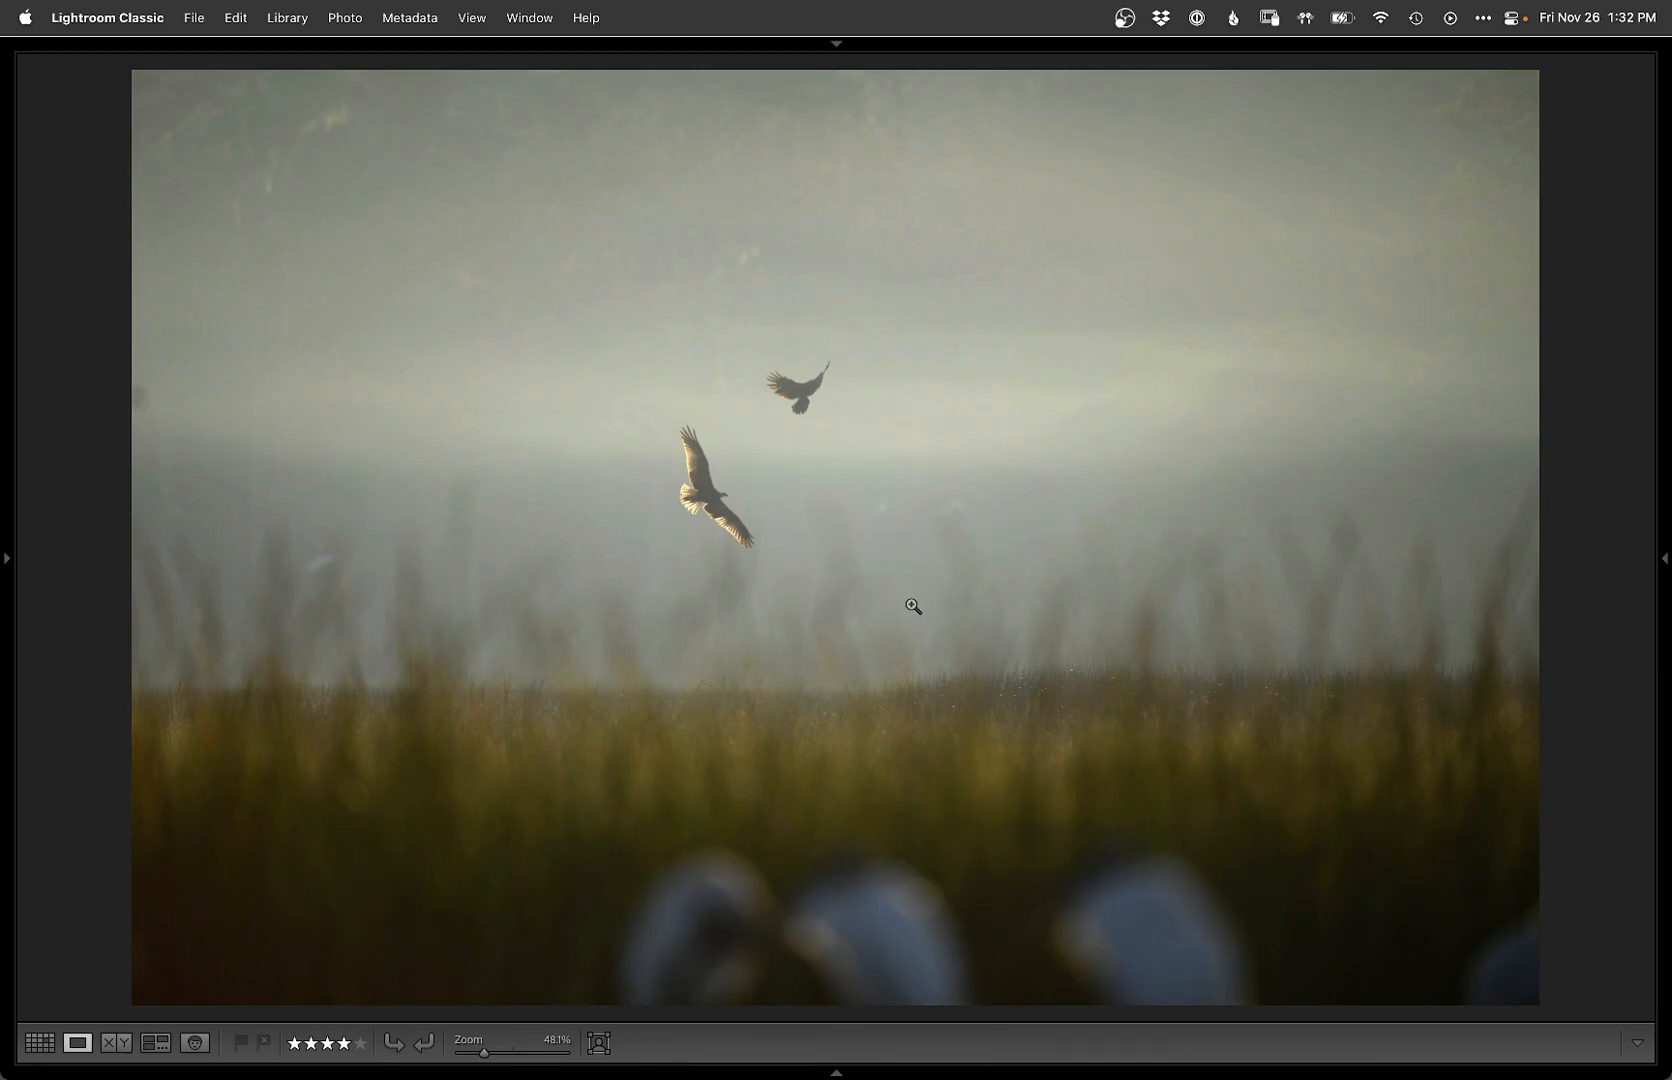
pyautogui.moveTo(1564, 740)
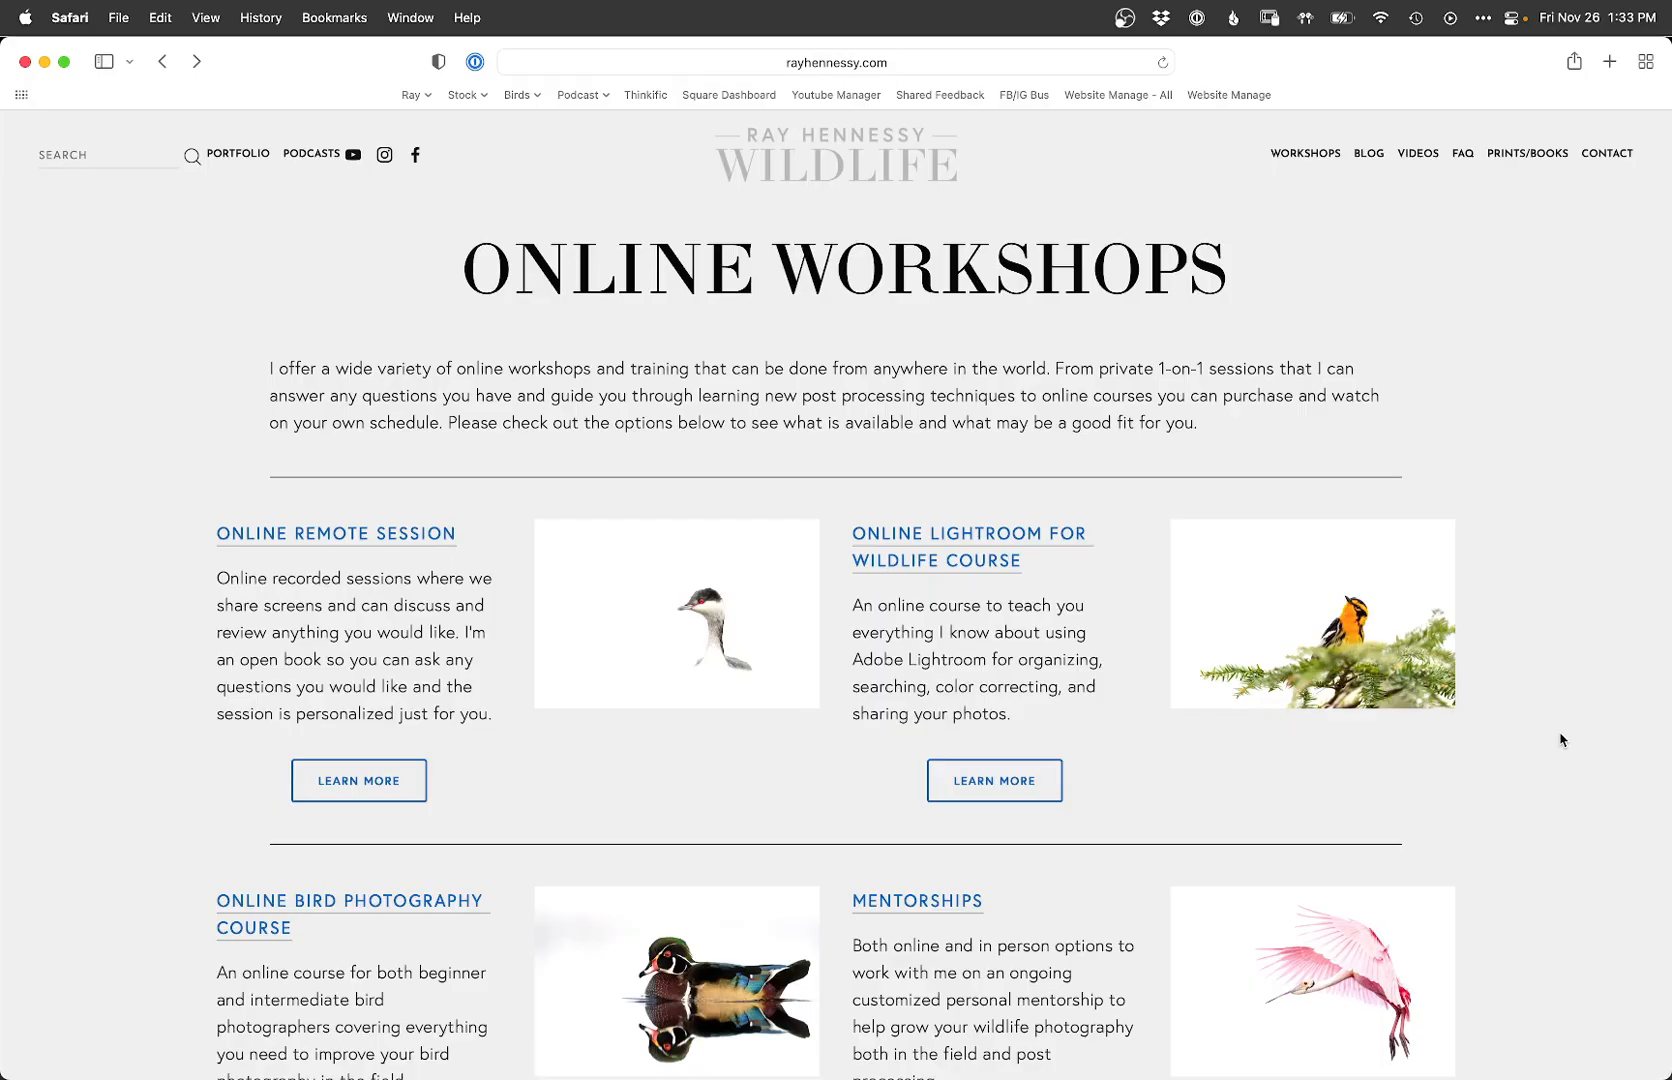
pyautogui.moveTo(1542, 682)
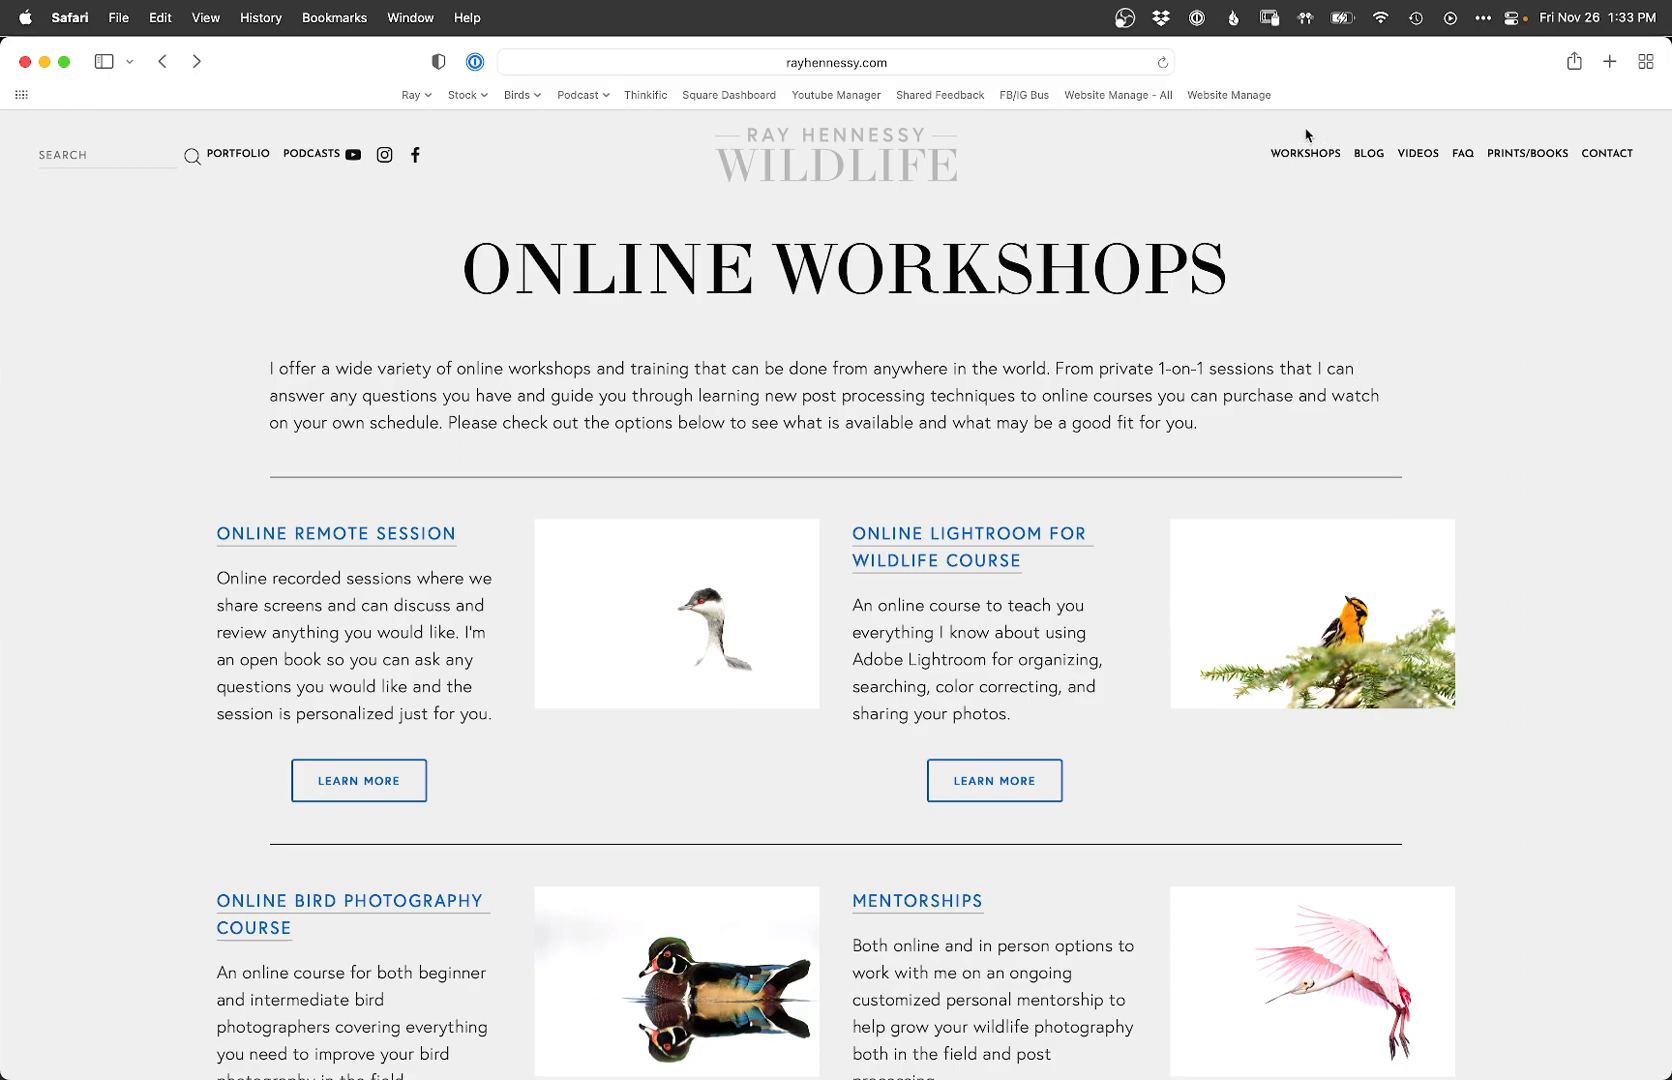
pyautogui.moveTo(1304, 152)
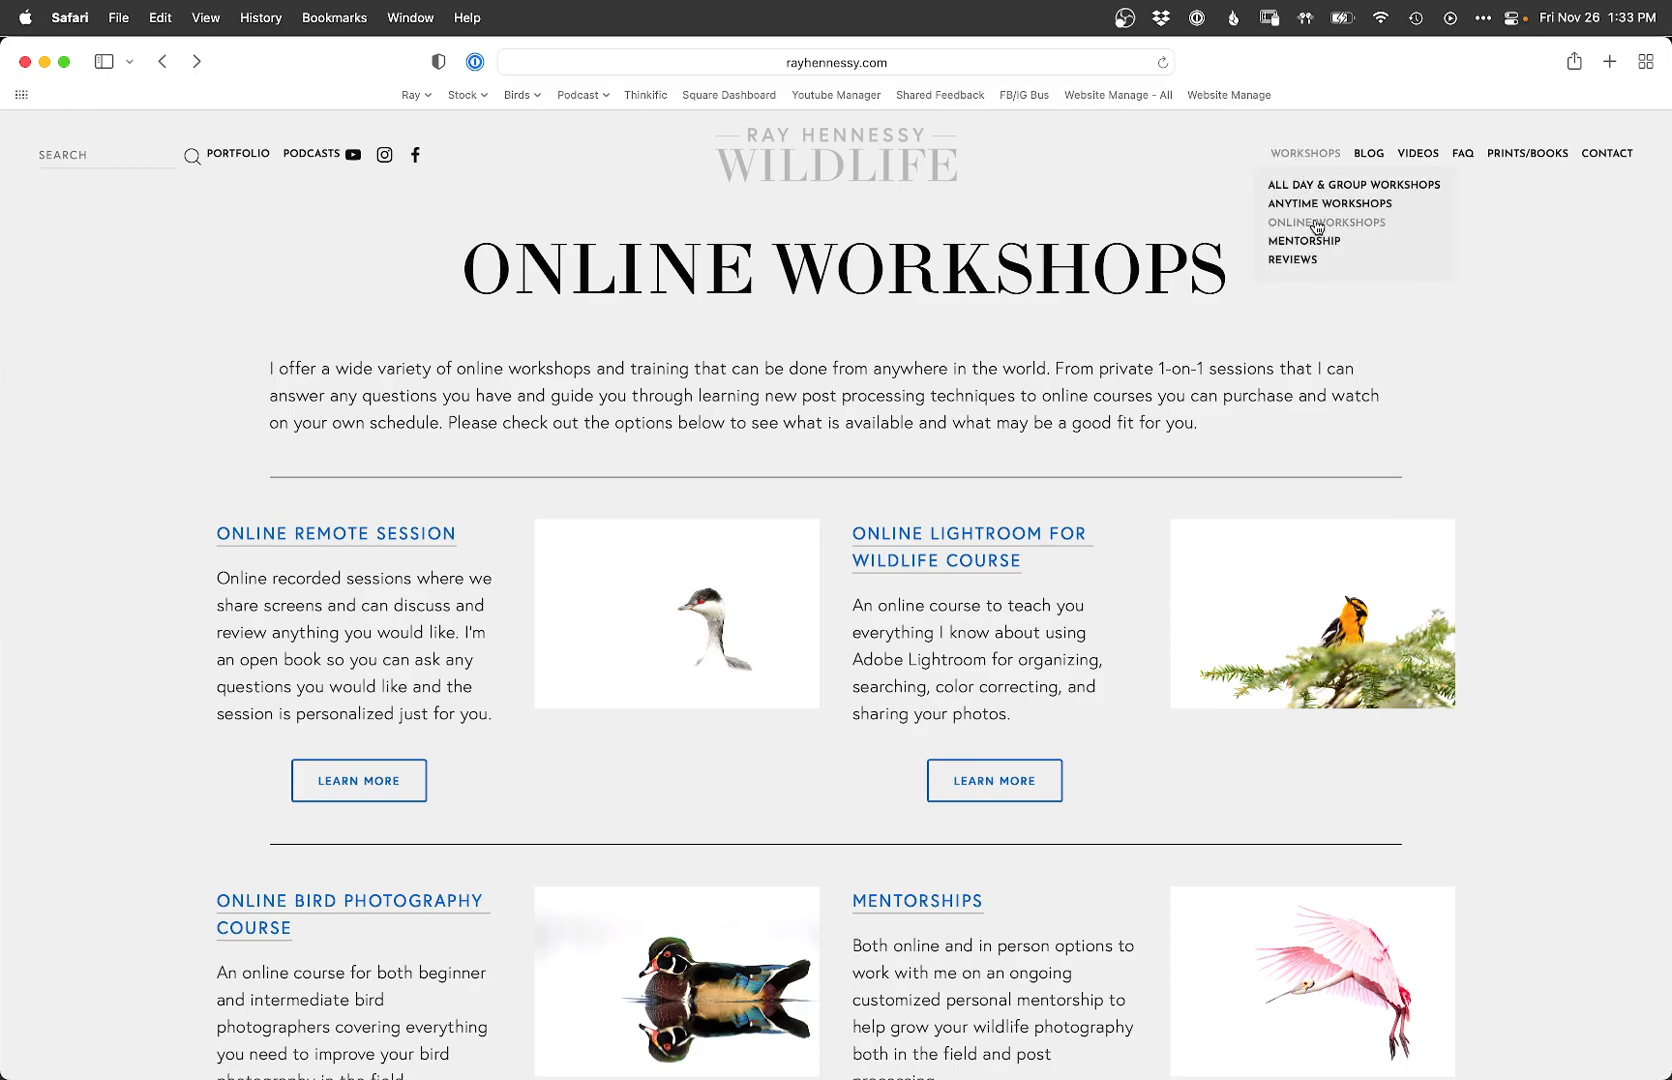
pyautogui.moveTo(674, 986)
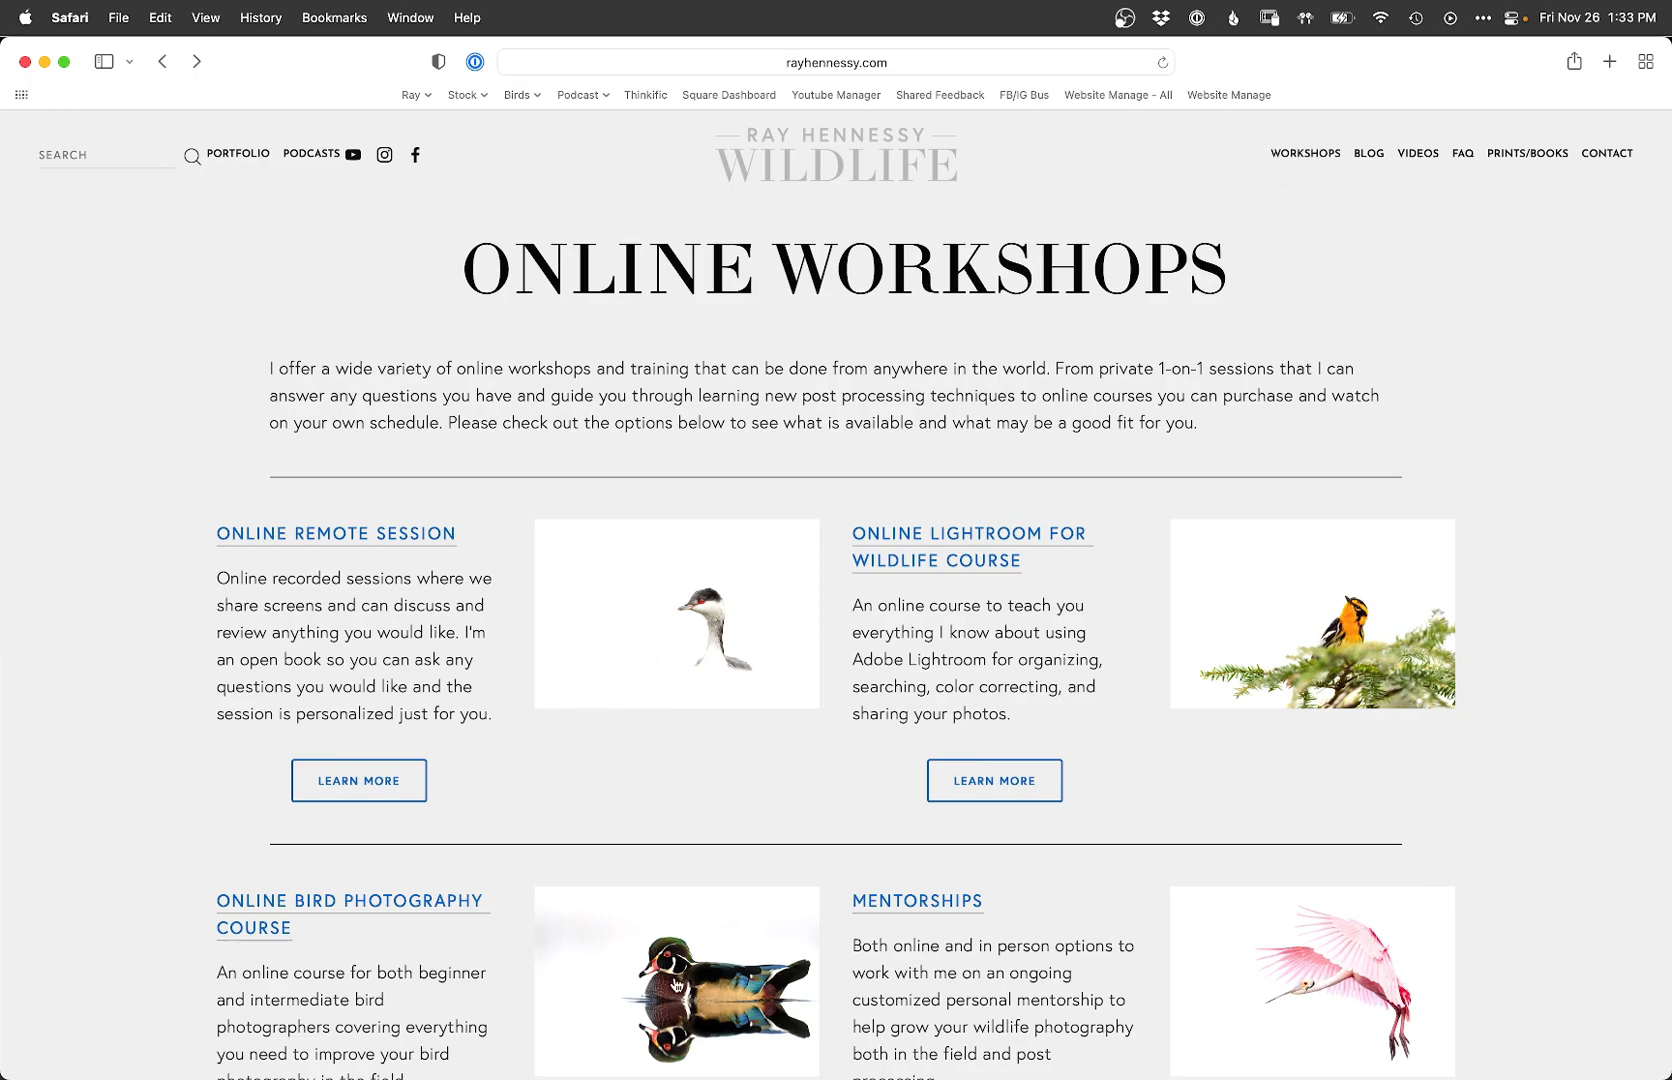
pyautogui.moveTo(680, 816)
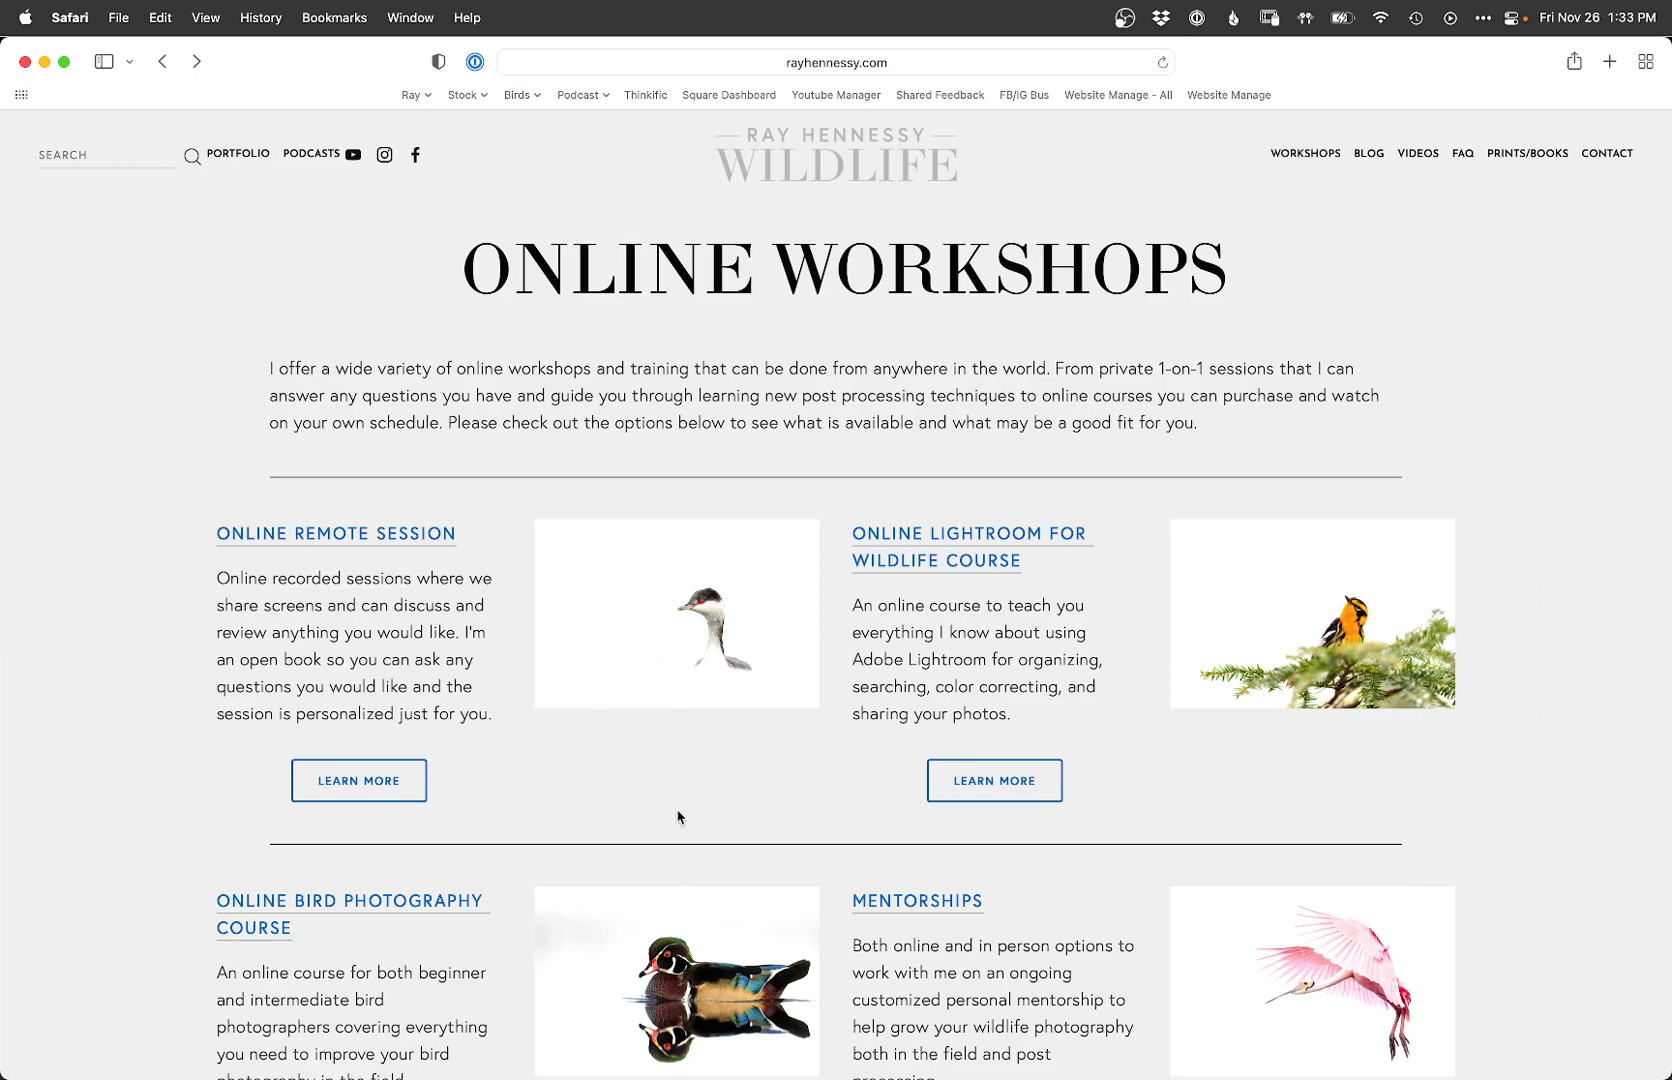
pyautogui.moveTo(618, 762)
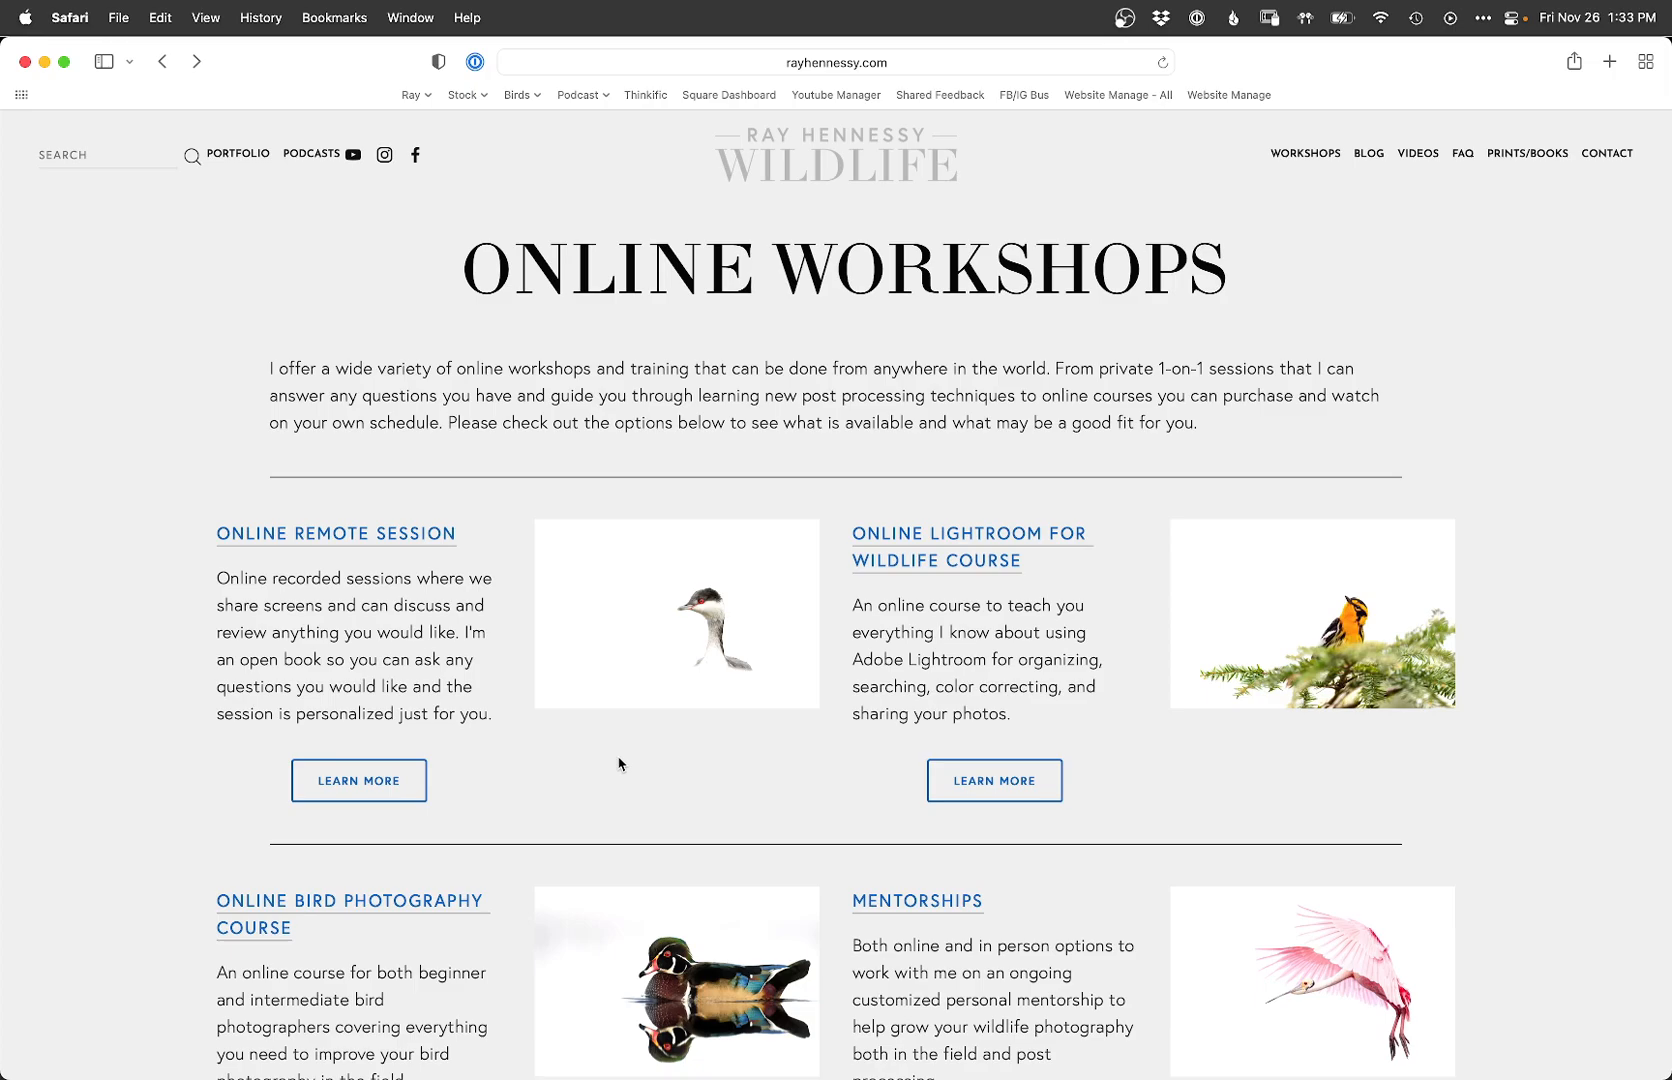
pyautogui.moveTo(930, 906)
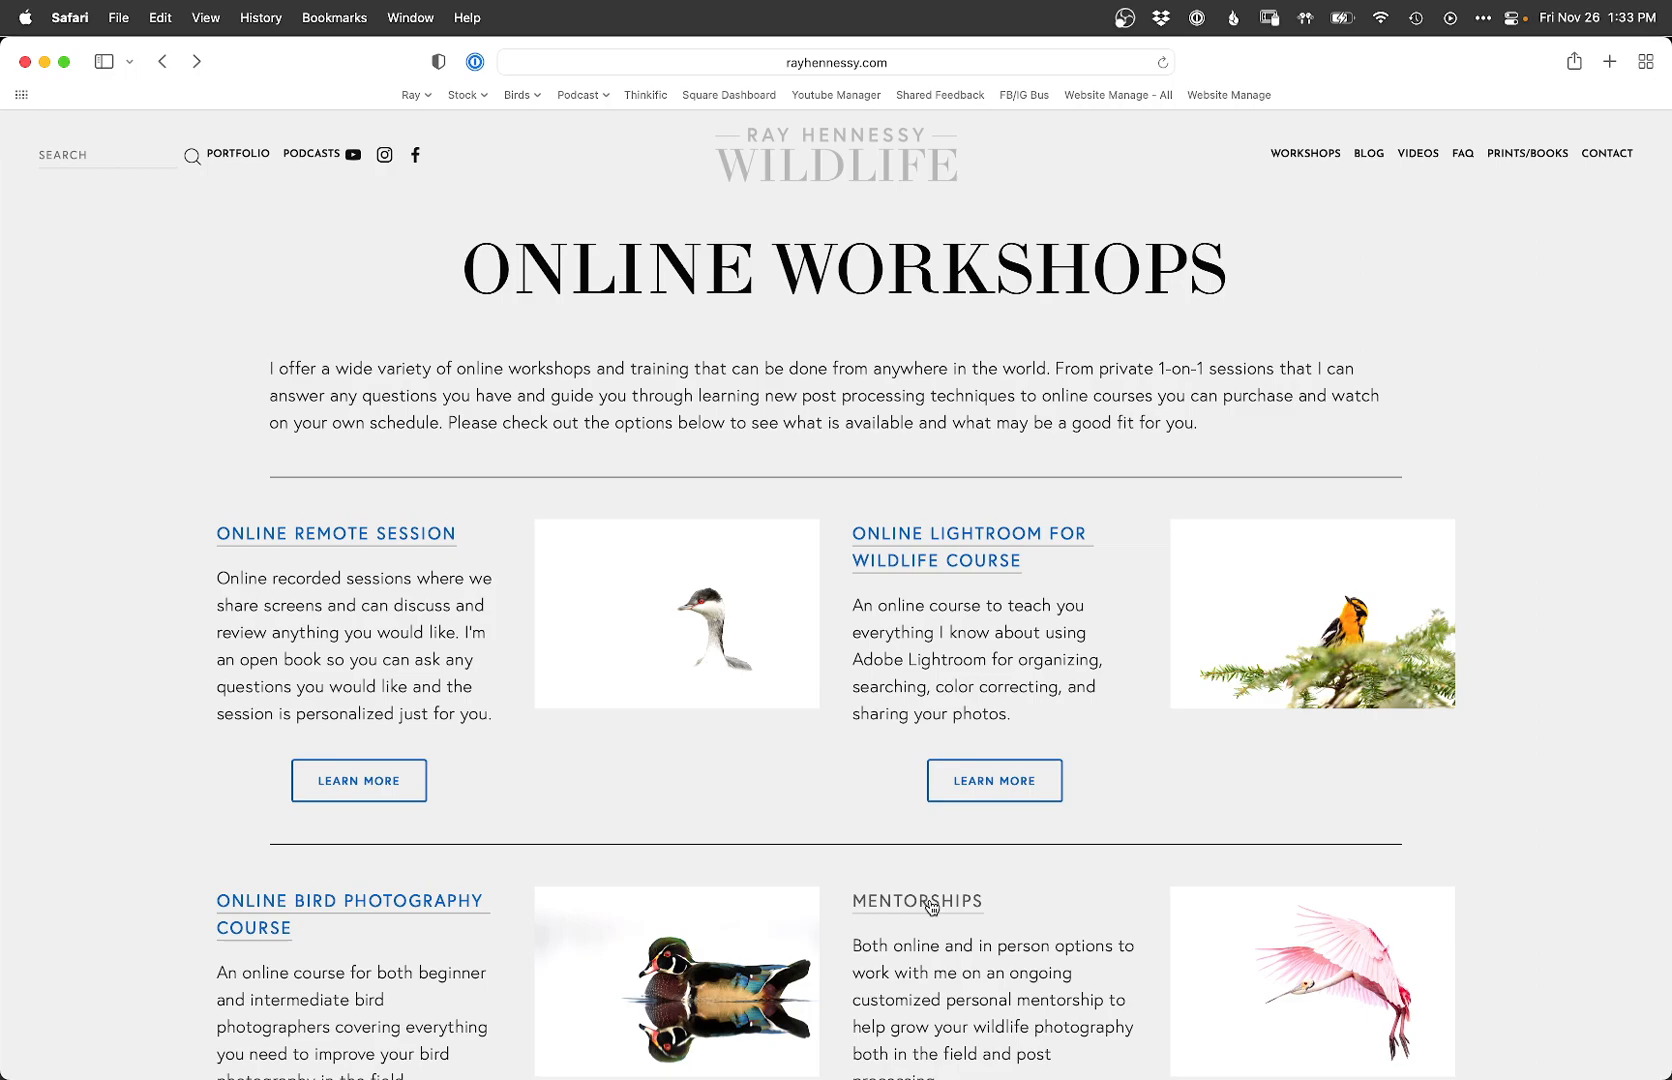
pyautogui.moveTo(784, 798)
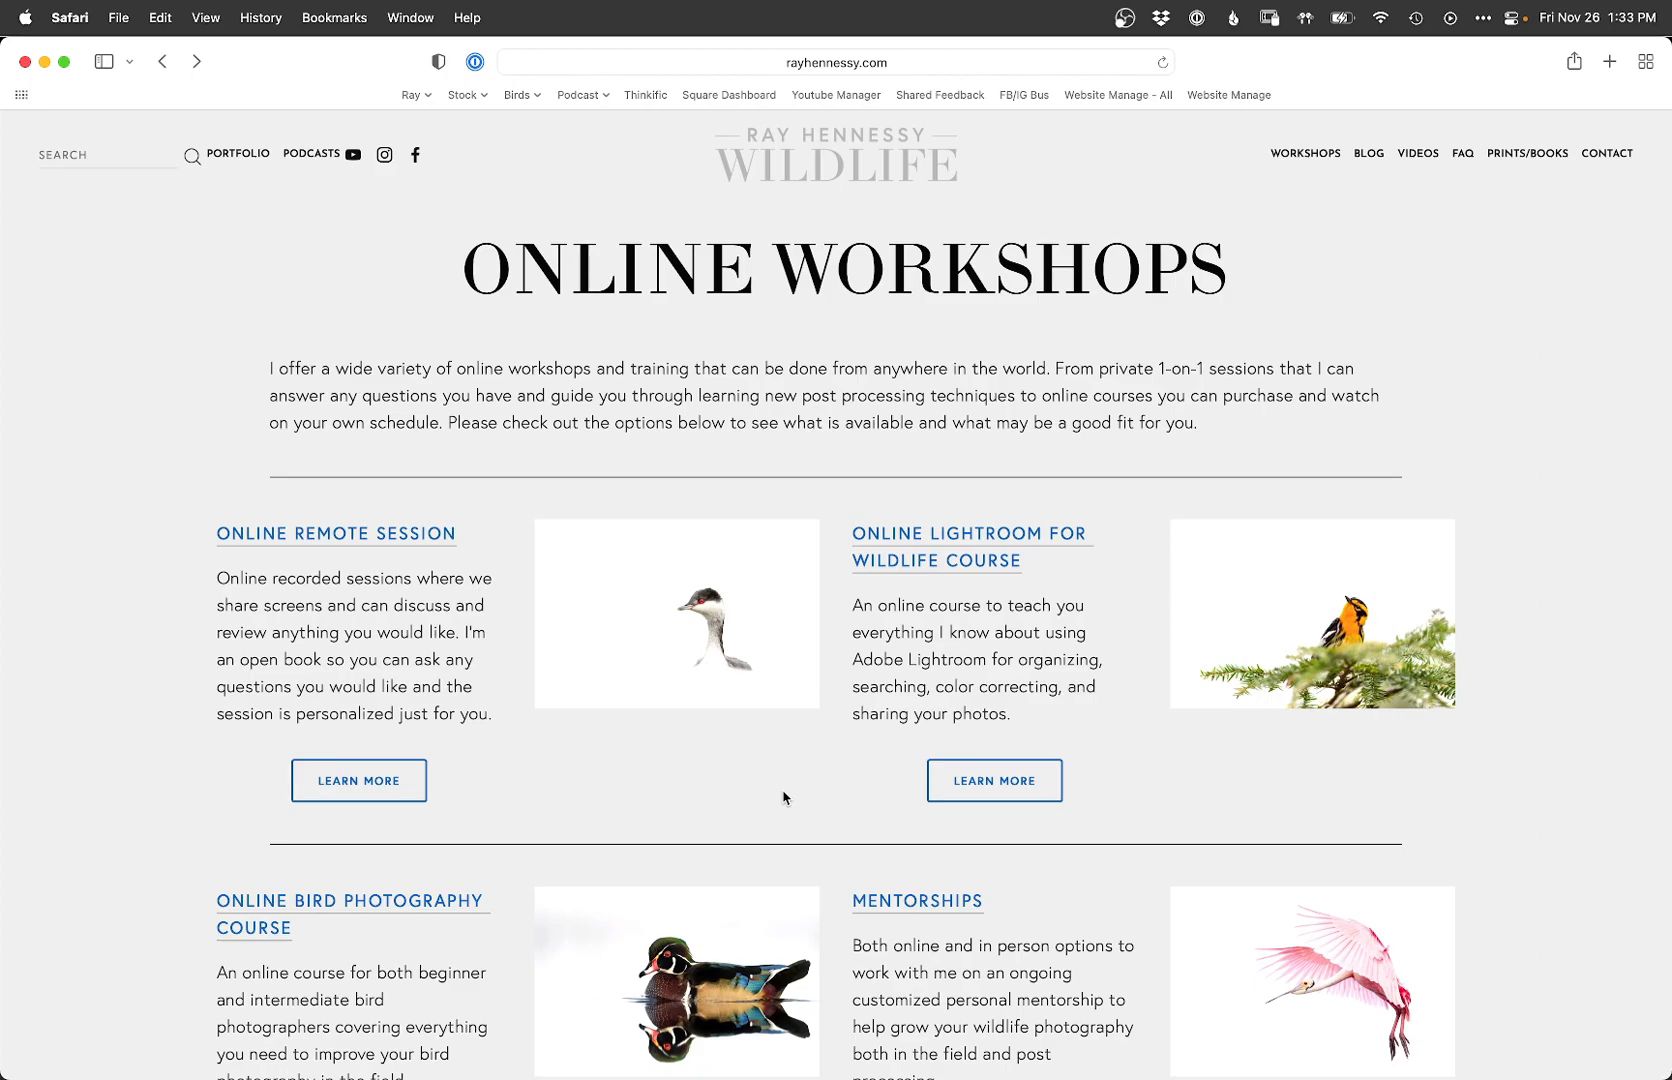
pyautogui.moveTo(1040, 534)
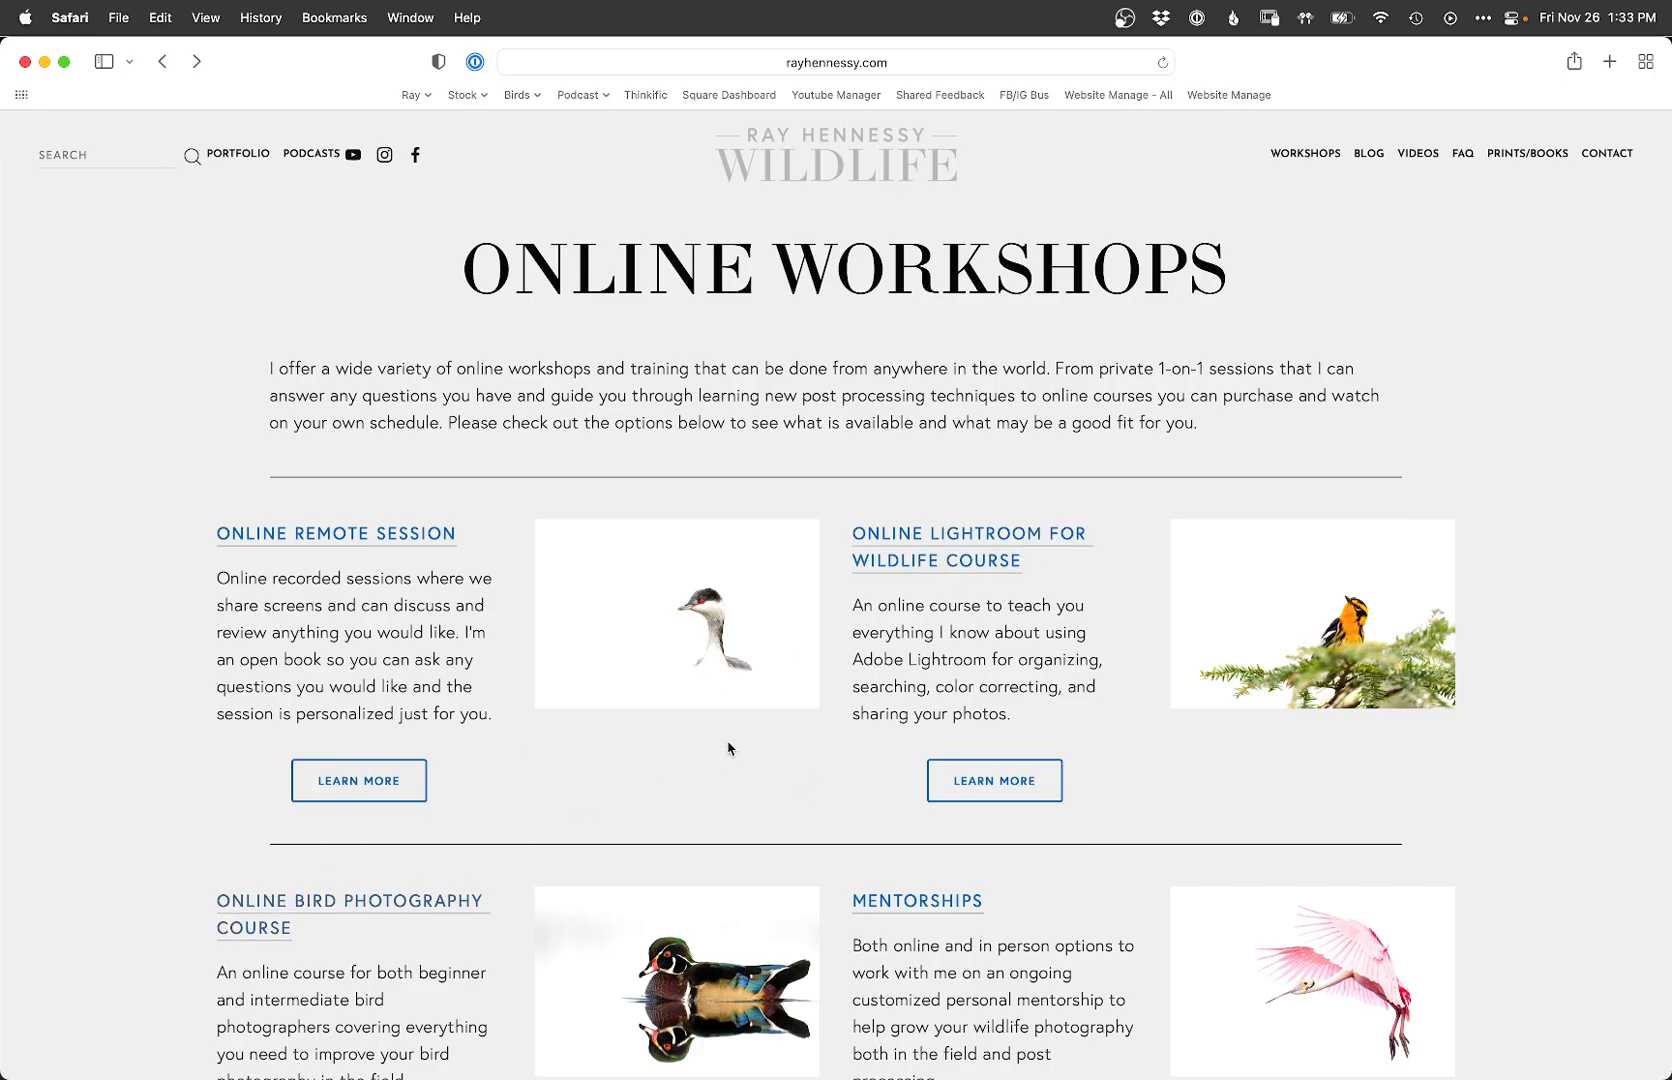
pyautogui.moveTo(662, 776)
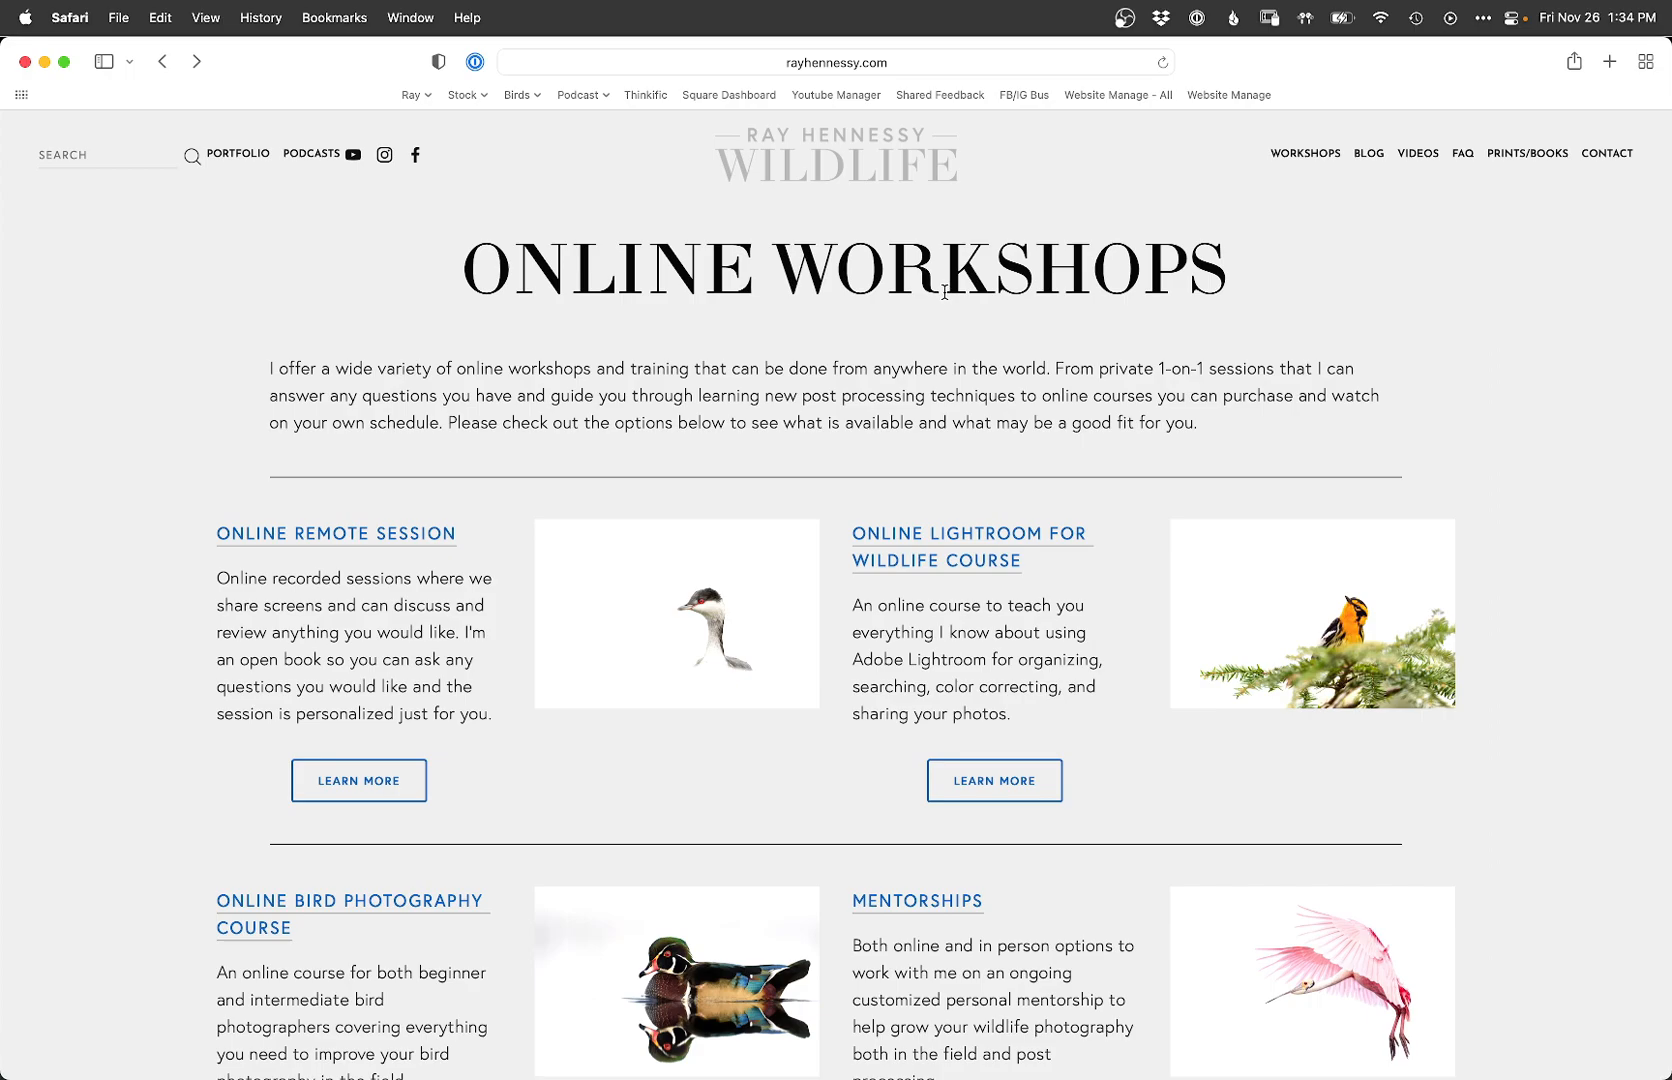
pyautogui.moveTo(1386, 206)
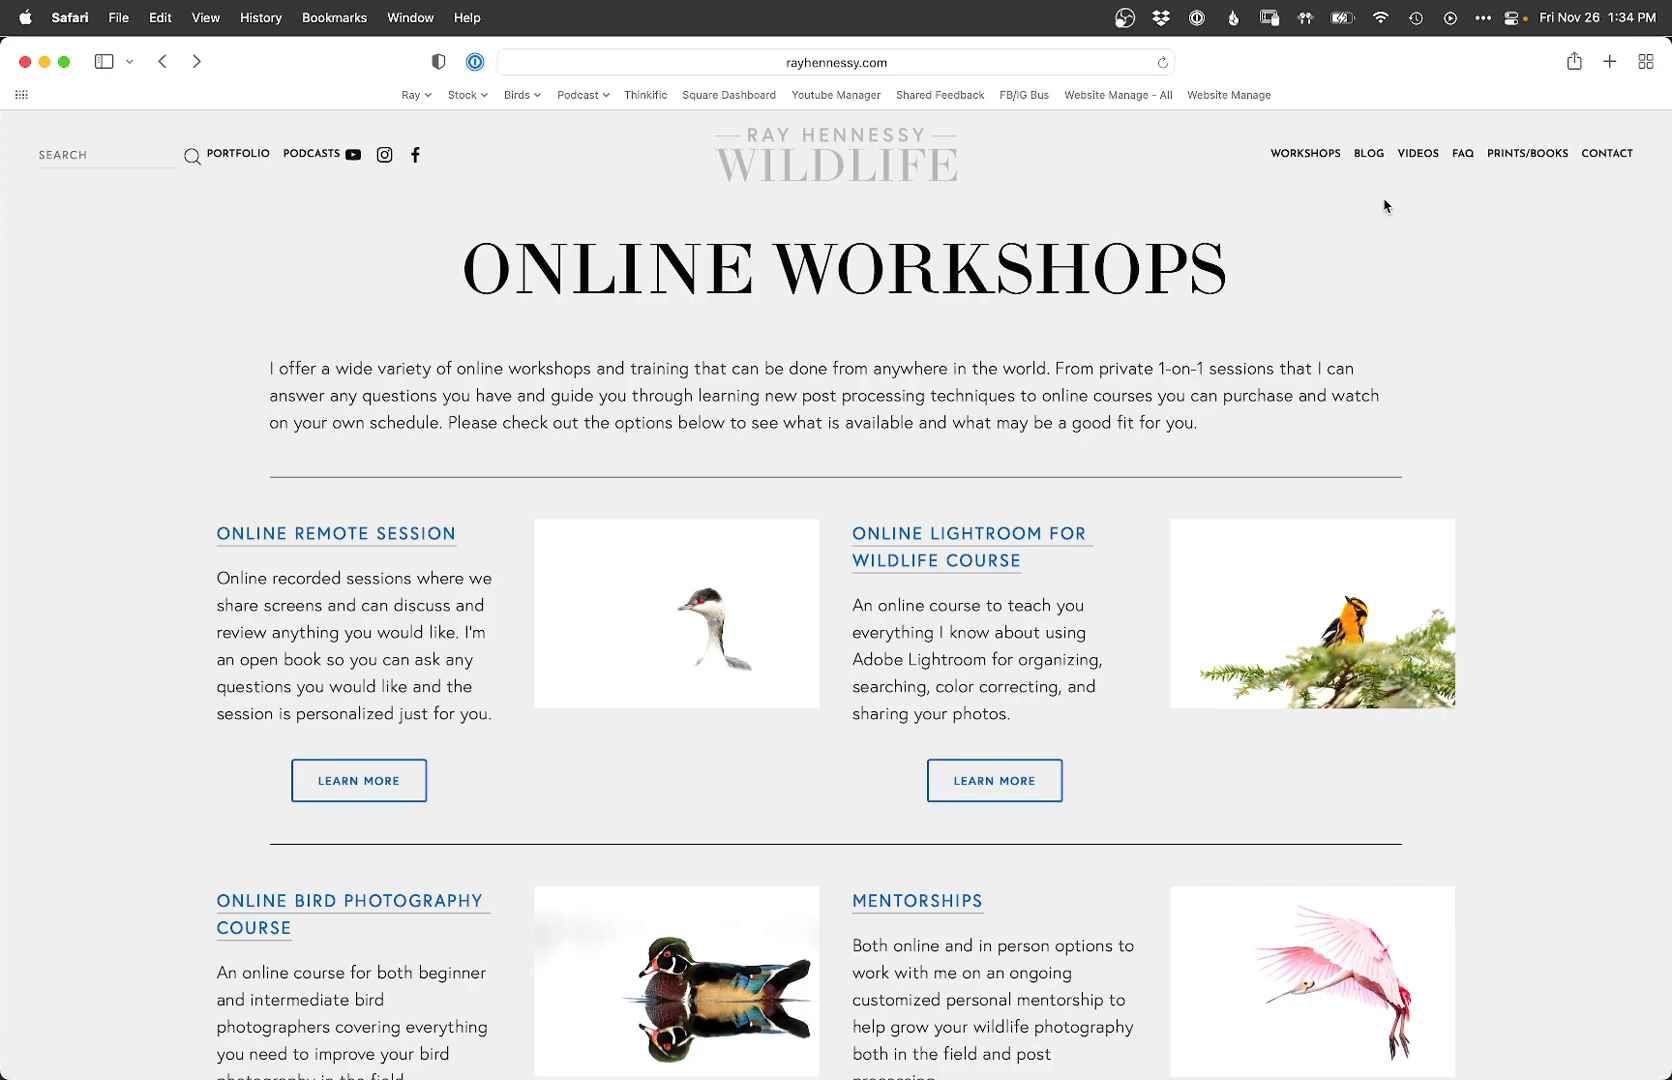
pyautogui.moveTo(1294, 234)
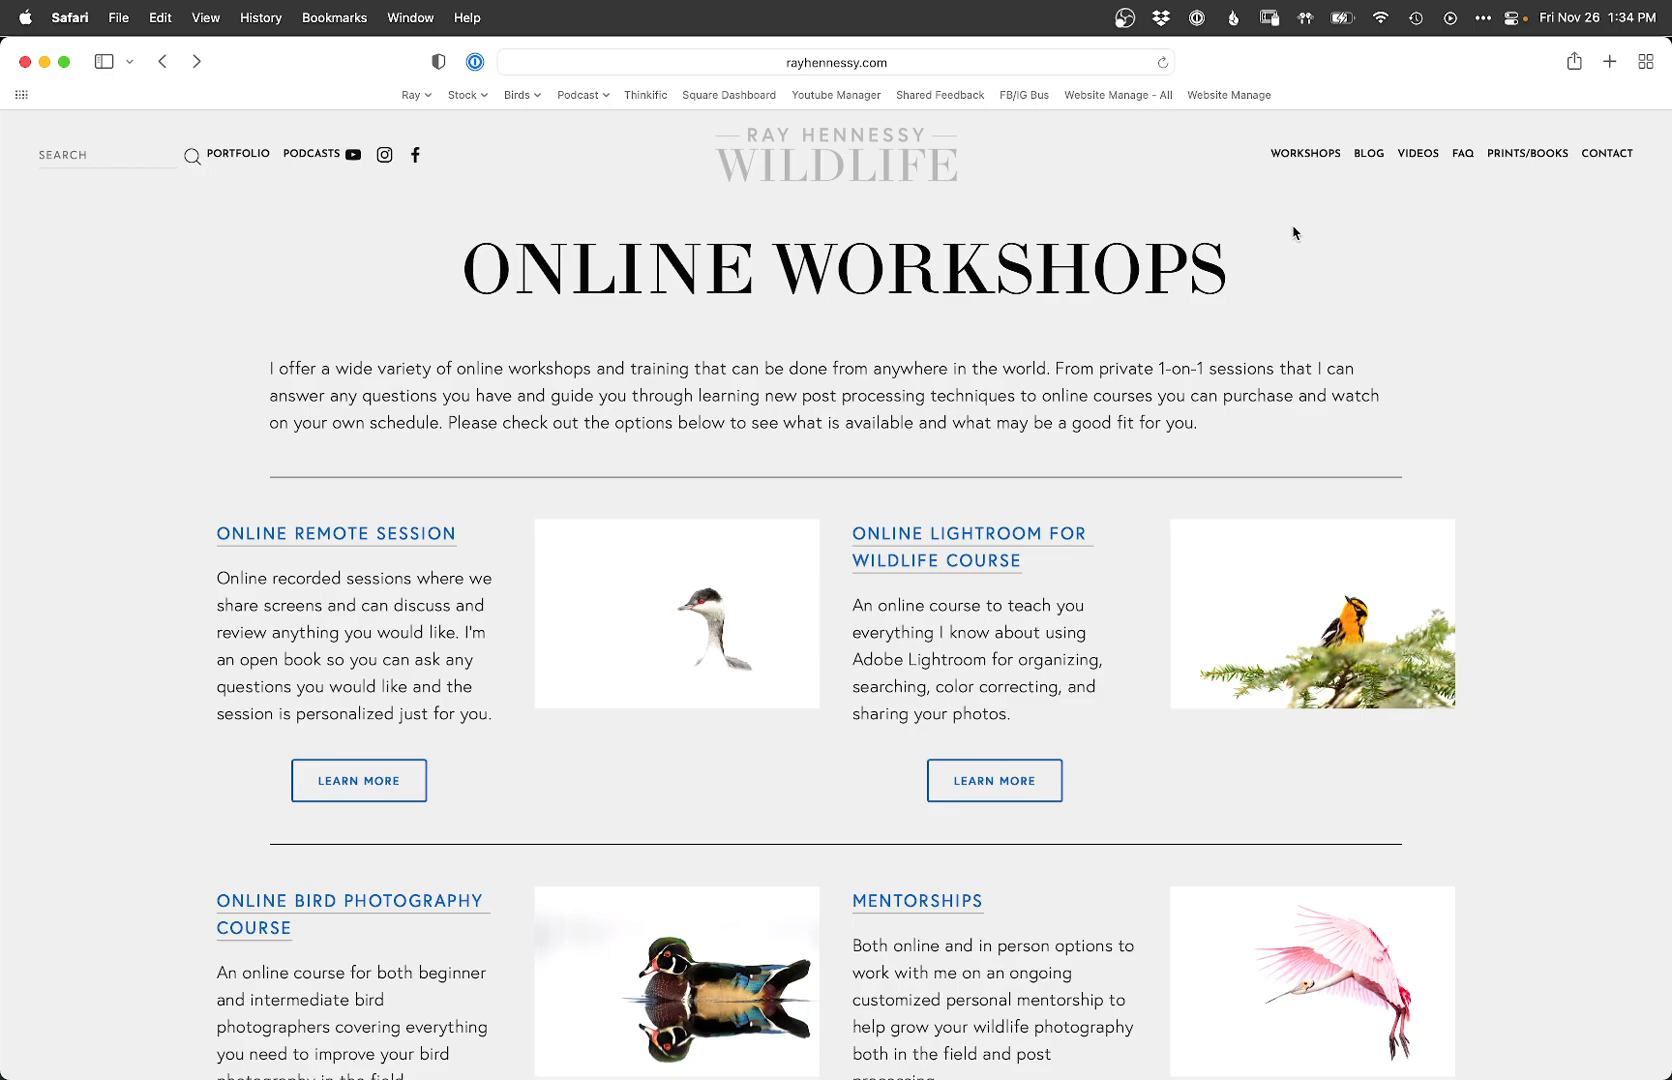
pyautogui.moveTo(1268, 240)
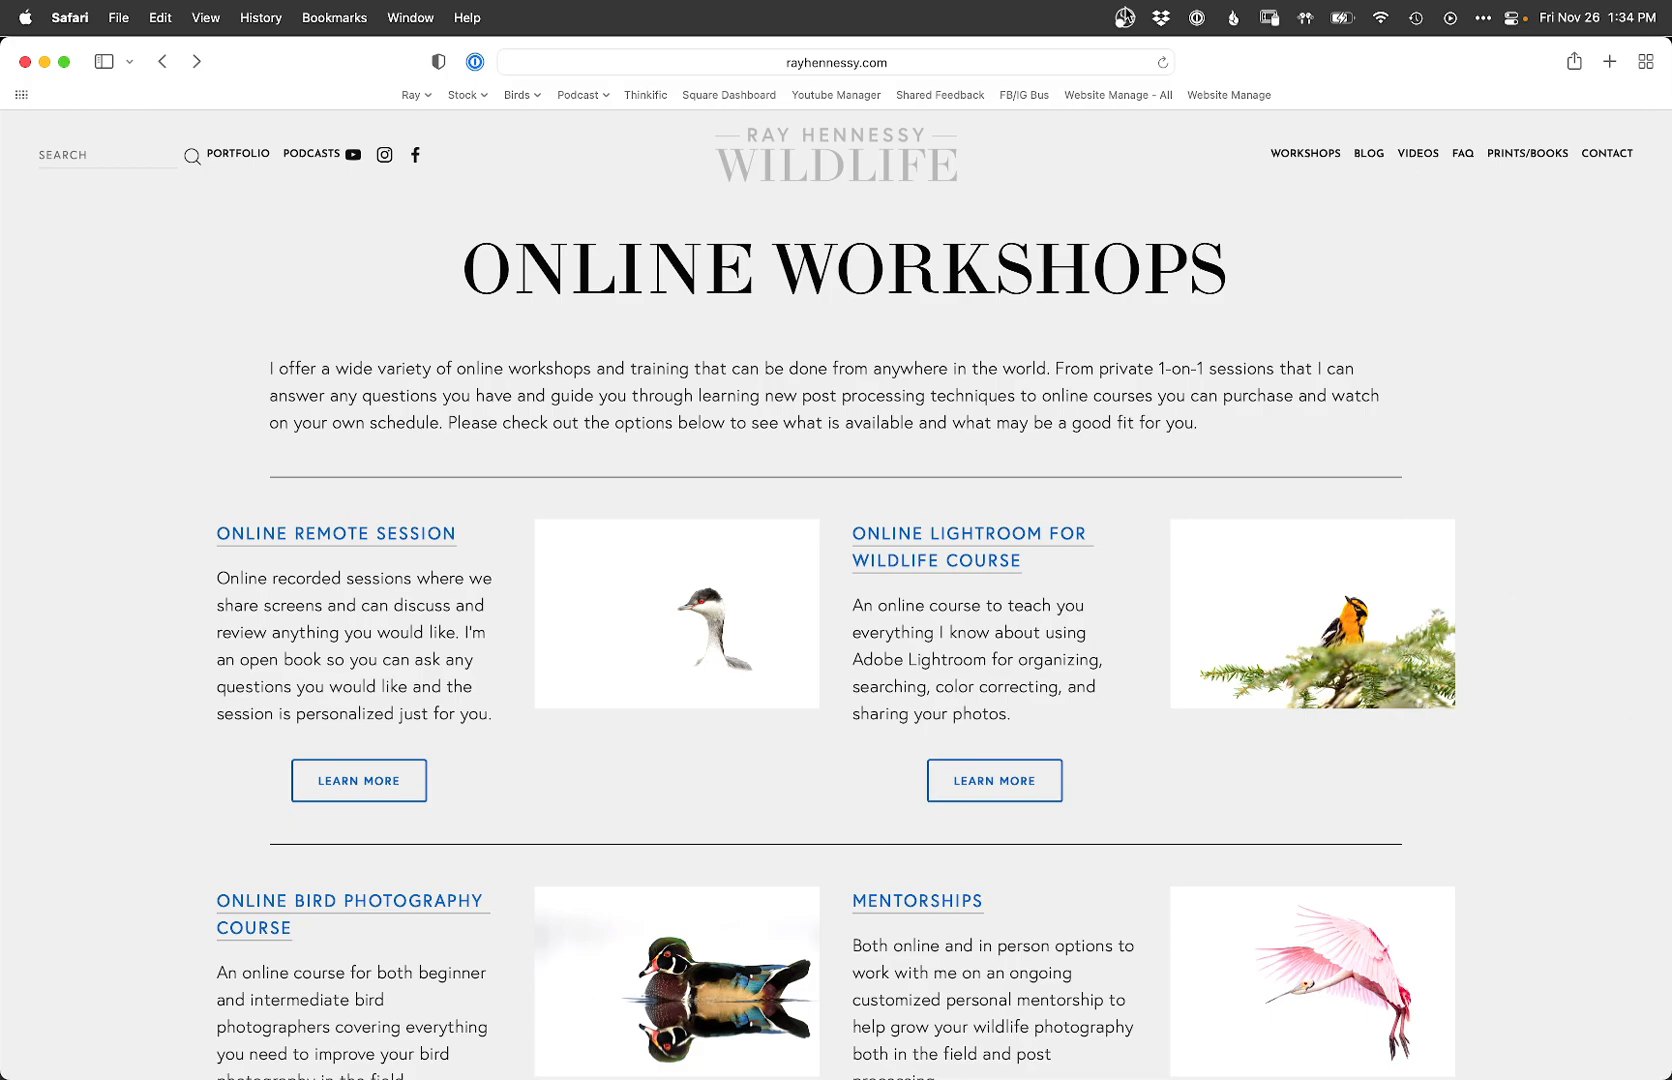
pyautogui.moveTo(1122, 18)
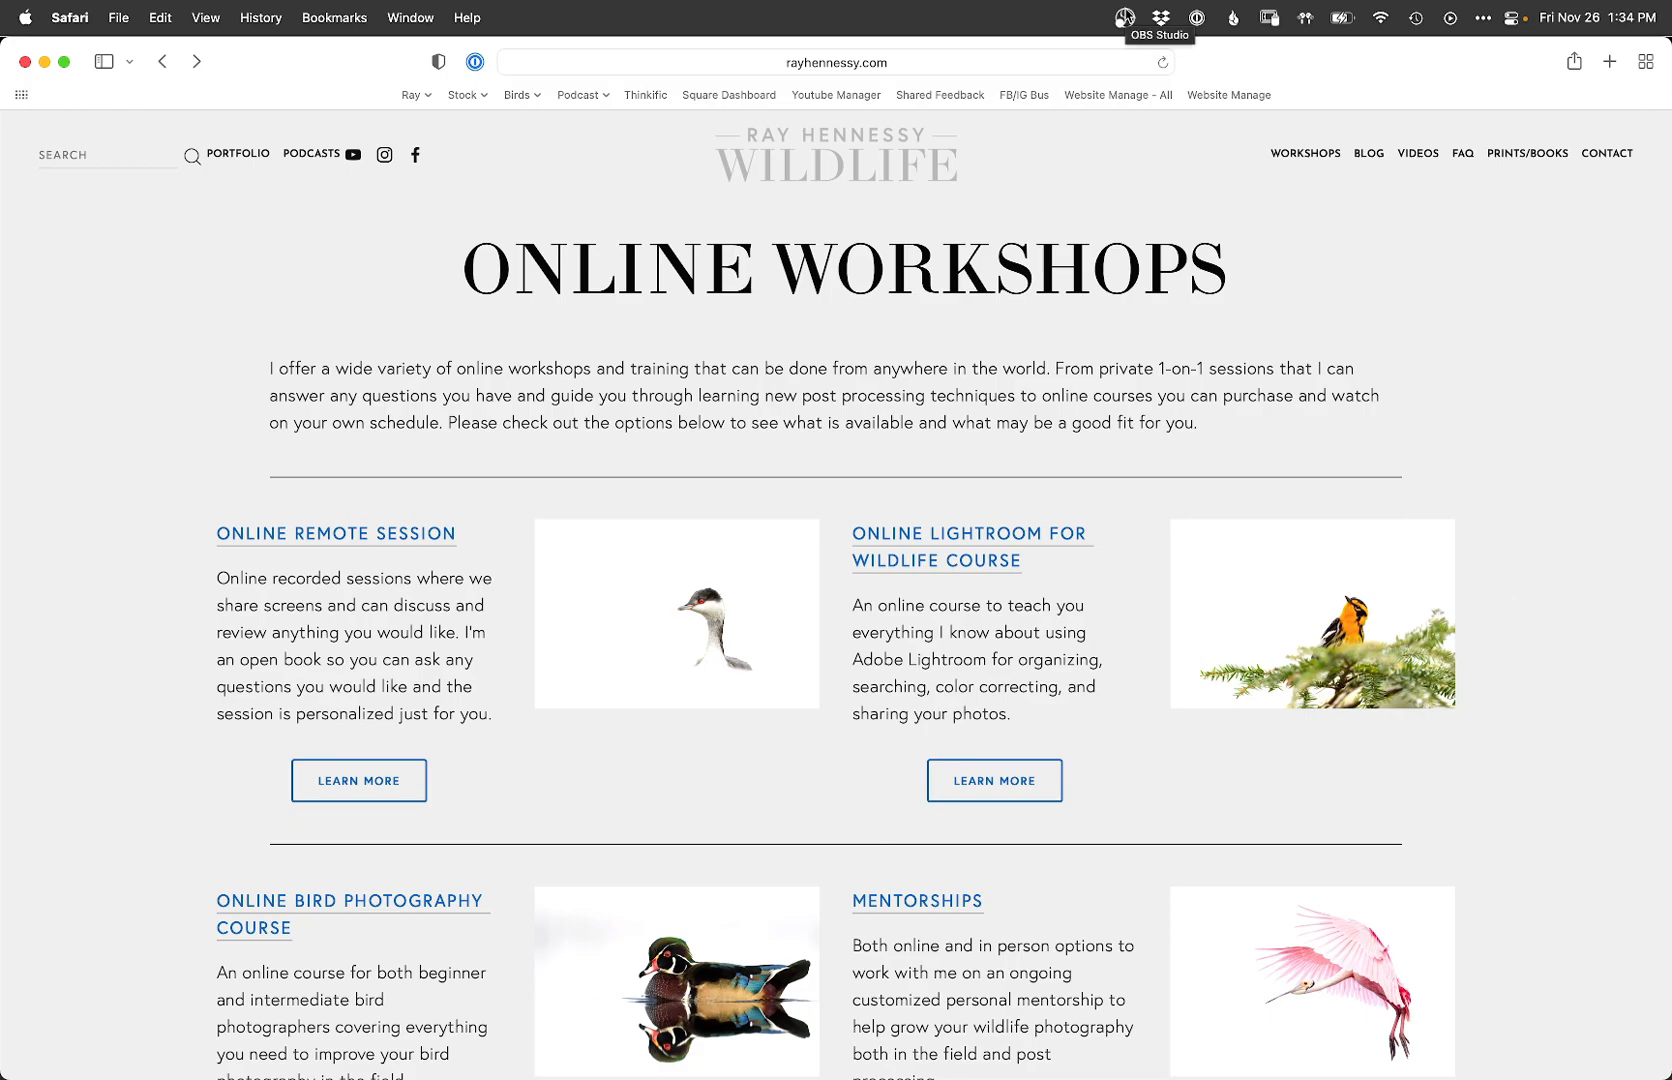
# Step: Switch to Safari showing the wildlife photography site's Online Workshops page
pyautogui.click(1122, 18)
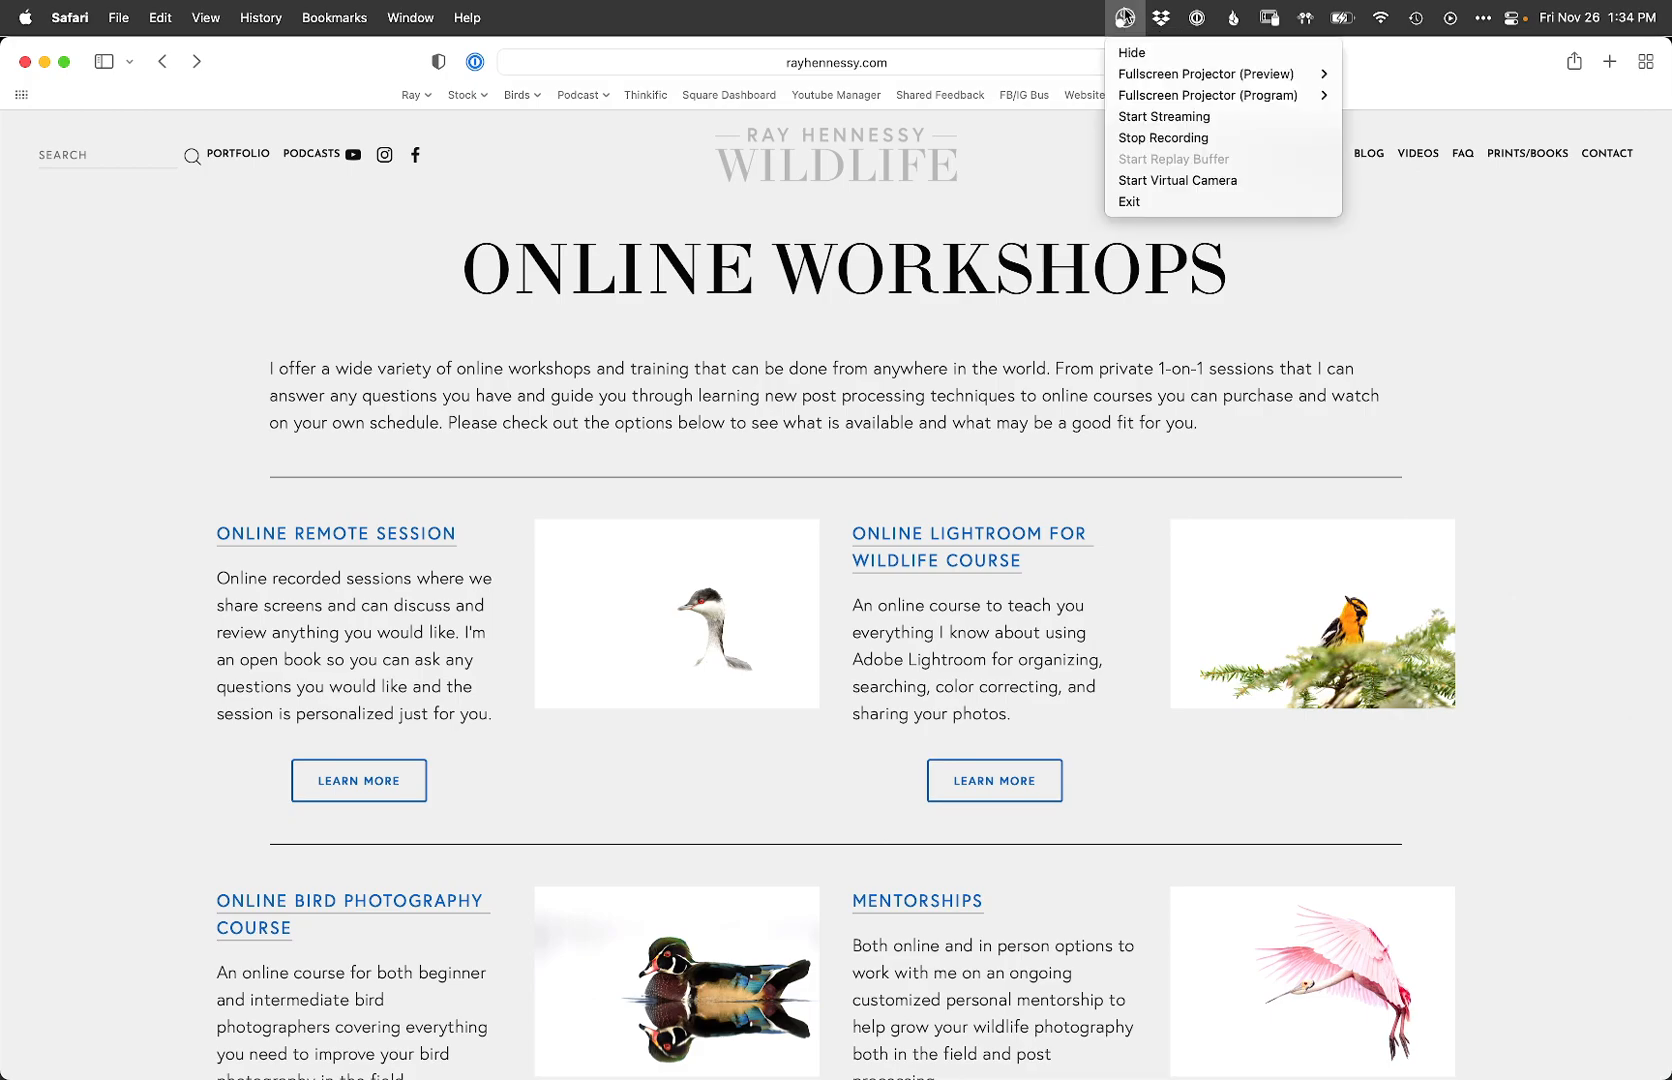